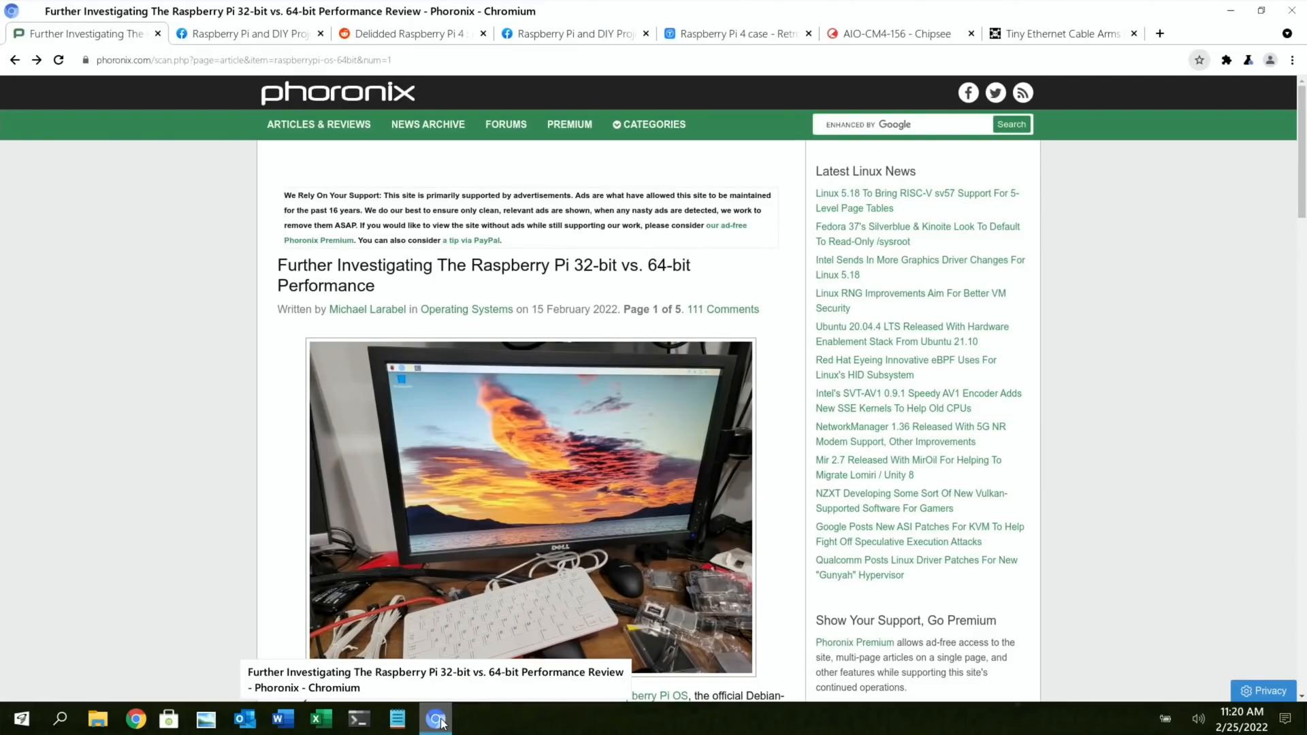
pyautogui.moveTo(122, 338)
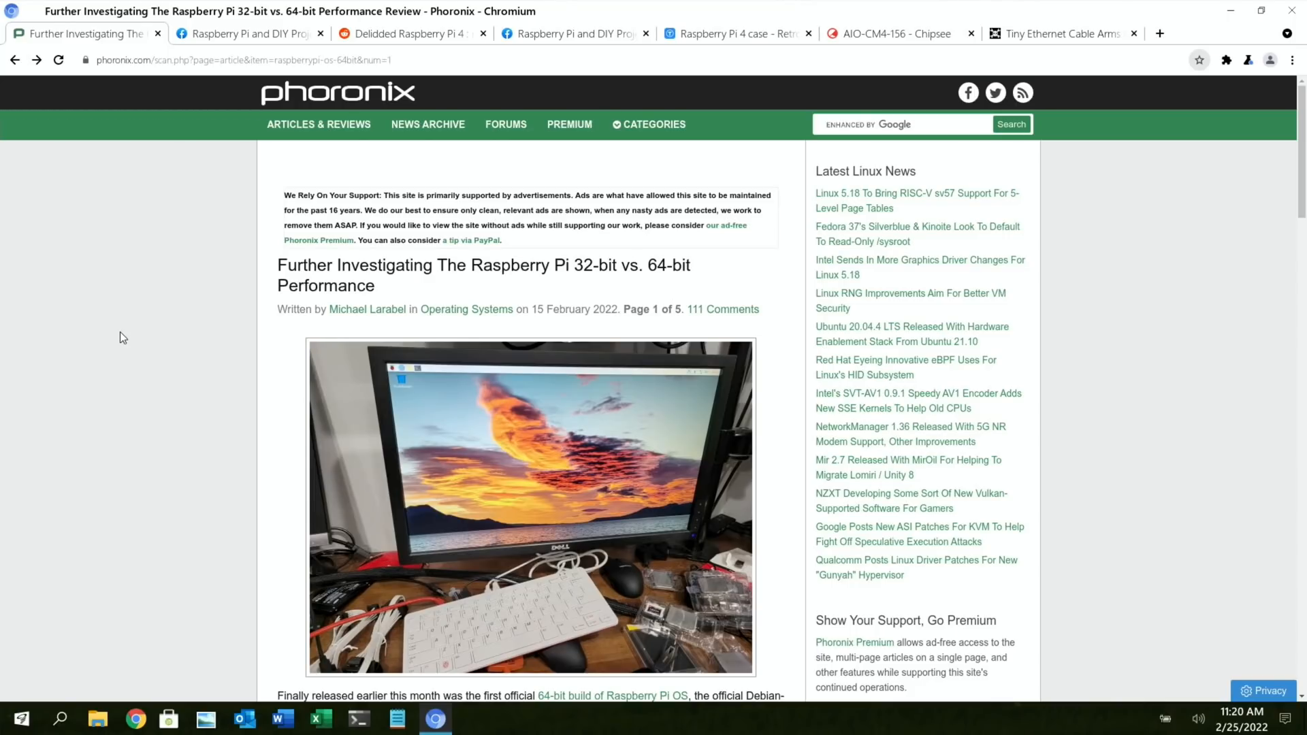
# - Read page 1 of Phoronix's Raspberry Pi 32-bit vs. 64-bit performance article
pyautogui.scroll(-3)
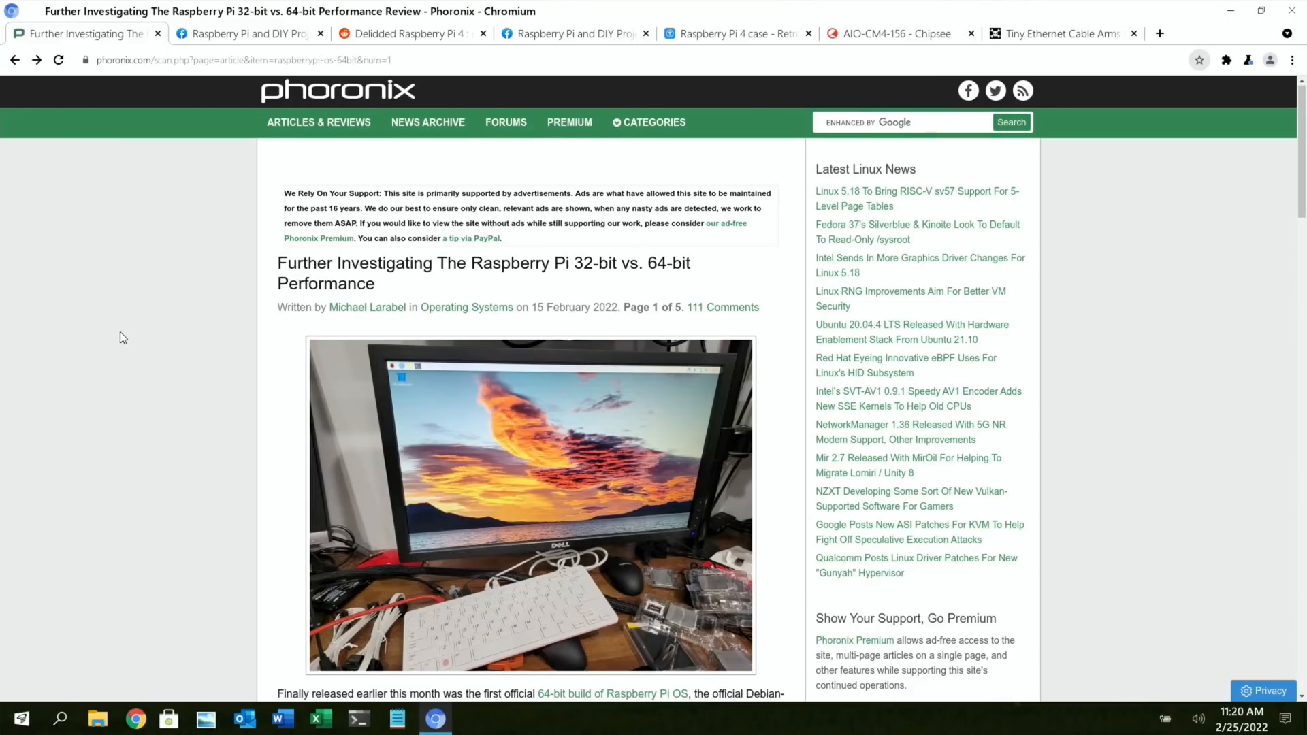
pyautogui.scroll(-3)
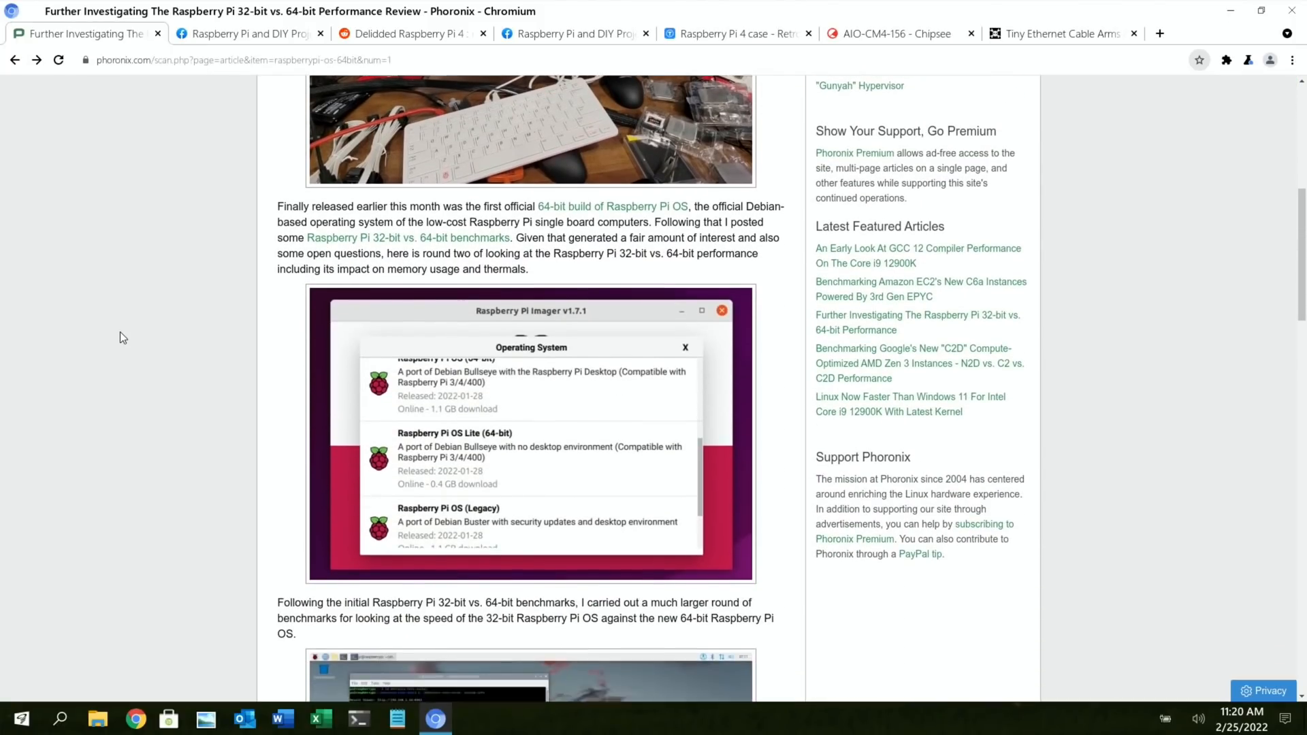
pyautogui.scroll(-3)
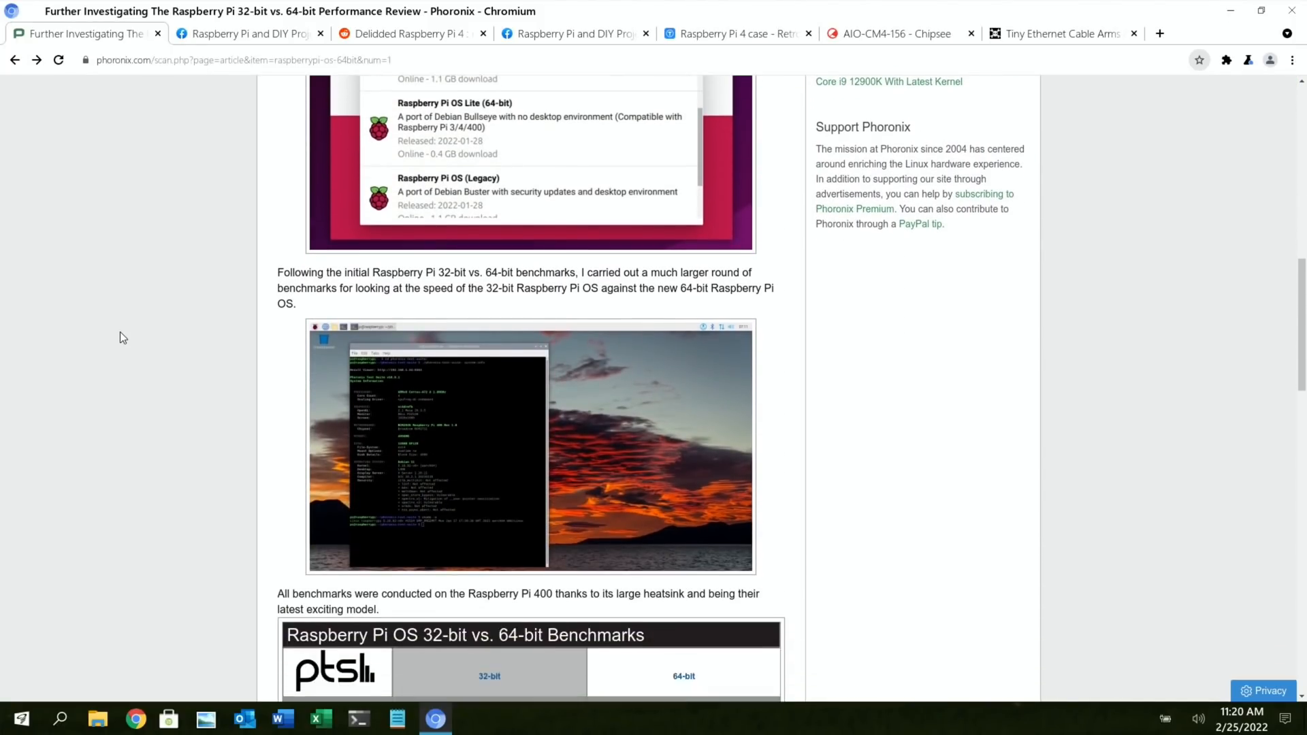
pyautogui.scroll(-3)
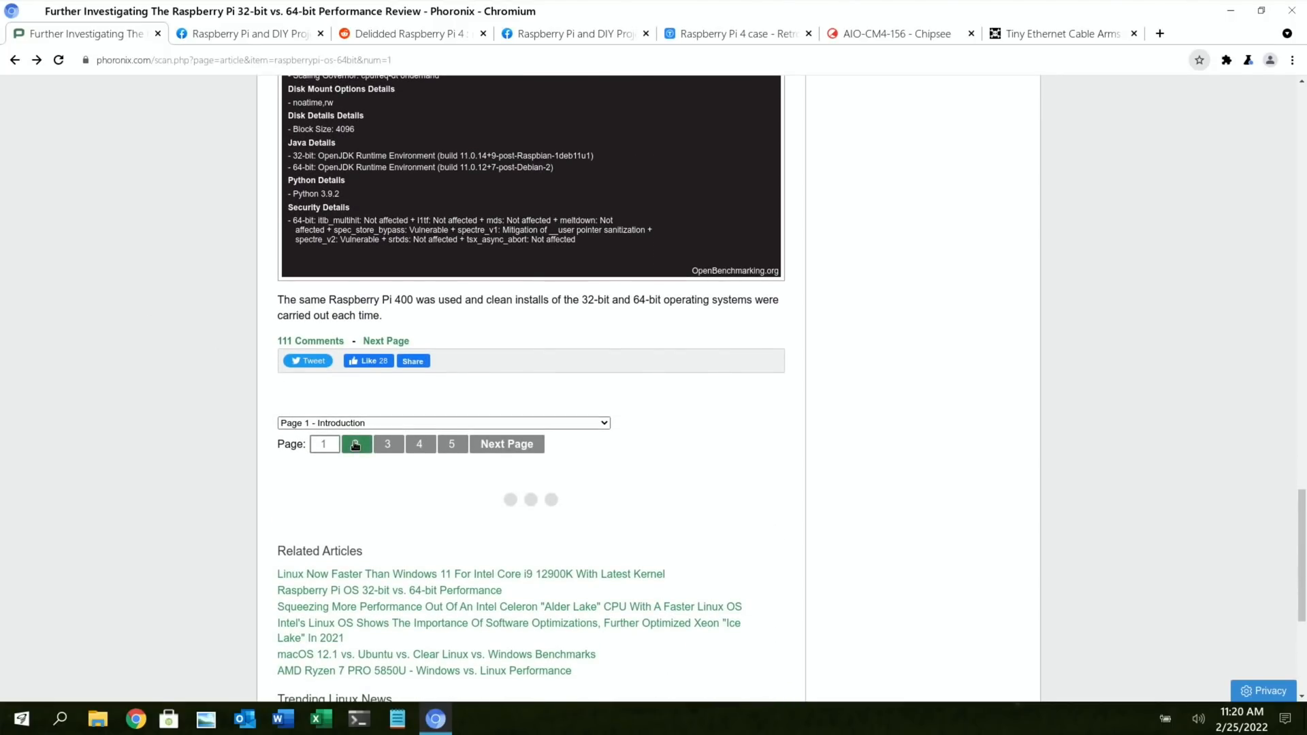
# - Go to page 2 and read on through the page 4 benchmark charts
pyautogui.click(355, 443)
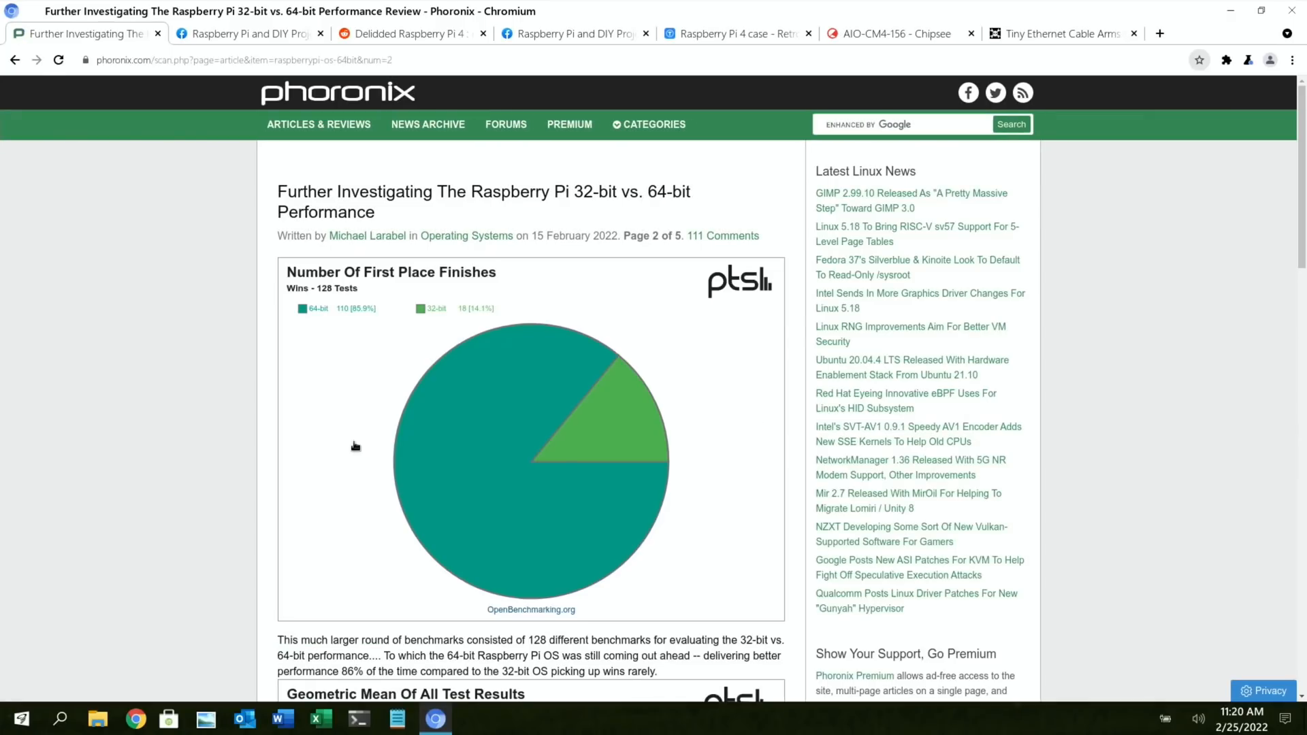
pyautogui.scroll(3)
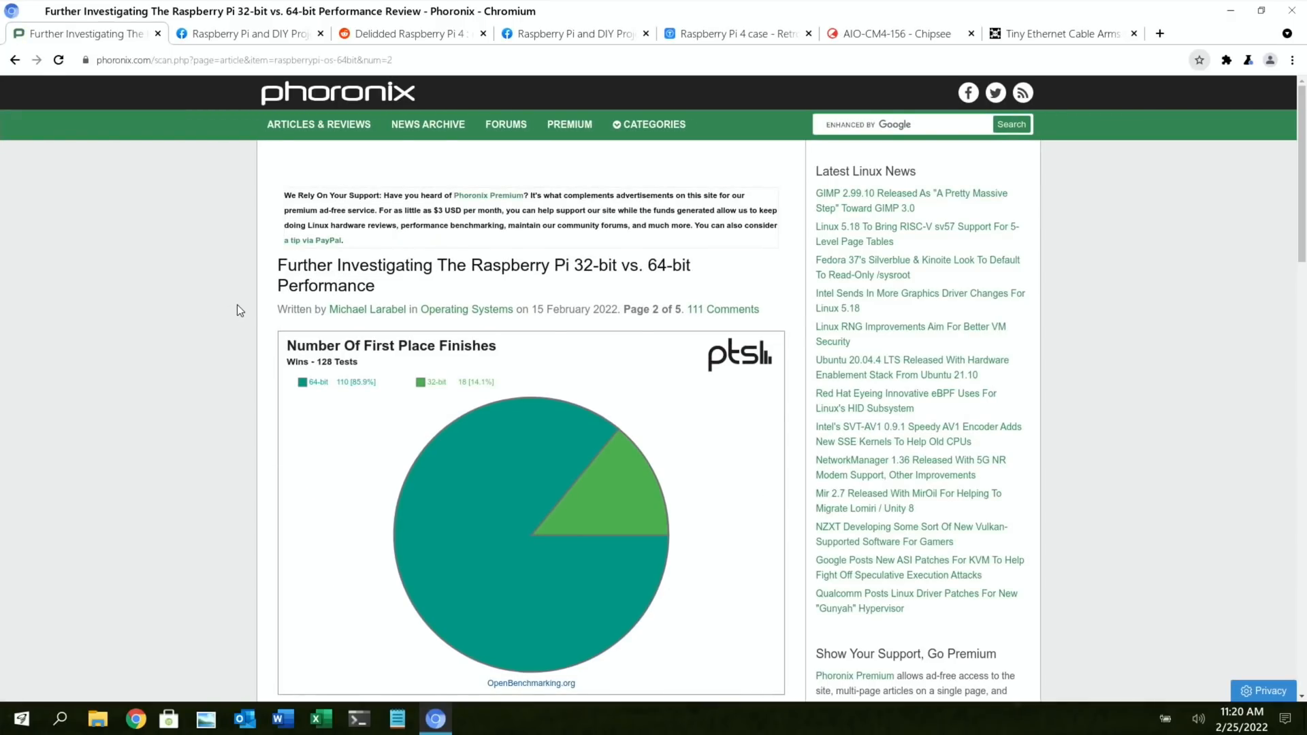
pyautogui.moveTo(347, 371)
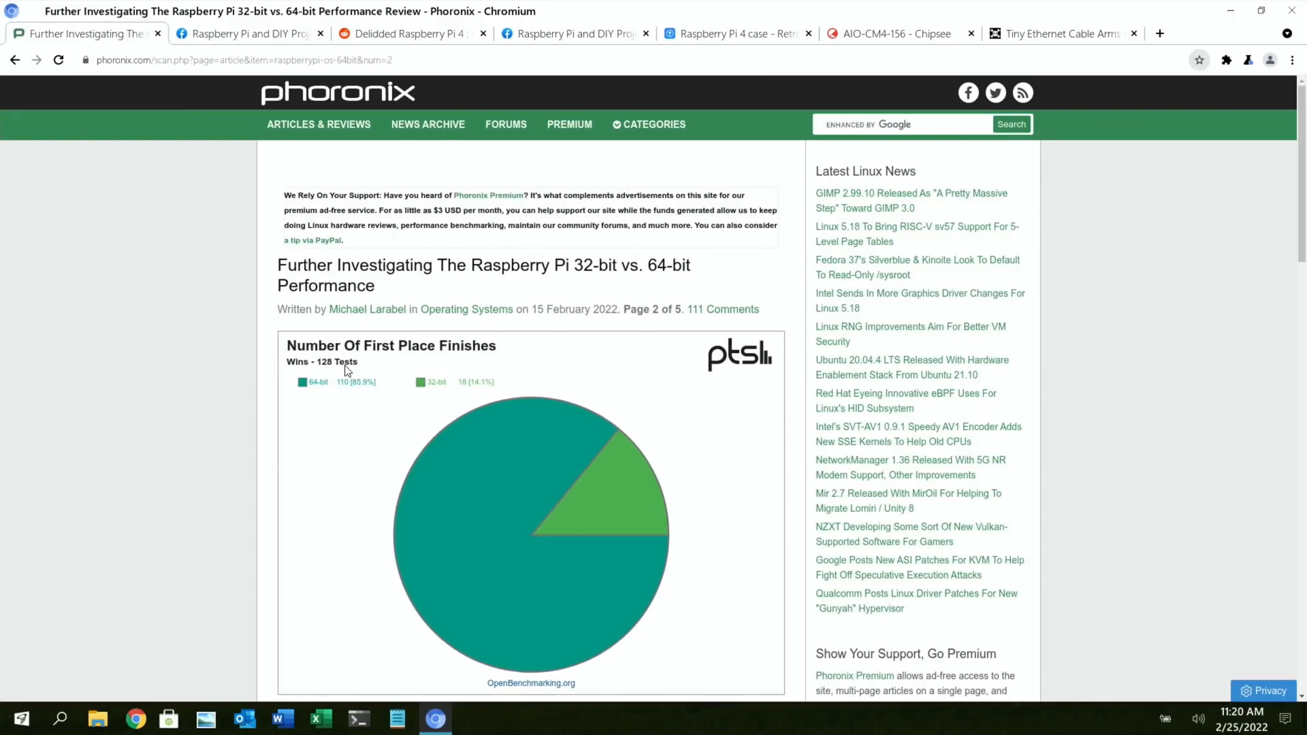
pyautogui.moveTo(346, 397)
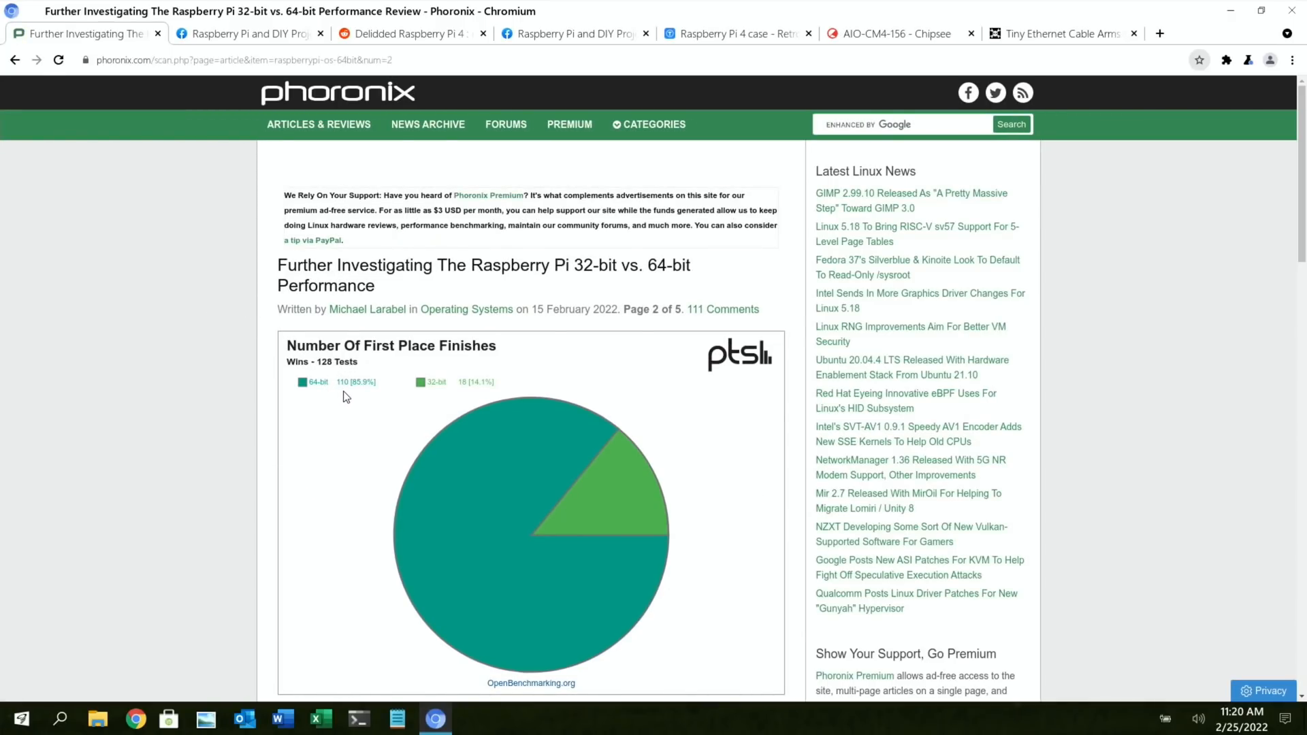
pyautogui.moveTo(447, 392)
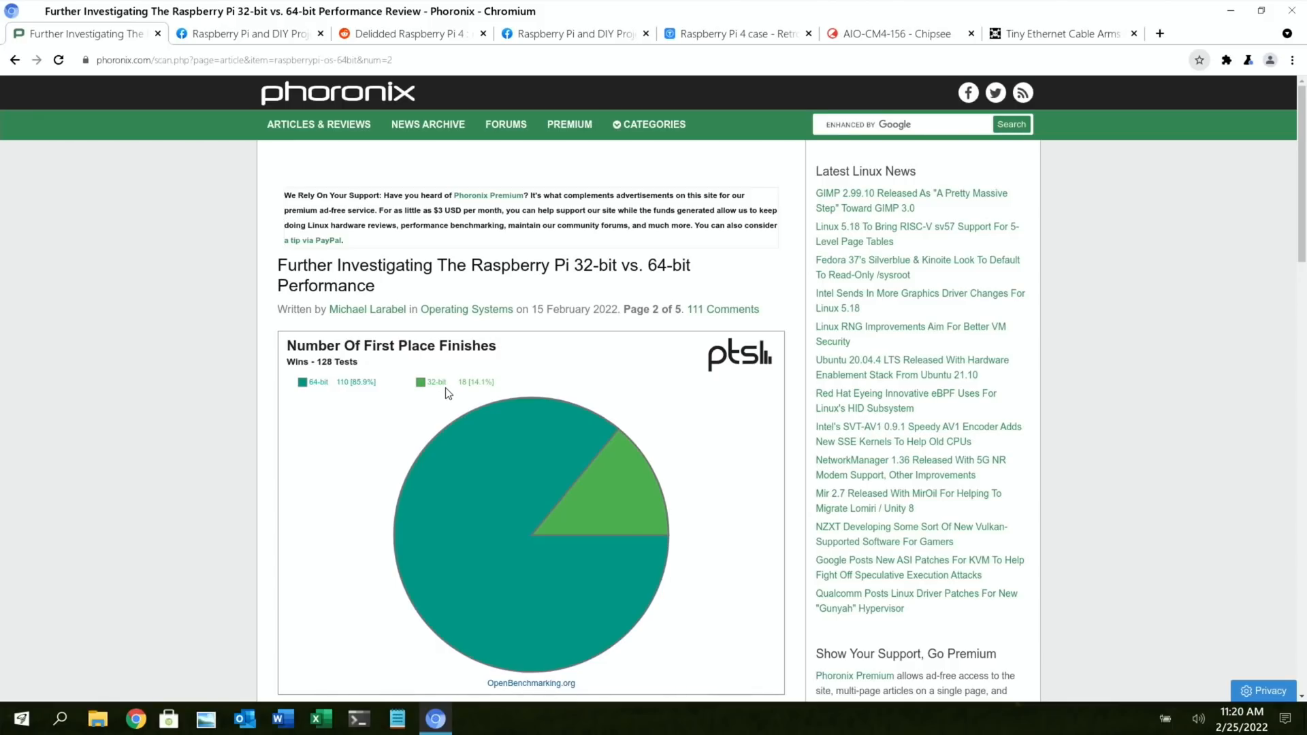
pyautogui.scroll(-3)
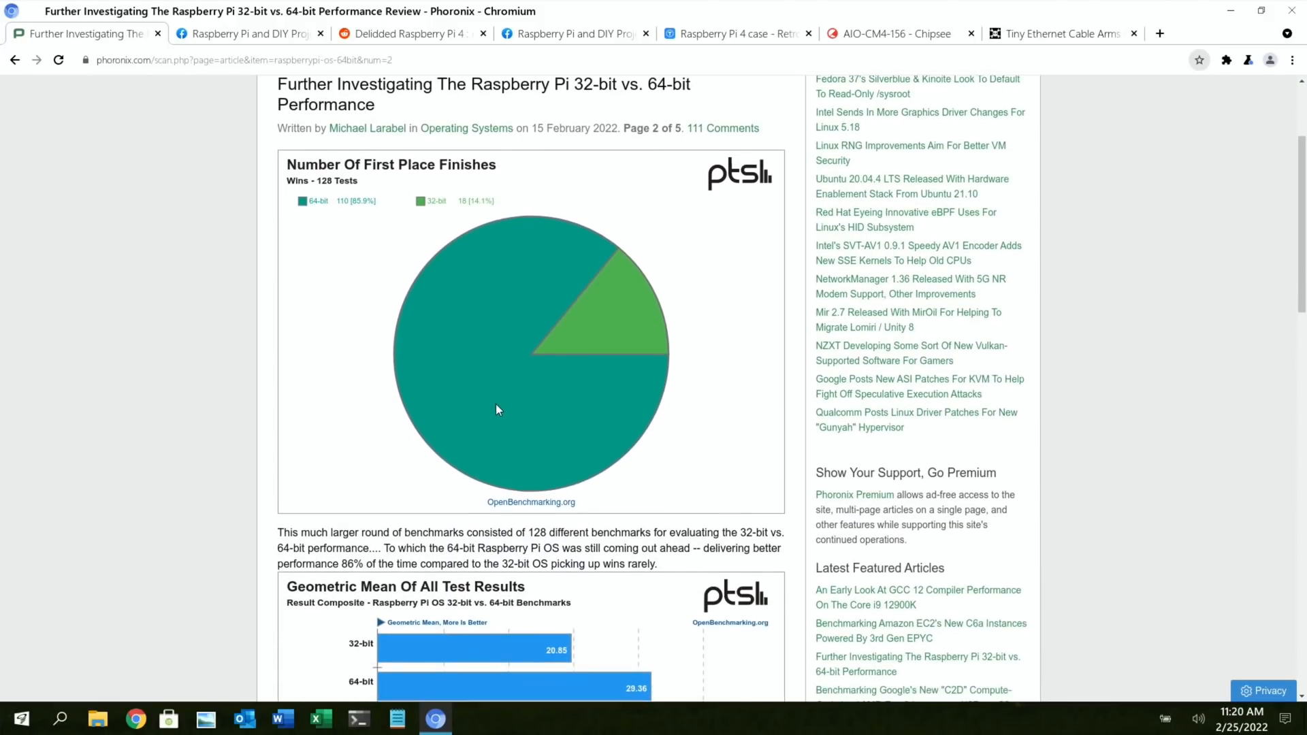
pyautogui.scroll(-3)
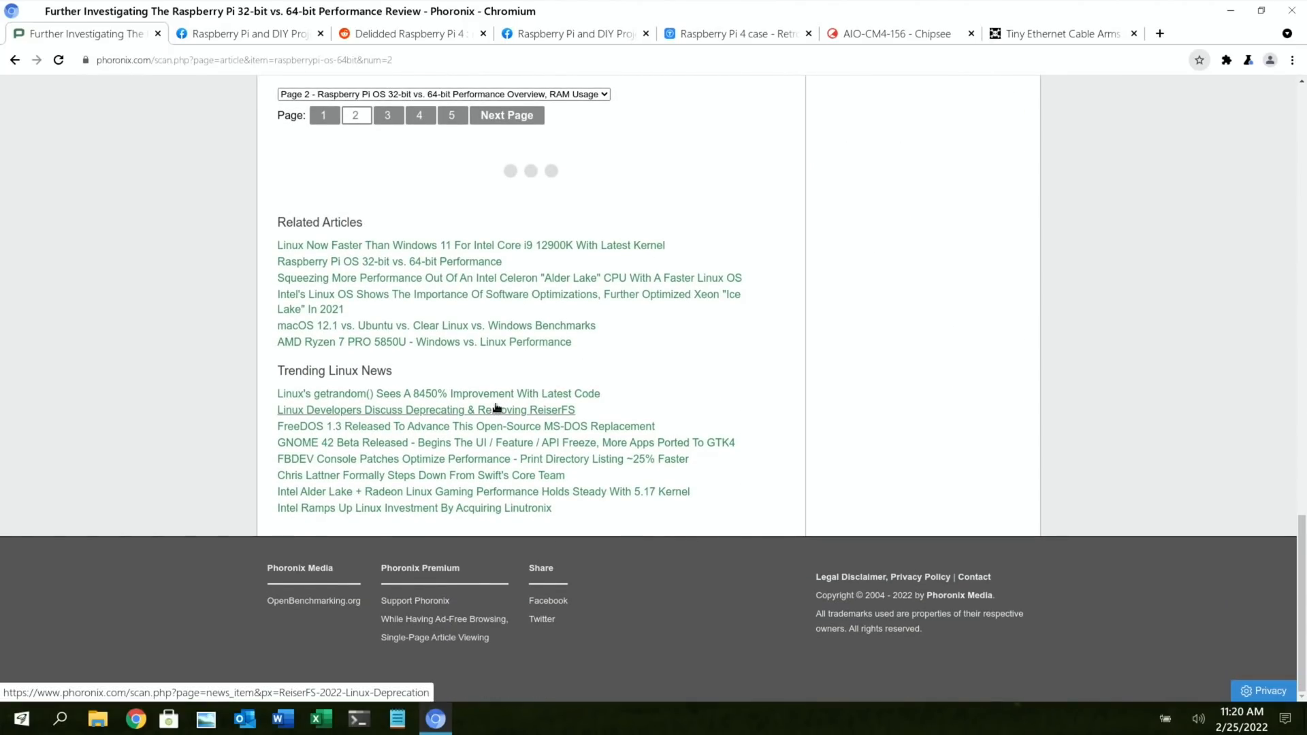
pyautogui.scroll(3)
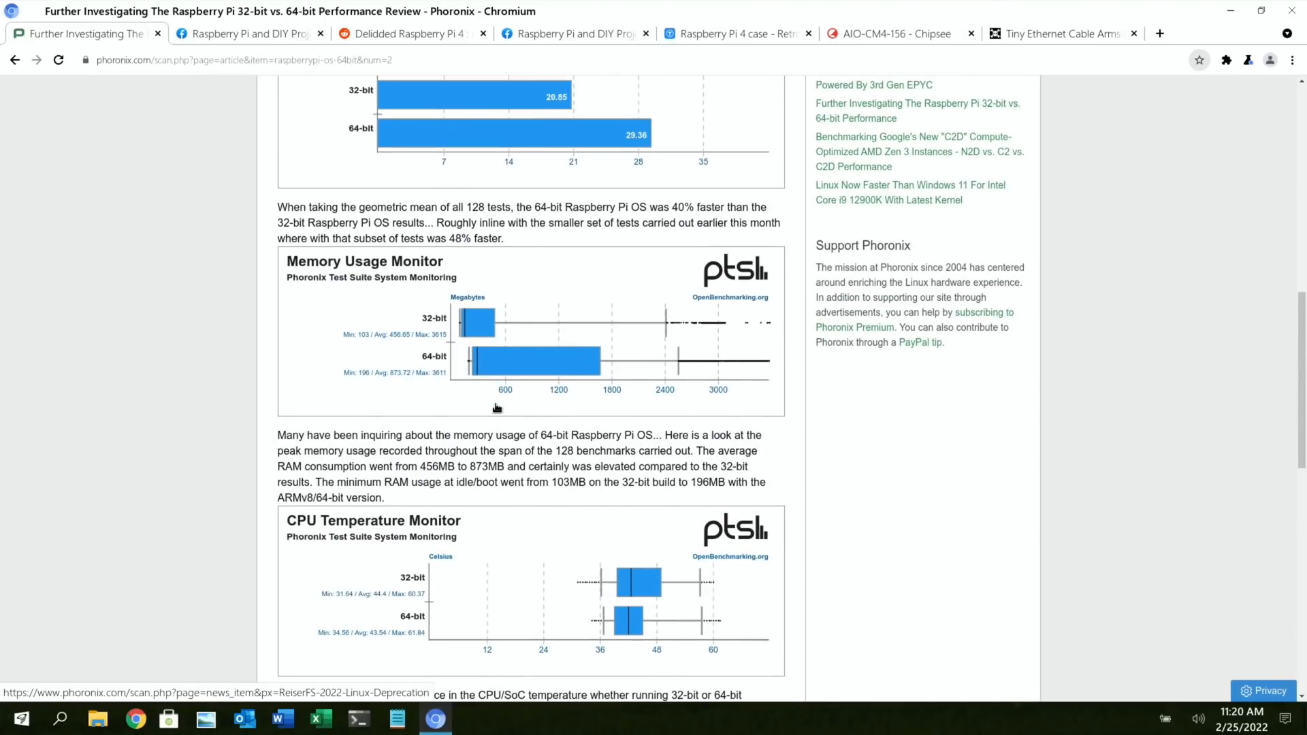
pyautogui.moveTo(497, 409)
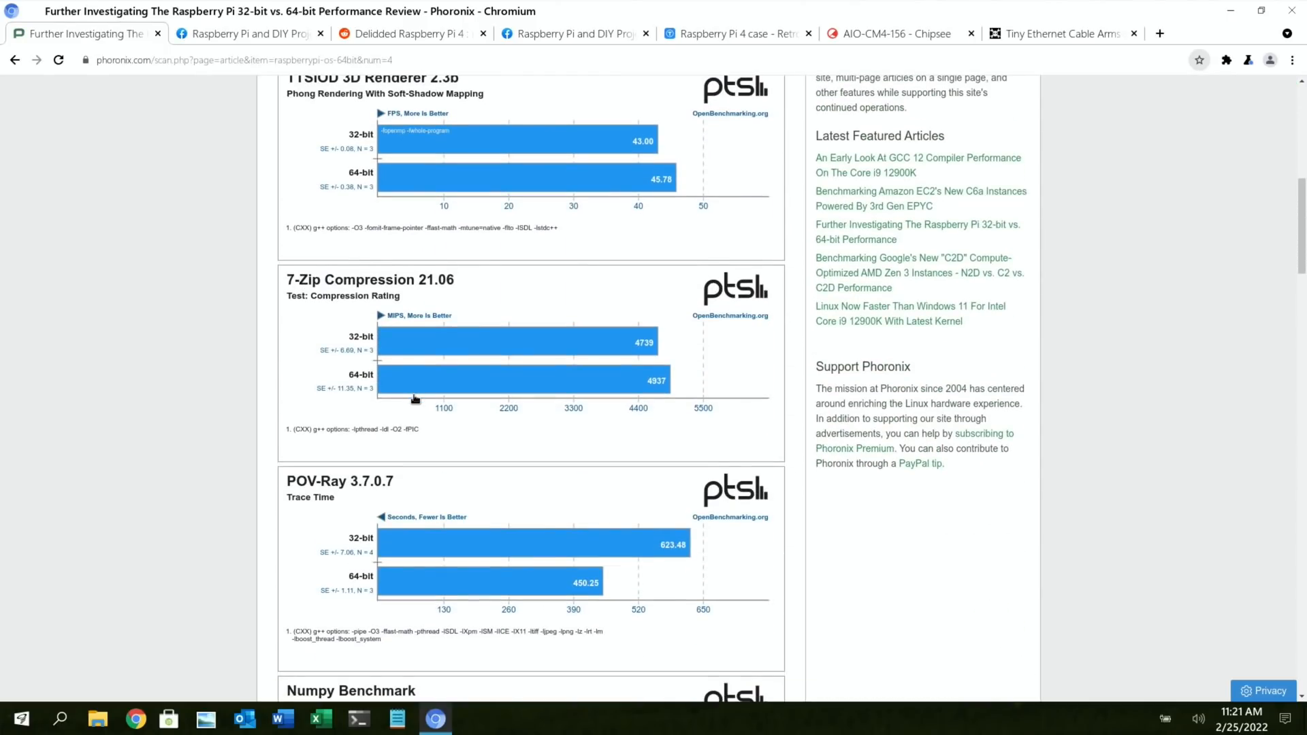
pyautogui.scroll(-3)
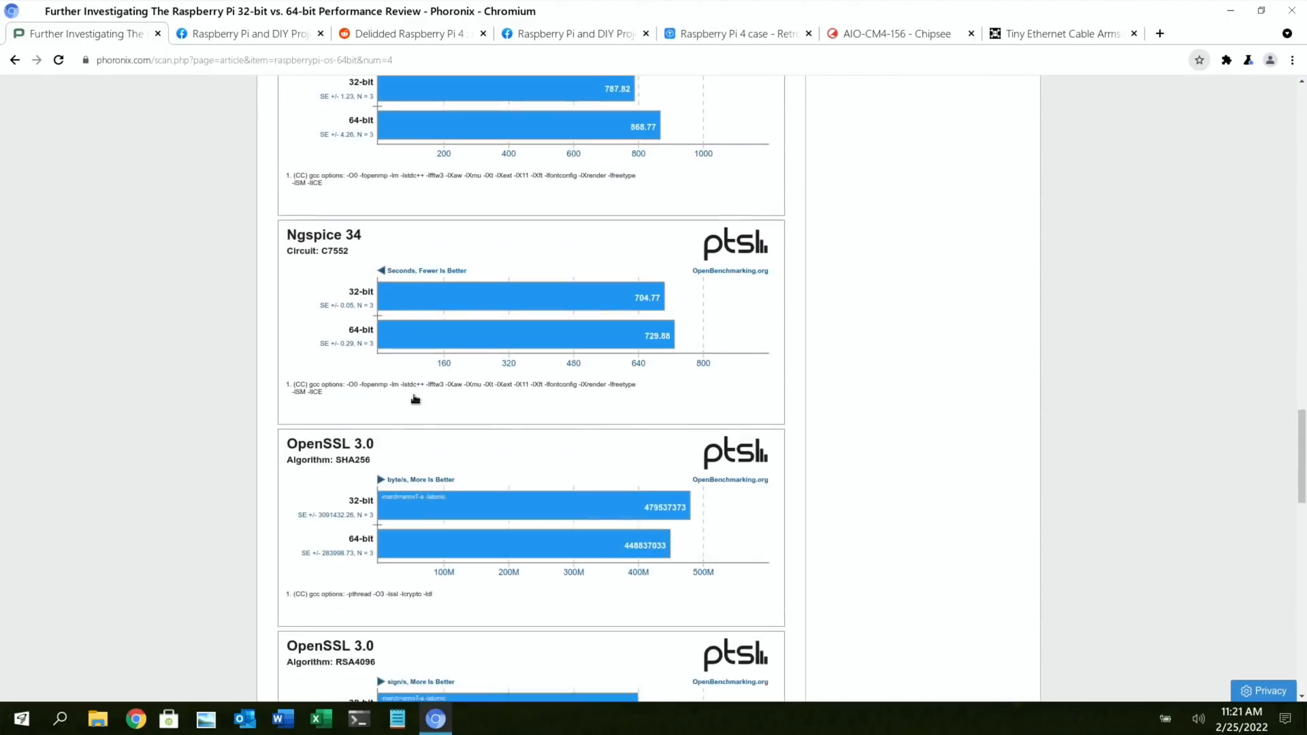
pyautogui.scroll(-3)
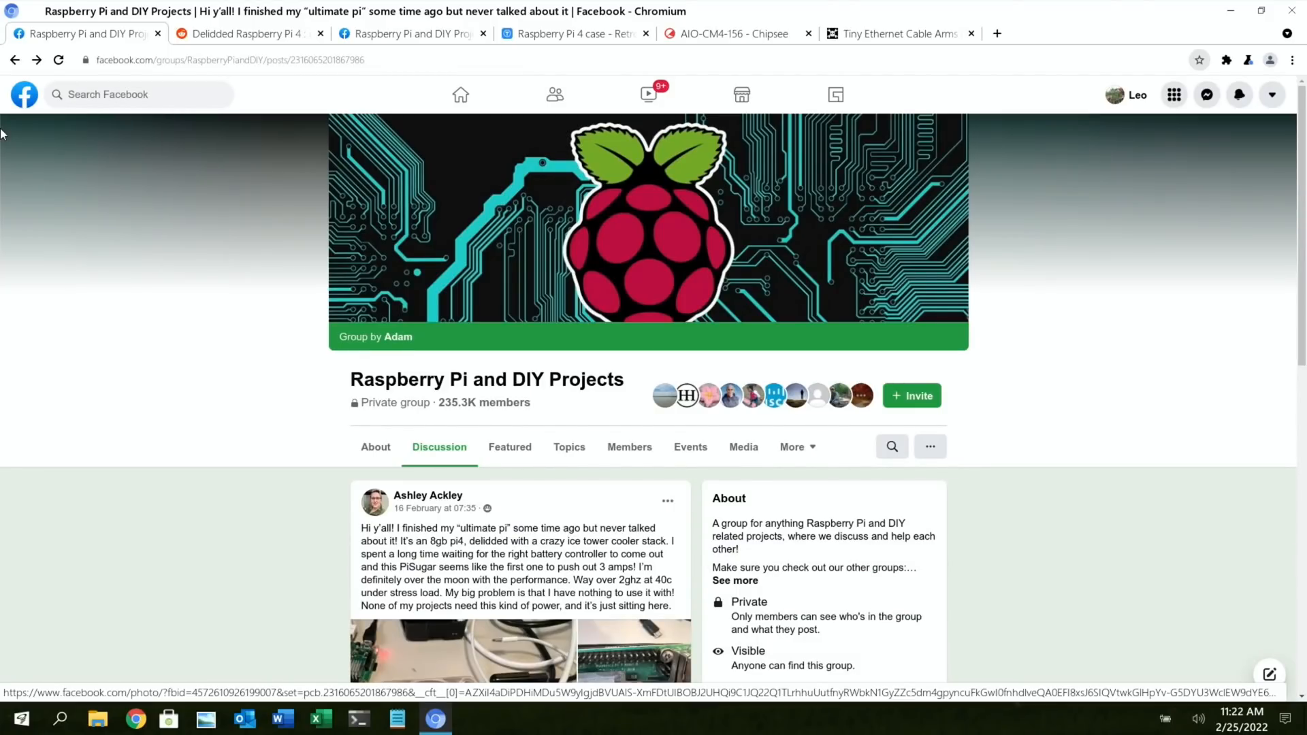
# - Open the 'ultimate pi' post's first photo and cycle through all three photos back to the first
pyautogui.scroll(-3)
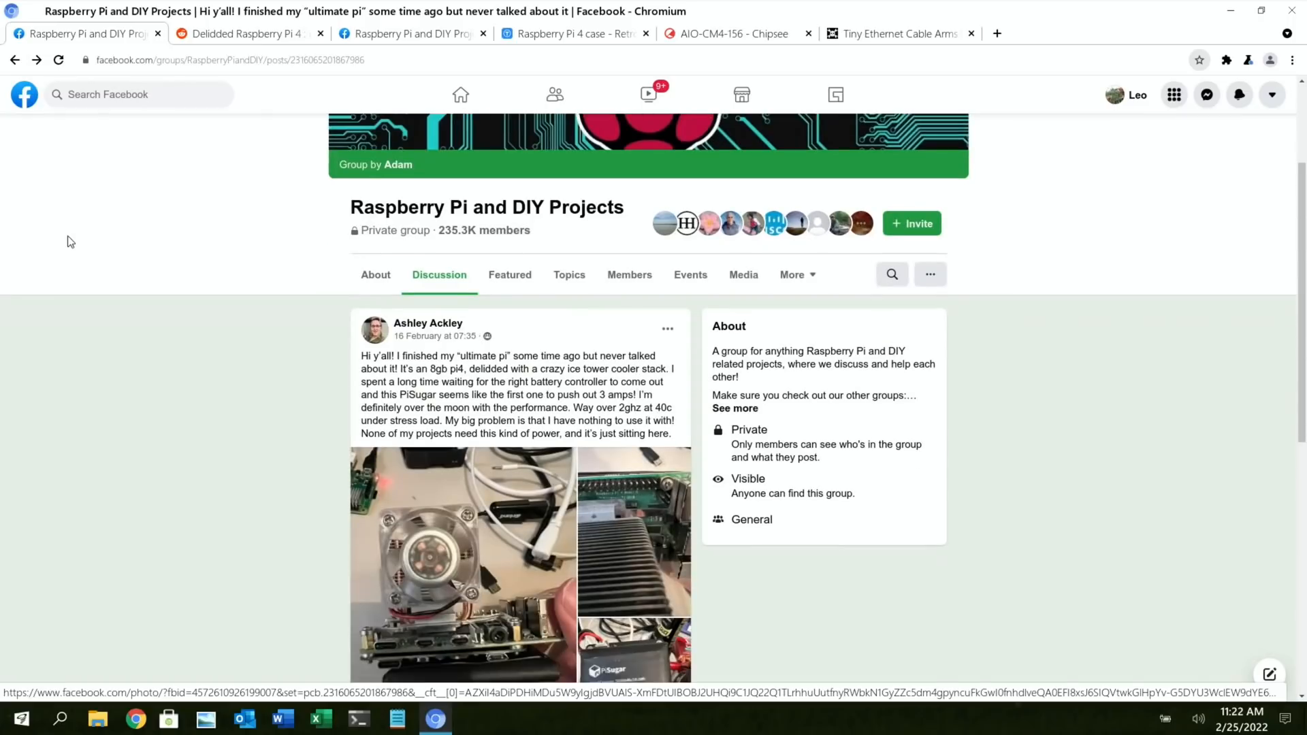
pyautogui.scroll(-3)
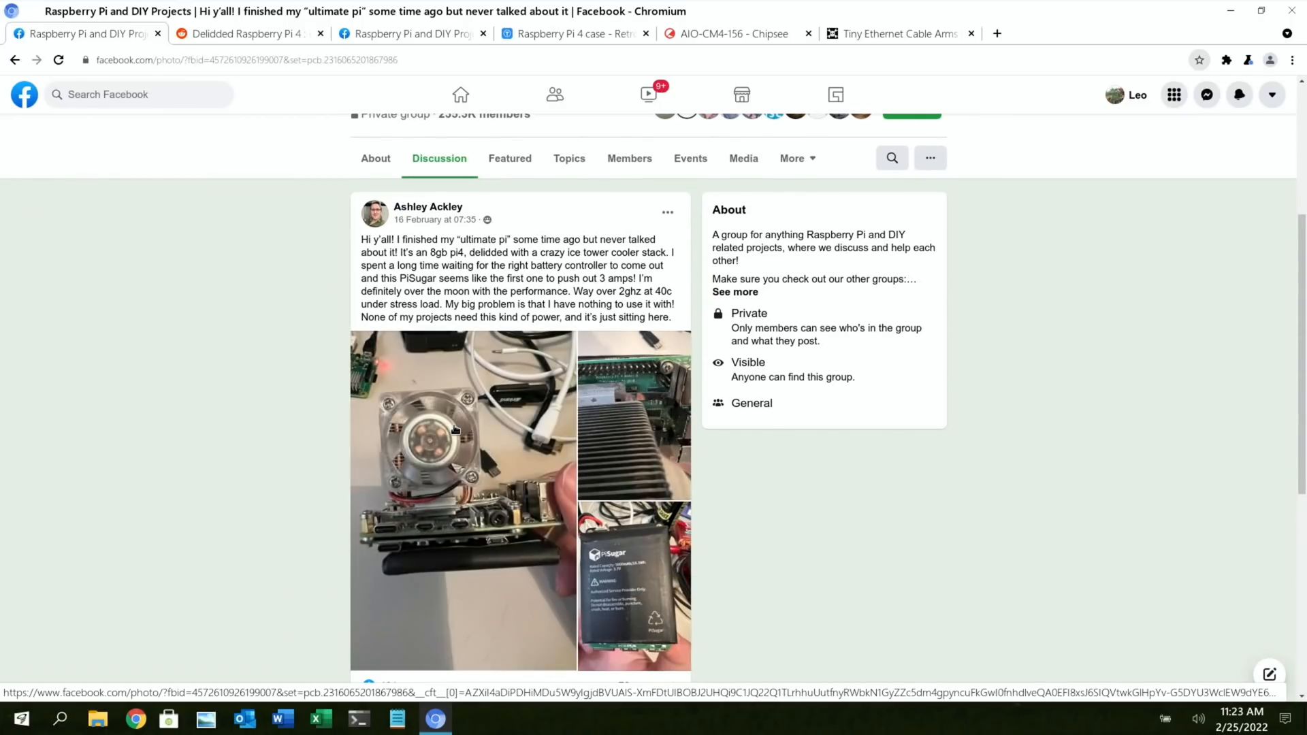
pyautogui.click(454, 430)
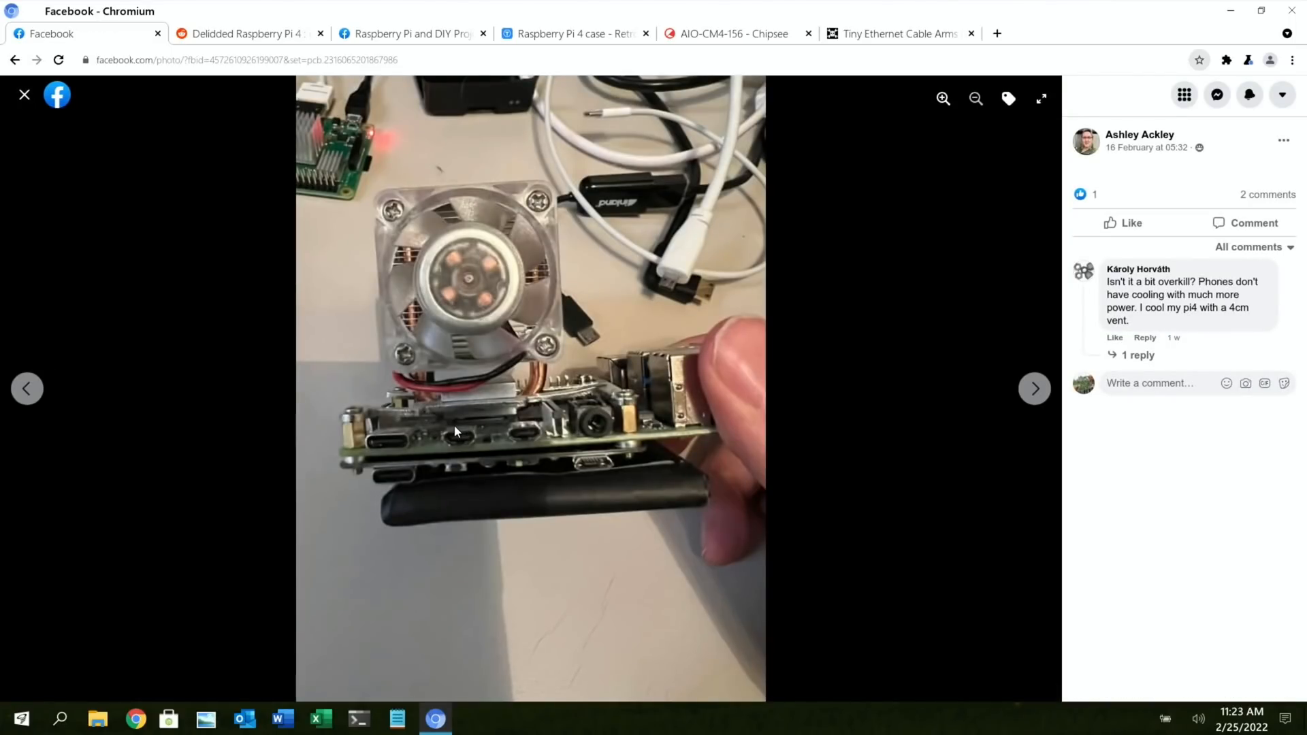
pyautogui.moveTo(514, 431)
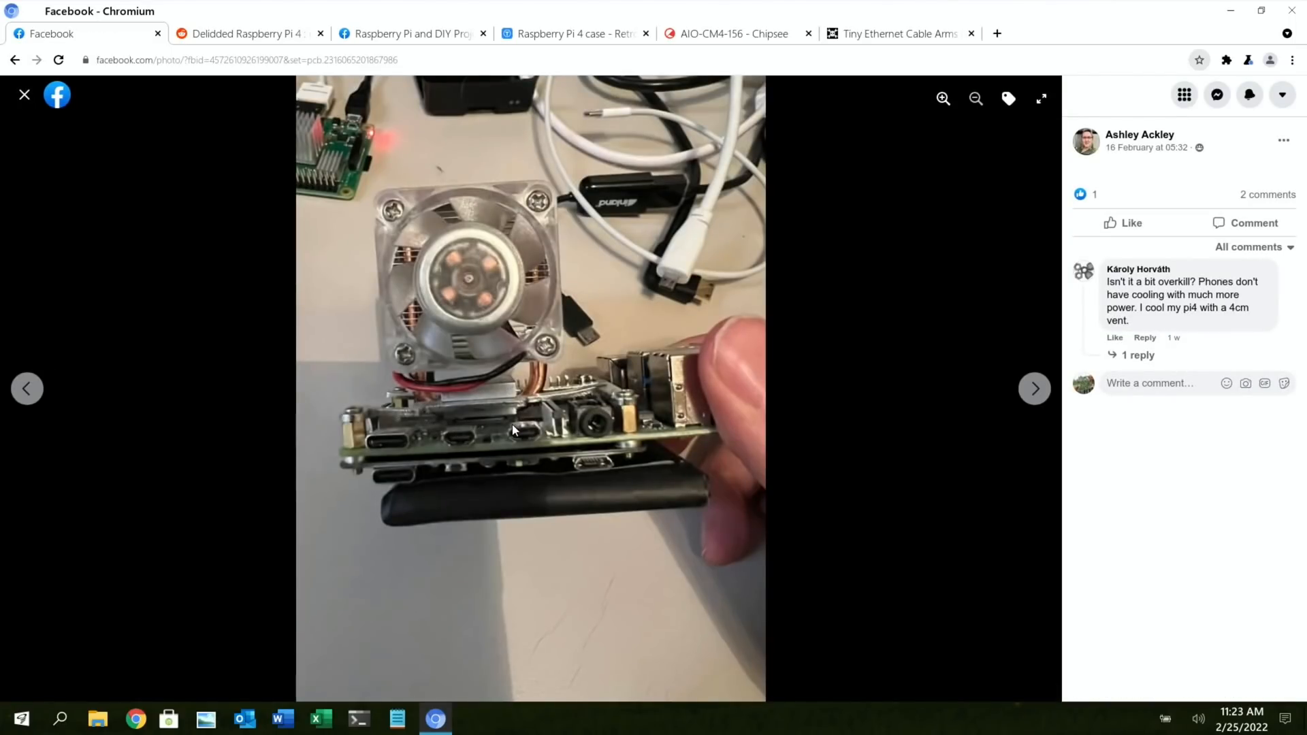
pyautogui.click(1033, 389)
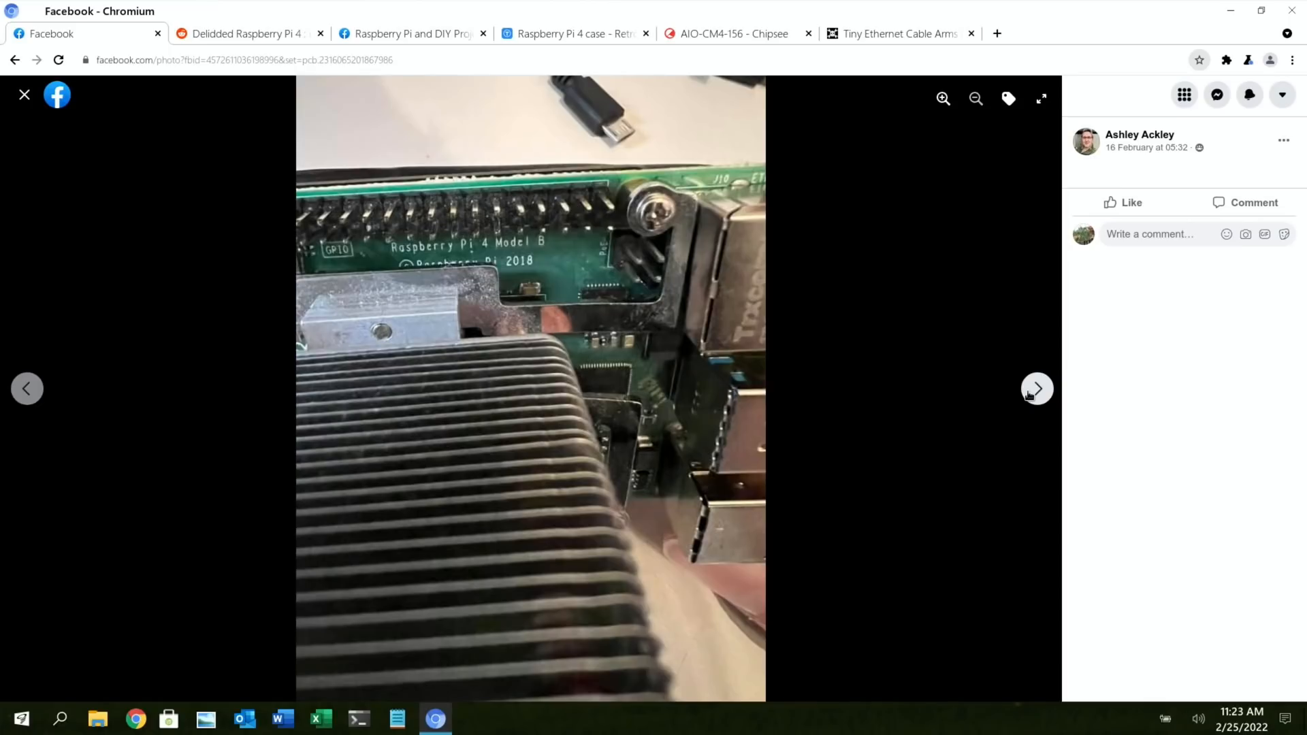
pyautogui.click(1036, 389)
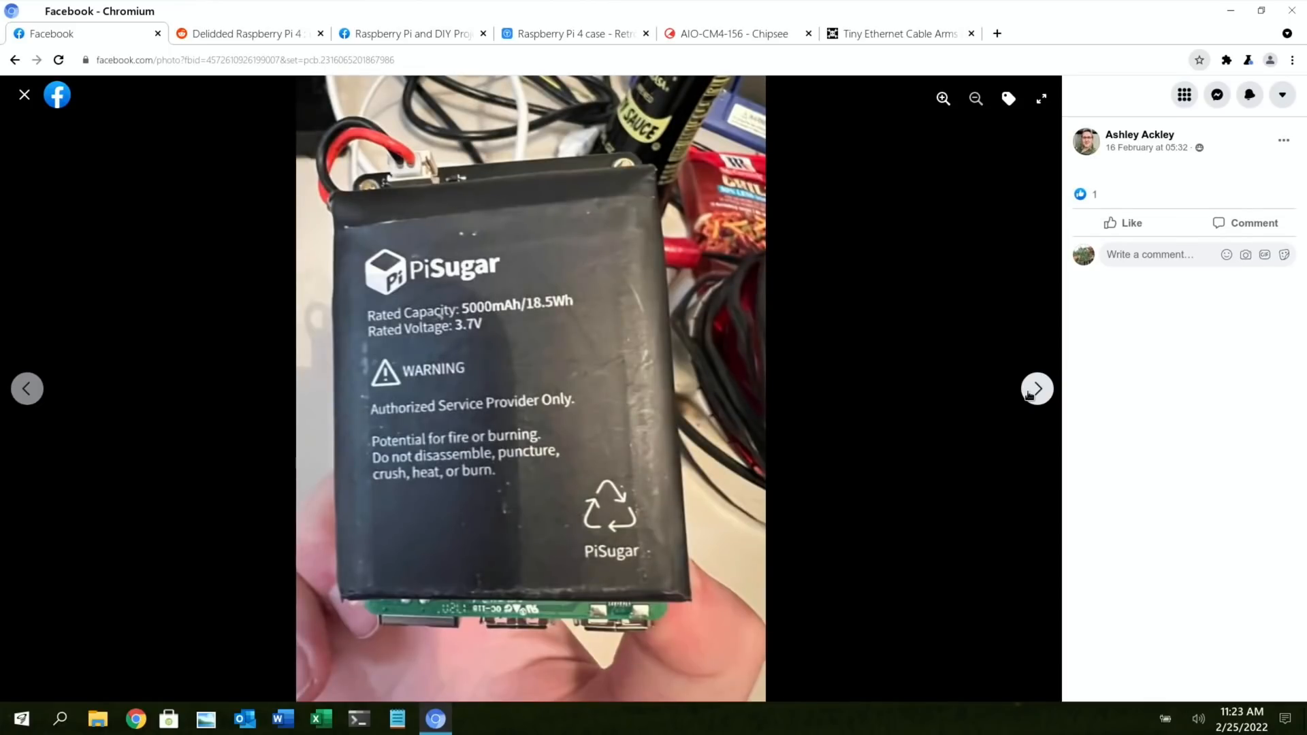
pyautogui.click(1036, 389)
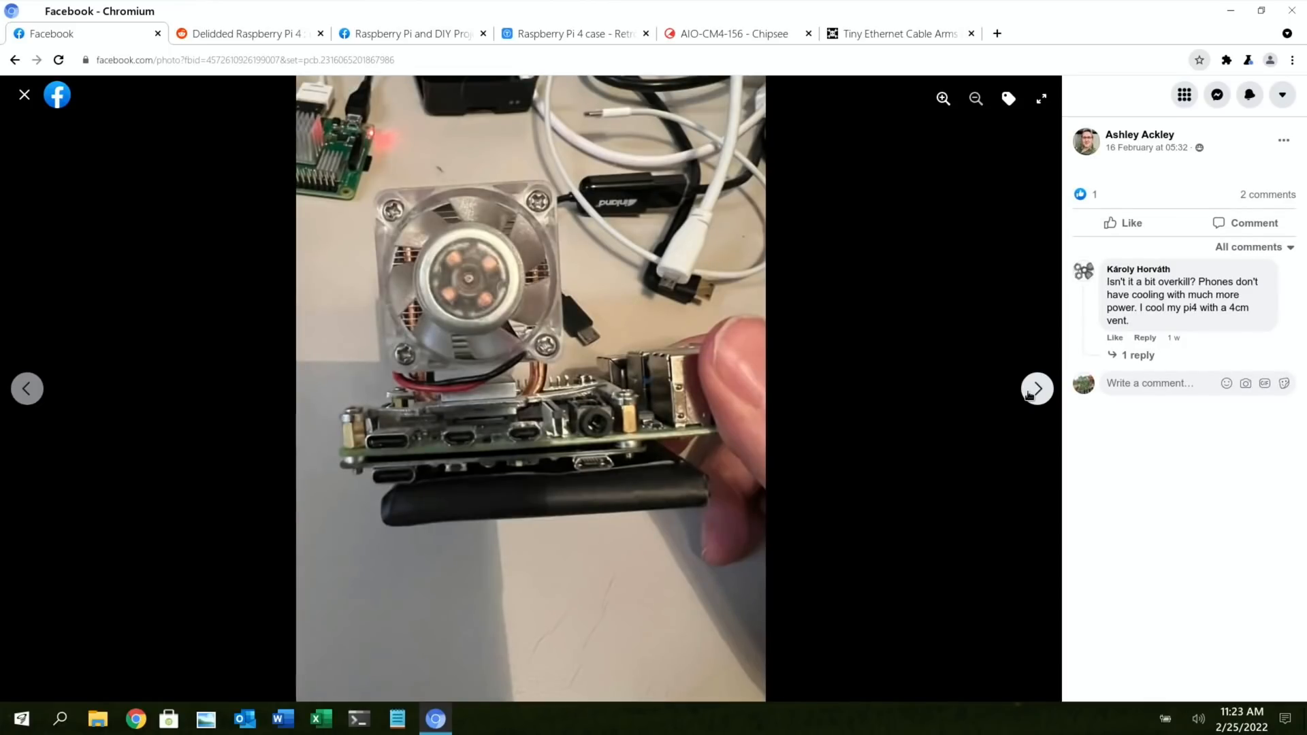
pyautogui.moveTo(443, 301)
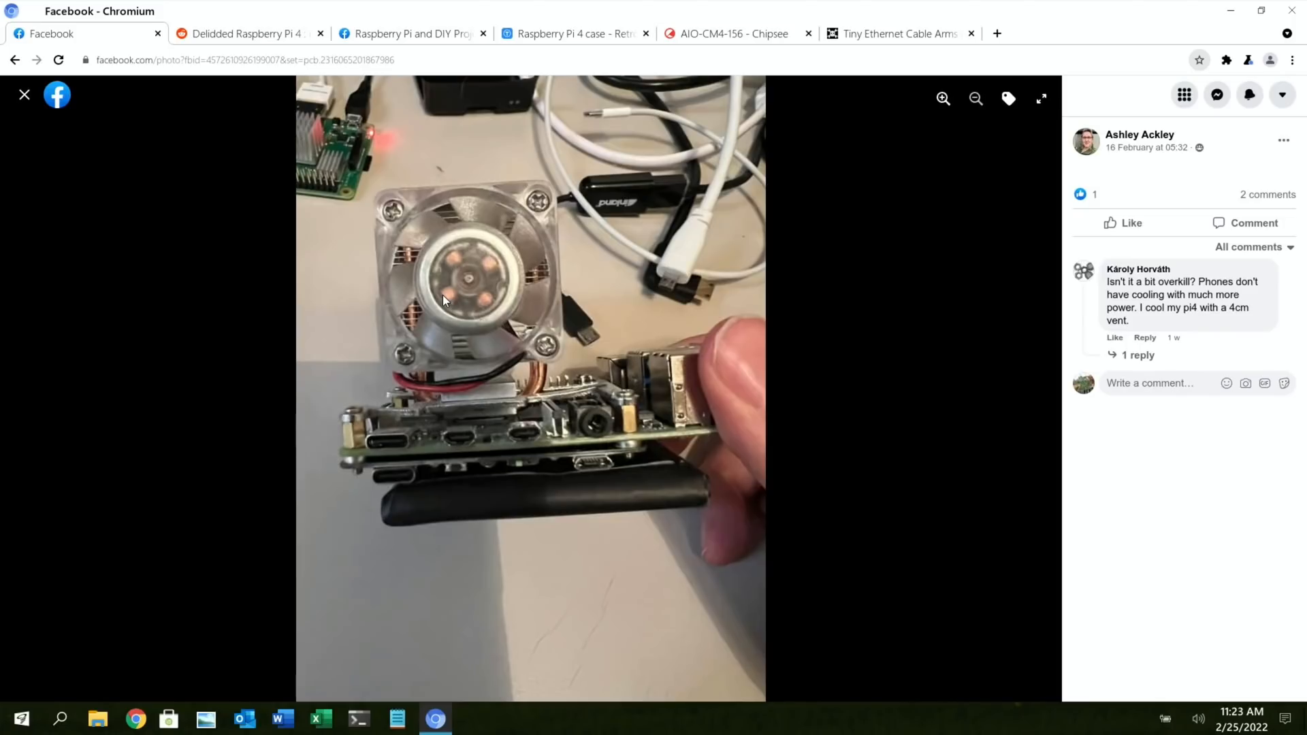
pyautogui.moveTo(159, 302)
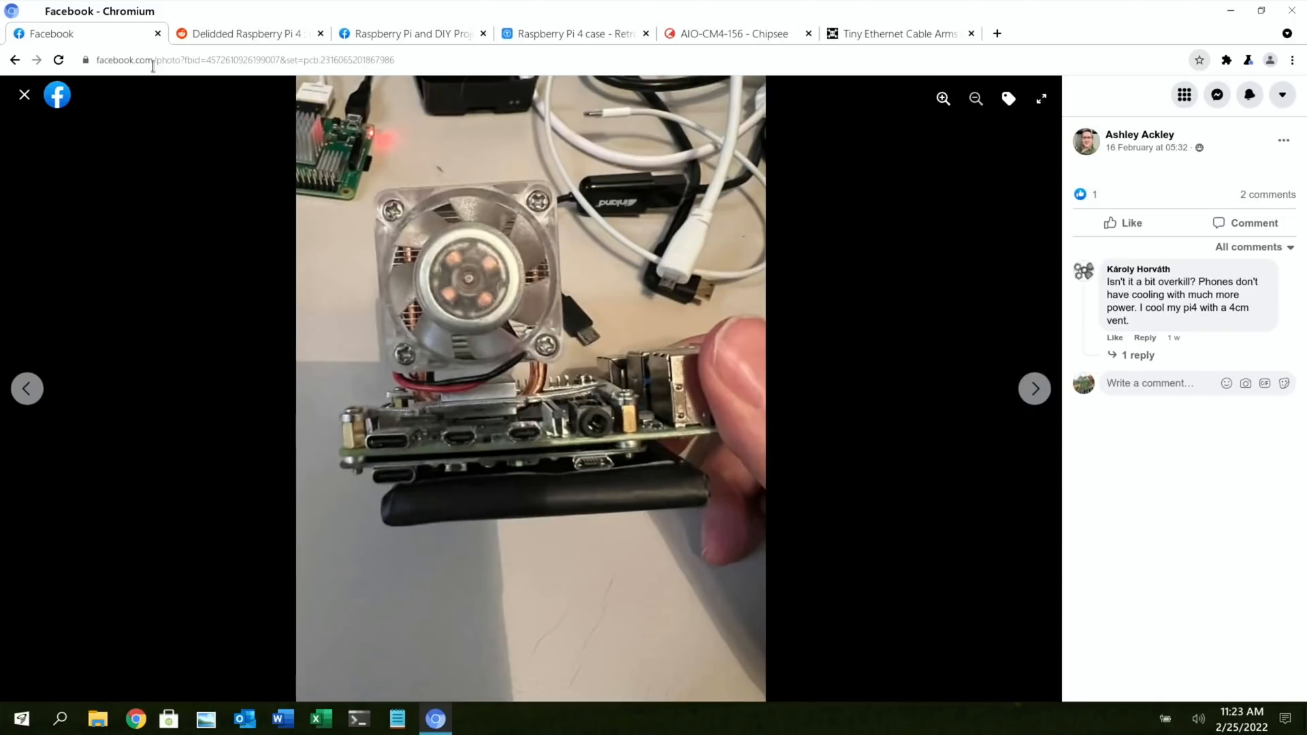
# - Close the Facebook post and open the linked Delidded Raspberry Pi 4 Imgur album
pyautogui.click(246, 34)
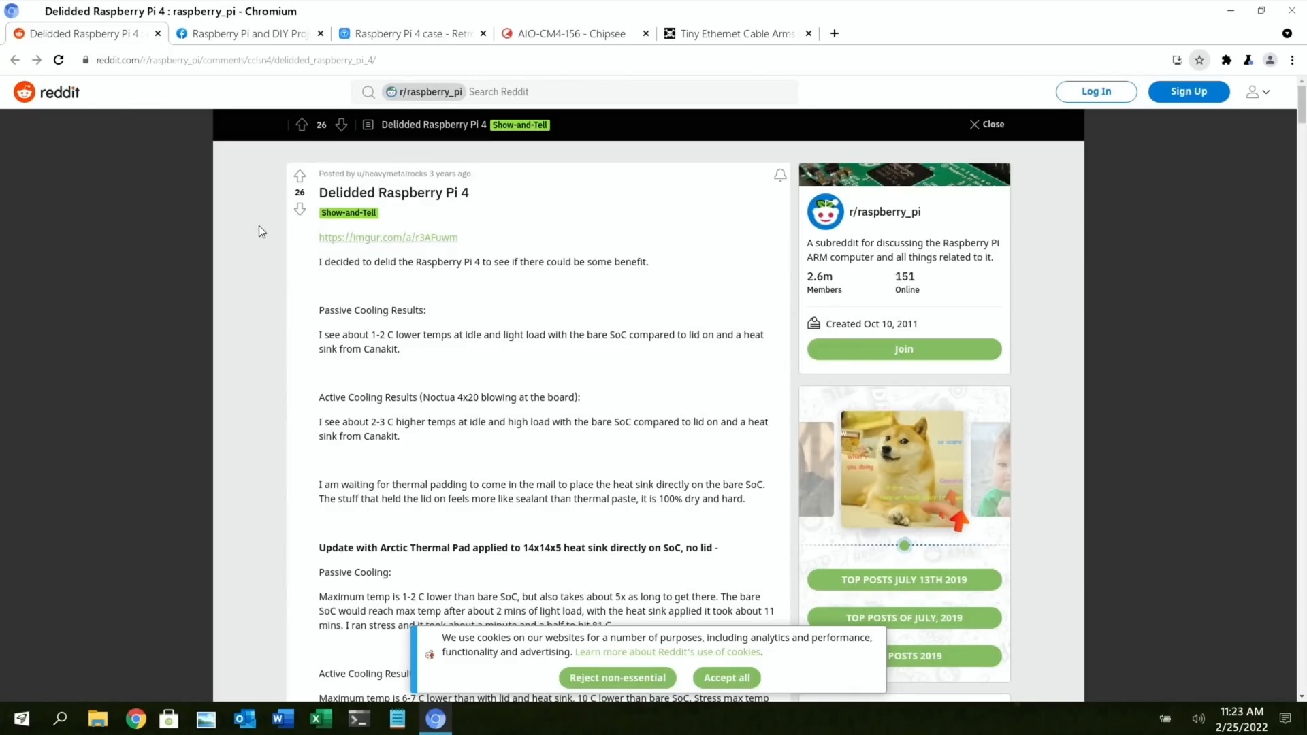
pyautogui.moveTo(360, 241)
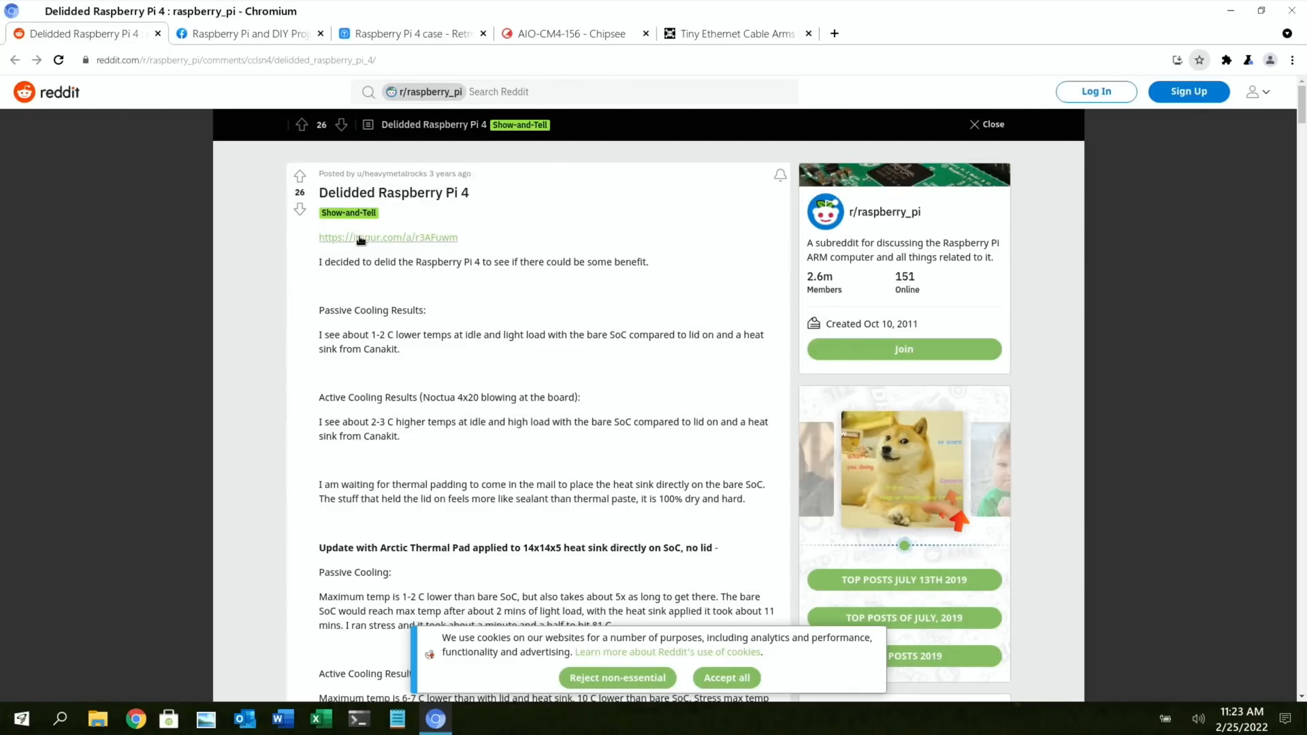
pyautogui.click(387, 238)
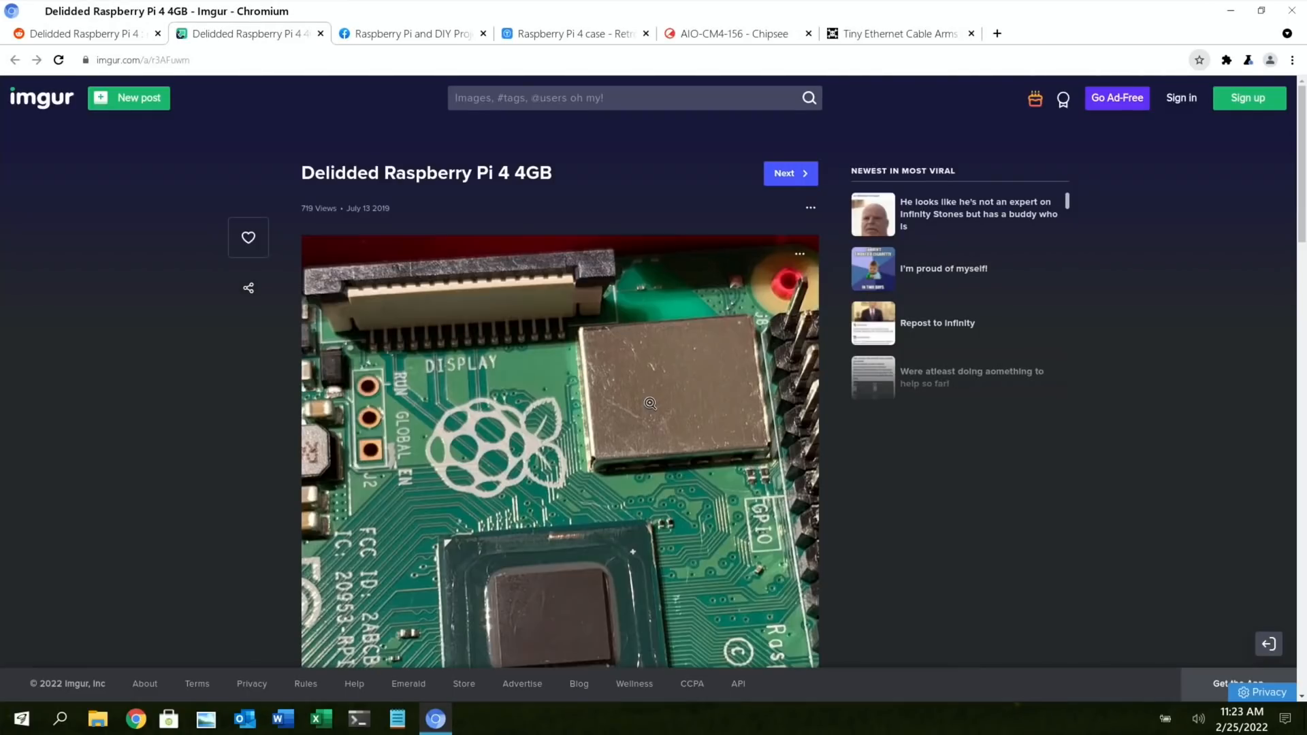
pyautogui.scroll(-3)
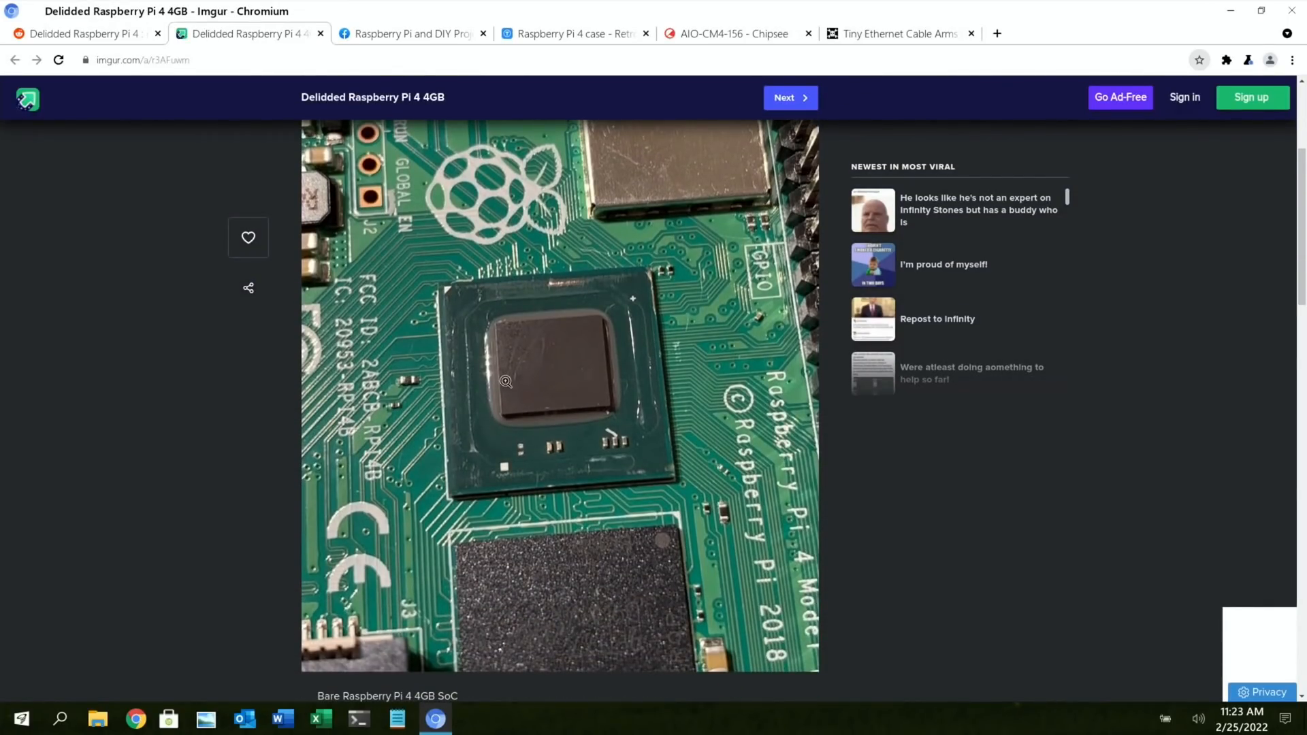
pyautogui.moveTo(659, 361)
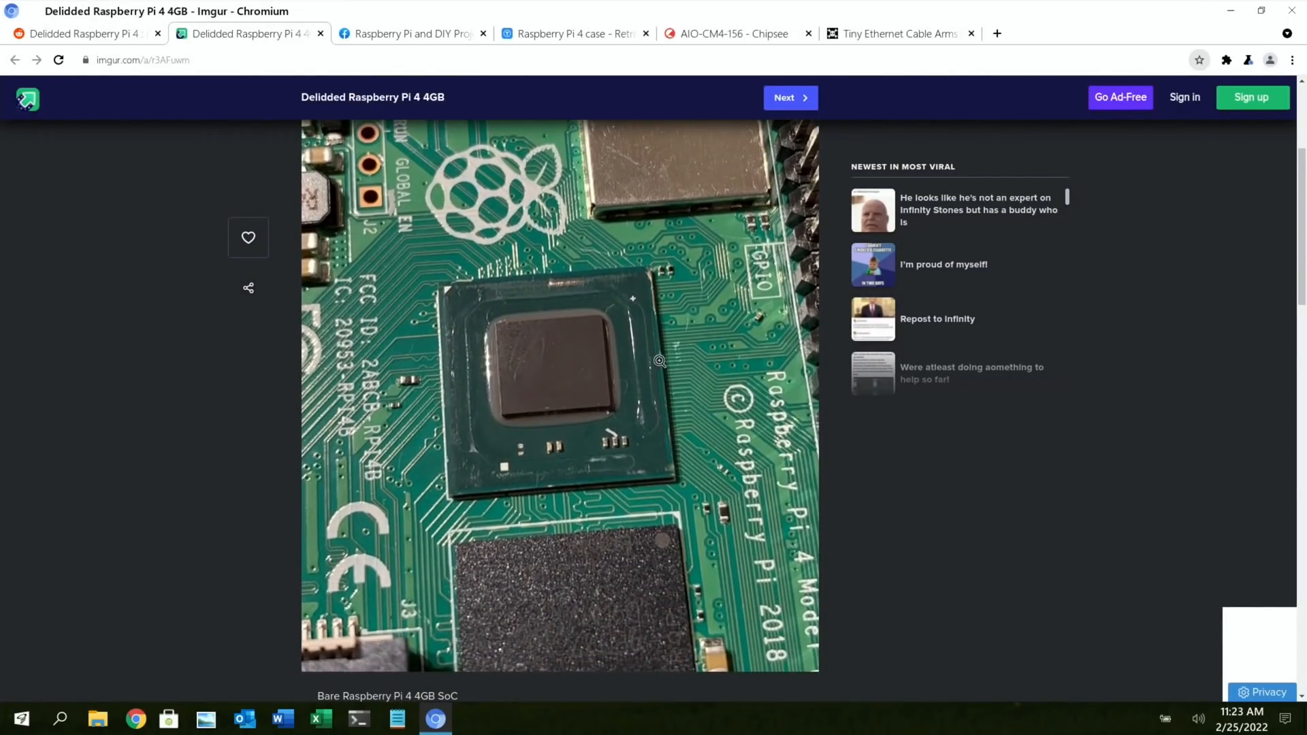
pyautogui.moveTo(575, 441)
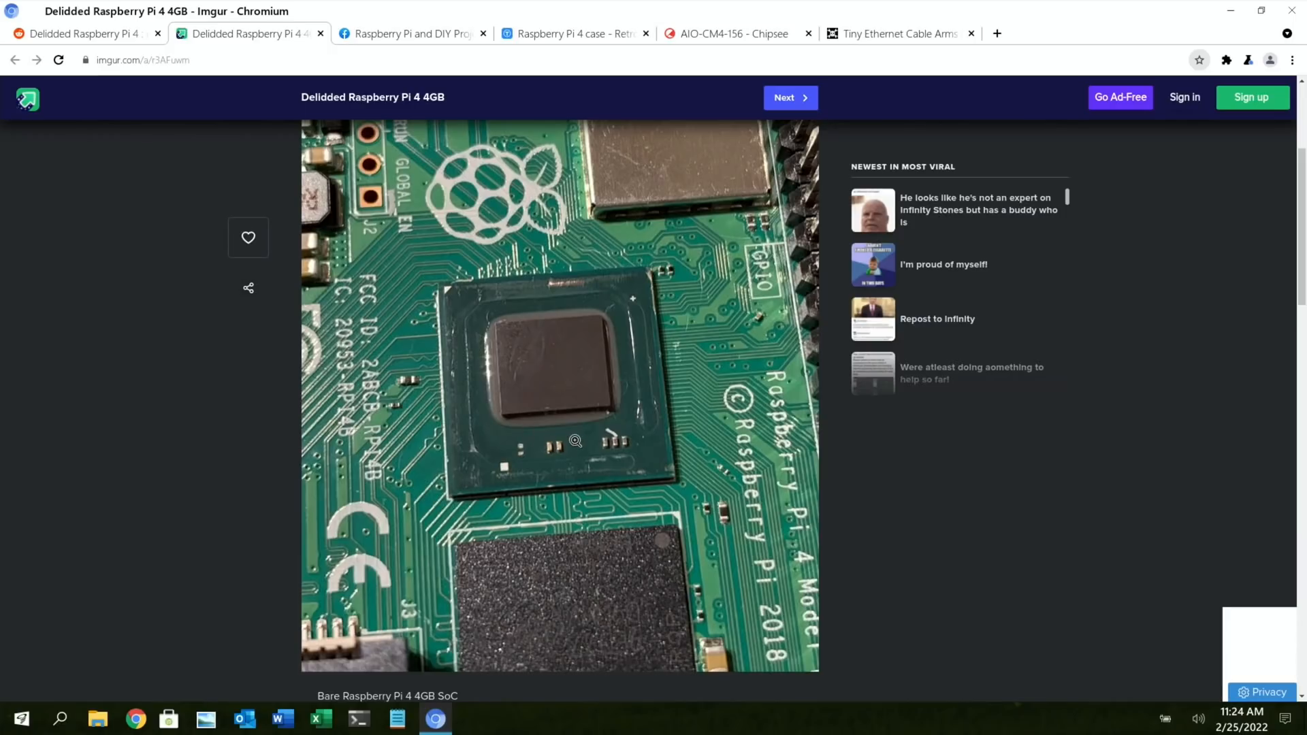
pyautogui.moveTo(649, 413)
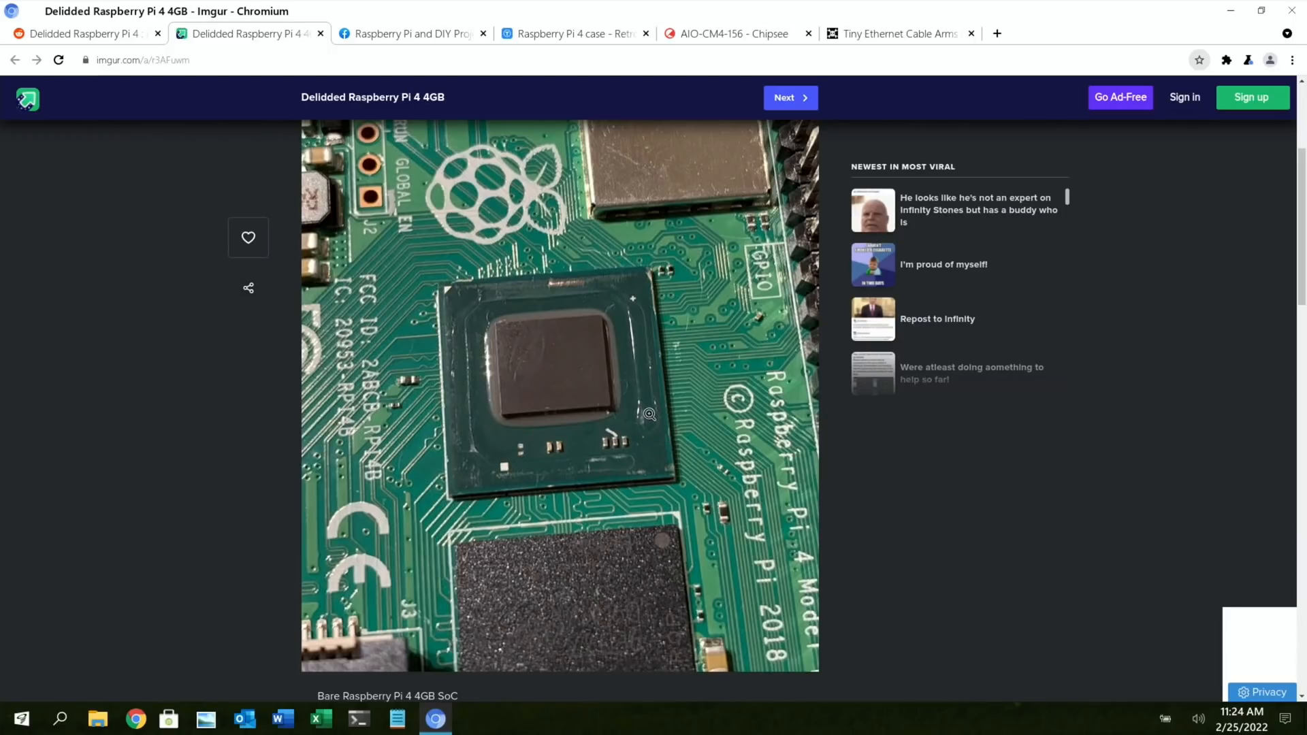
# - Scroll through all the album's photos down to Explore Posts and back up
pyautogui.scroll(-3)
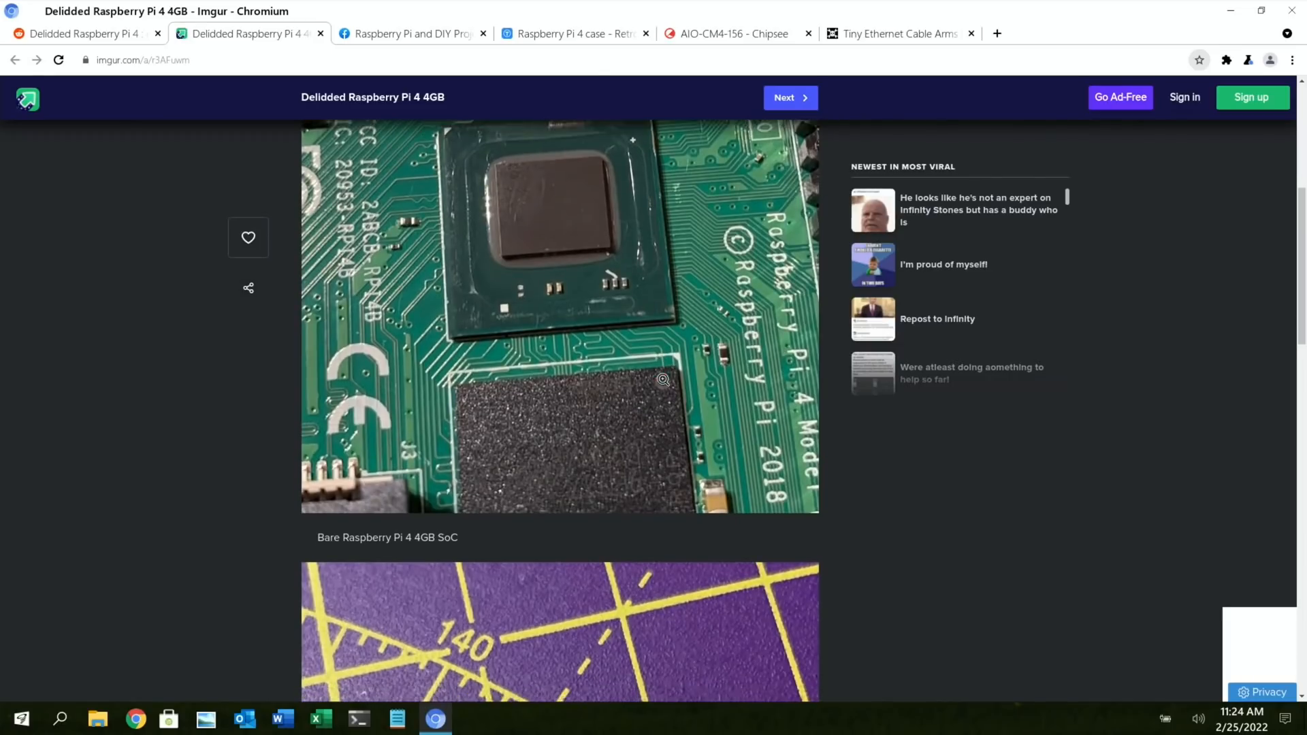
pyautogui.scroll(-3)
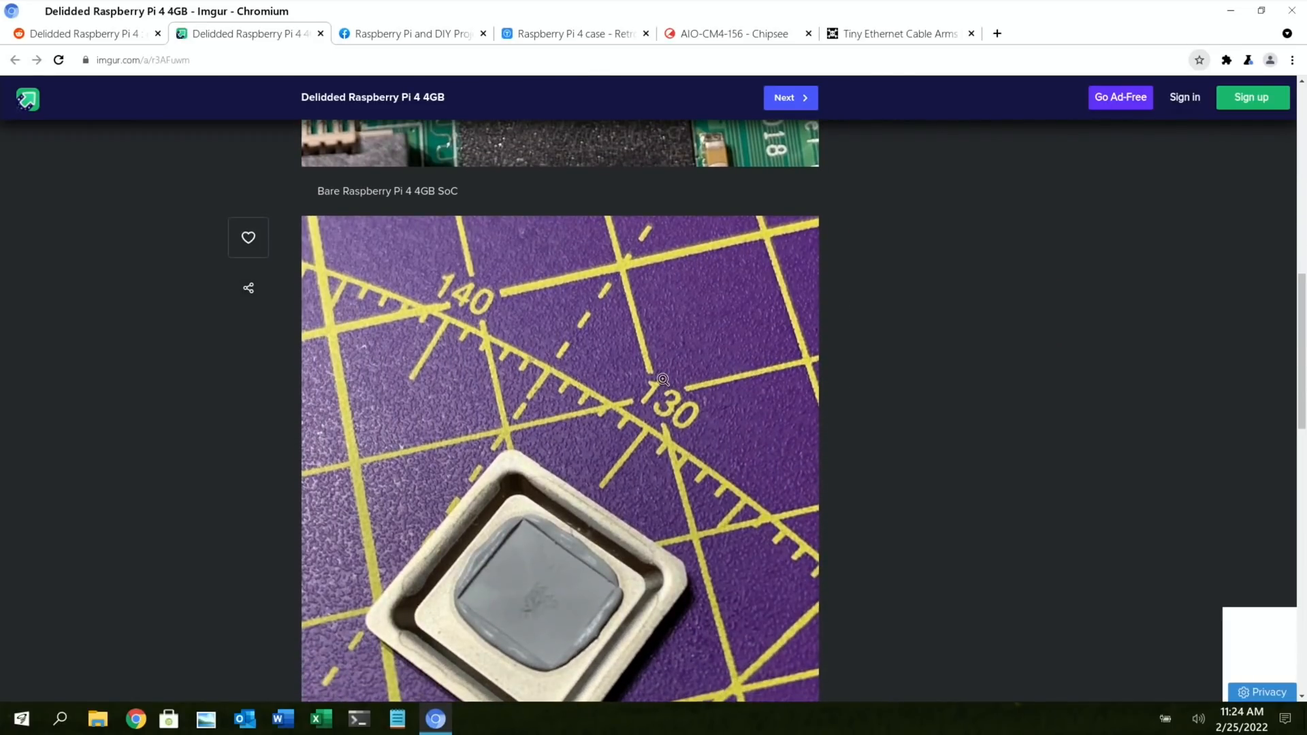
pyautogui.scroll(-3)
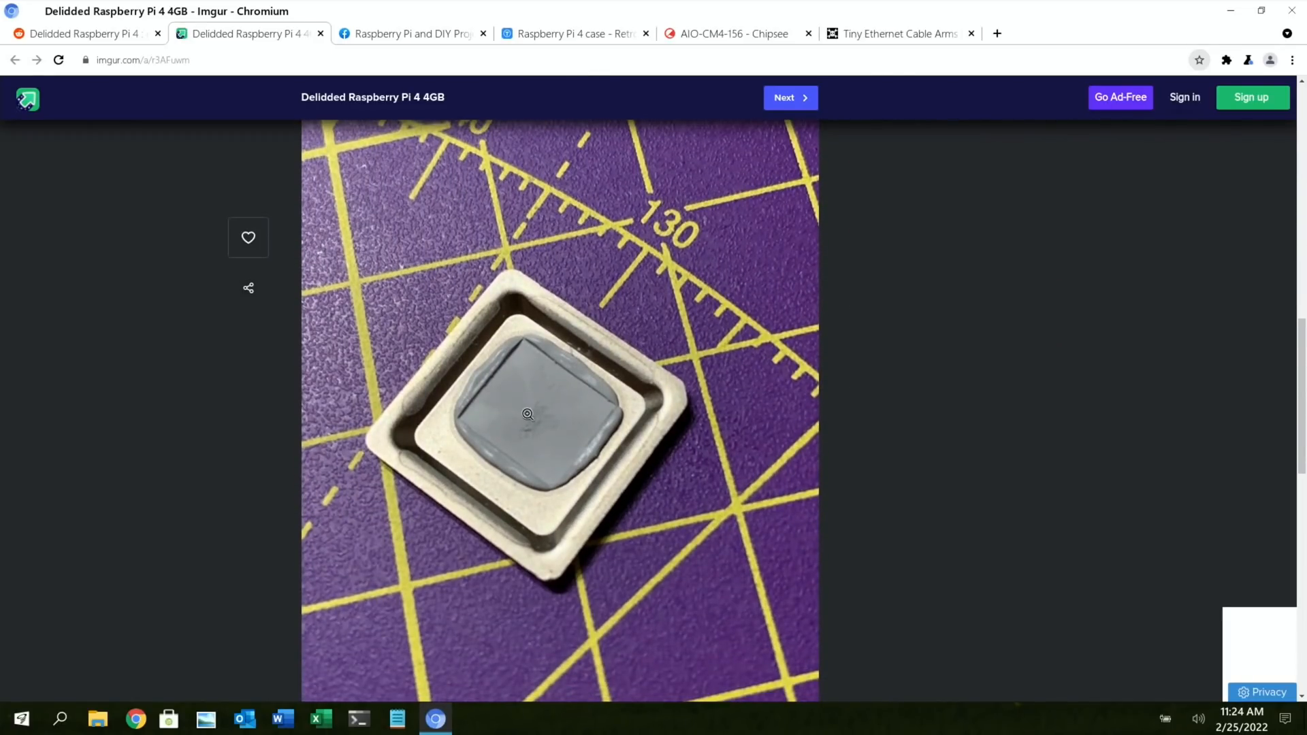
pyautogui.moveTo(502, 409)
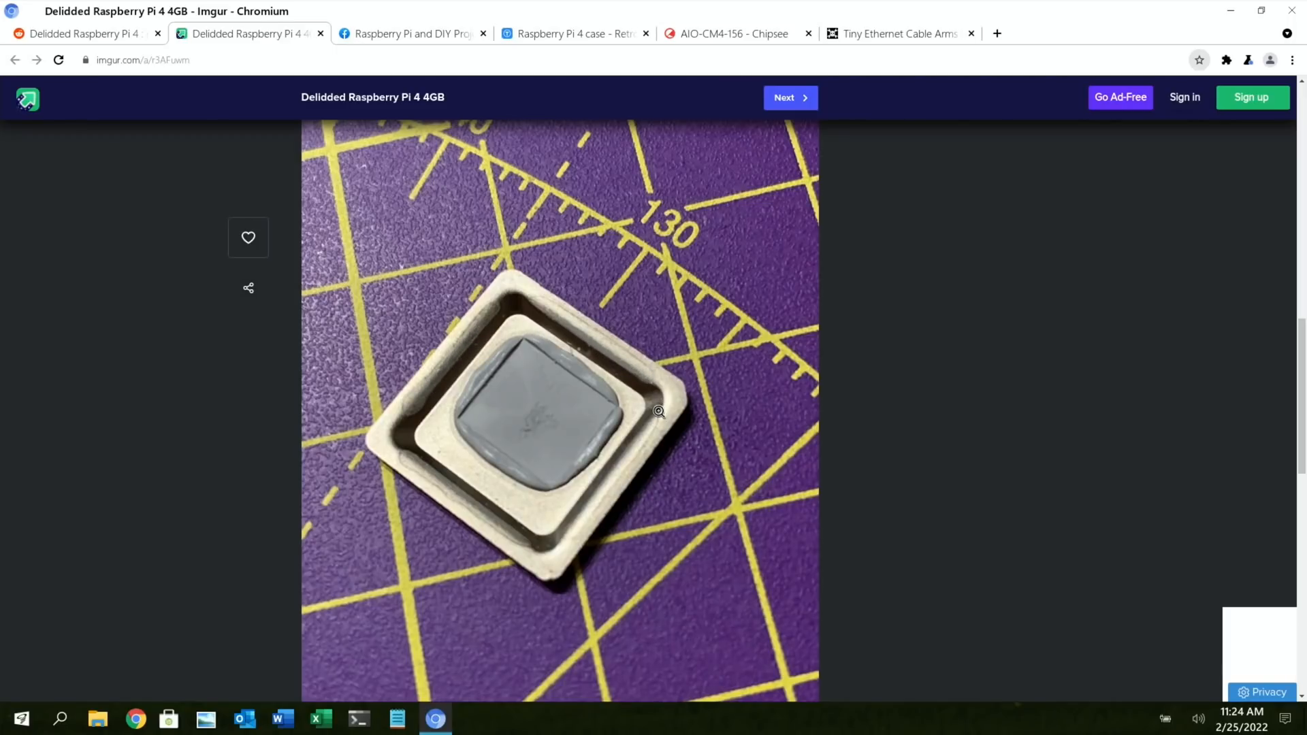
pyautogui.scroll(-3)
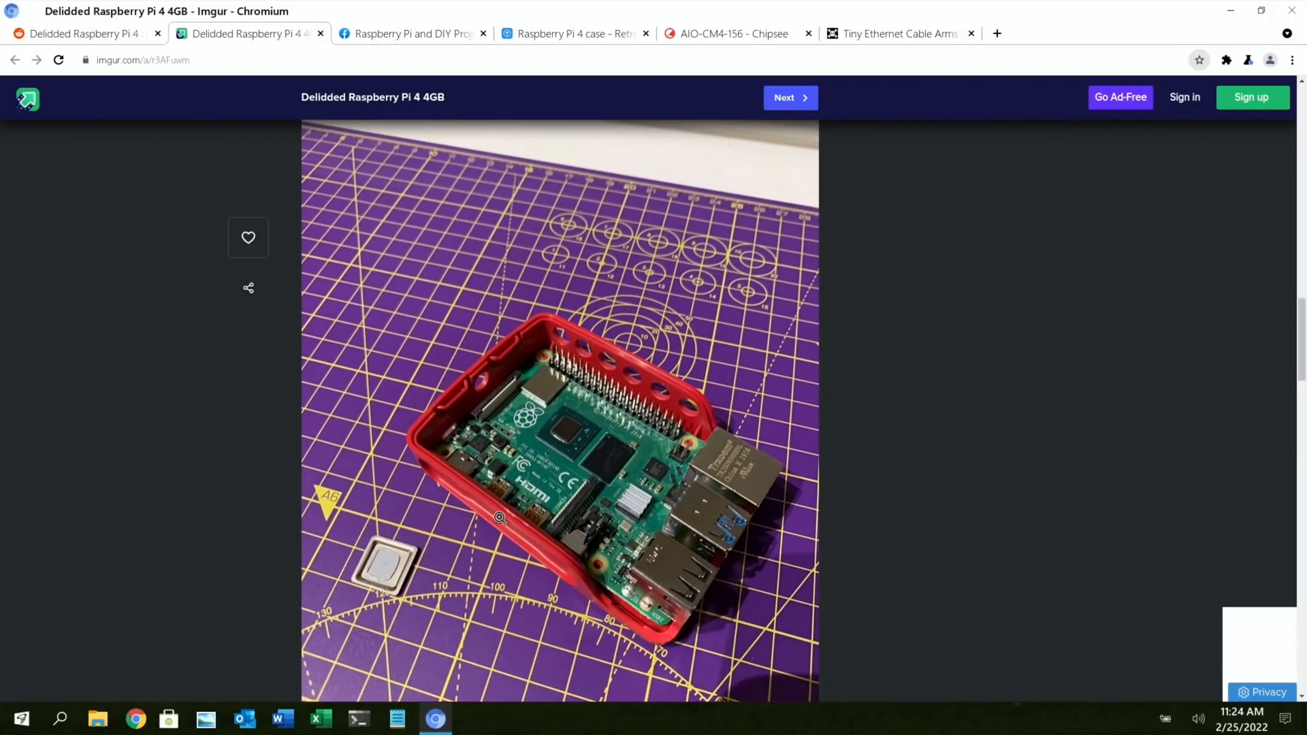
pyautogui.scroll(-3)
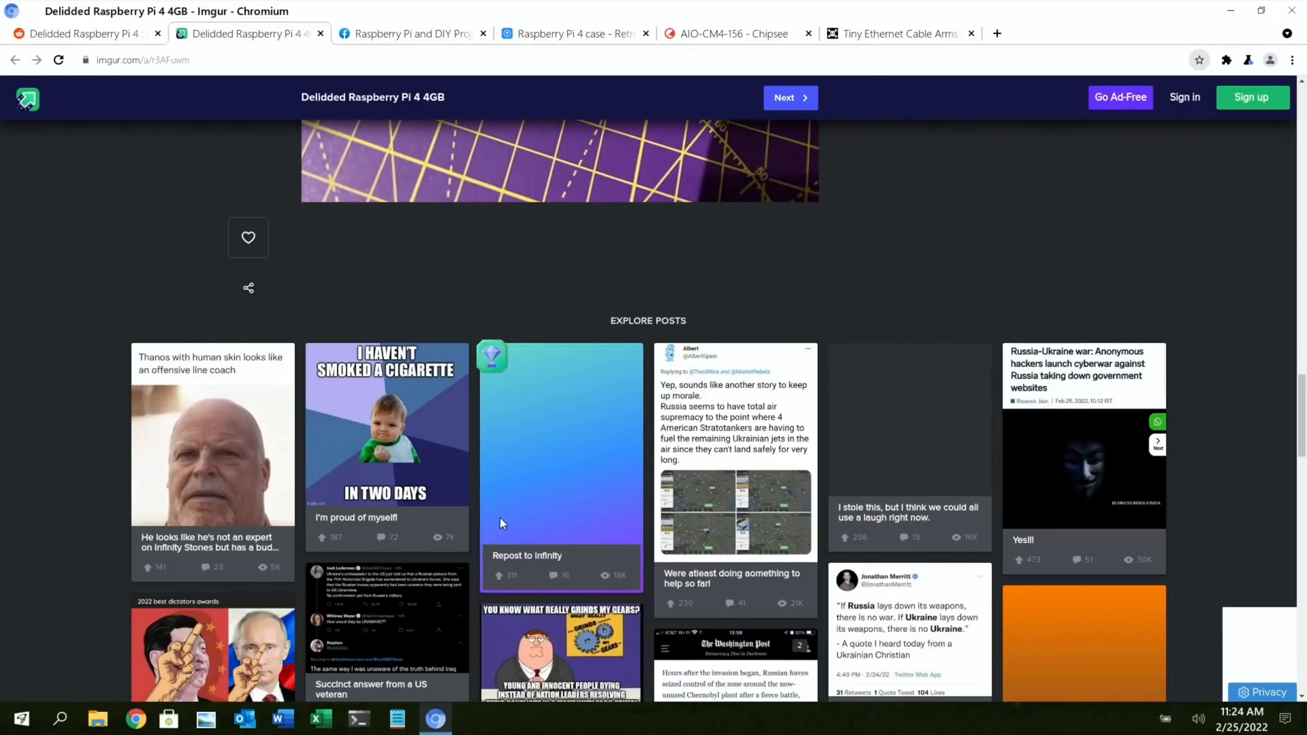
pyautogui.scroll(3)
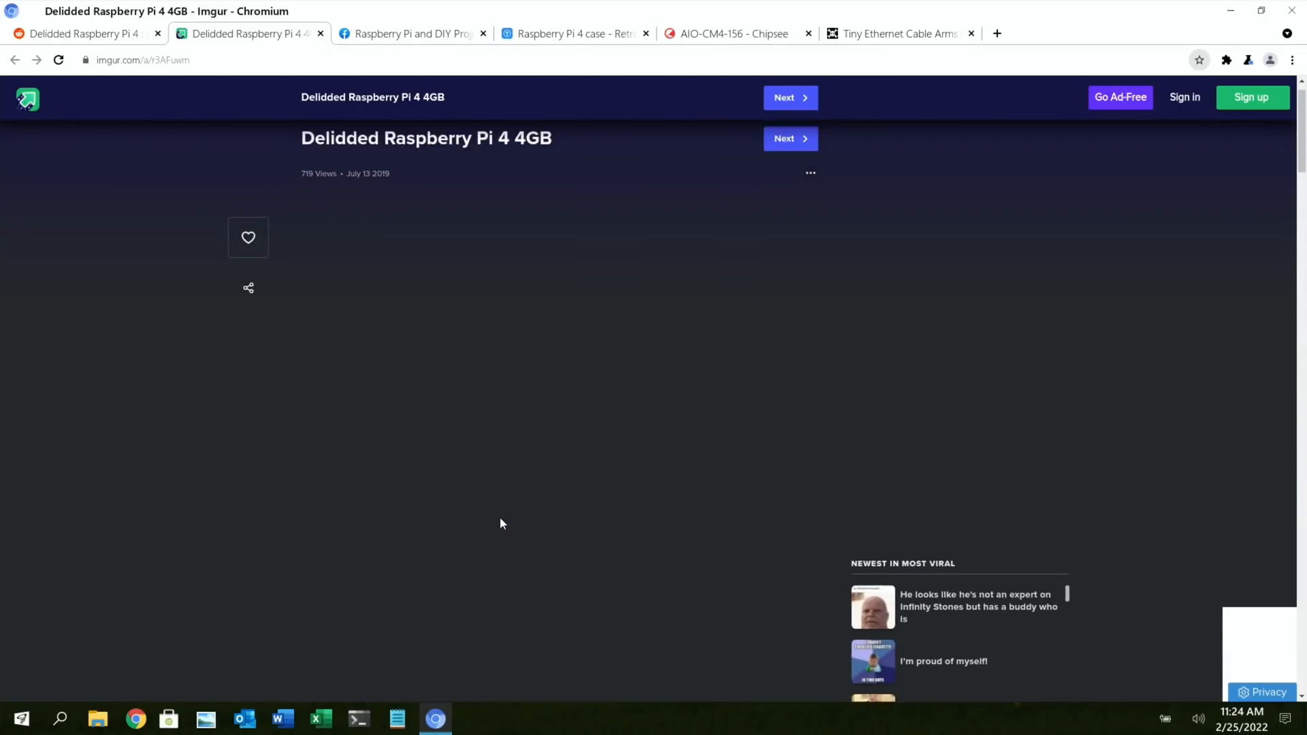
# - Close the Delidded Raspberry Pi 4 tabs and scroll to the retro tower case post
pyautogui.click(408, 33)
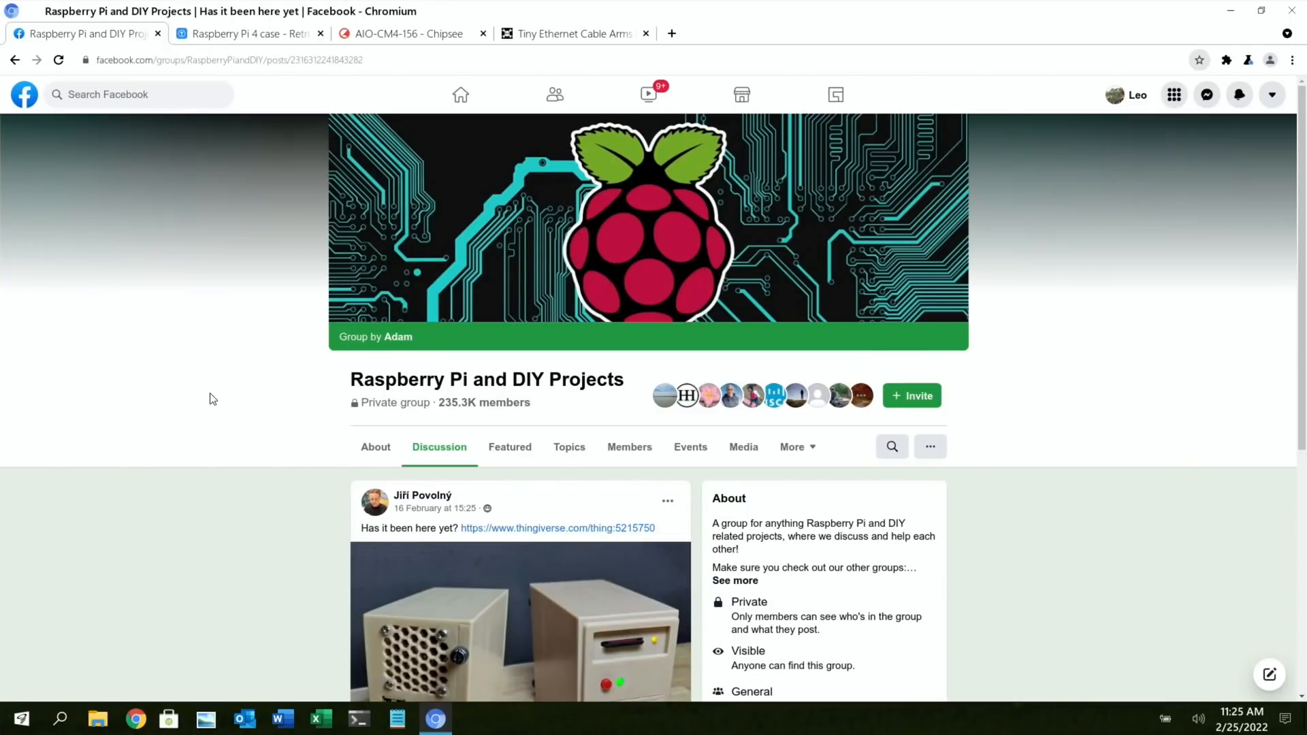
pyautogui.scroll(-3)
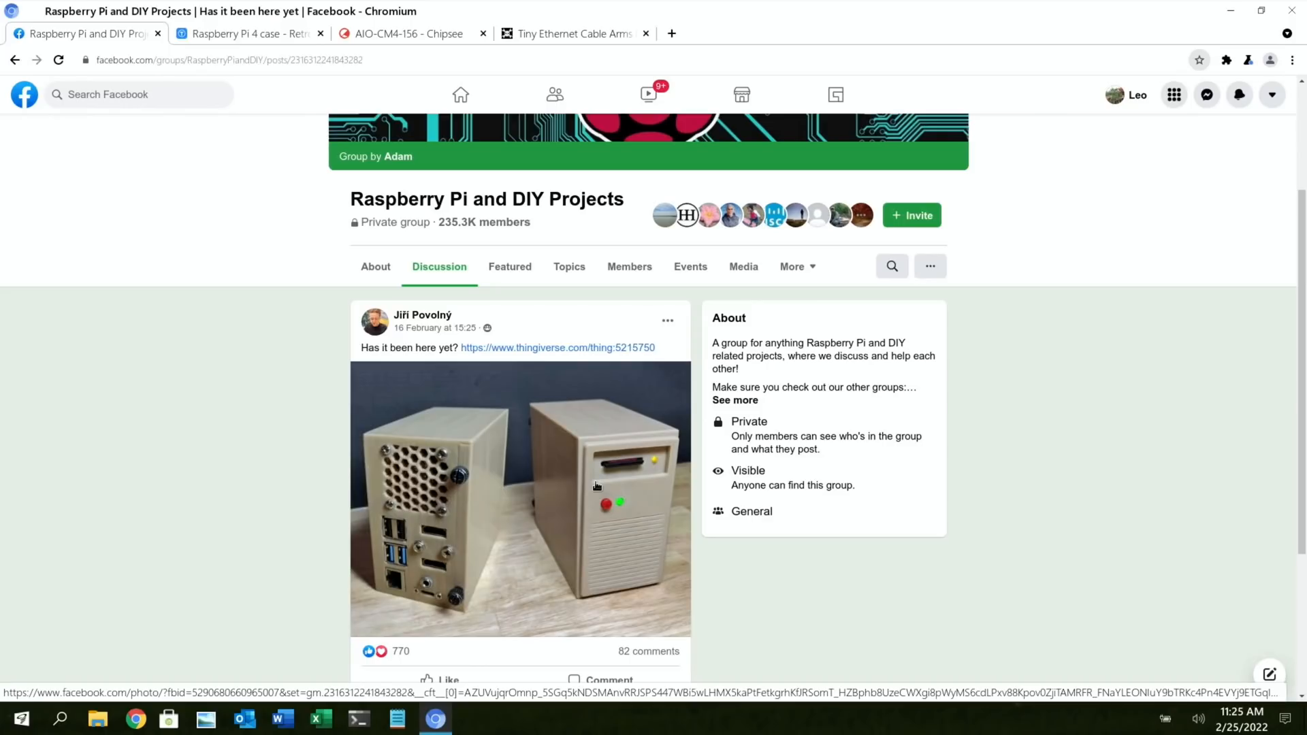
pyautogui.moveTo(407, 561)
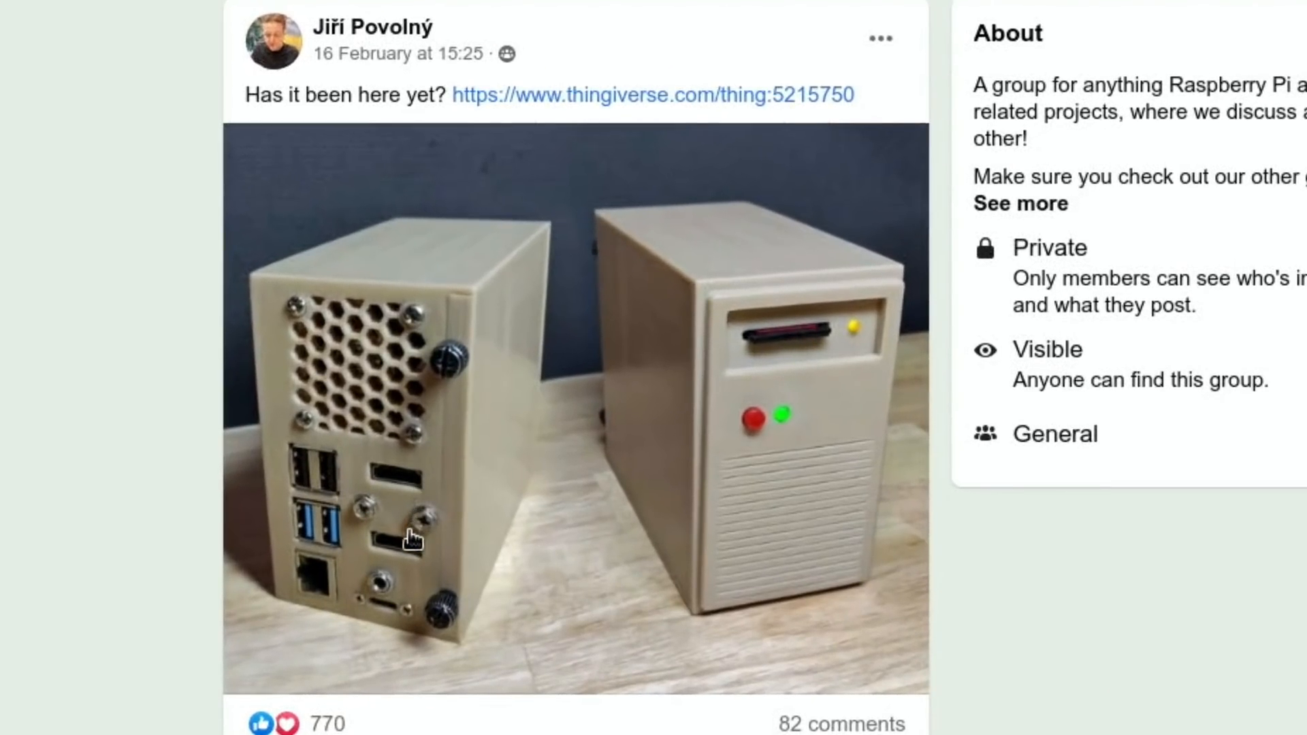
pyautogui.moveTo(331, 619)
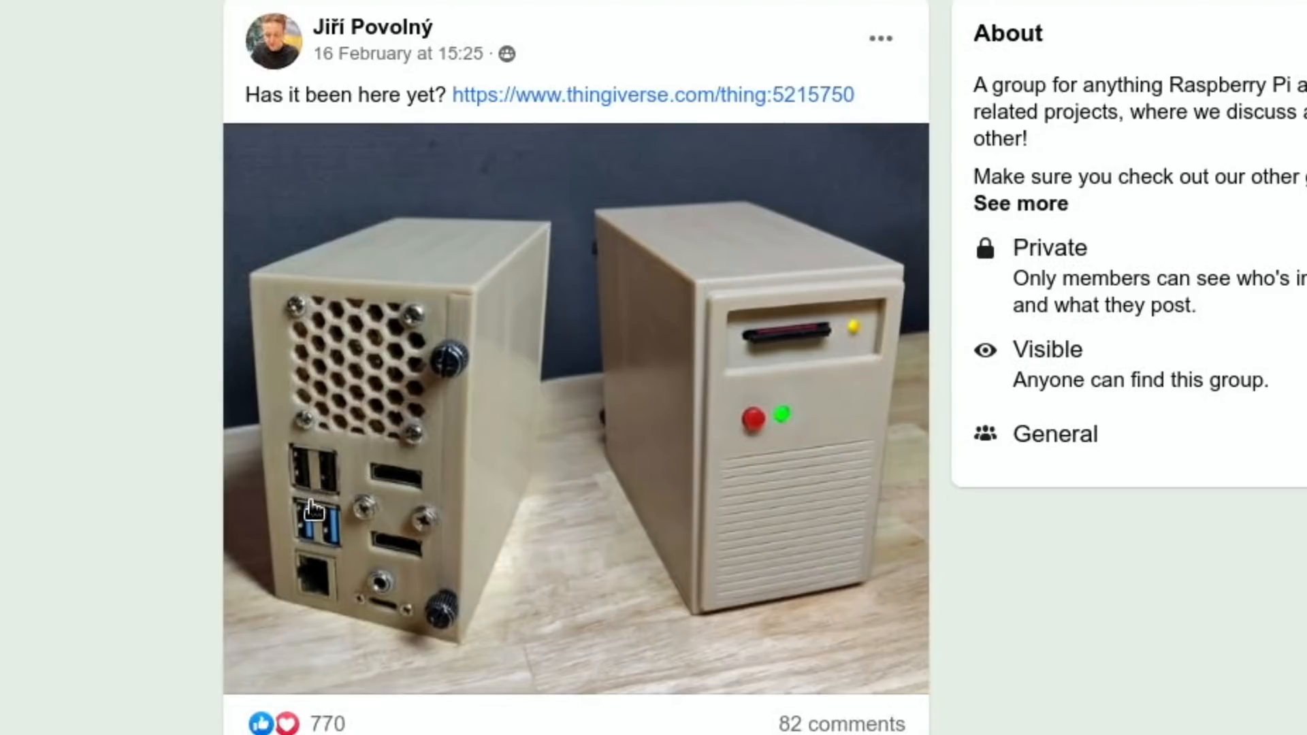
pyautogui.moveTo(274, 429)
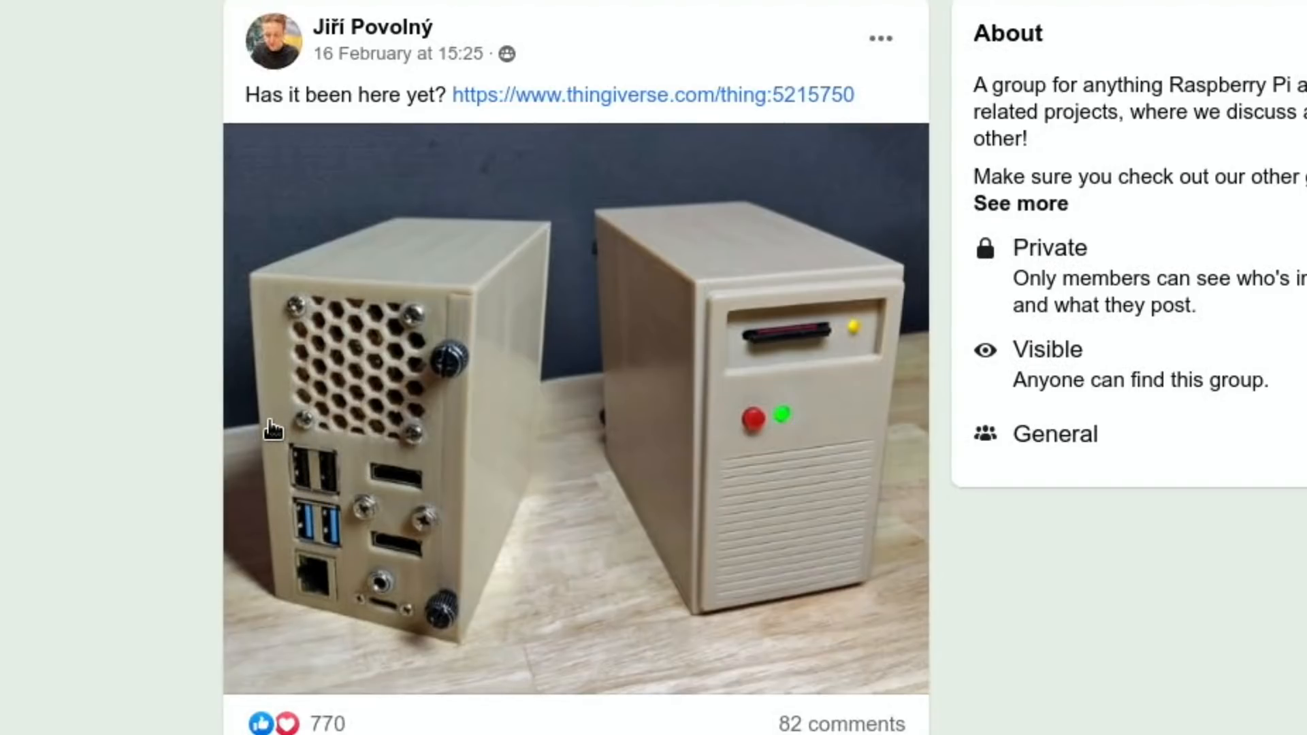
pyautogui.moveTo(346, 367)
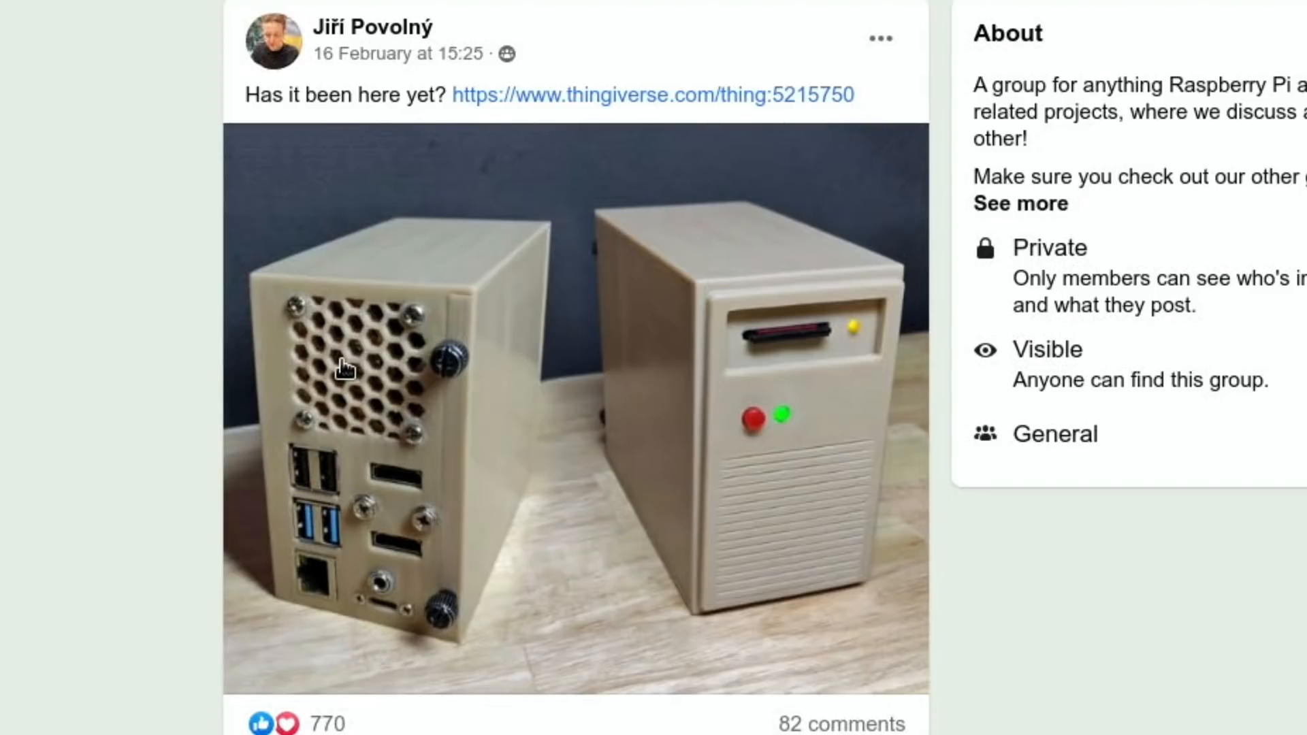
pyautogui.moveTo(345, 370)
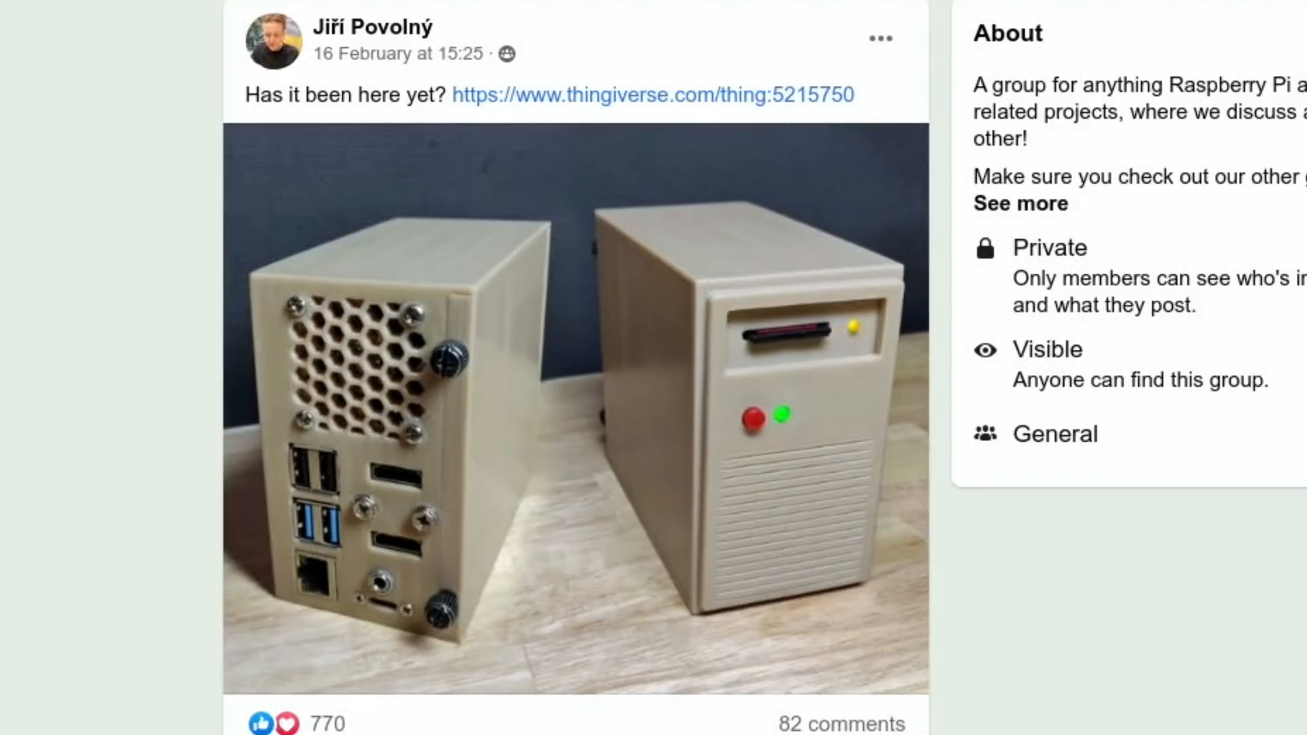
# - On the Retro tower desktop project, view the beige case photo and the interior wiring photos
pyautogui.click(653, 94)
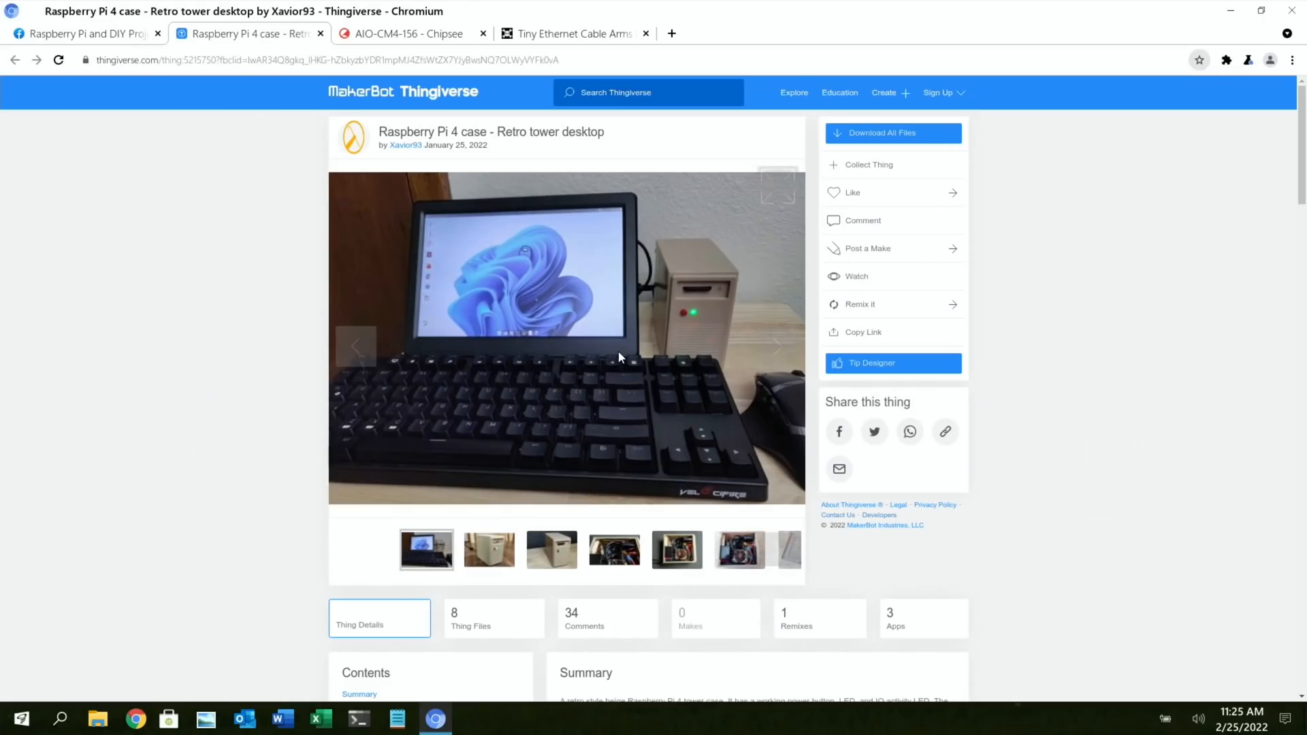
pyautogui.moveTo(749, 471)
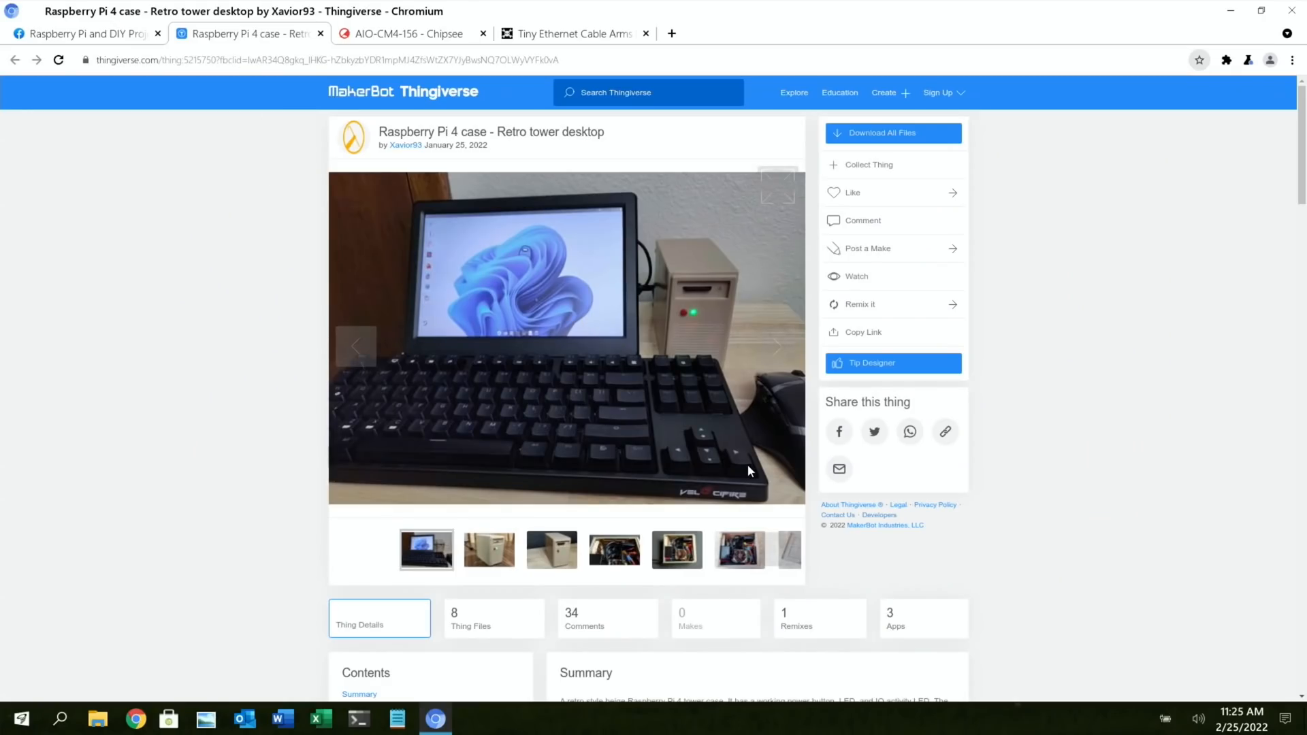
pyautogui.click(489, 549)
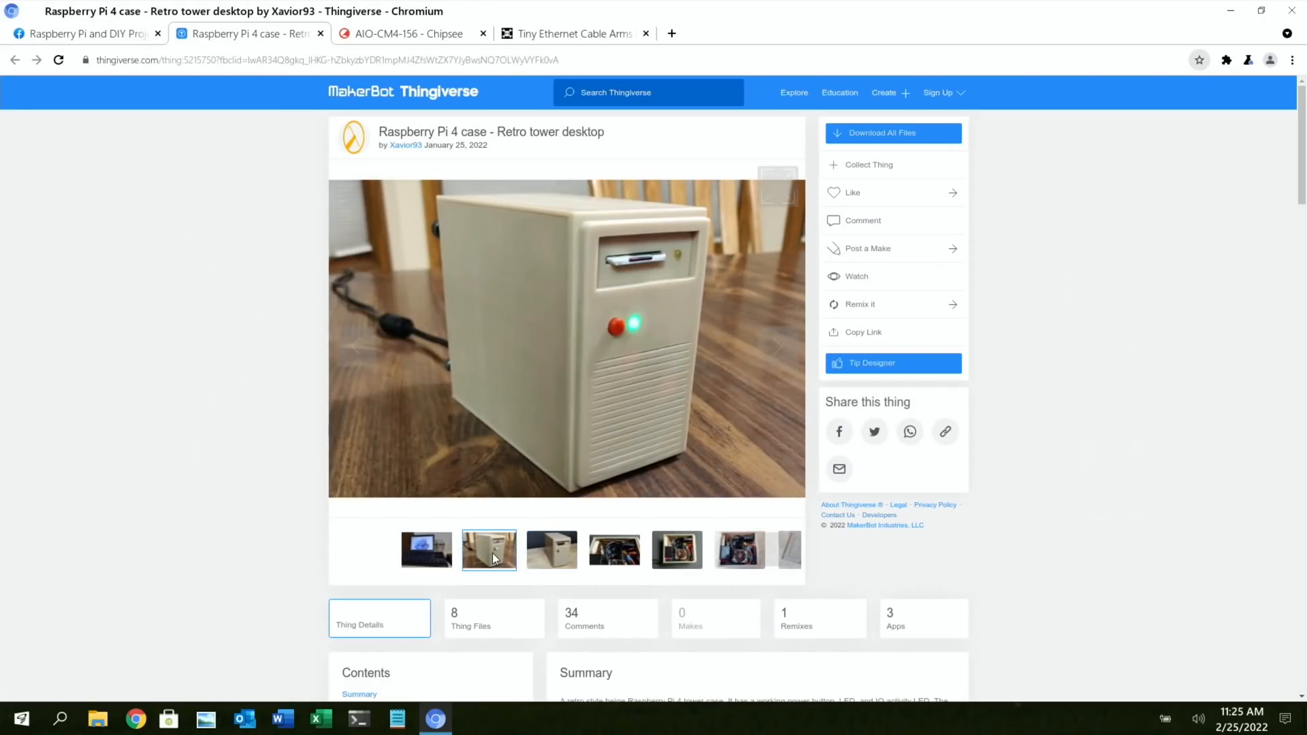
pyautogui.click(567, 337)
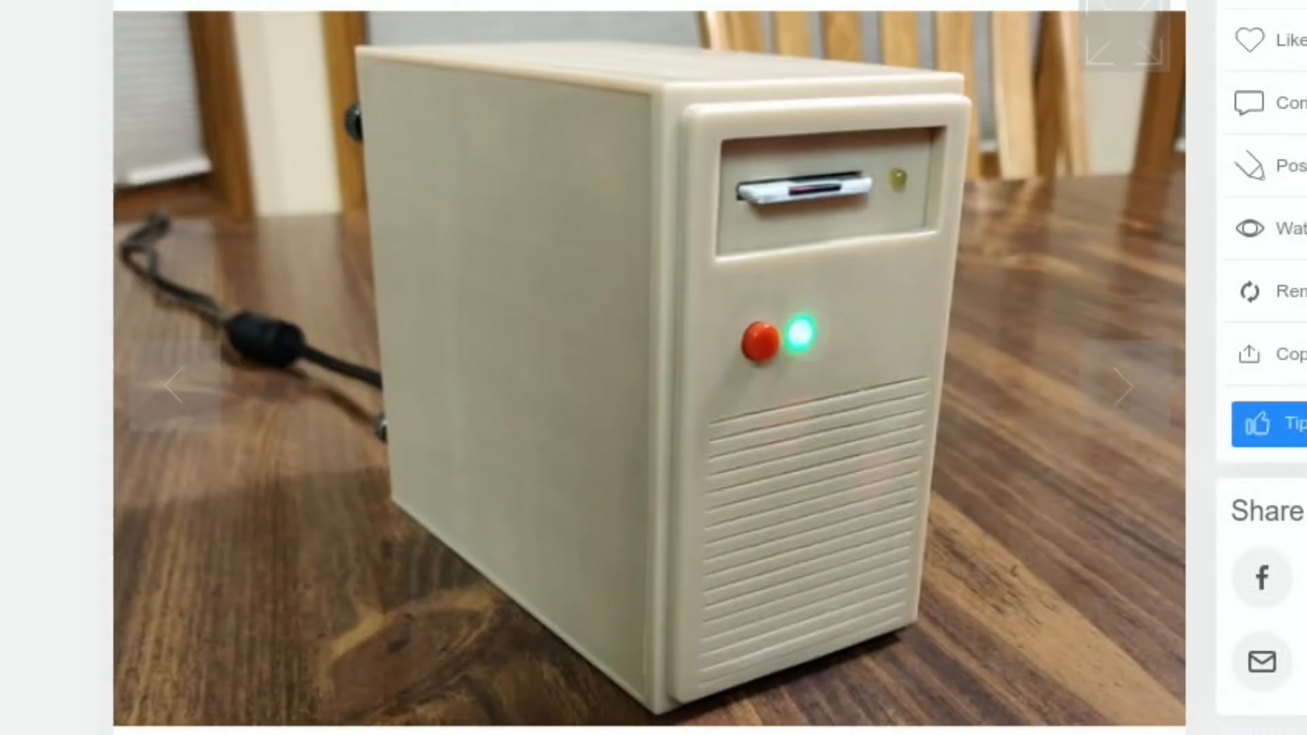
pyautogui.moveTo(796, 283)
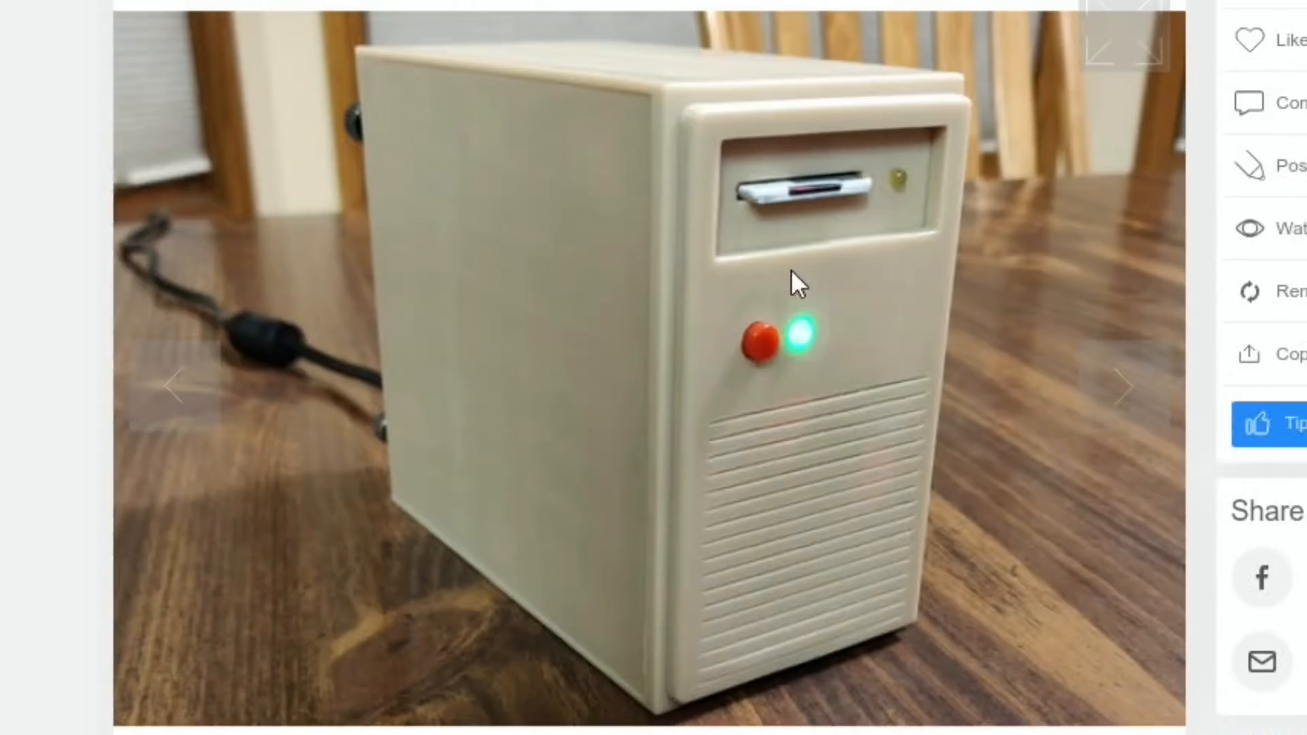
pyautogui.moveTo(813, 204)
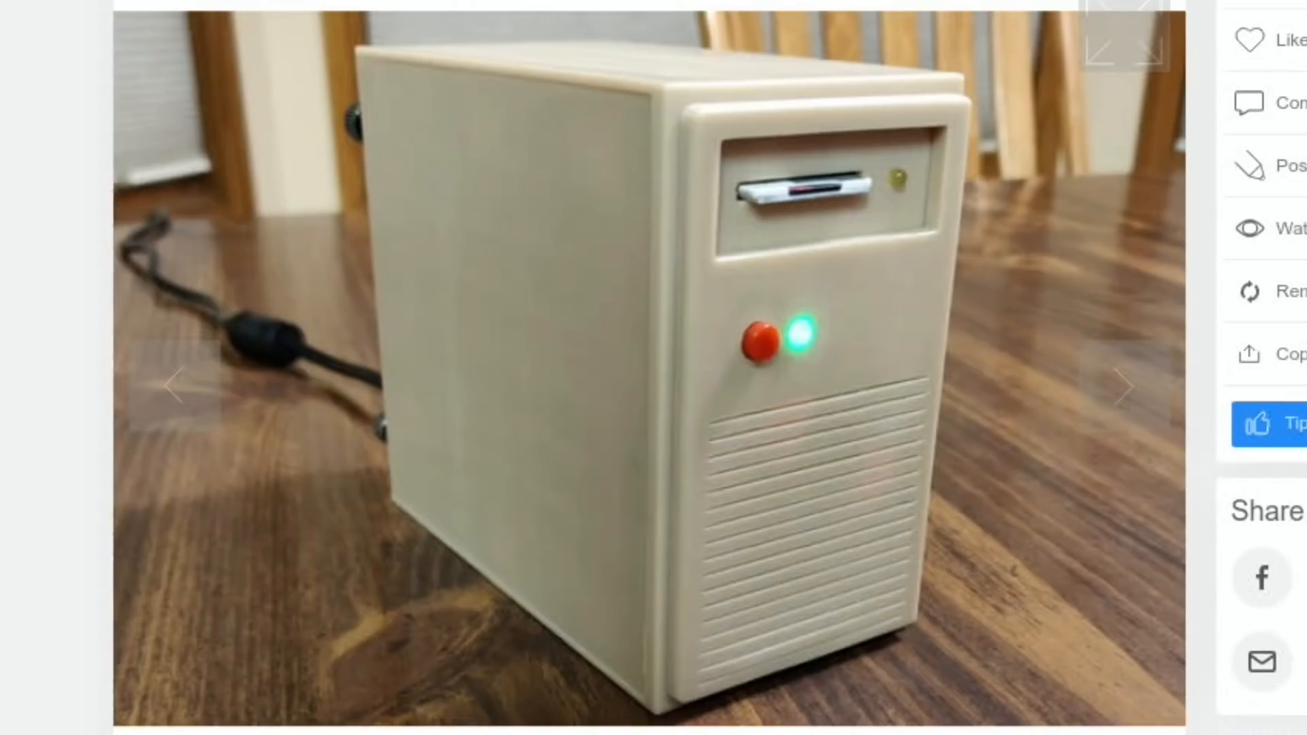
pyautogui.click(1121, 386)
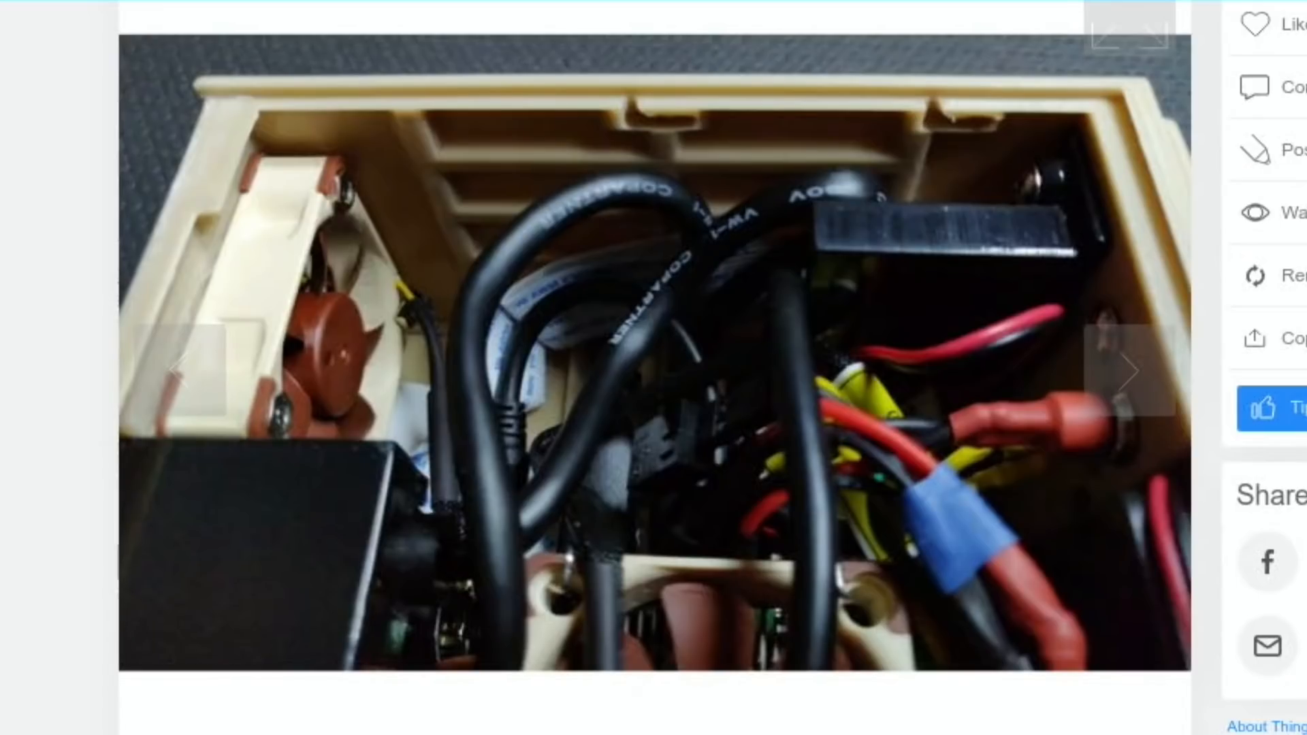
pyautogui.moveTo(862, 488)
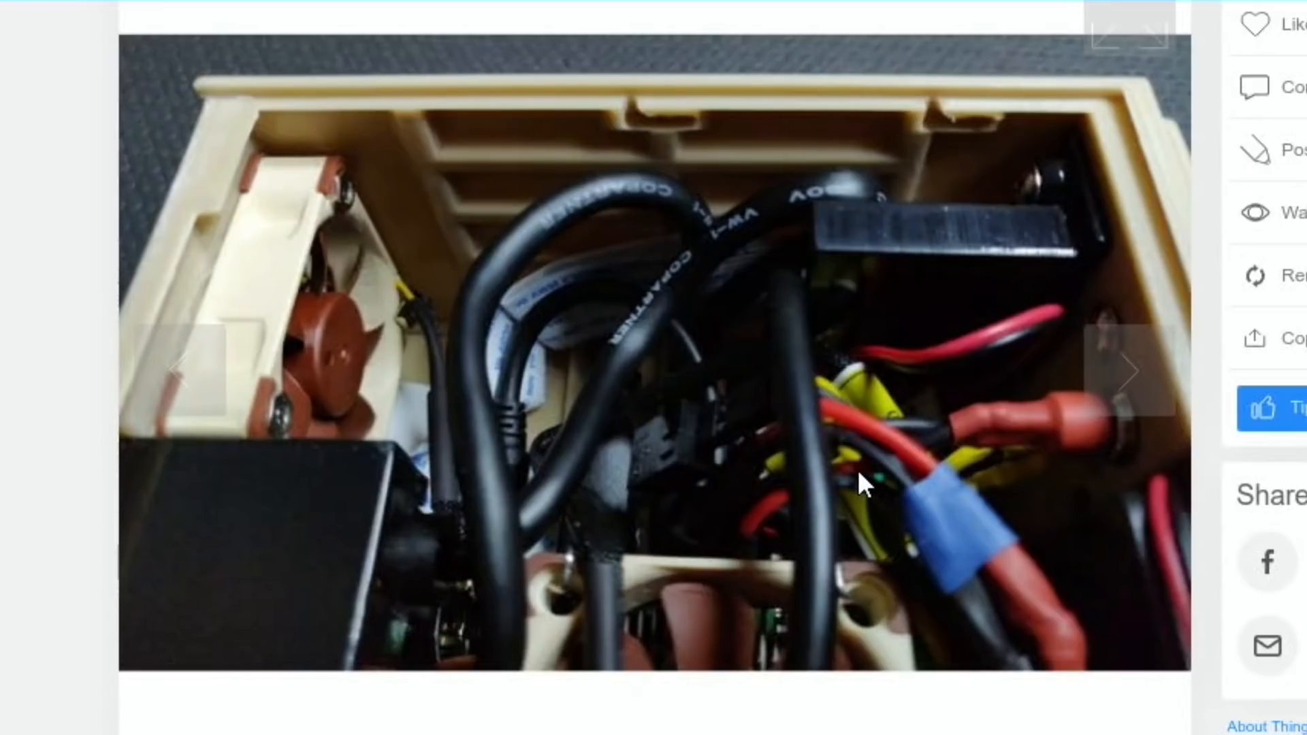
pyautogui.moveTo(849, 427)
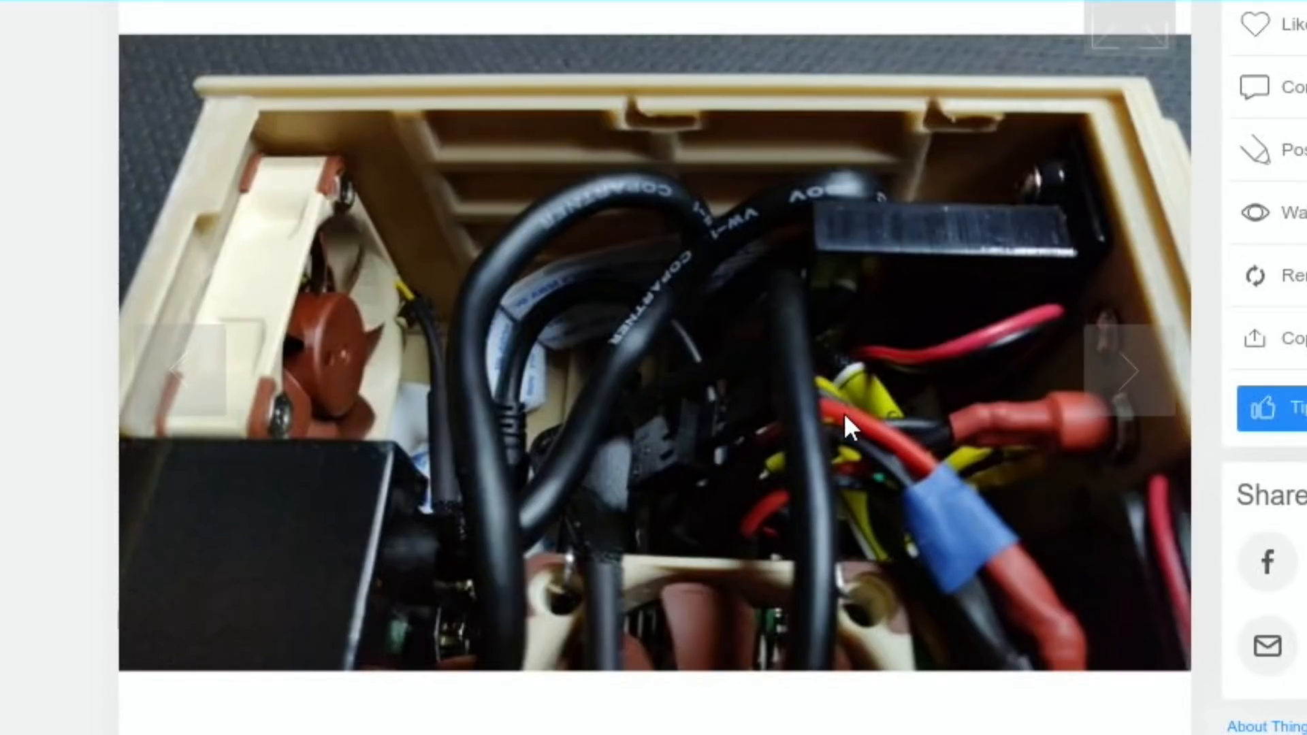
pyautogui.scroll(-3)
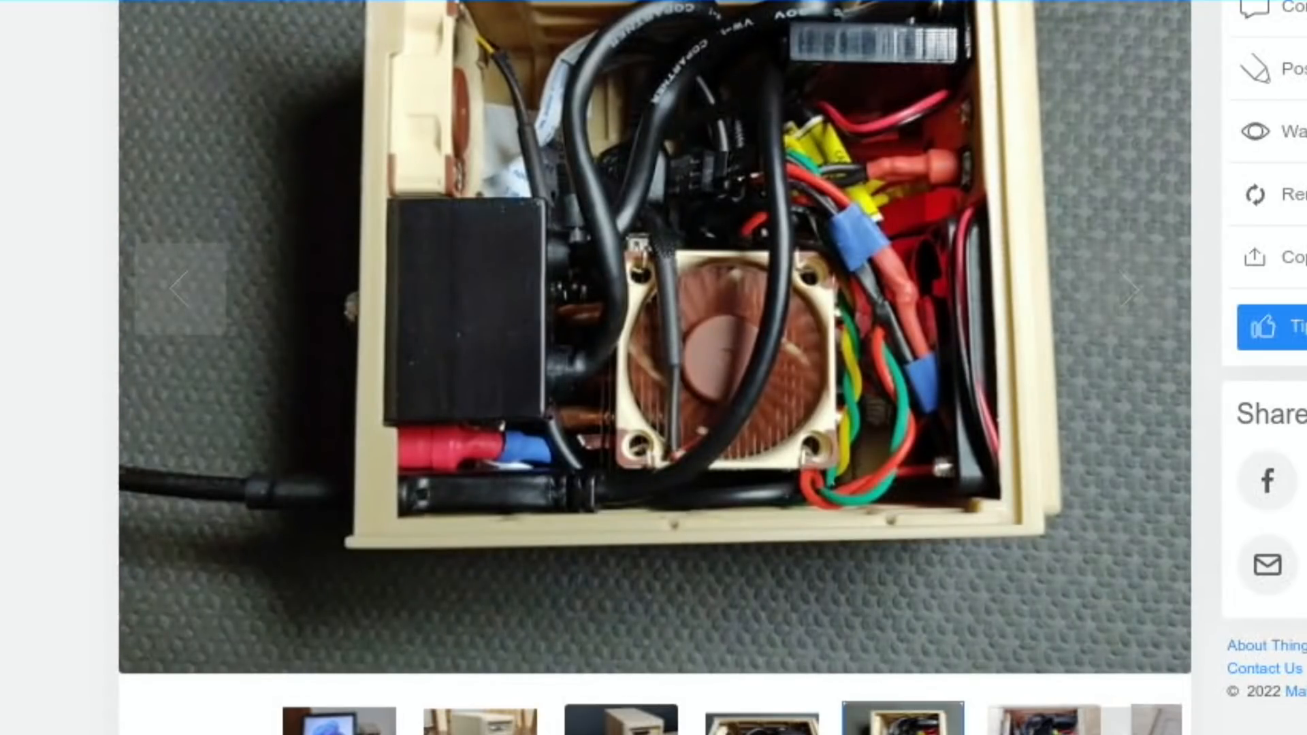
pyautogui.scroll(3)
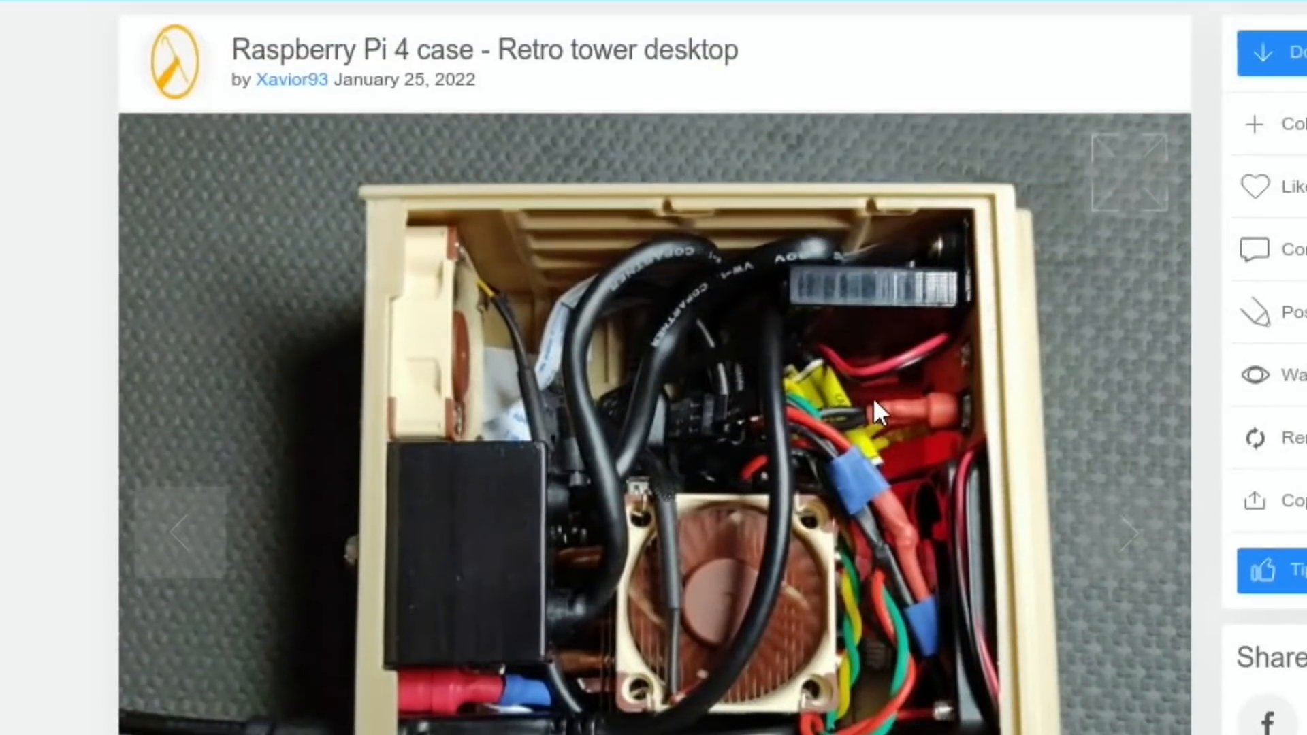
pyautogui.moveTo(425, 392)
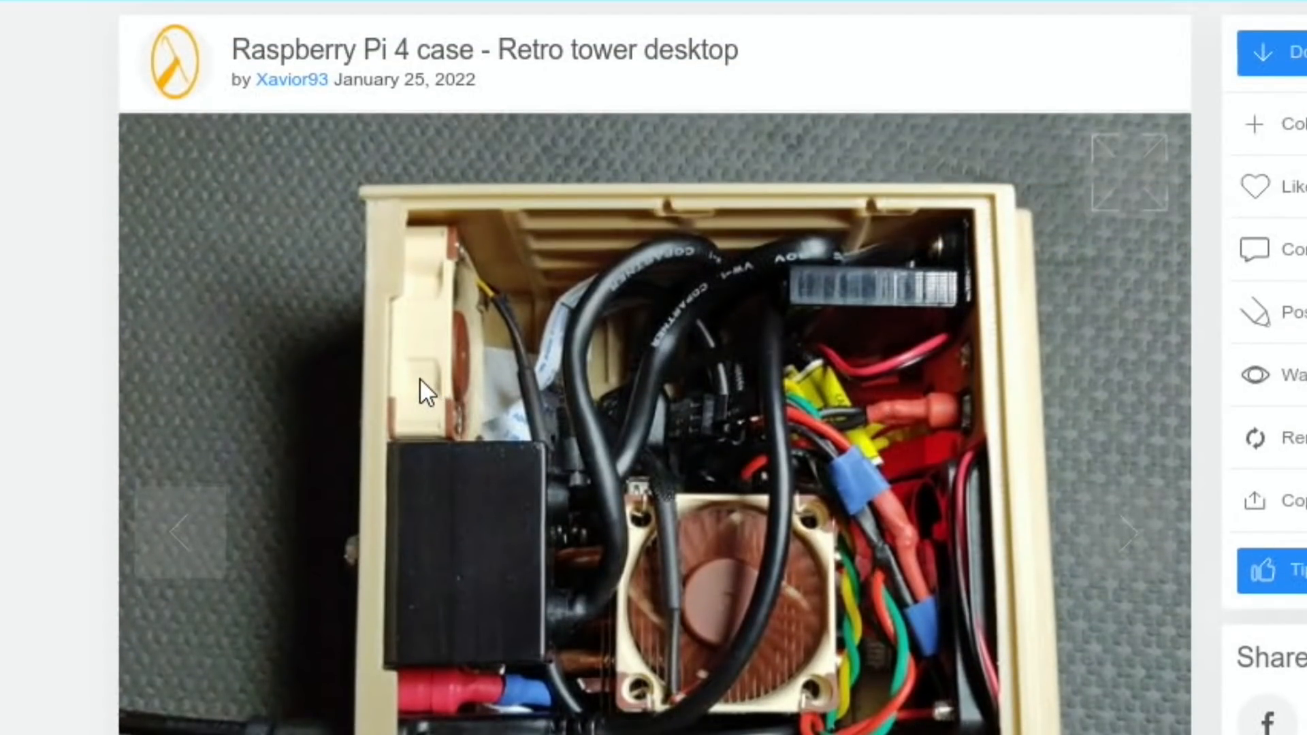
pyautogui.moveTo(667, 586)
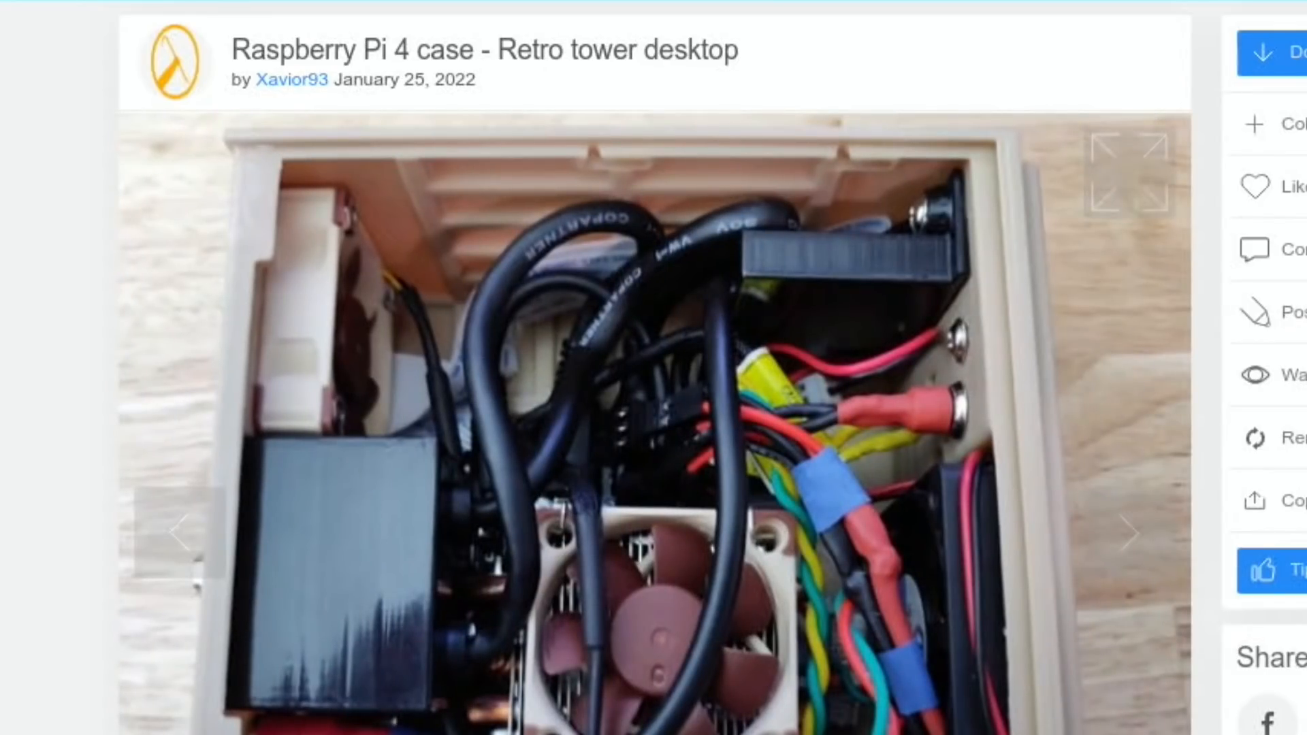
pyautogui.click(1127, 535)
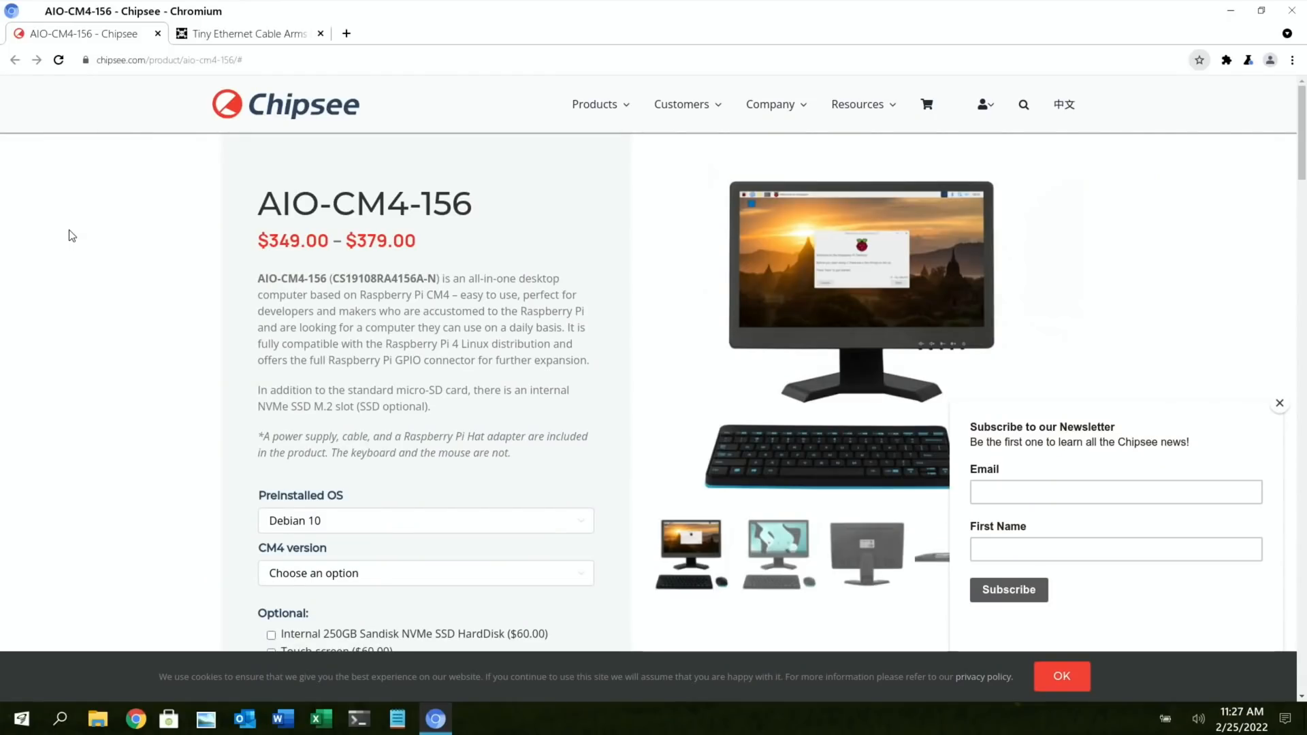
pyautogui.moveTo(467, 125)
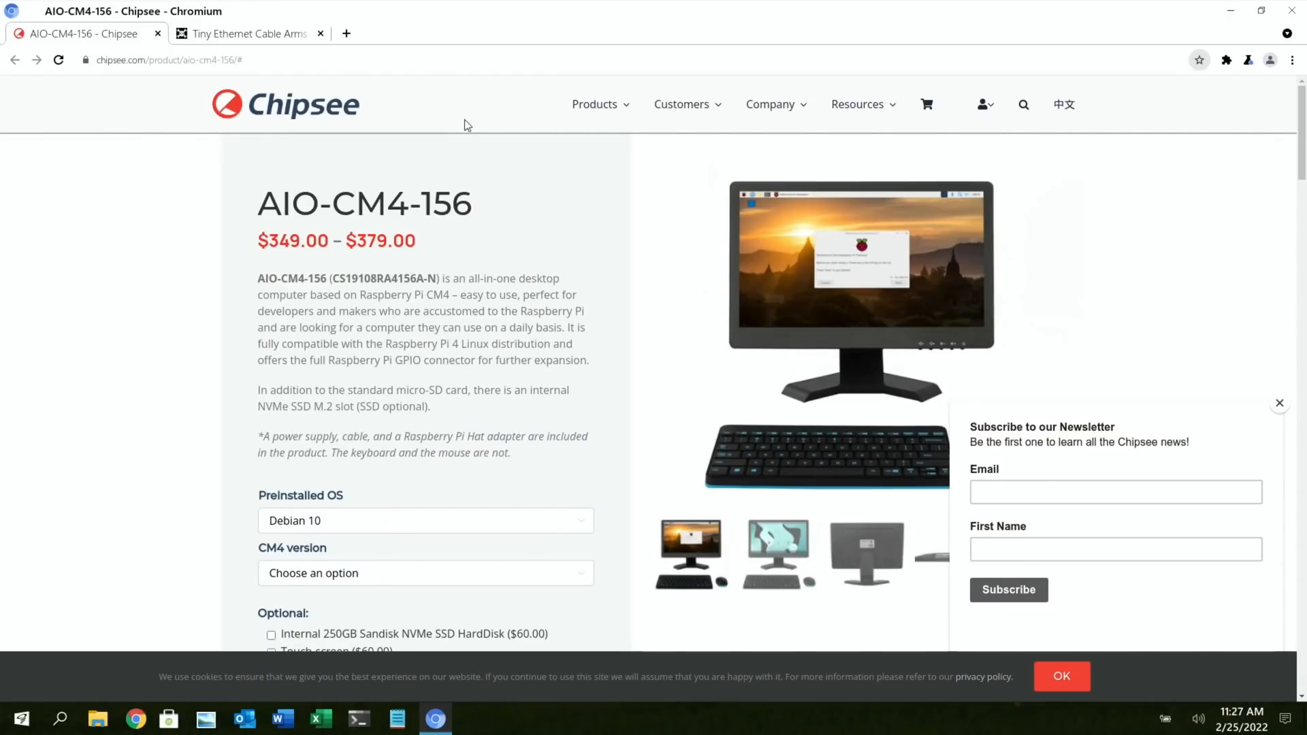
pyautogui.moveTo(732, 307)
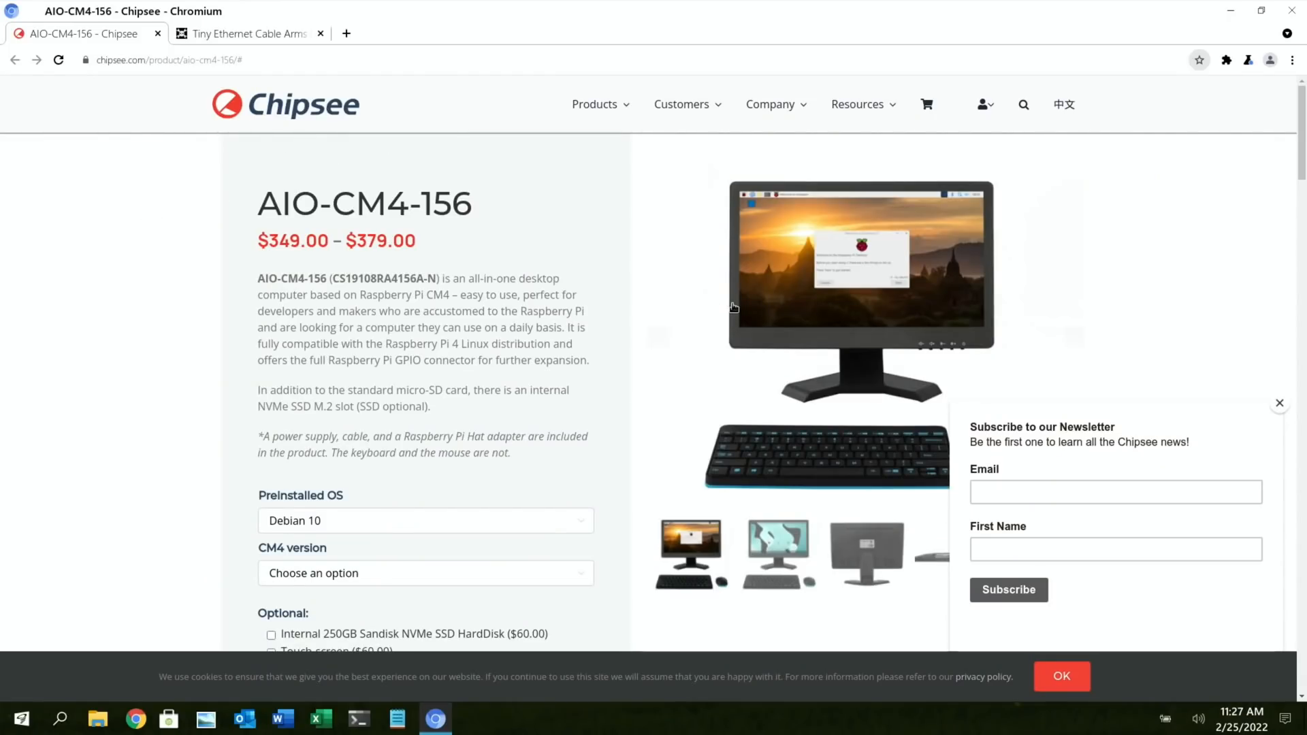
pyautogui.moveTo(735, 294)
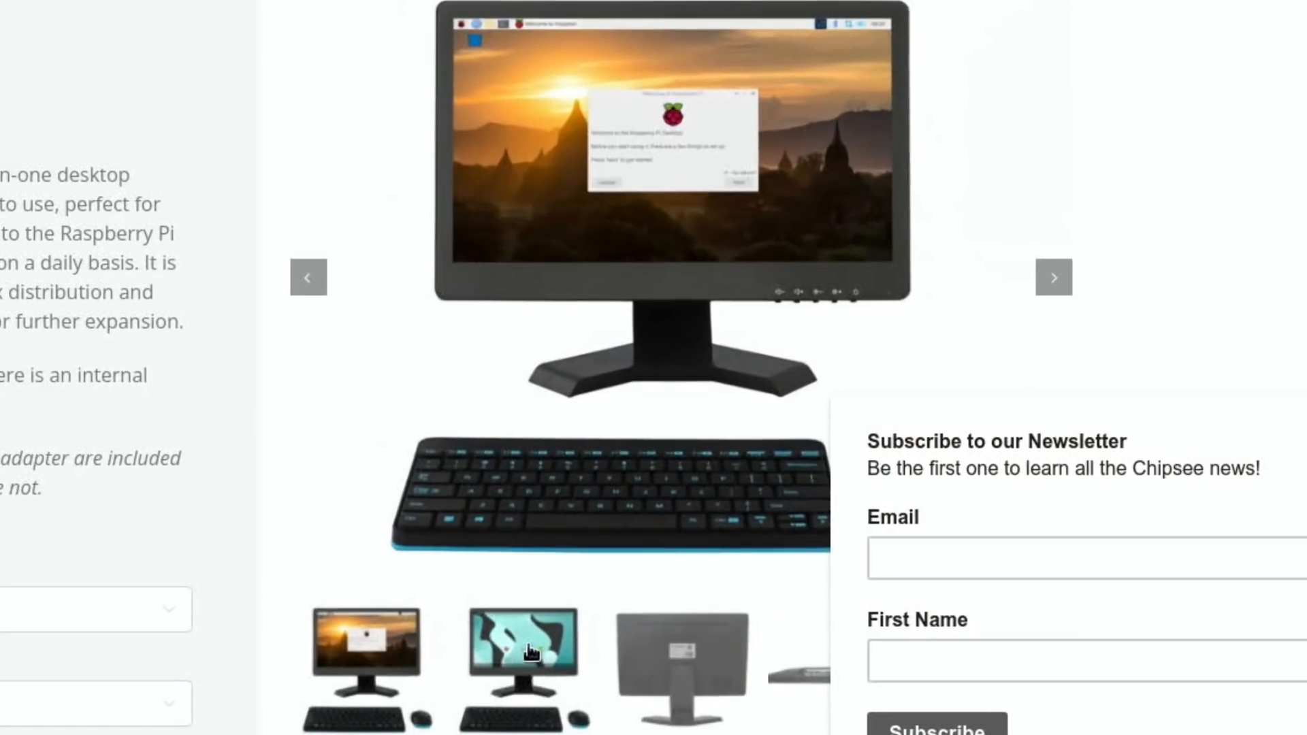
pyautogui.moveTo(538, 637)
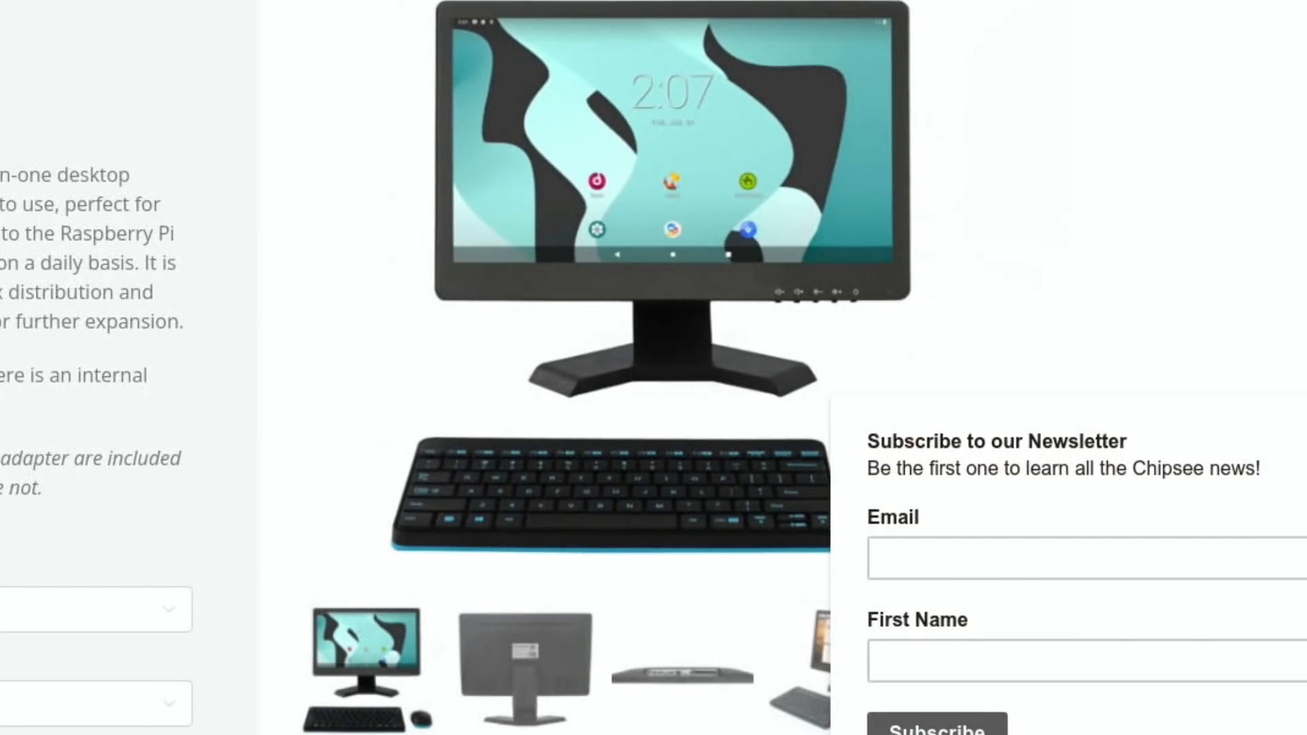
# - Browse the AIO-CM4-156 photos including the rear view, then open the CM4 version list
pyautogui.scroll(-3)
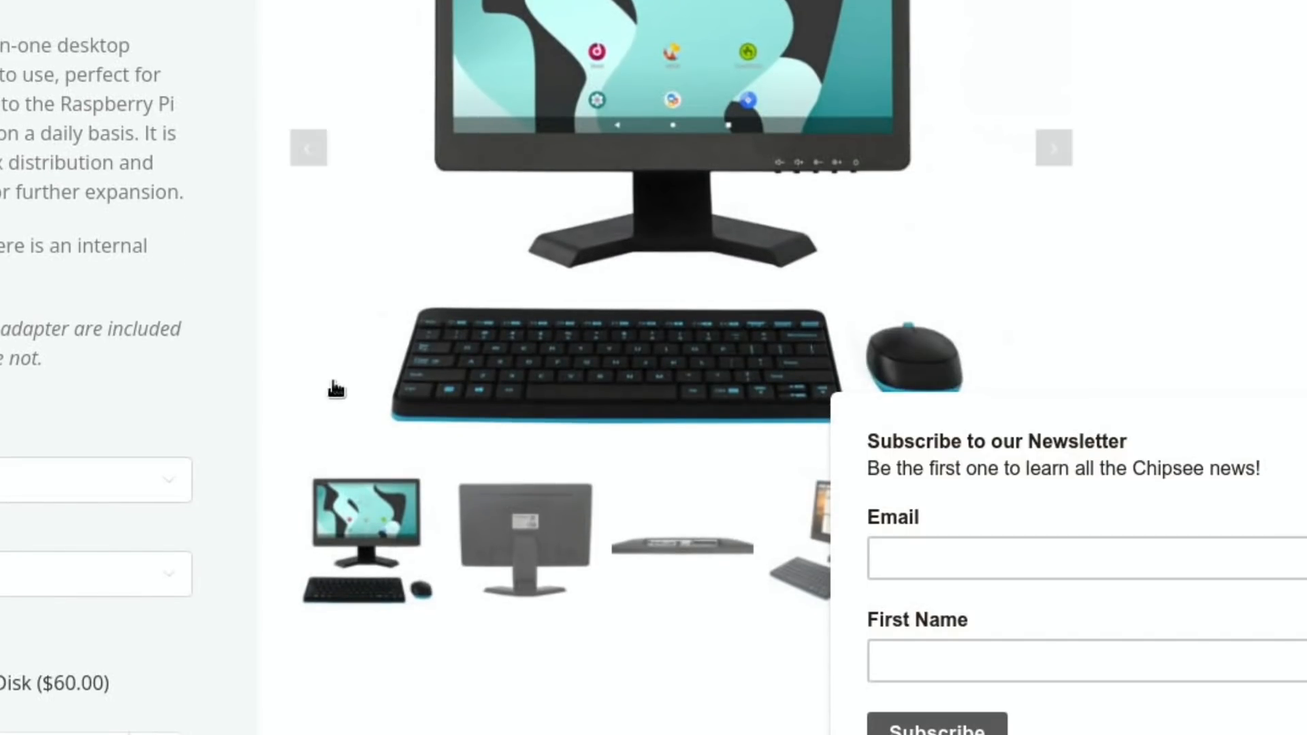
pyautogui.click(1053, 148)
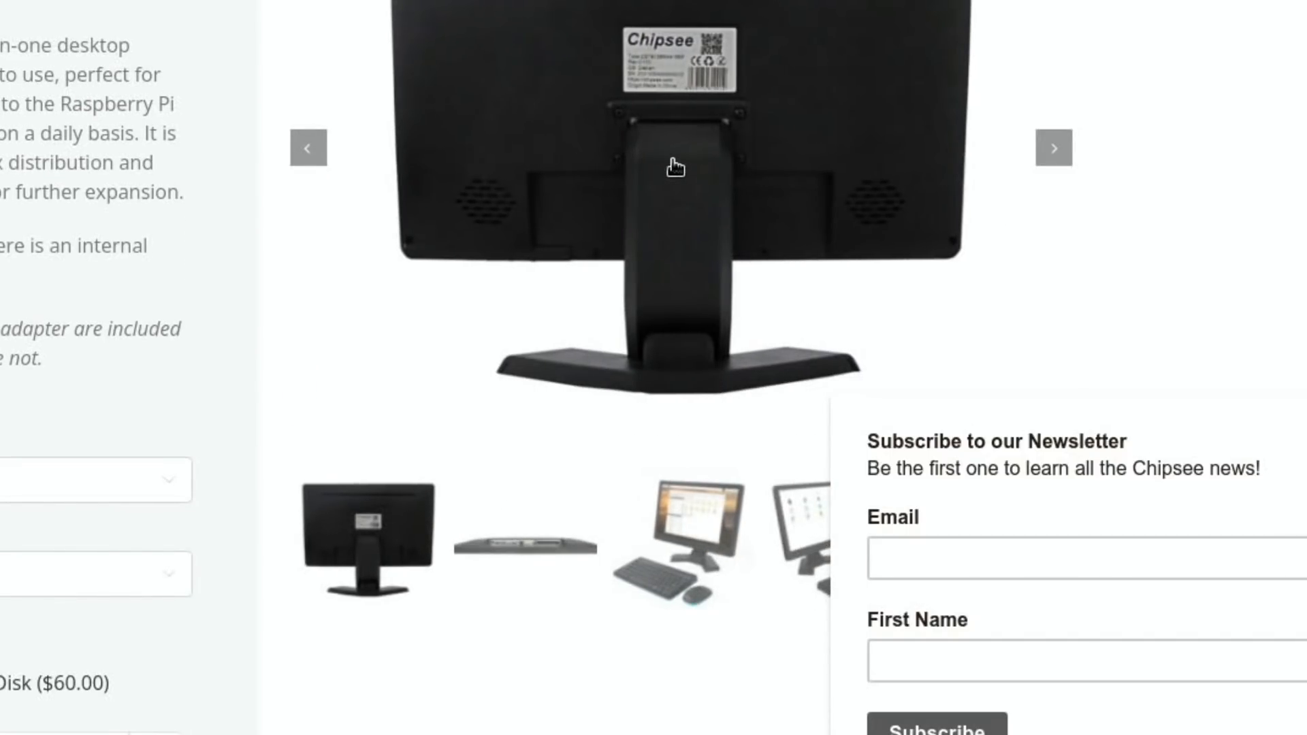
pyautogui.scroll(3)
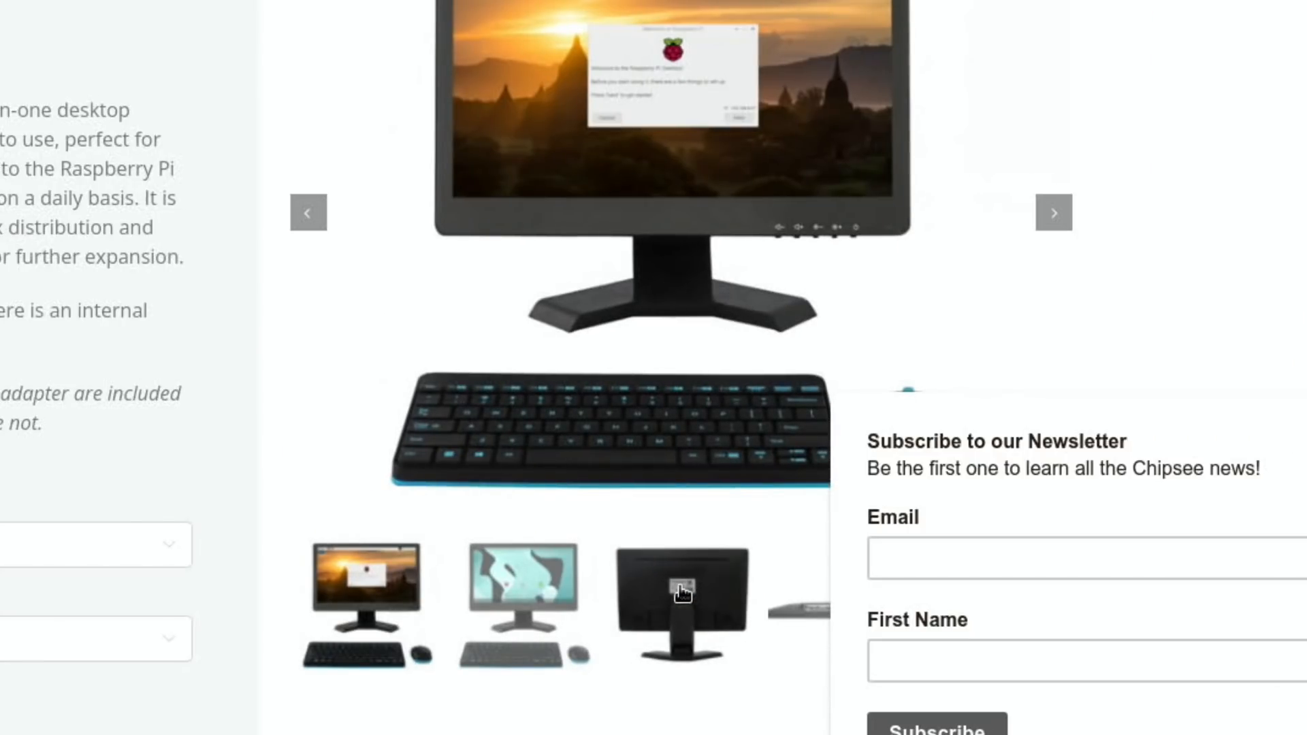
pyautogui.click(595, 104)
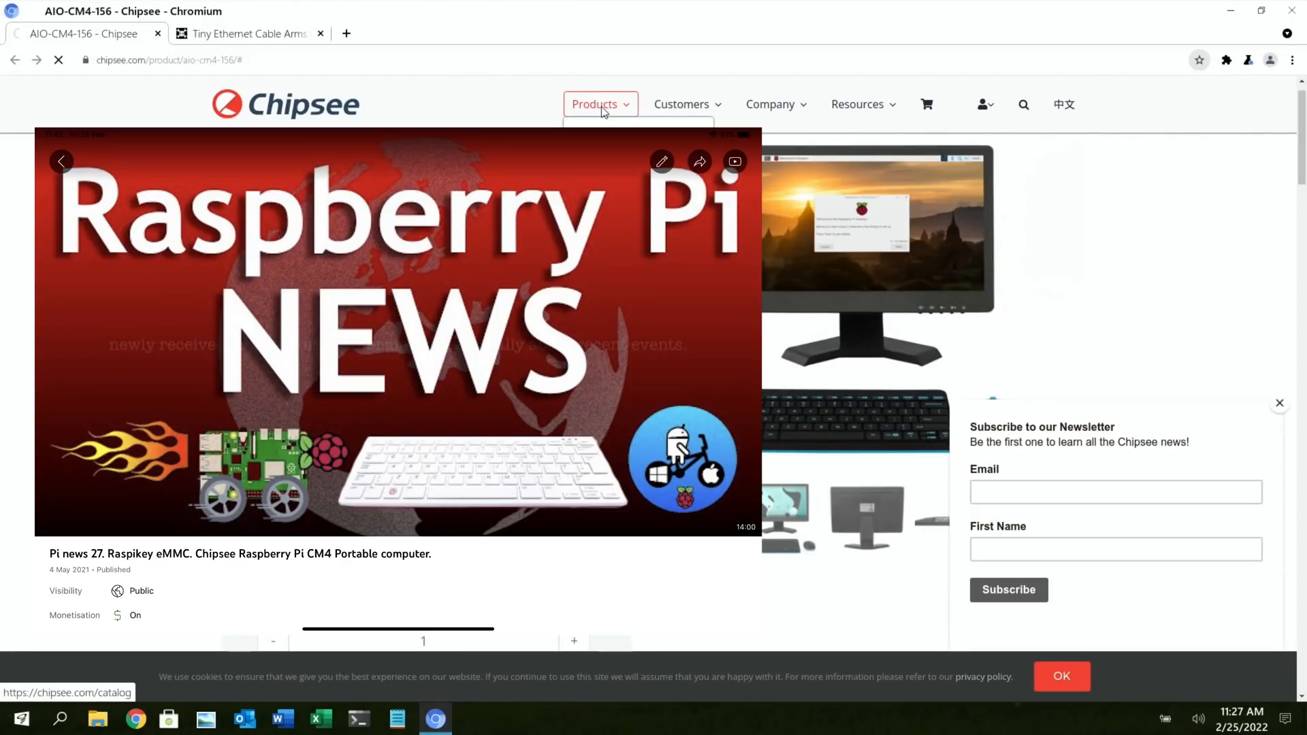
pyautogui.click(595, 104)
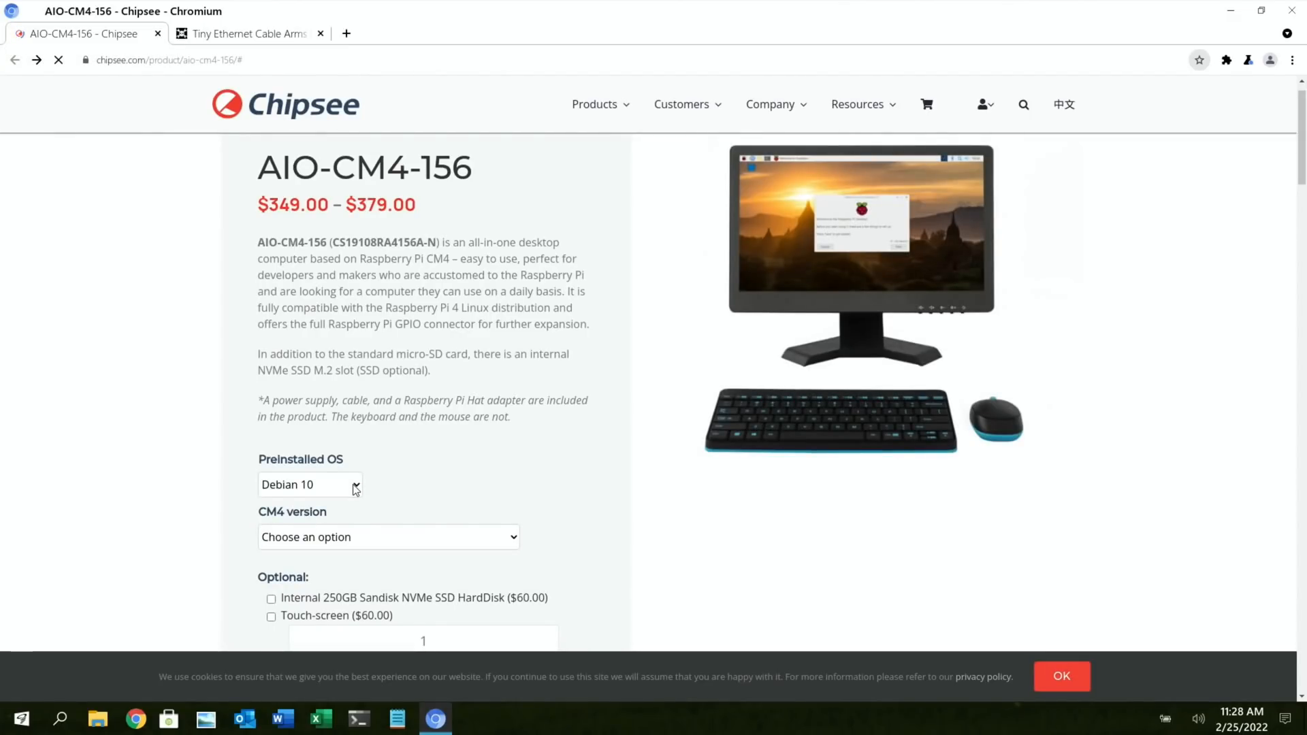
pyautogui.click(387, 537)
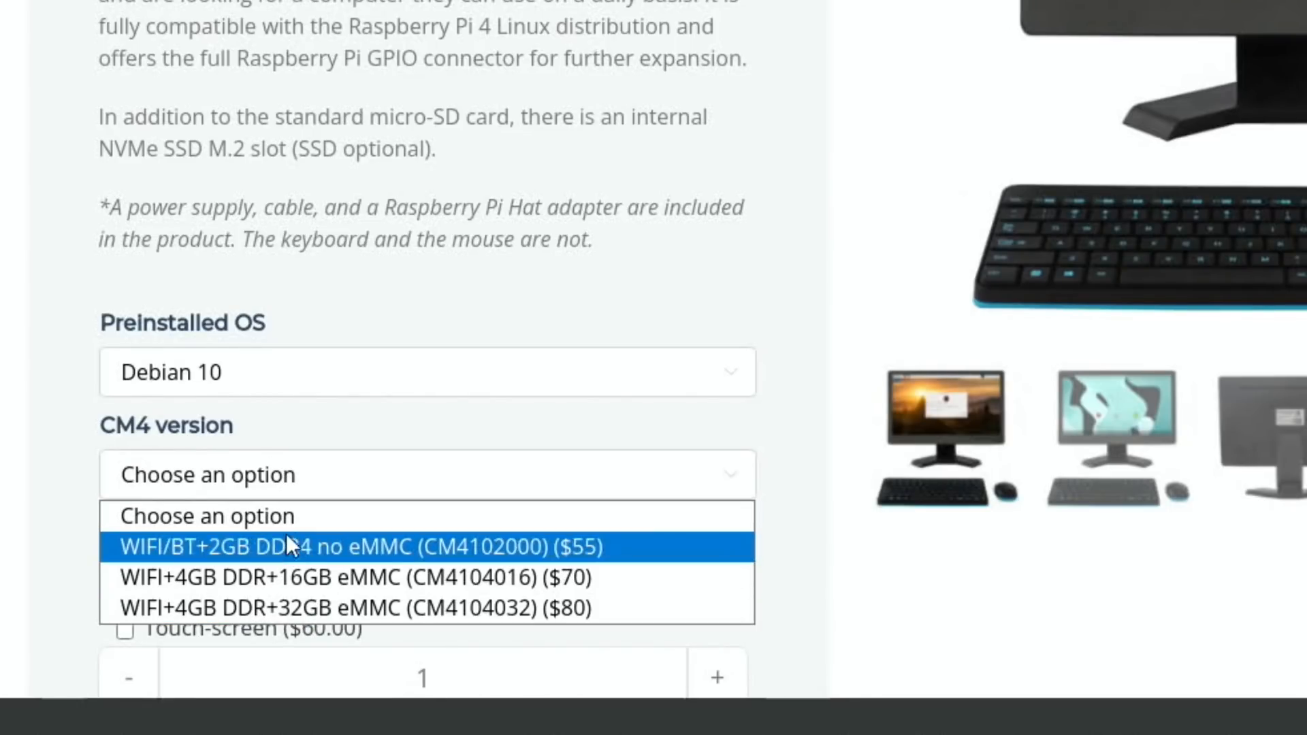
pyautogui.moveTo(38, 530)
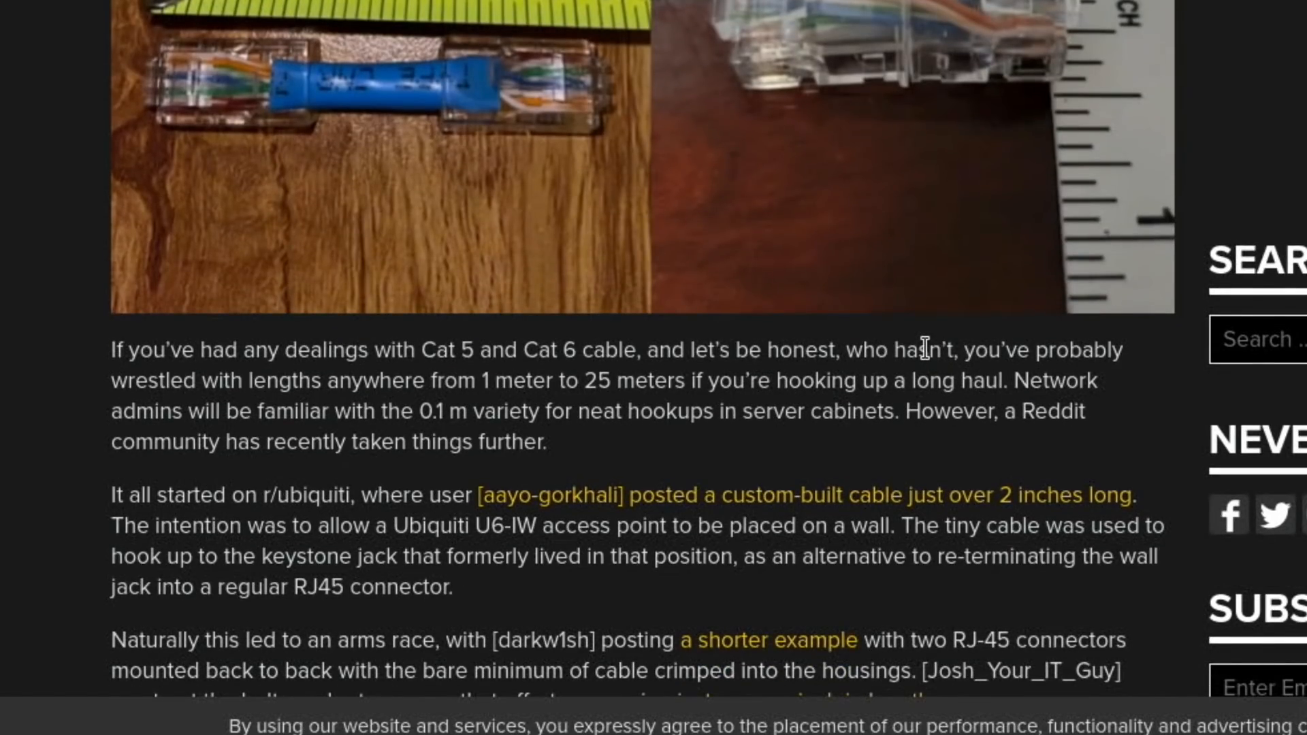
pyautogui.moveTo(917, 51)
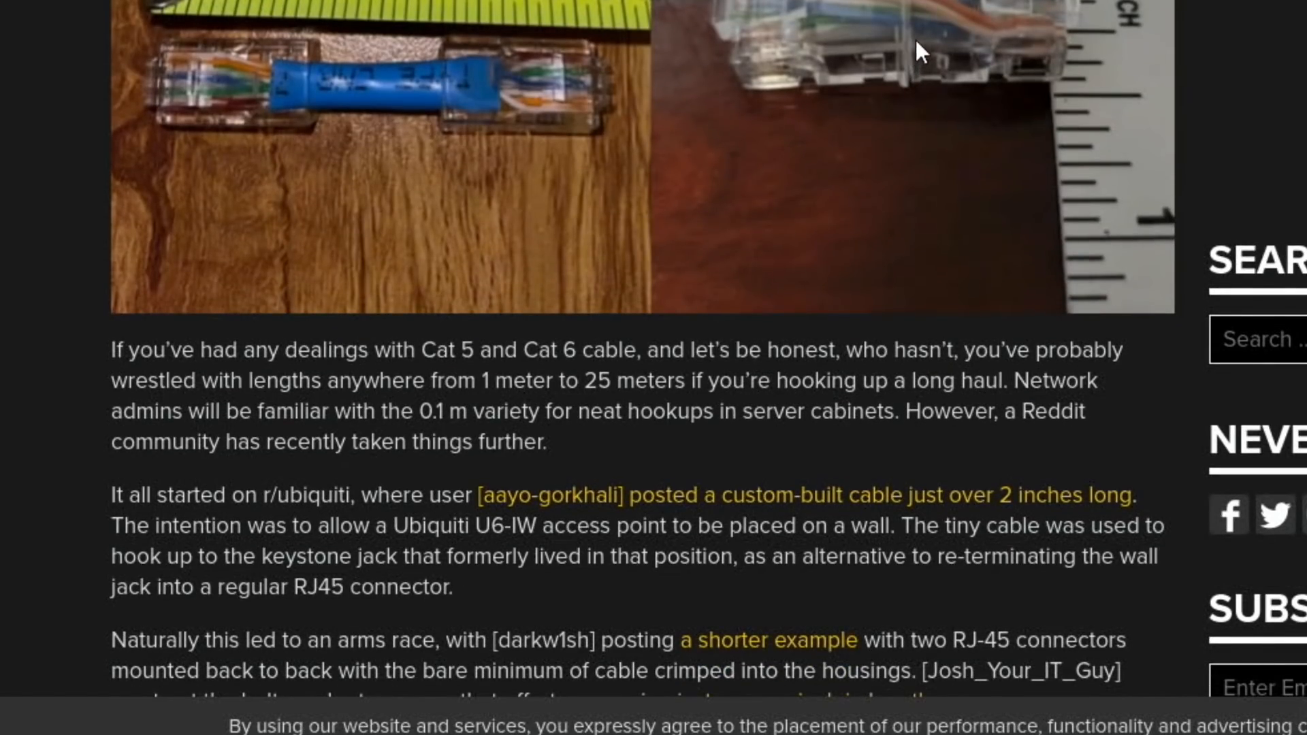
pyautogui.moveTo(887, 144)
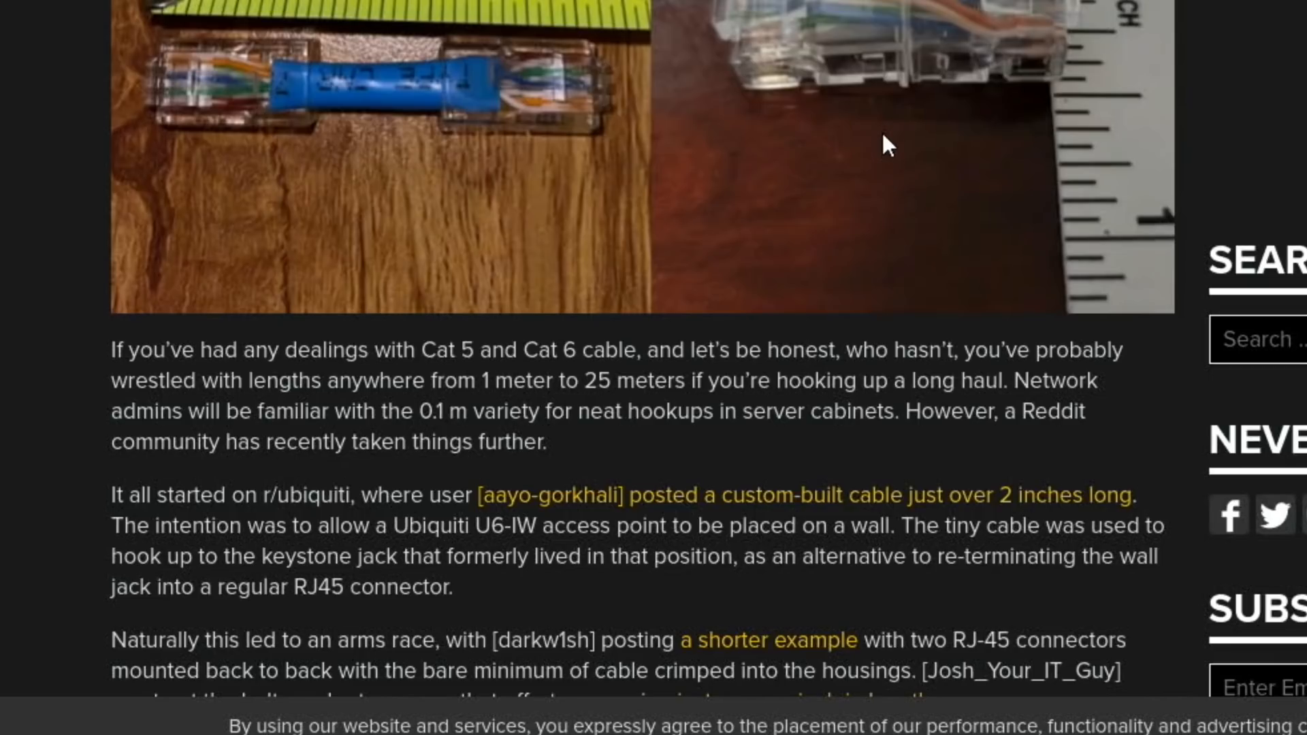
pyautogui.moveTo(813, 104)
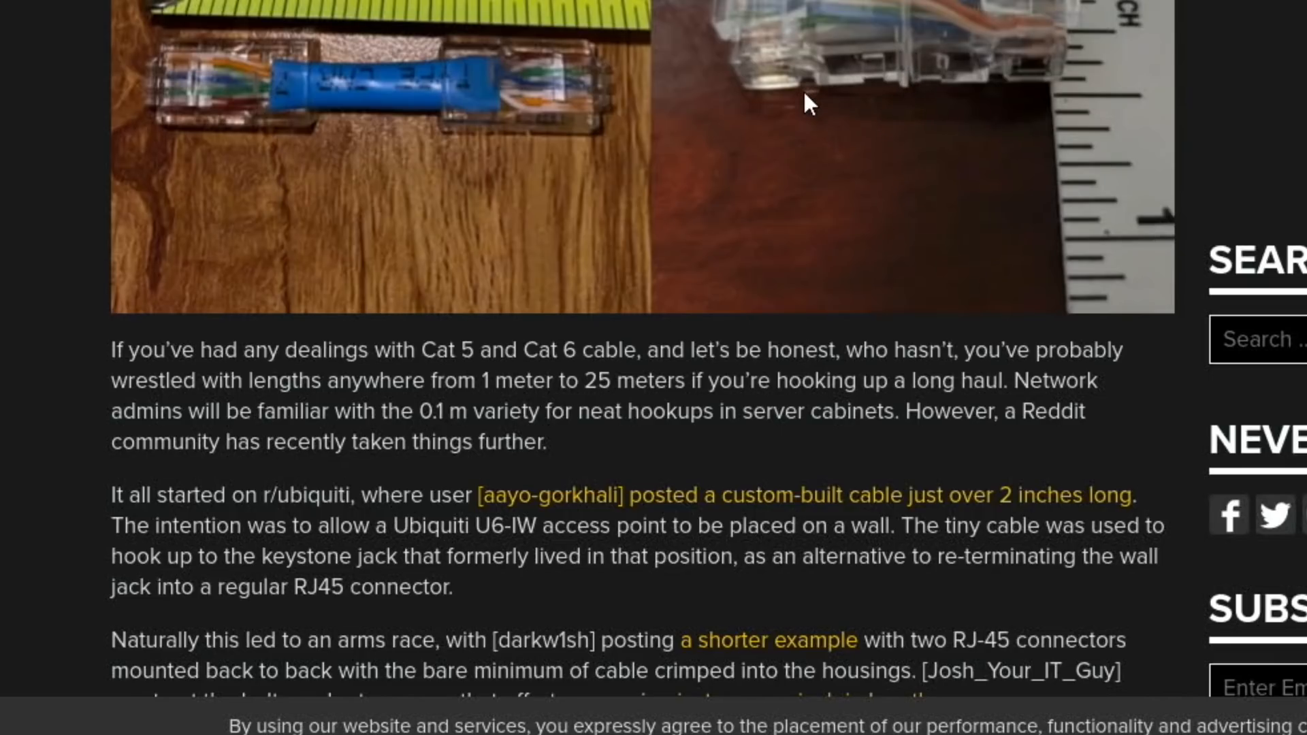
# - Scroll down through Hackaday's tiny Ethernet cable article
pyautogui.scroll(-3)
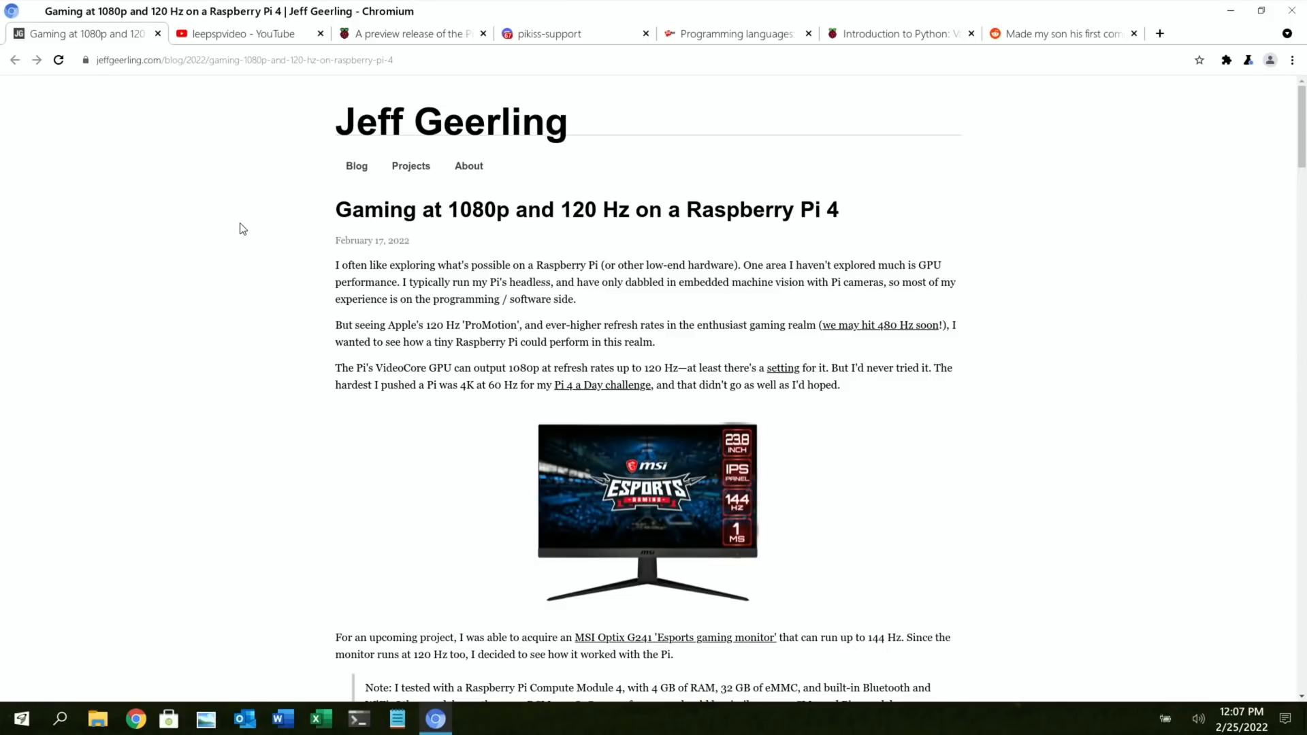
pyautogui.moveTo(232, 233)
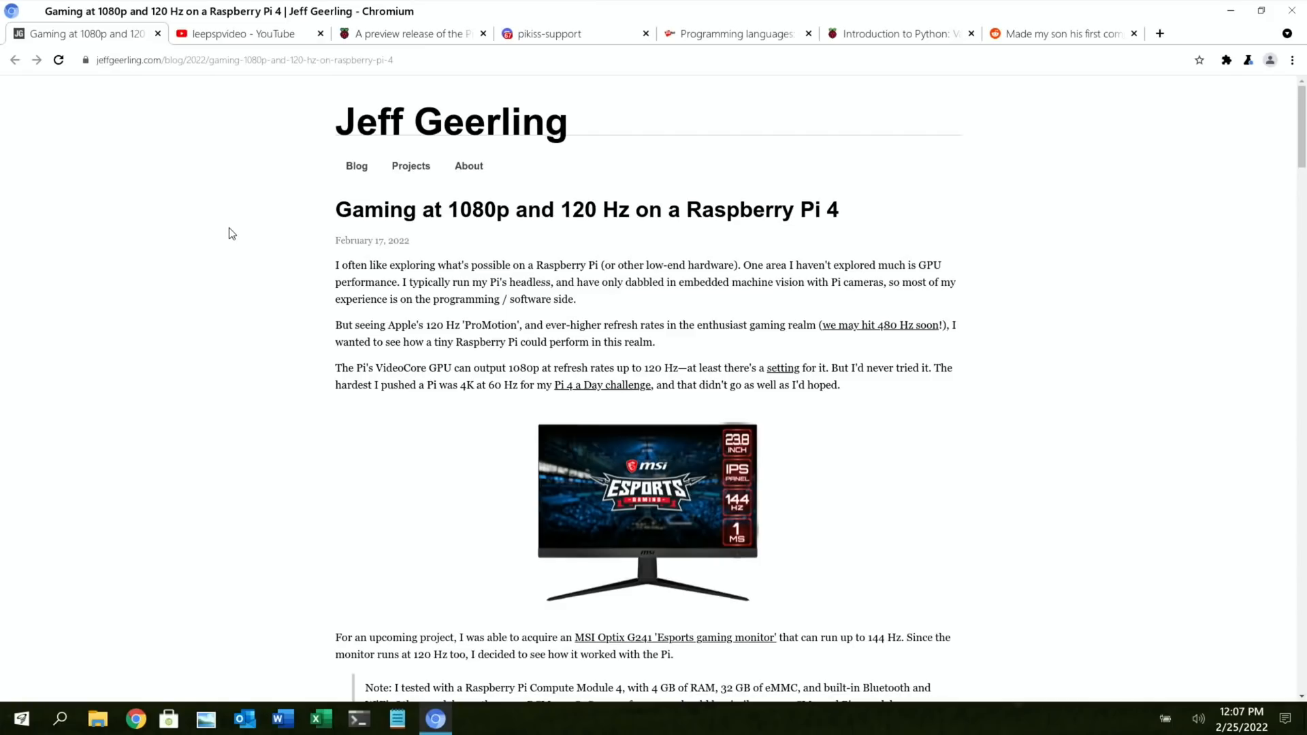
pyautogui.moveTo(590, 237)
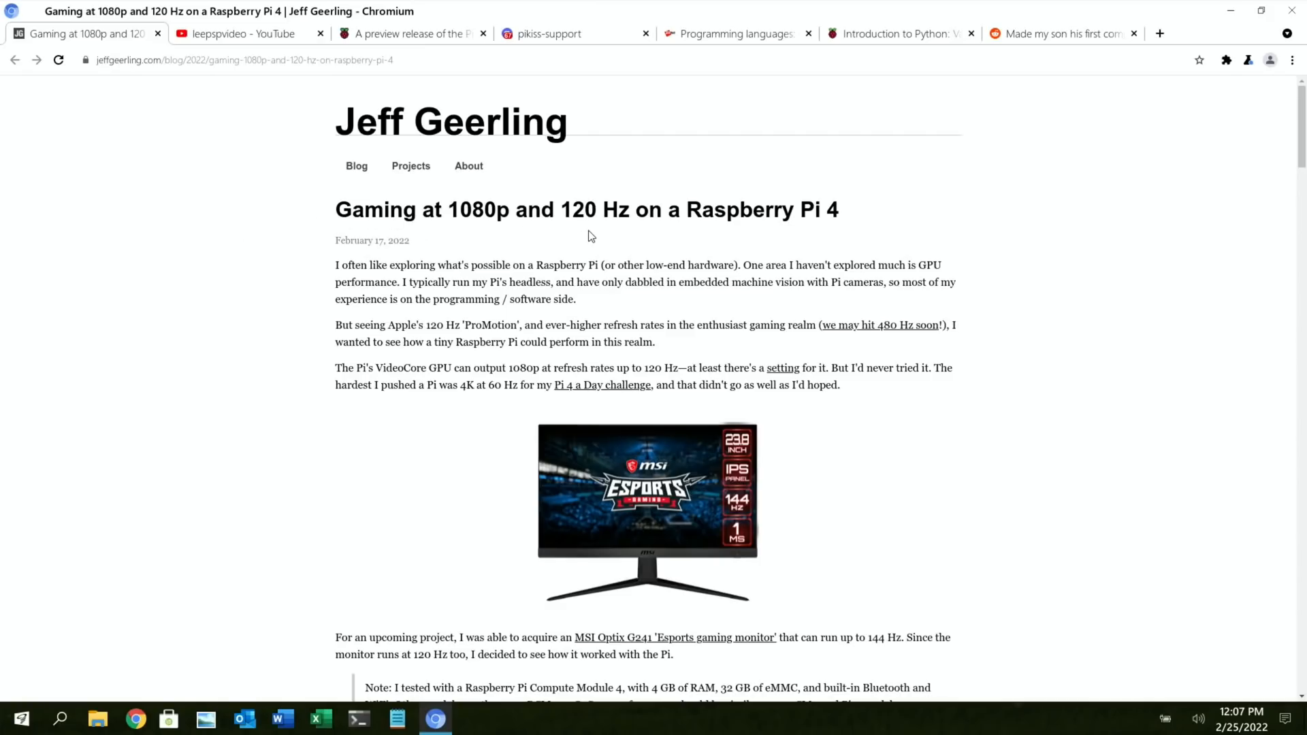
pyautogui.moveTo(213, 241)
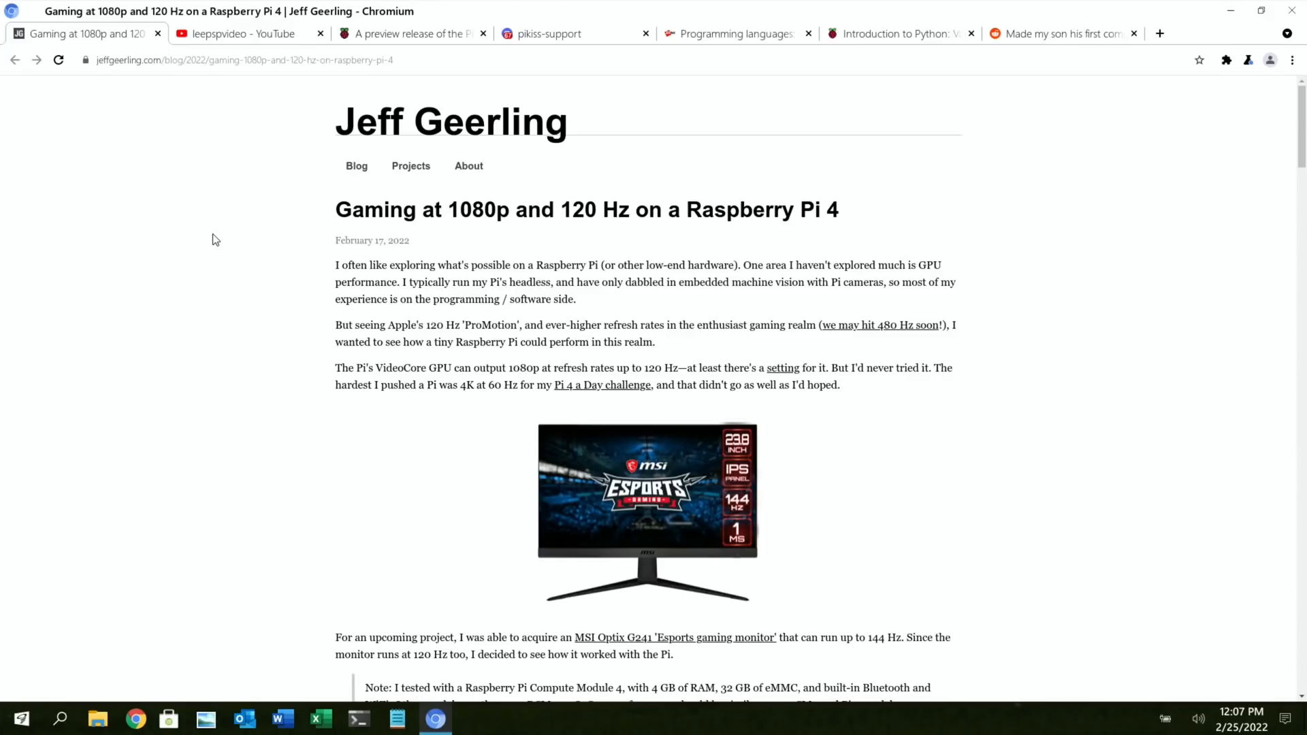
# - Scroll through the 120 Hz Pi 4 post's overclocking and Quake III Arena gaming sections
pyautogui.scroll(-3)
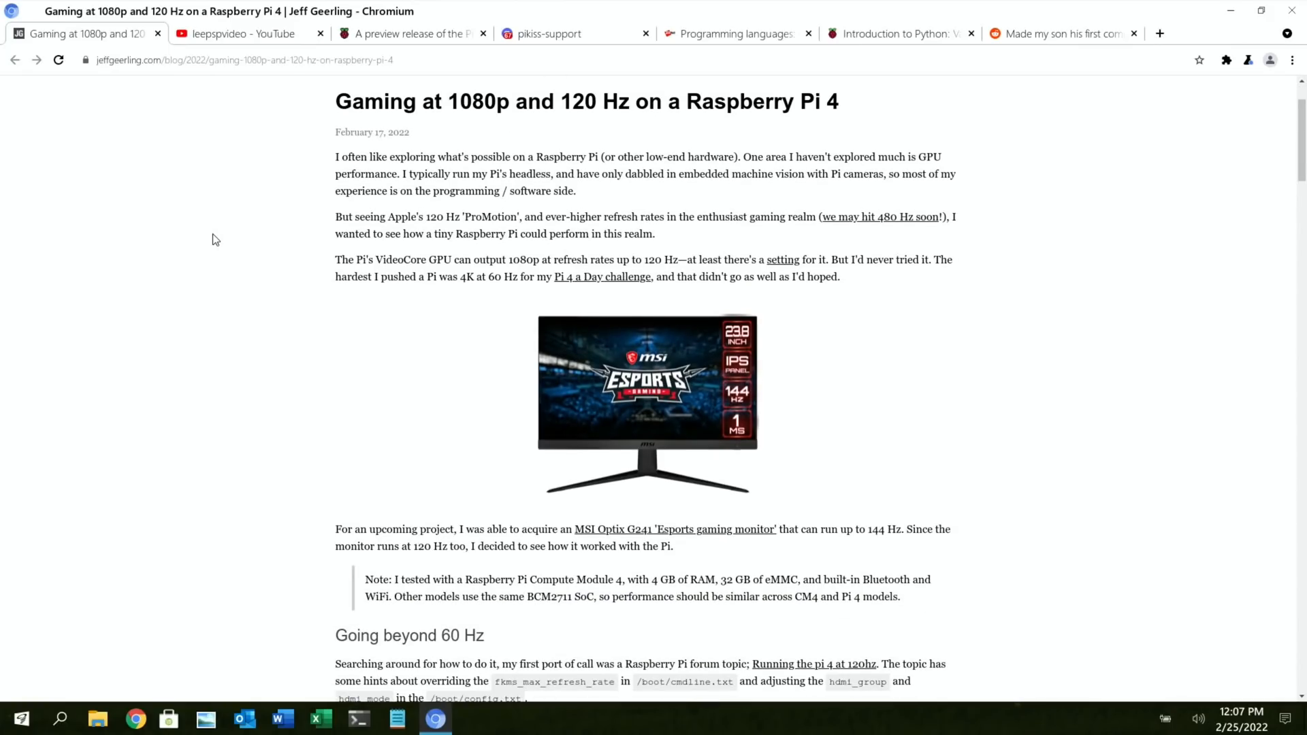
pyautogui.scroll(-3)
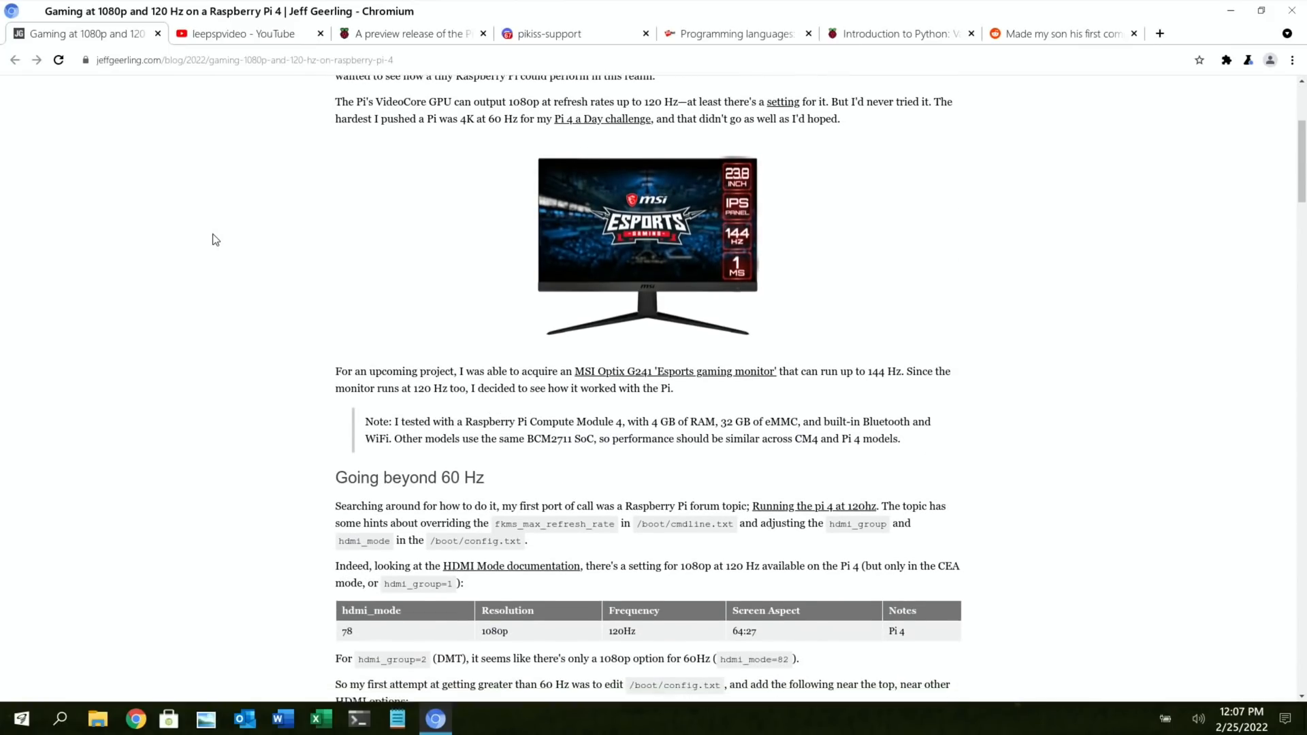
pyautogui.scroll(-3)
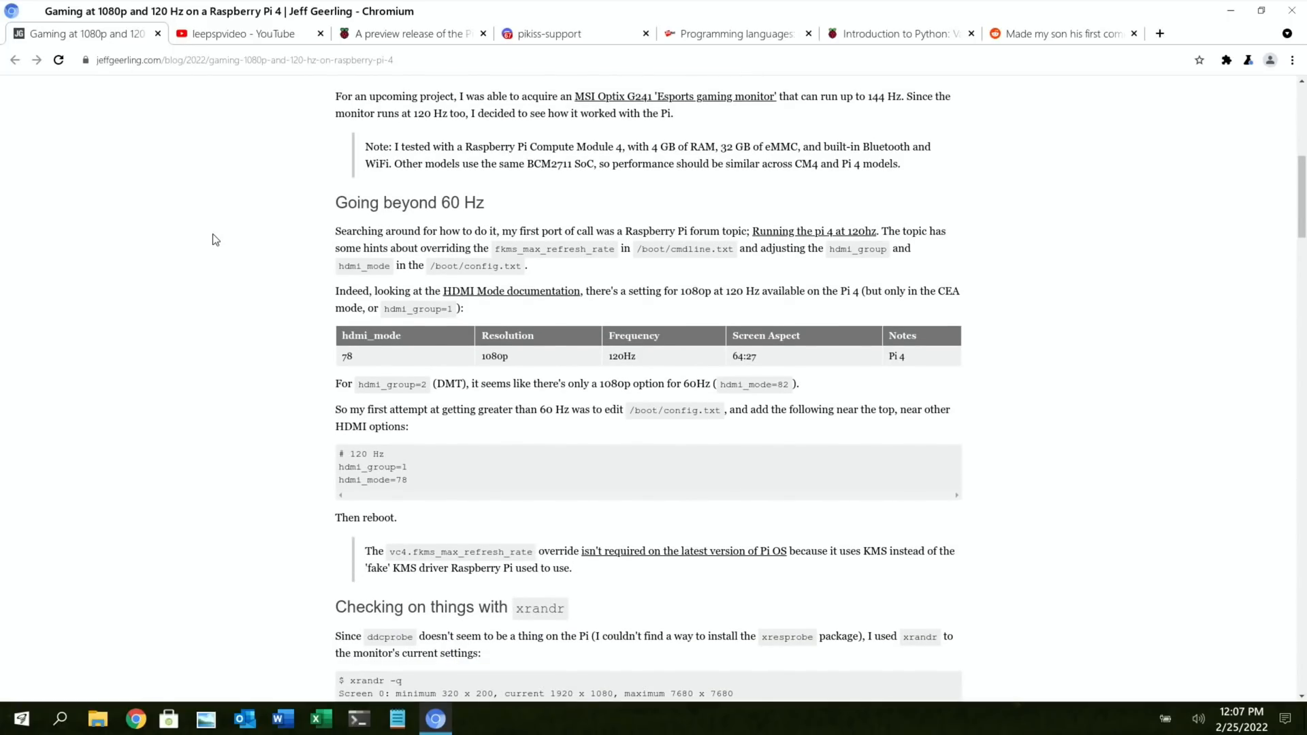
pyautogui.moveTo(207, 324)
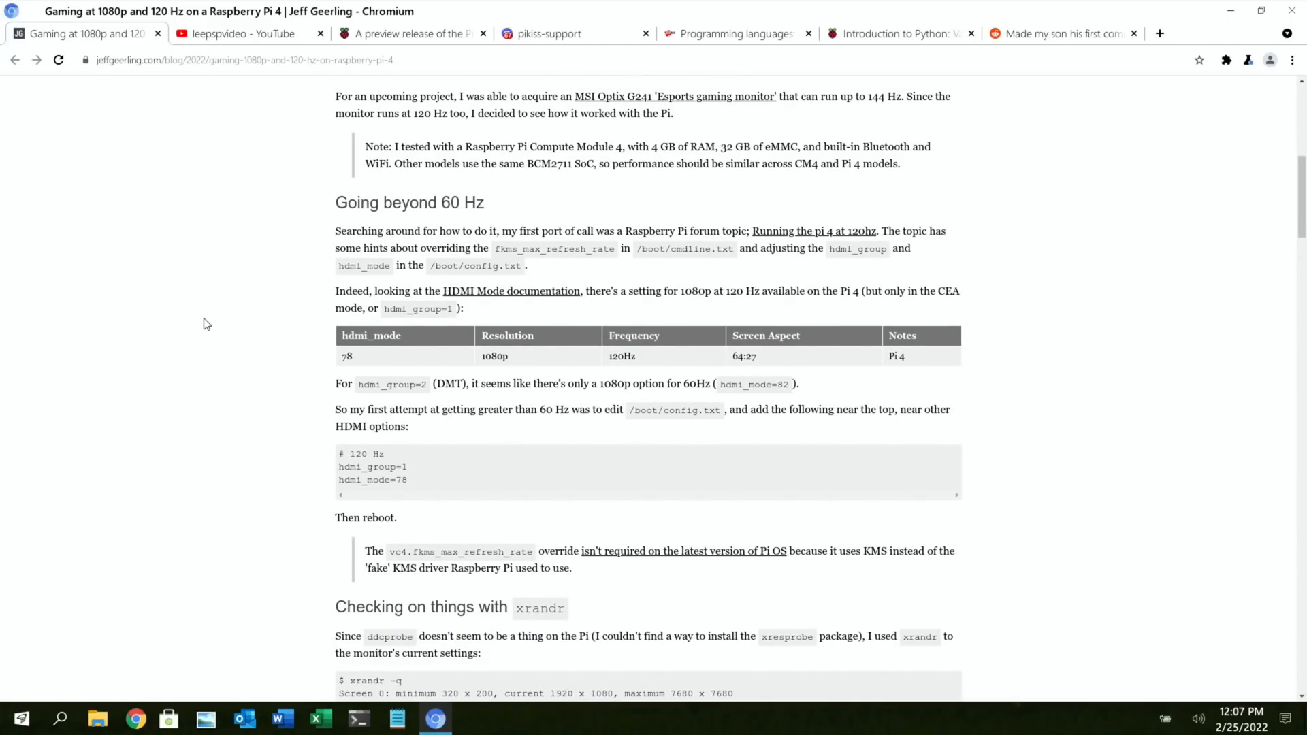
pyautogui.scroll(-3)
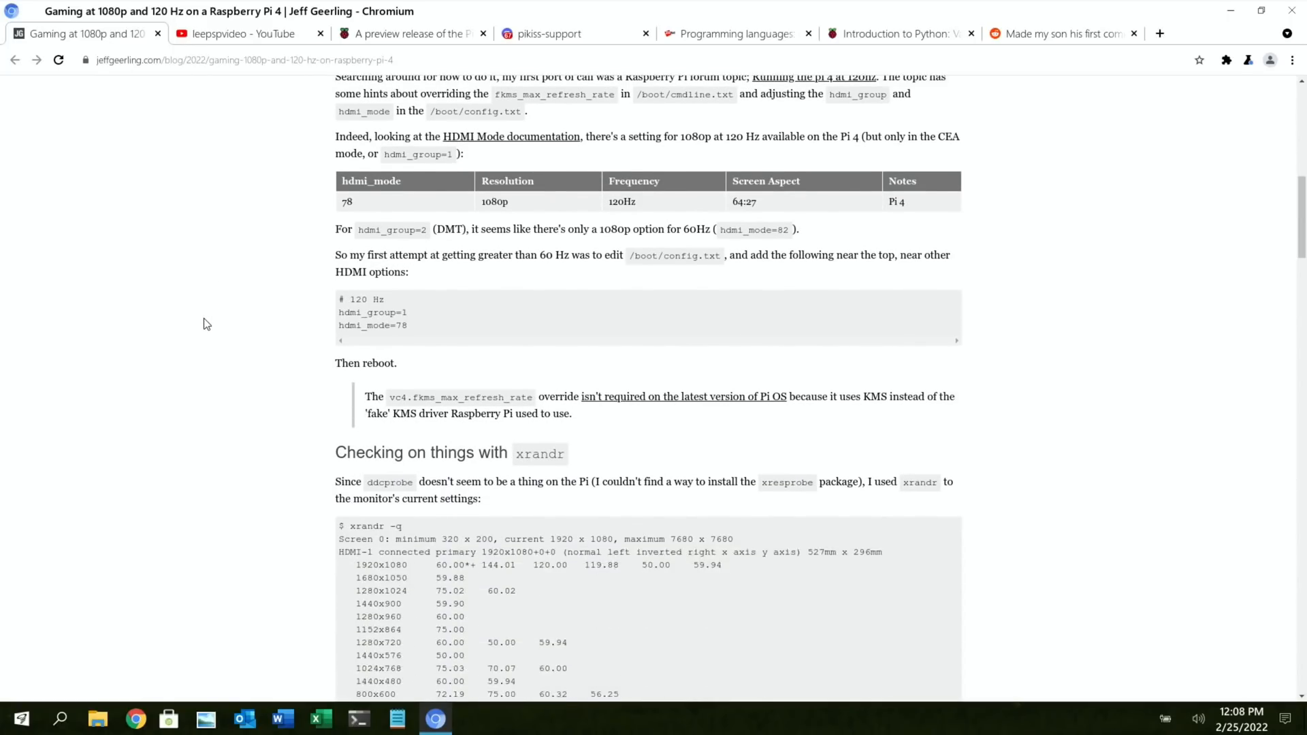
pyautogui.scroll(3)
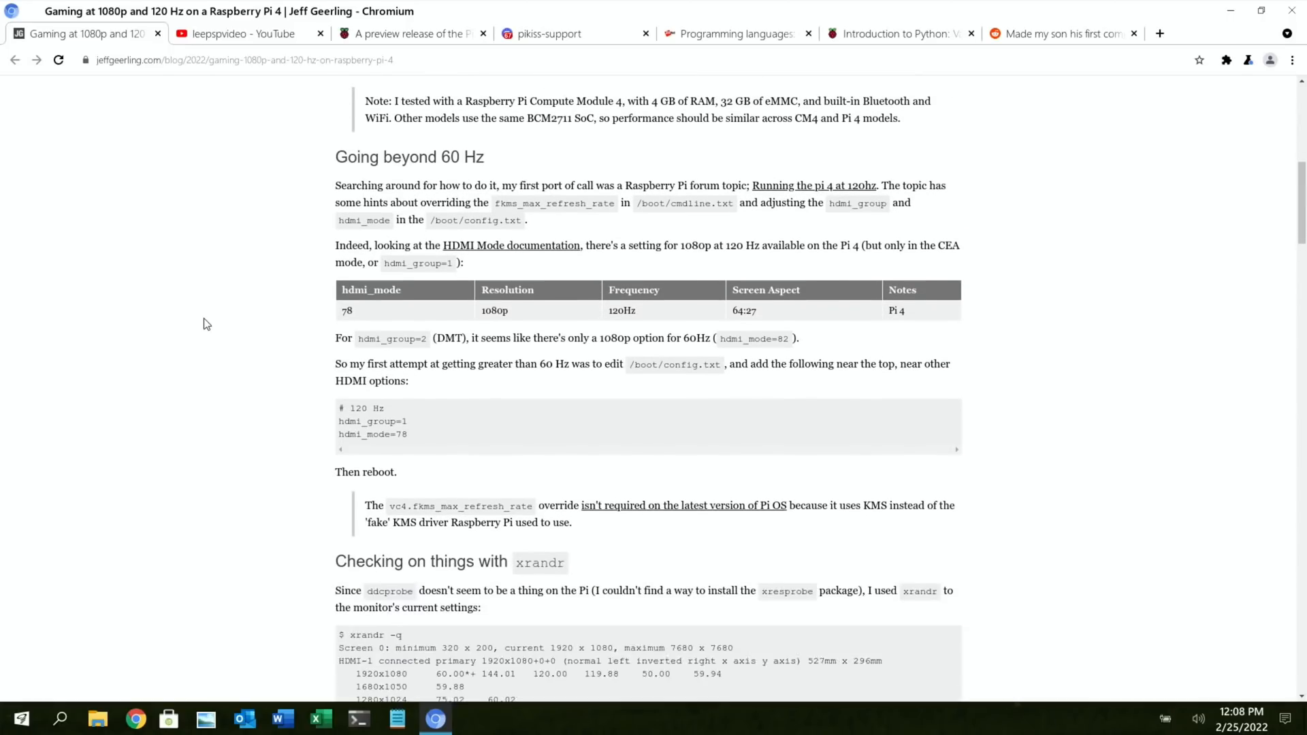
pyautogui.scroll(3)
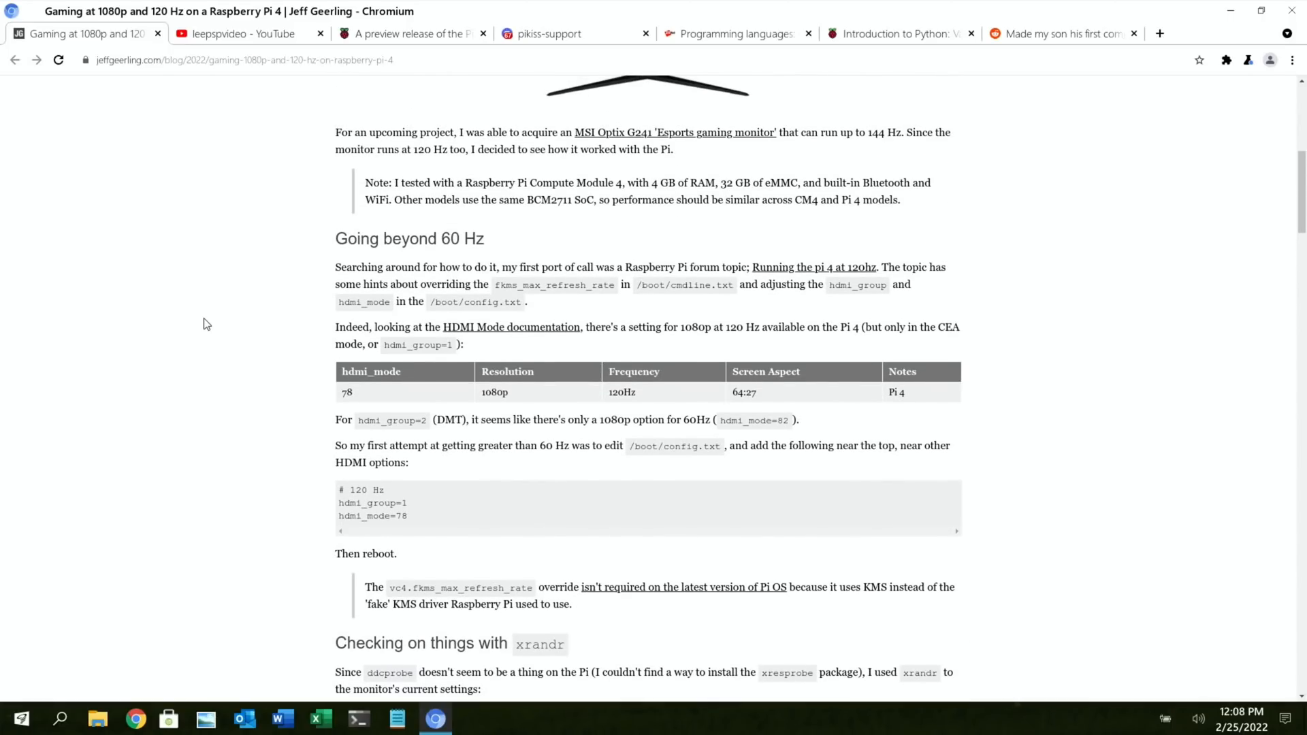
pyautogui.scroll(3)
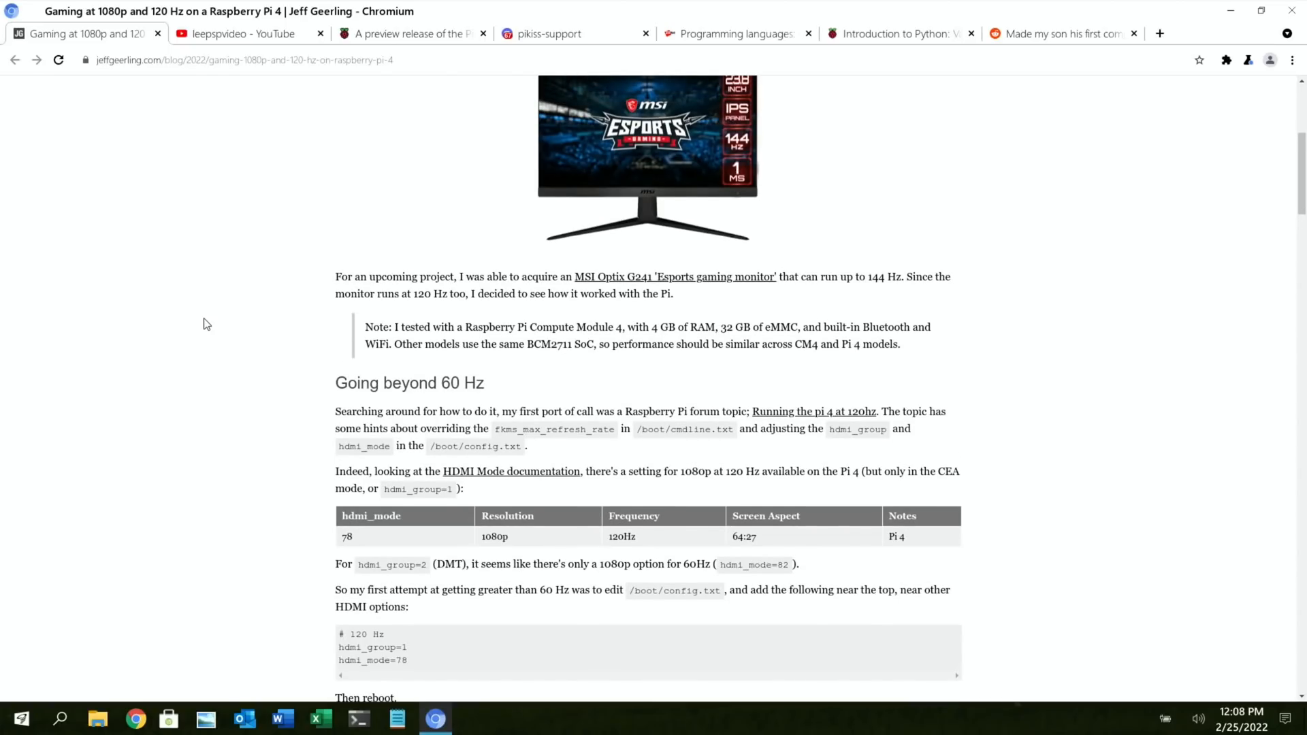
pyautogui.scroll(-3)
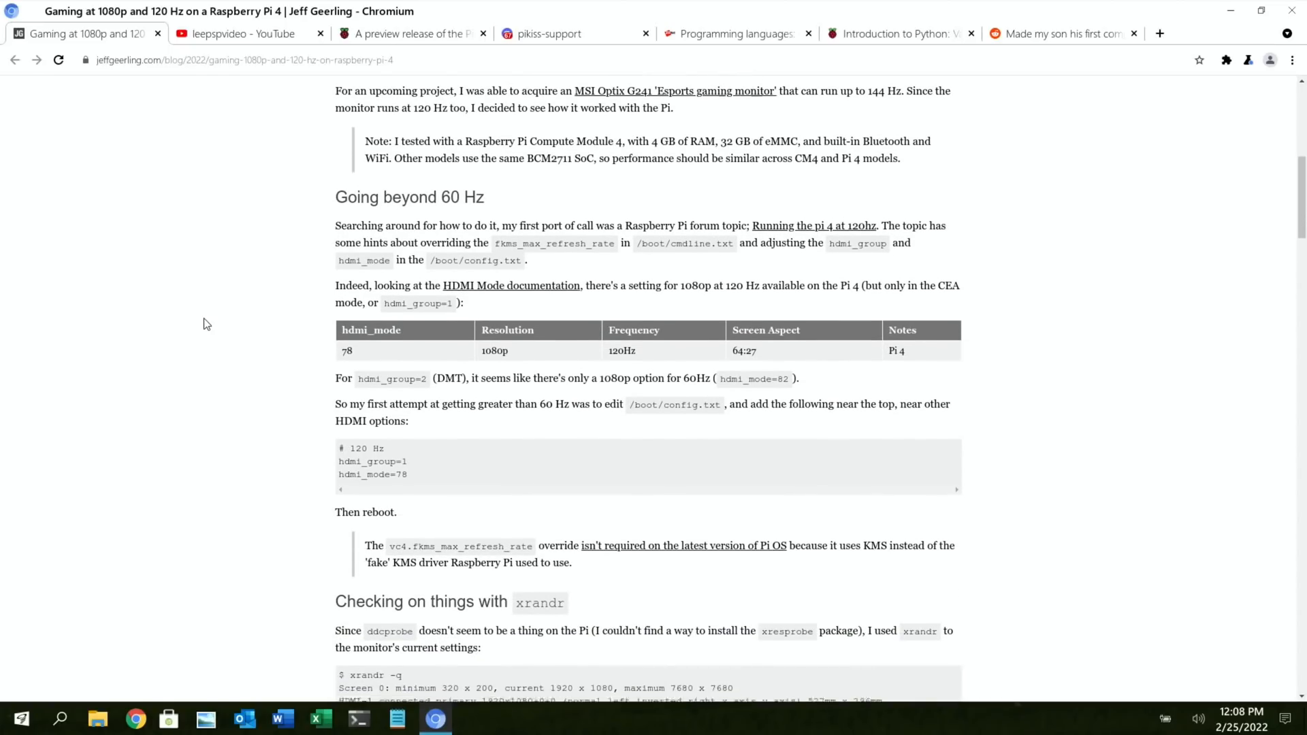
pyautogui.scroll(-3)
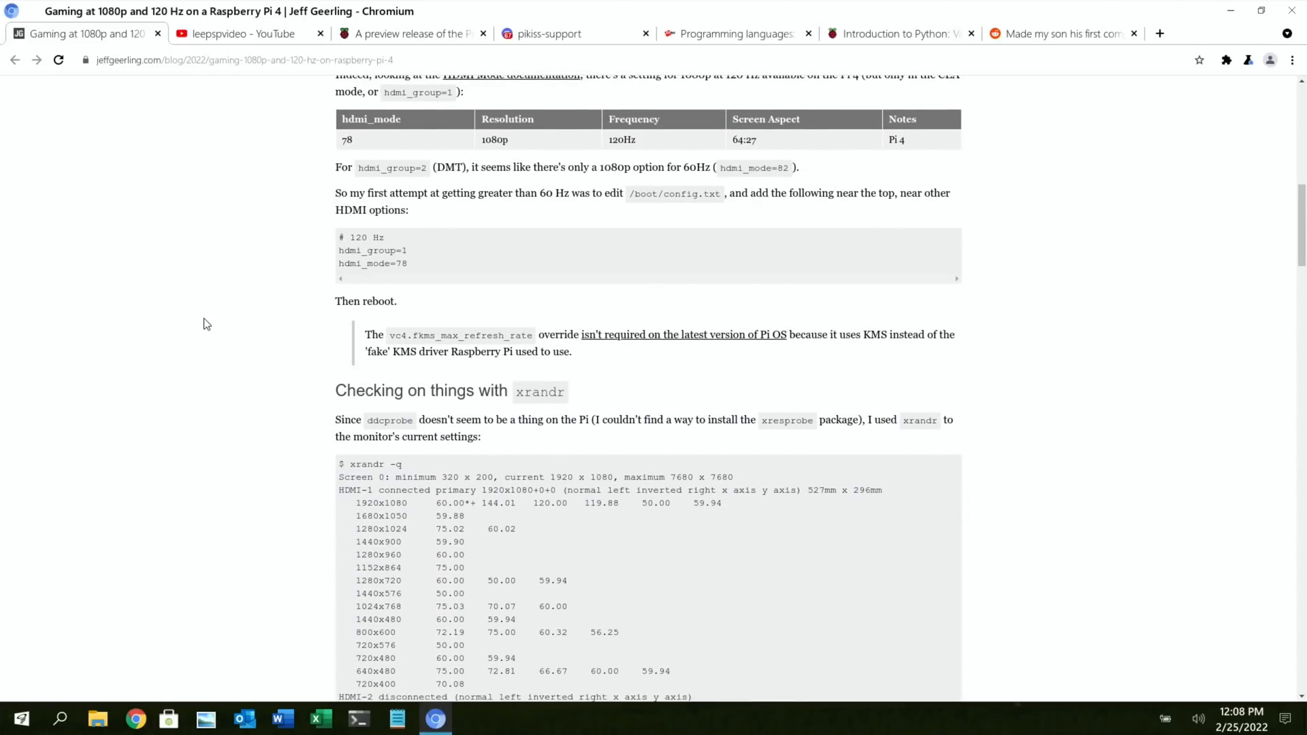
pyautogui.scroll(-3)
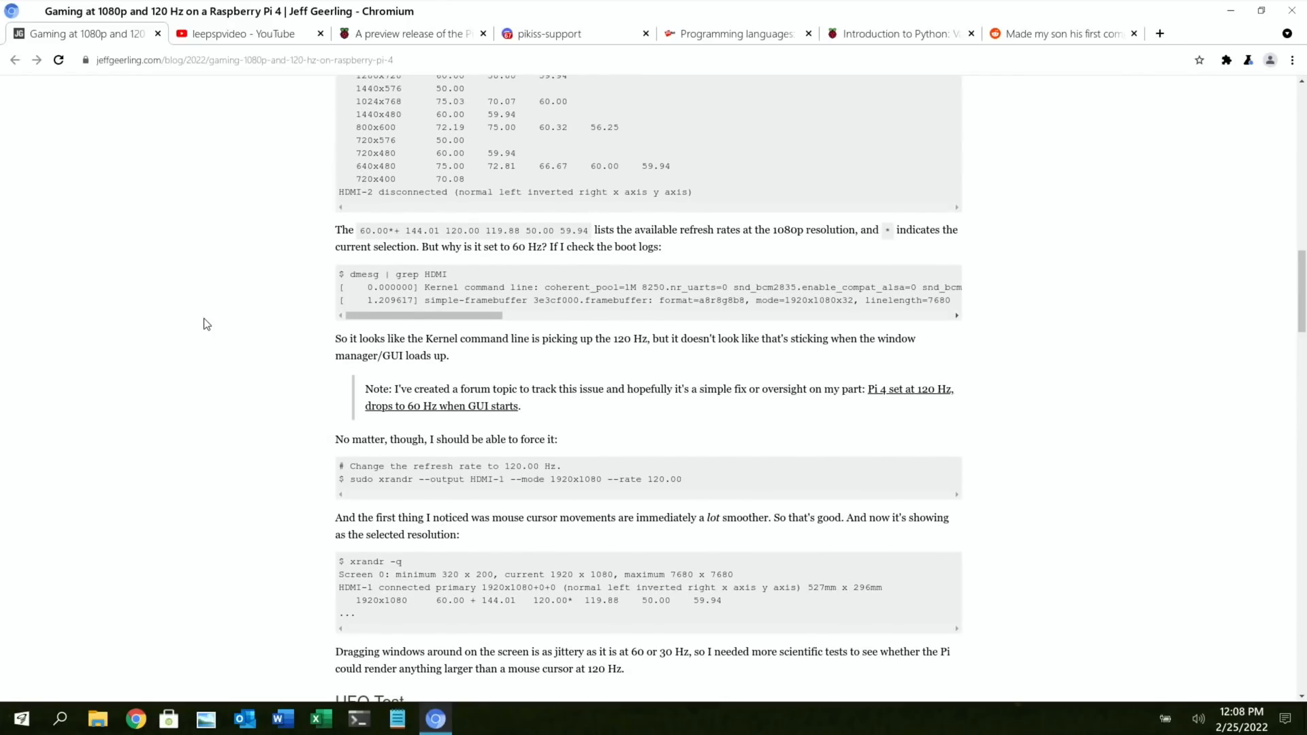
pyautogui.scroll(-3)
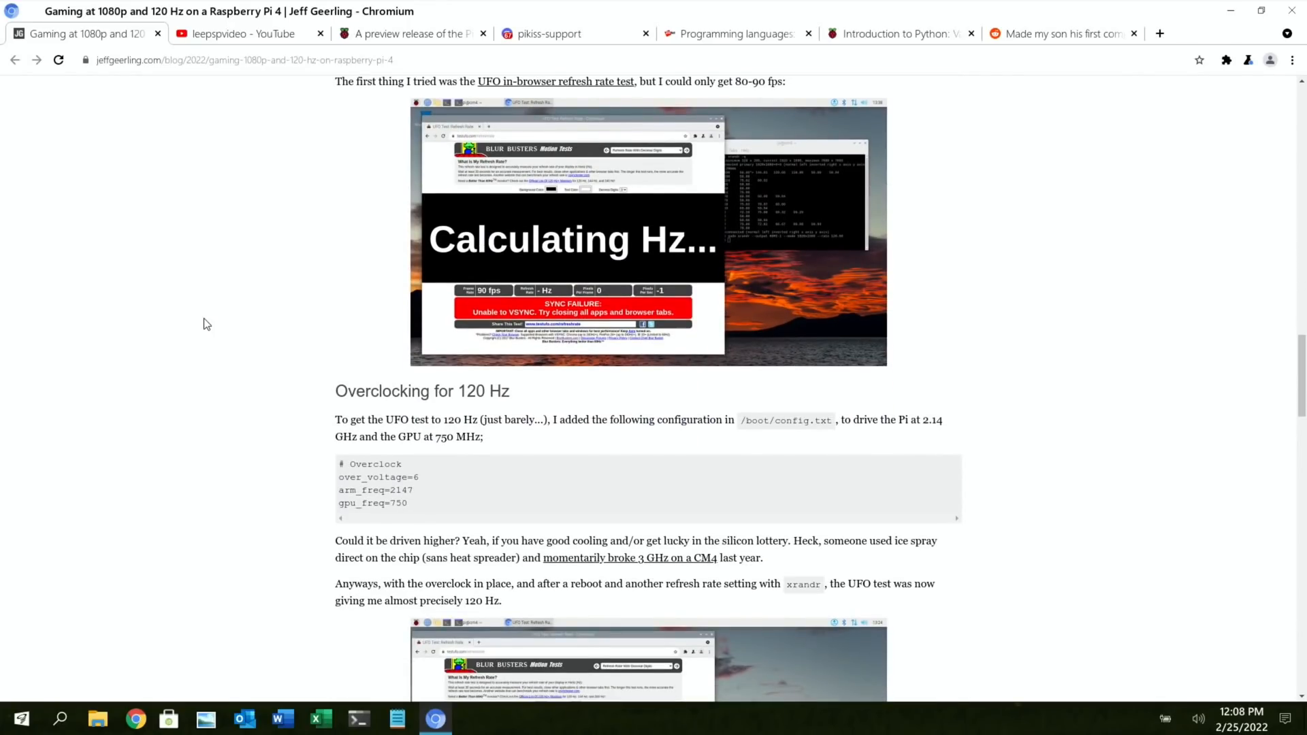
pyautogui.scroll(-3)
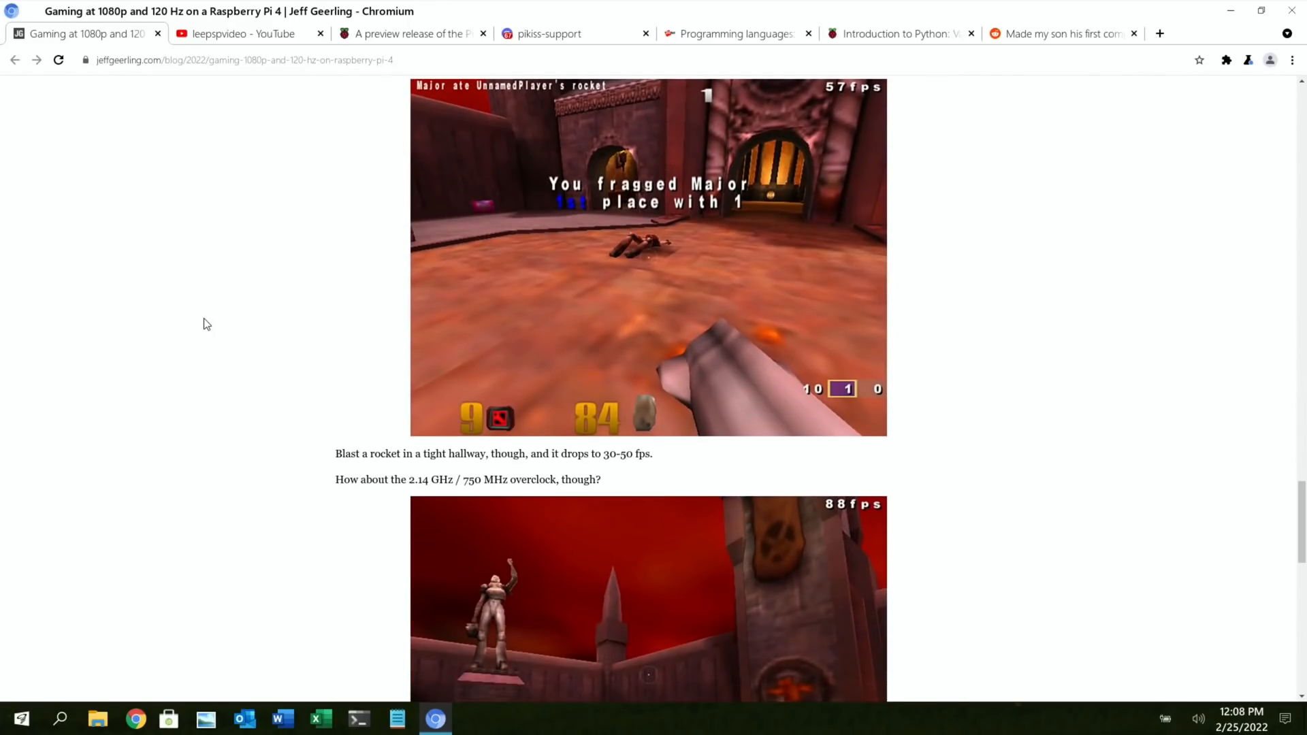
pyautogui.scroll(3)
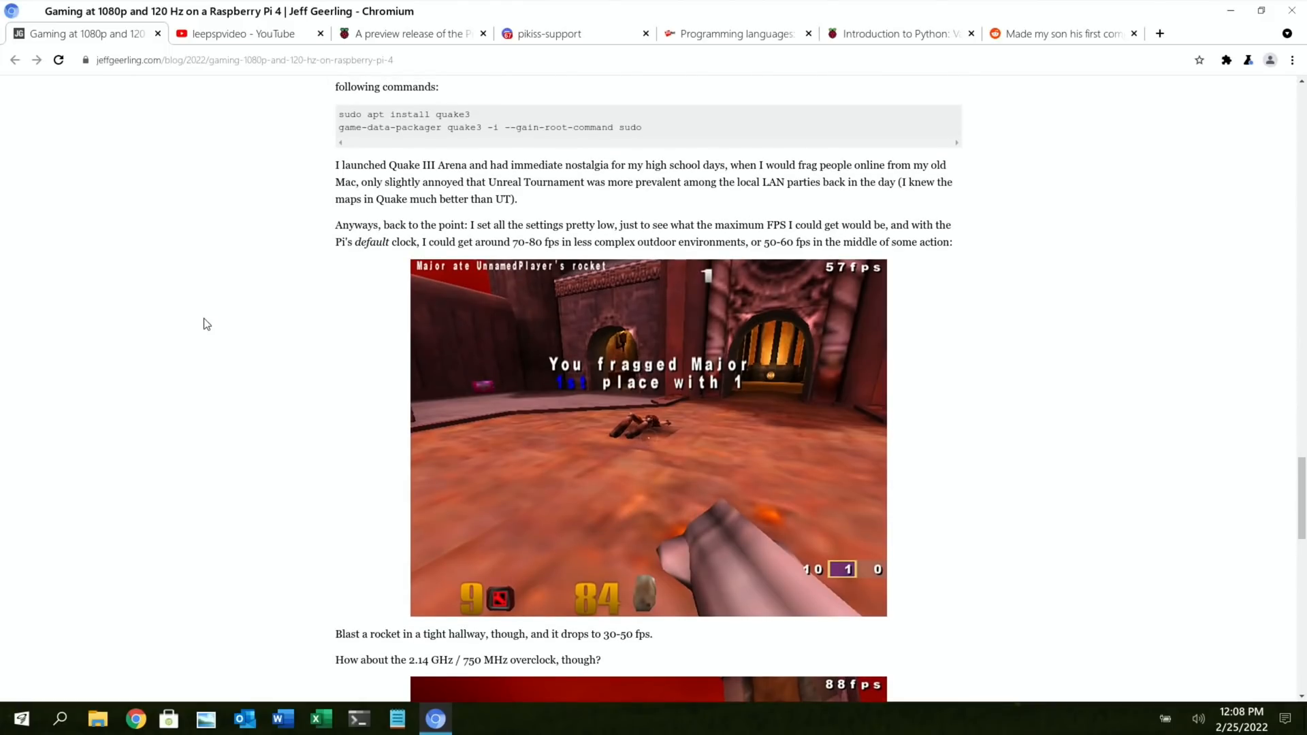
pyautogui.scroll(3)
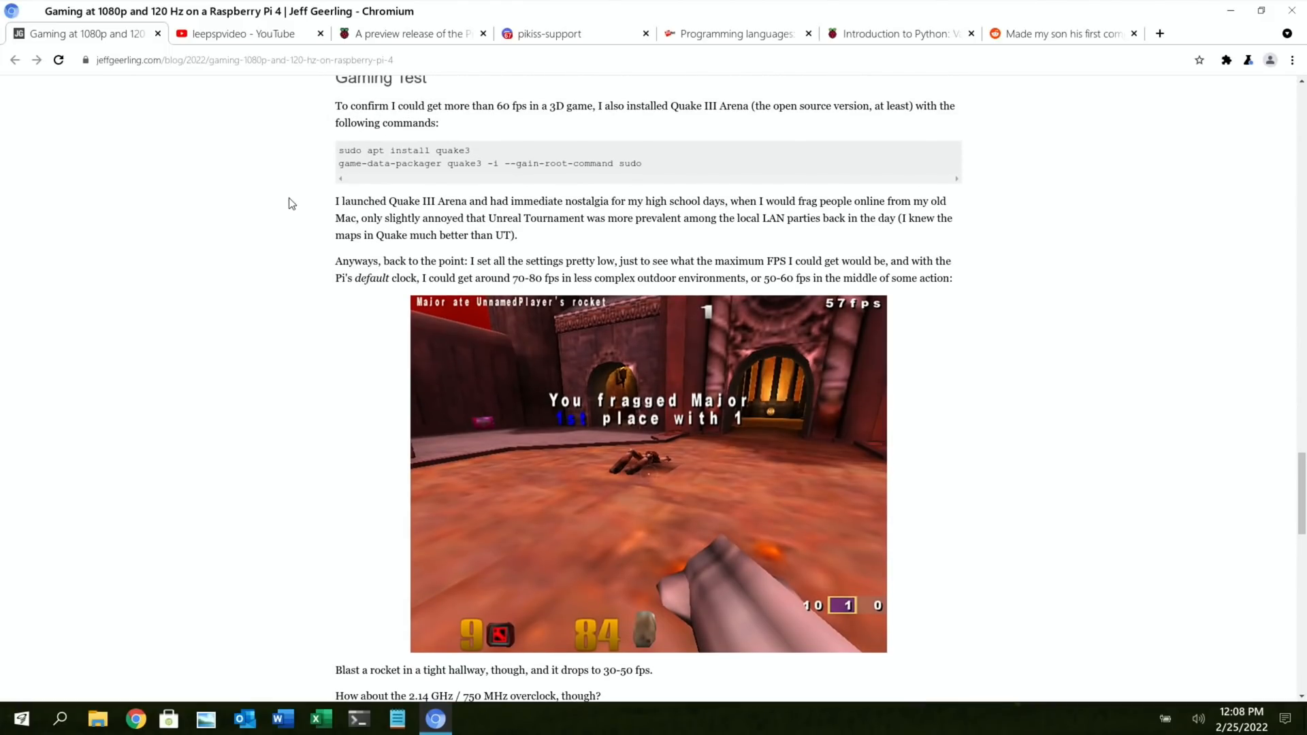
pyautogui.moveTo(301, 185)
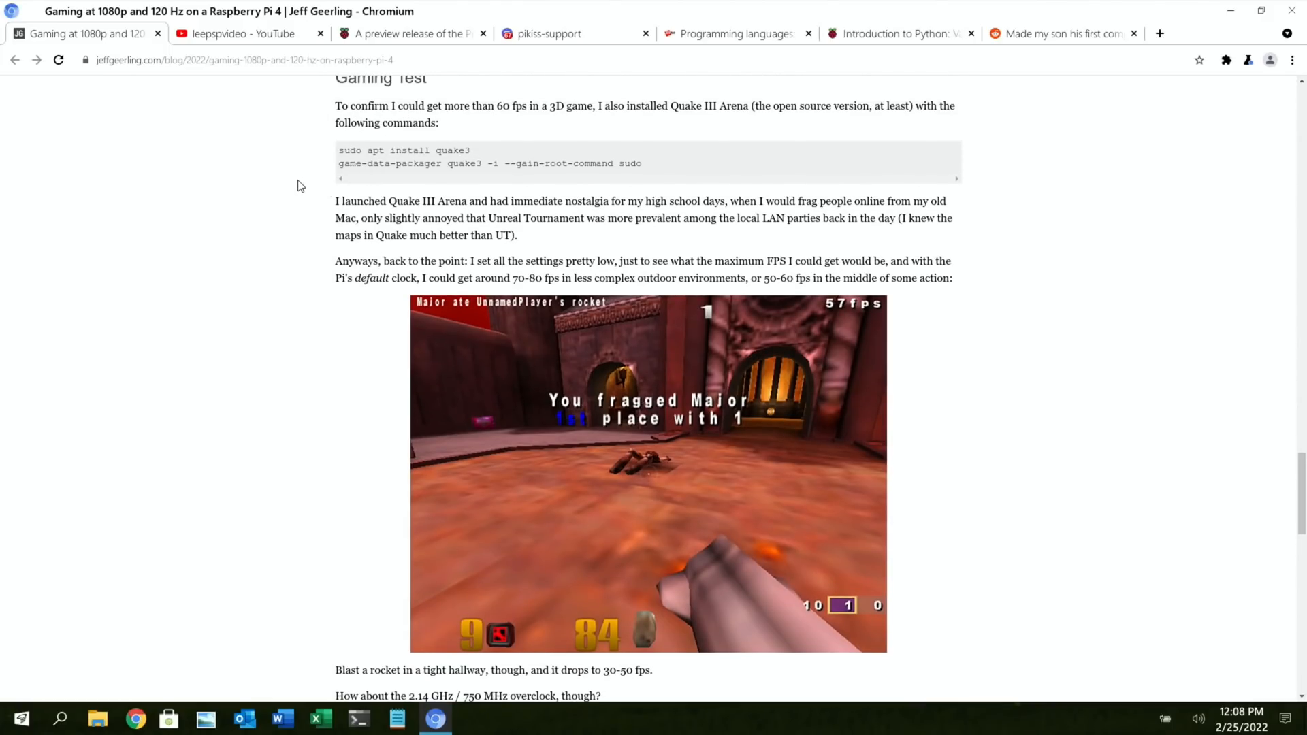
pyautogui.scroll(-3)
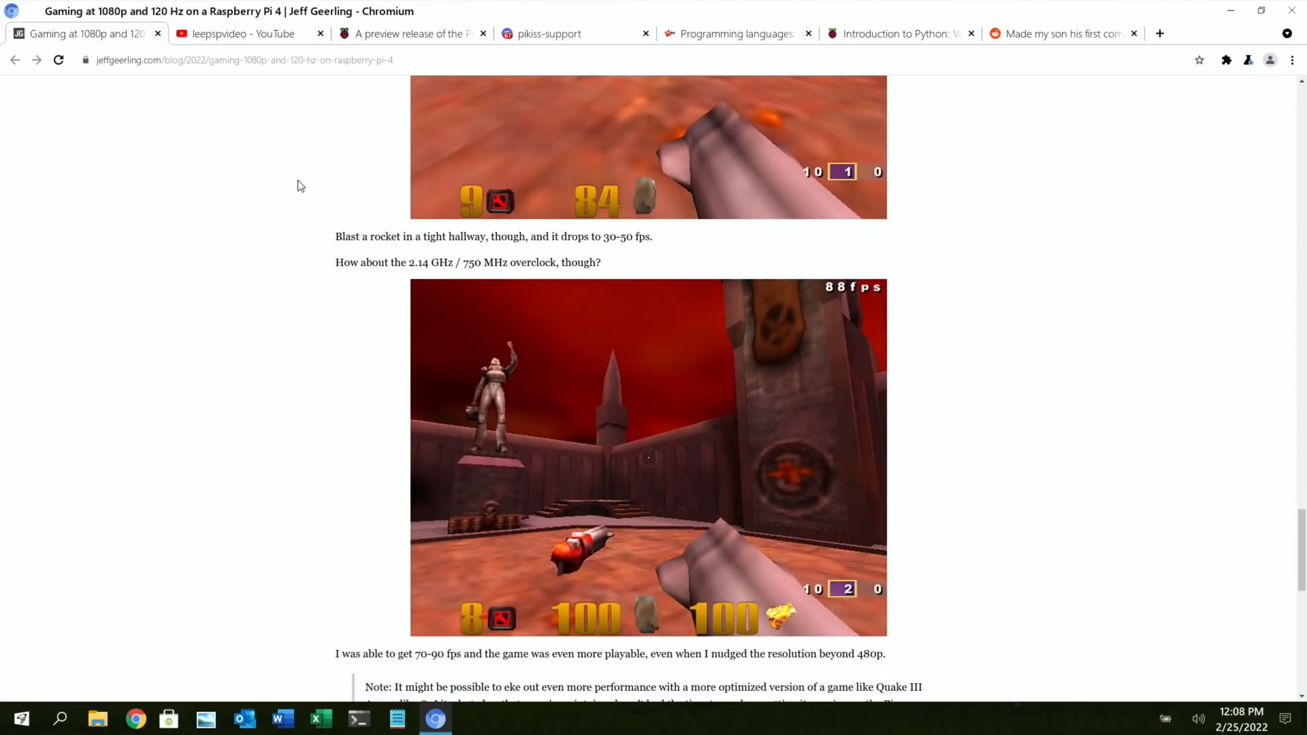
pyautogui.scroll(-3)
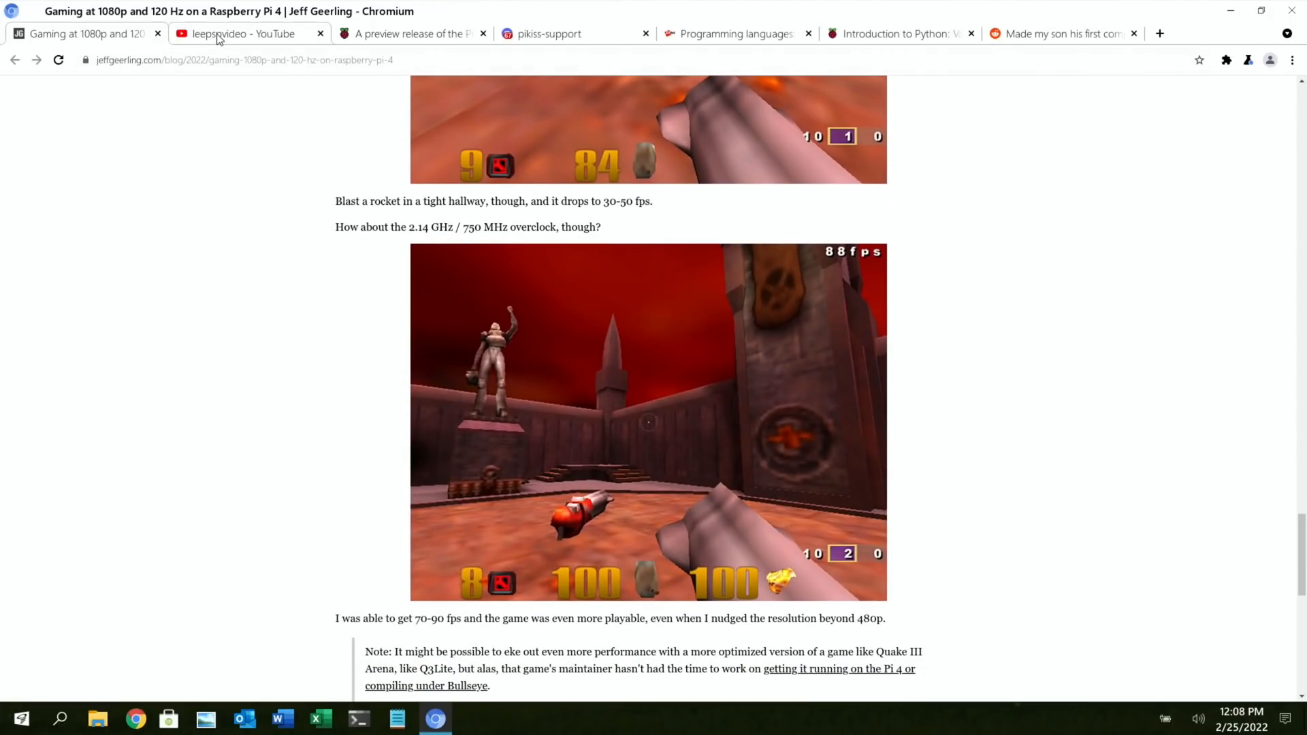
# - Switch to leepspvideo's 'half life' search results and scroll the Raspberry Pi 4 video list
pyautogui.click(241, 34)
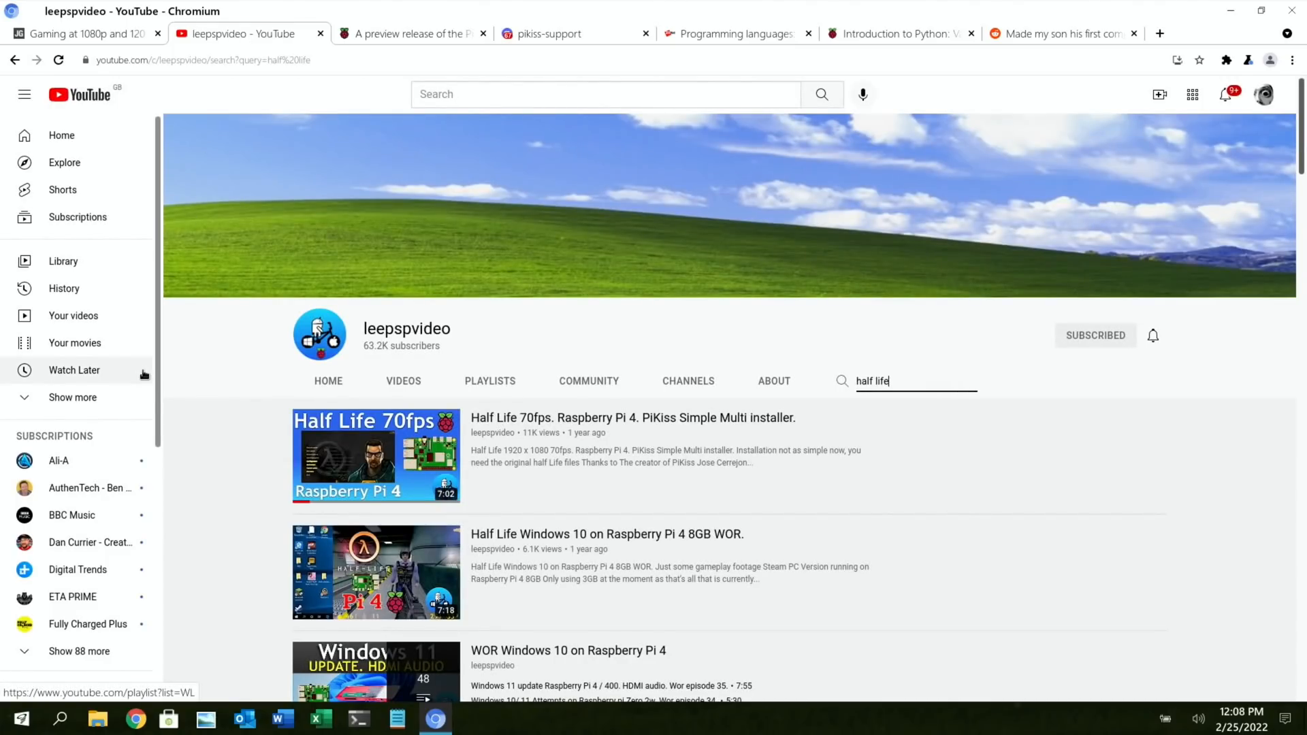
pyautogui.scroll(-3)
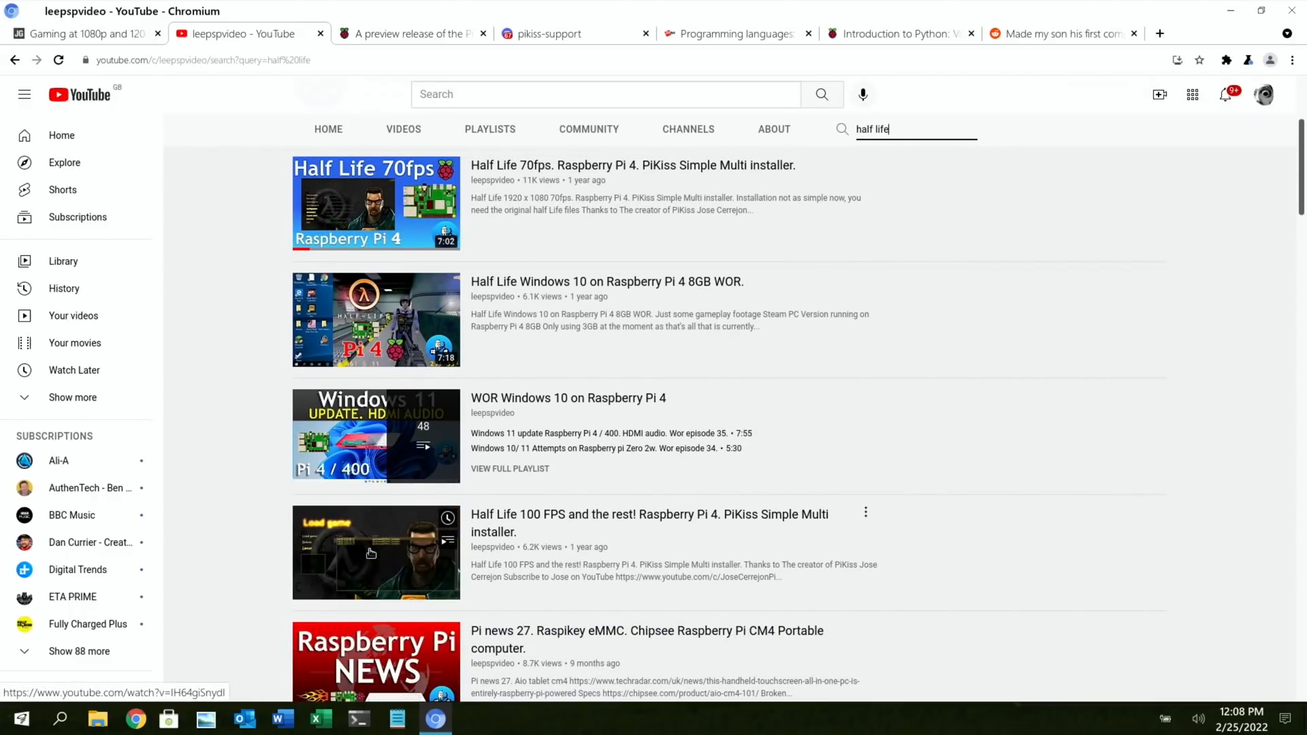
# - Close the YouTube tab and read the Picamera2 article down to 'What do we mean by a preview release?'
pyautogui.click(408, 33)
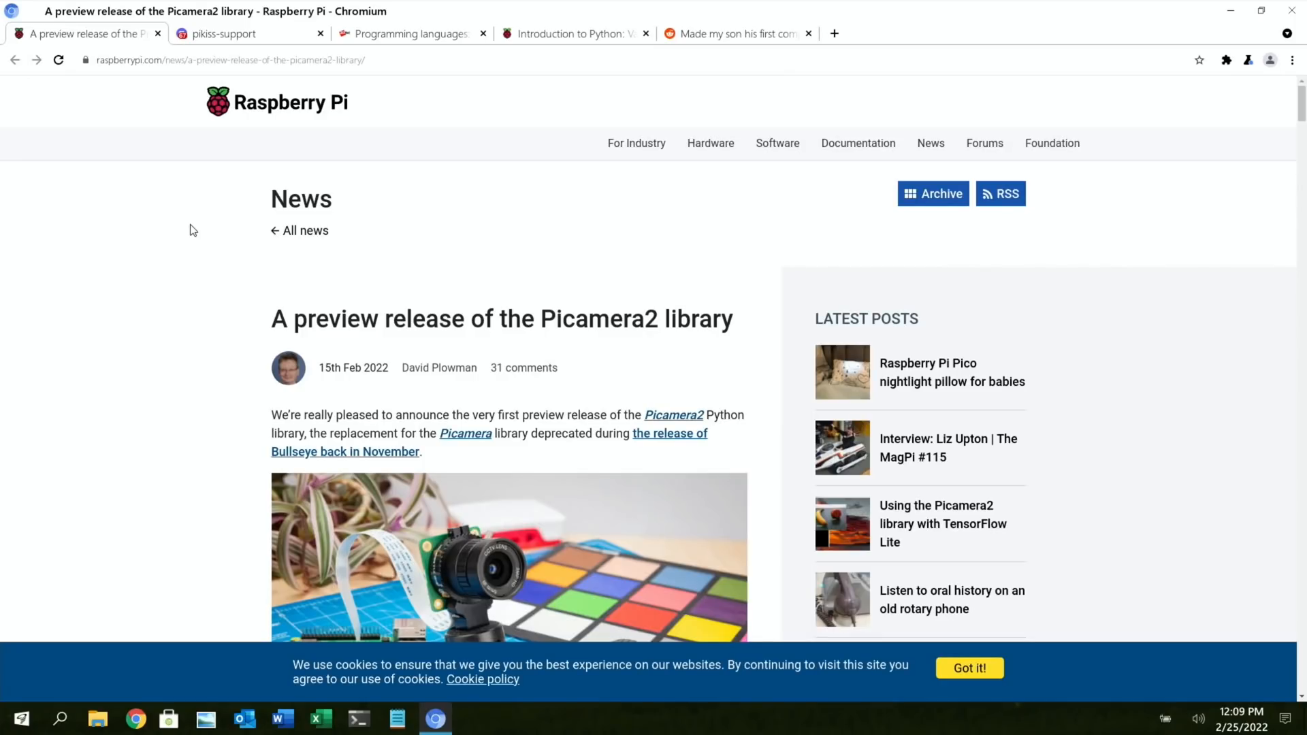
pyautogui.scroll(-3)
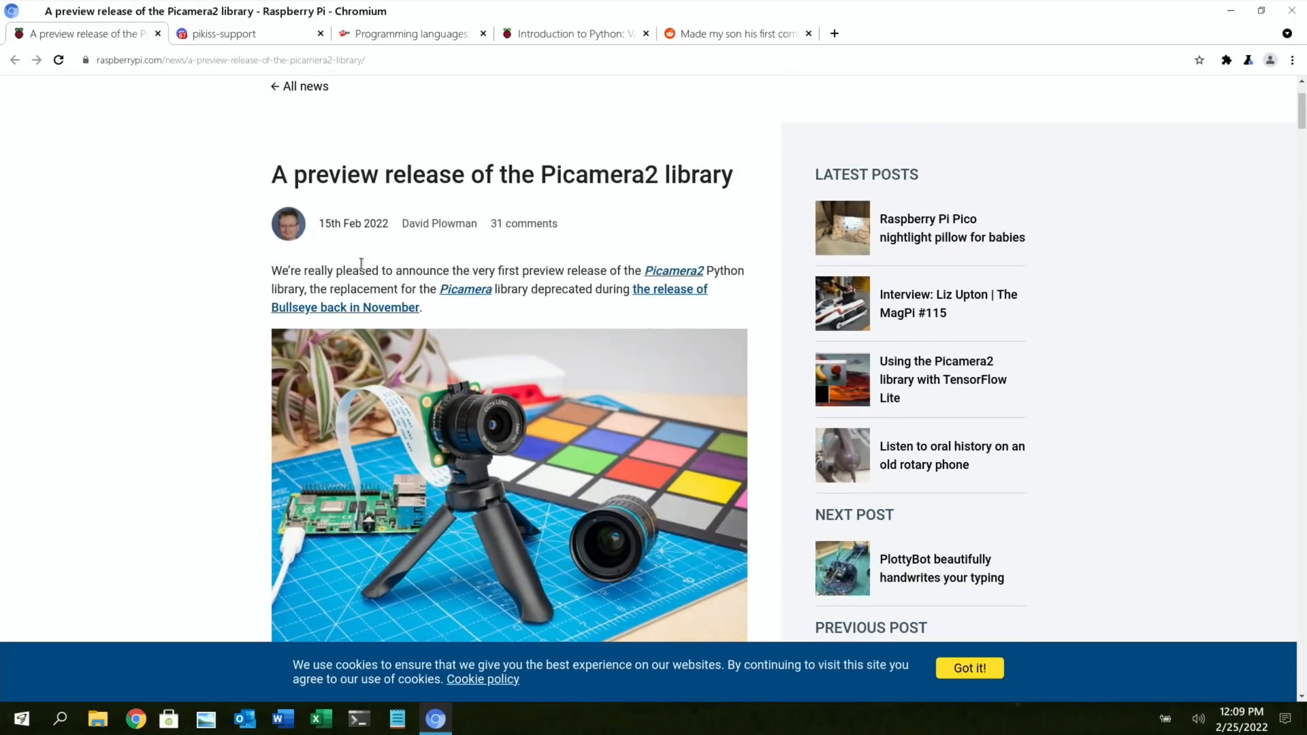
pyautogui.moveTo(605, 270)
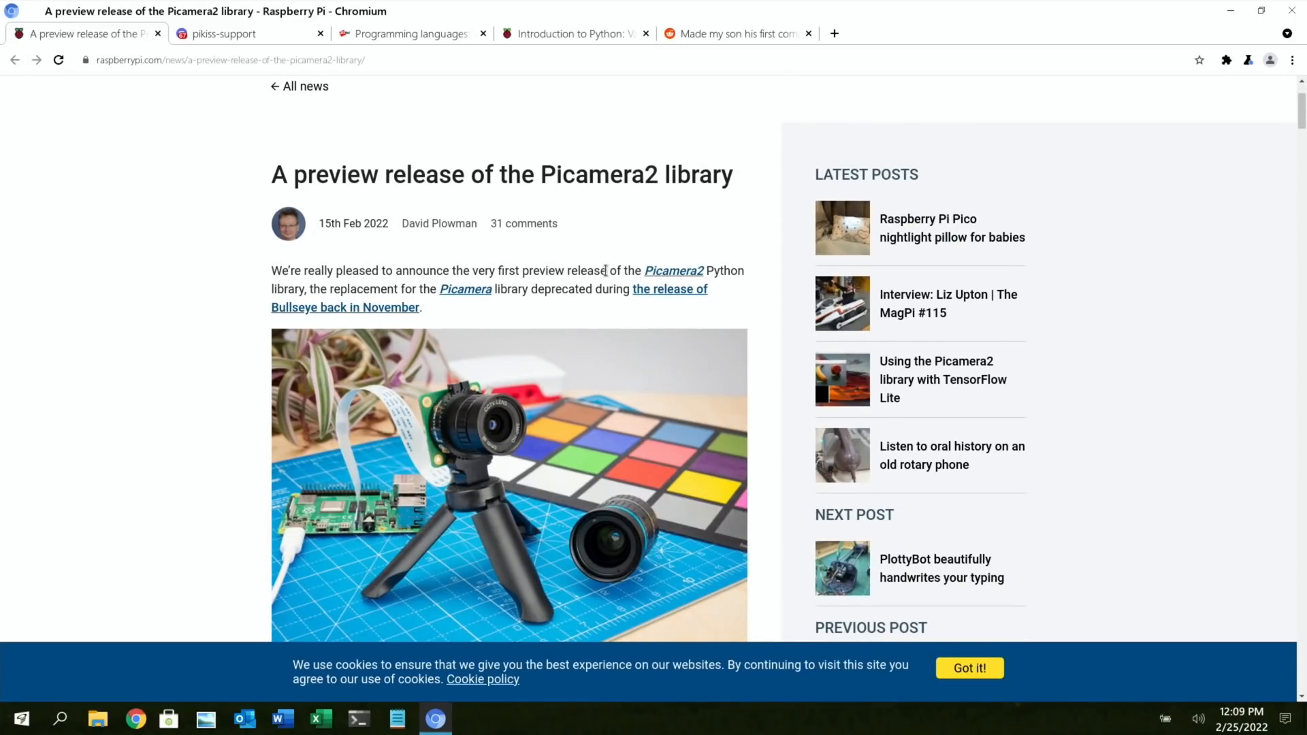
pyautogui.moveTo(401, 290)
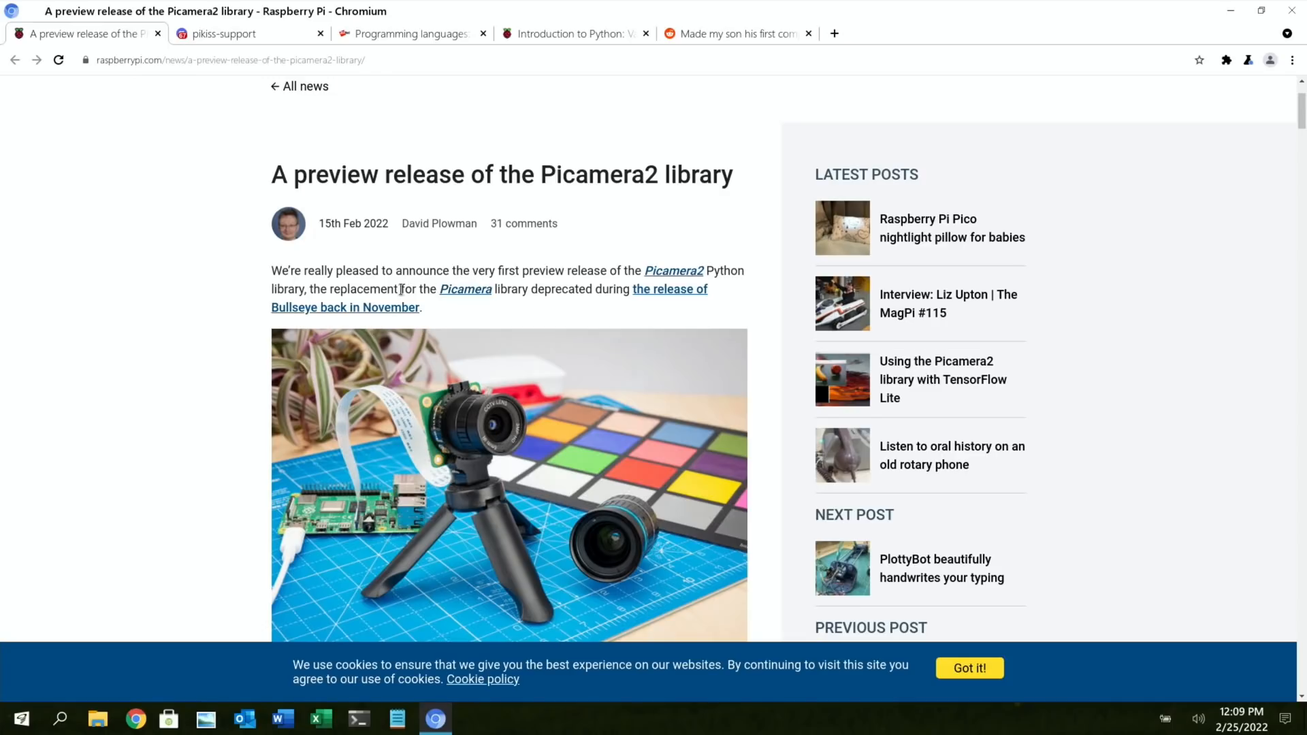
pyautogui.moveTo(563, 303)
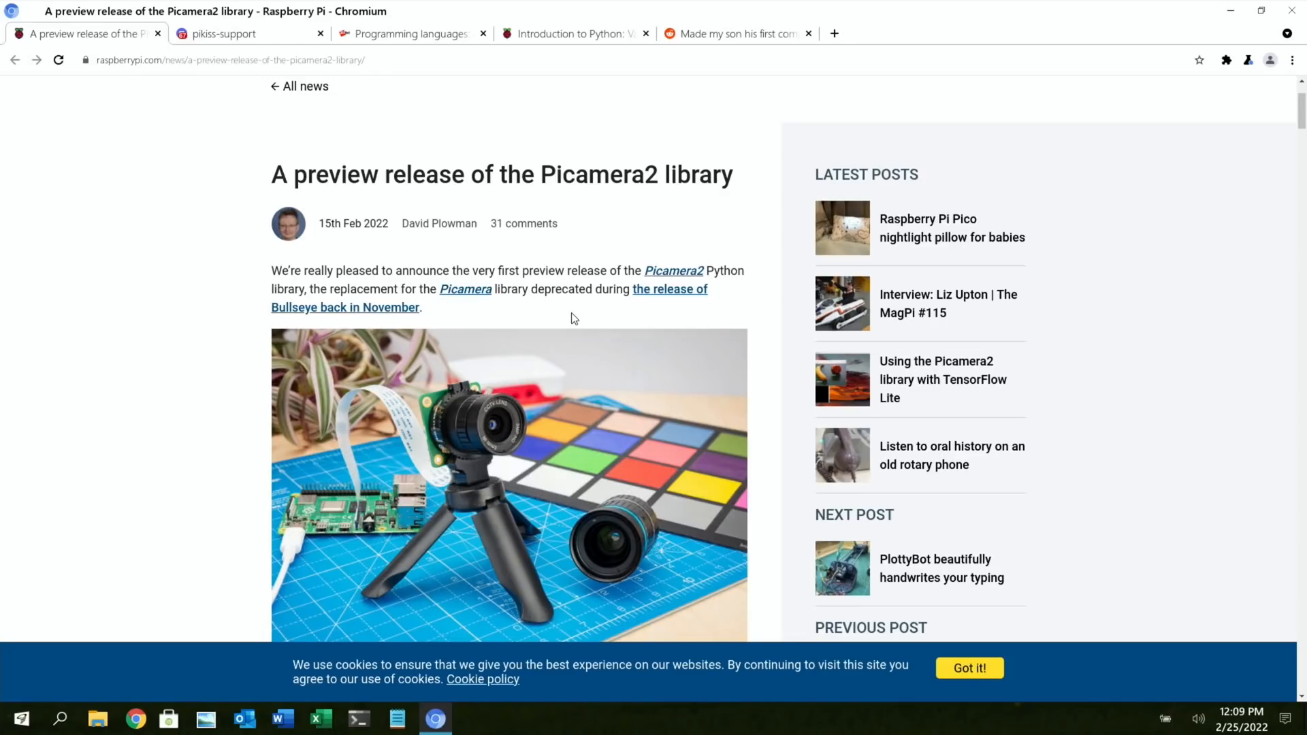
pyautogui.scroll(-3)
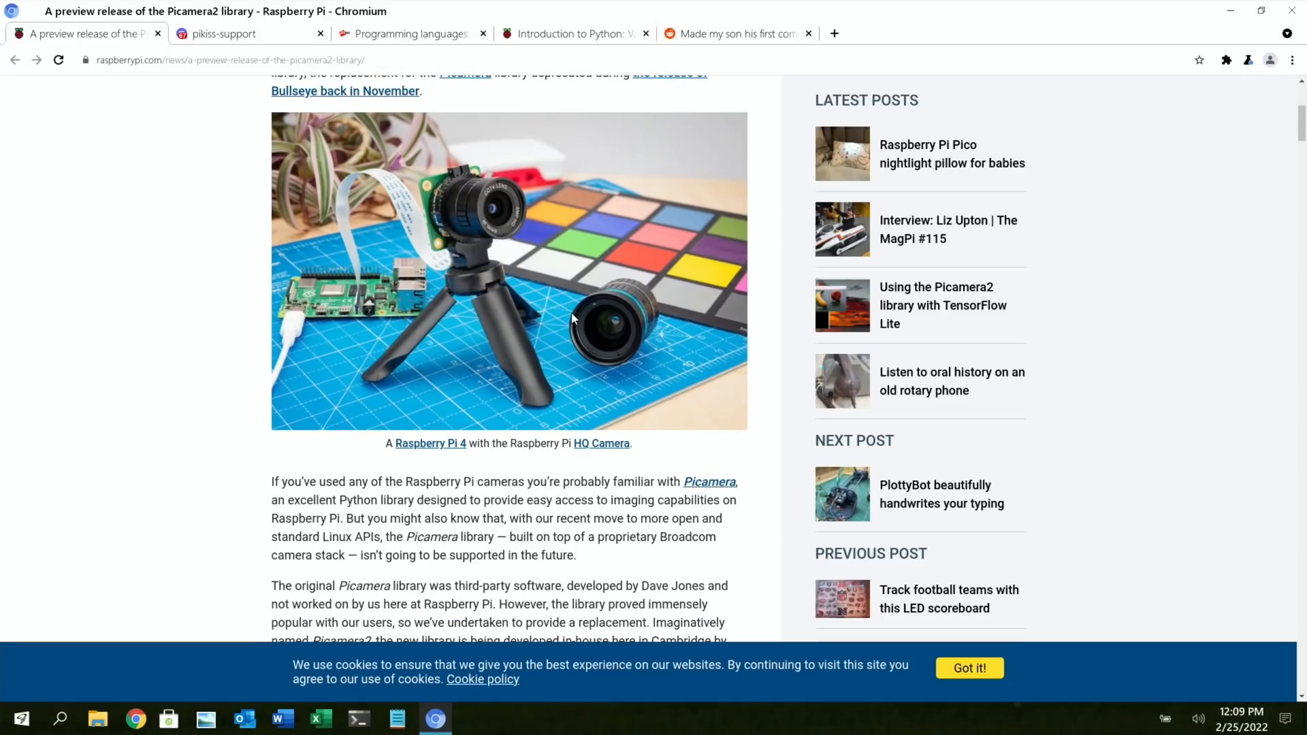
pyautogui.scroll(-3)
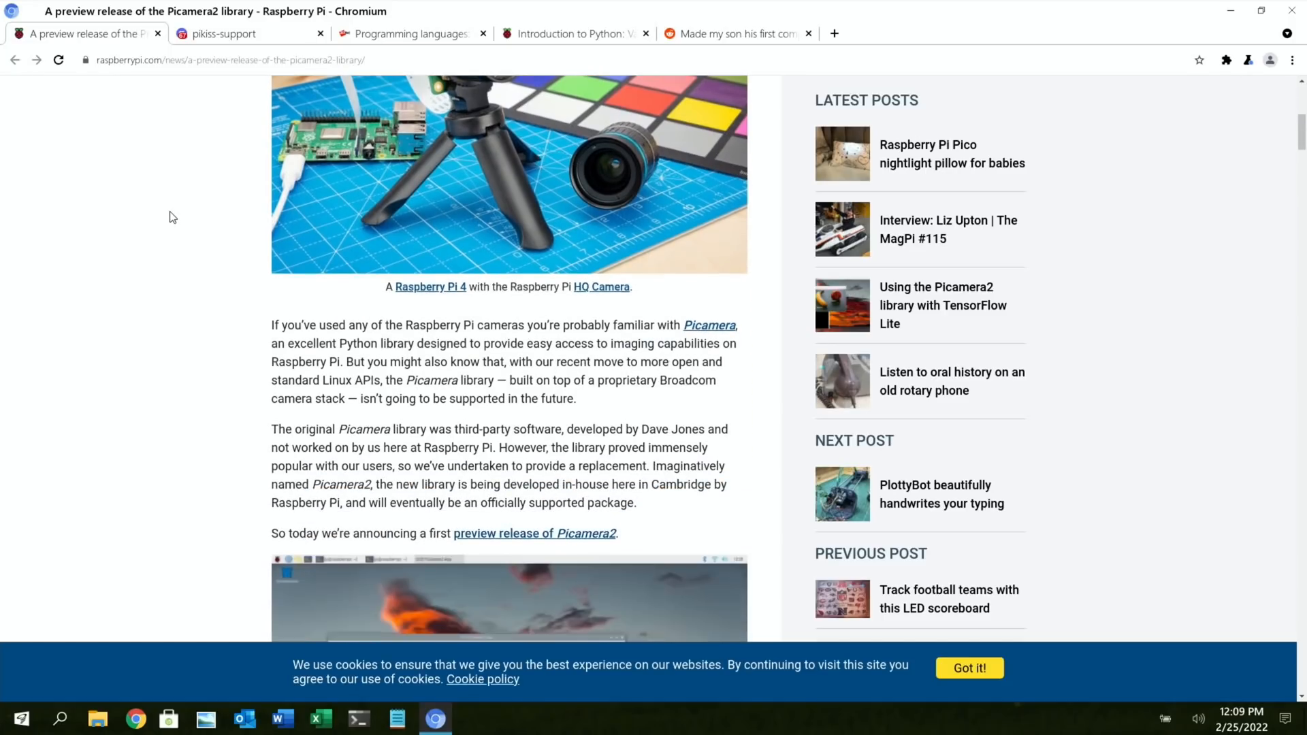
pyautogui.scroll(-3)
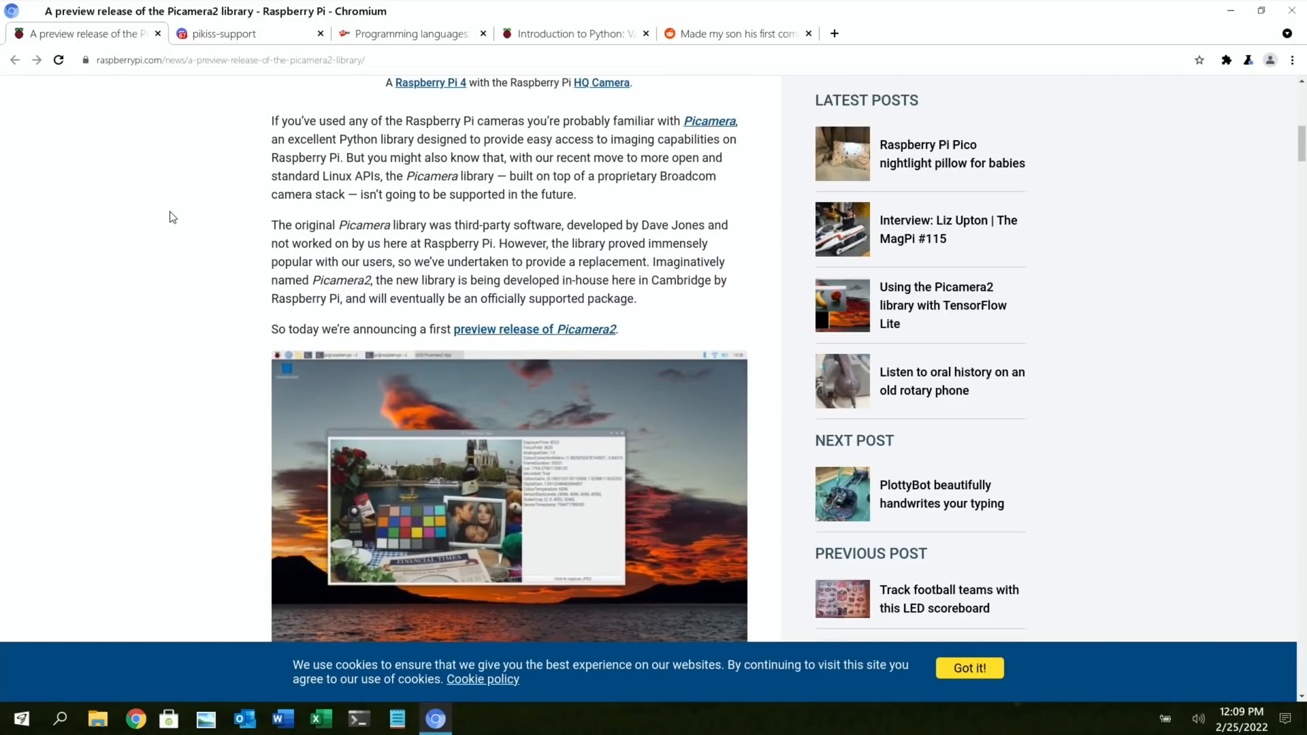
pyautogui.scroll(-3)
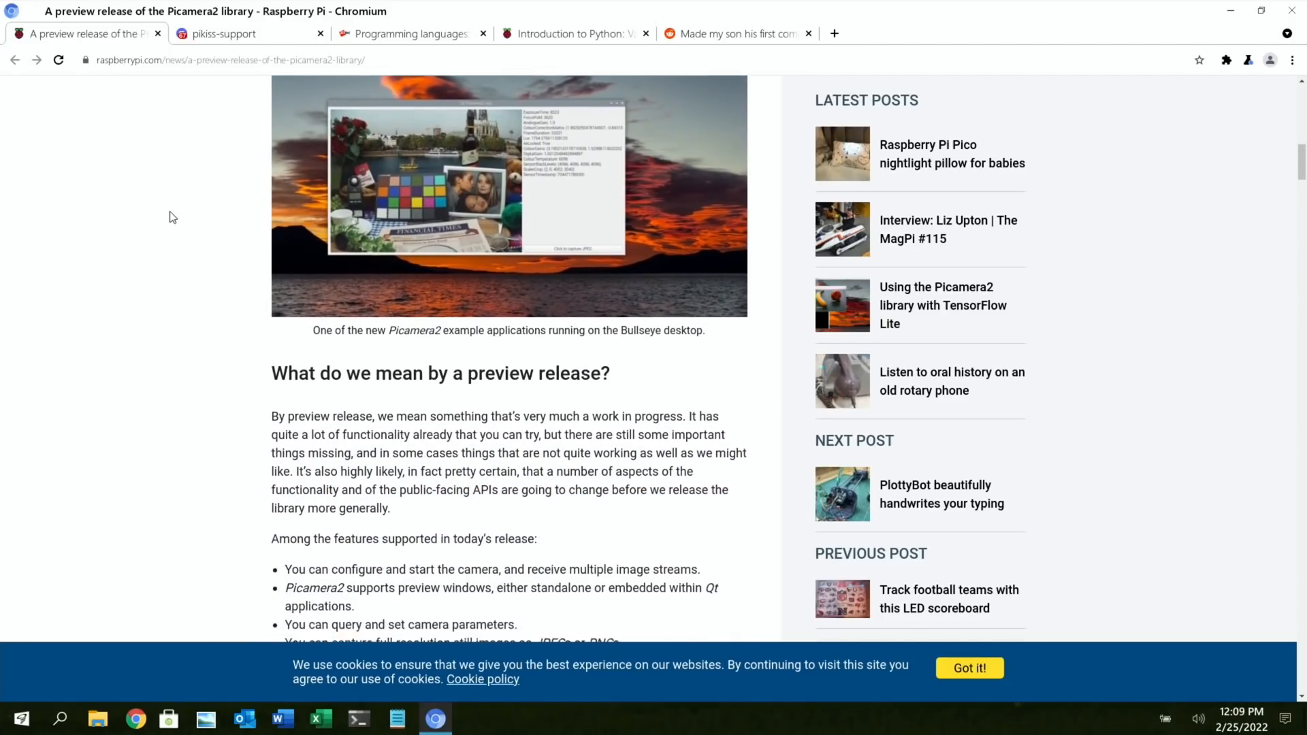
# - Close the Picamera2 article, then skim the ZDNet Python developers article and return to top
pyautogui.click(222, 33)
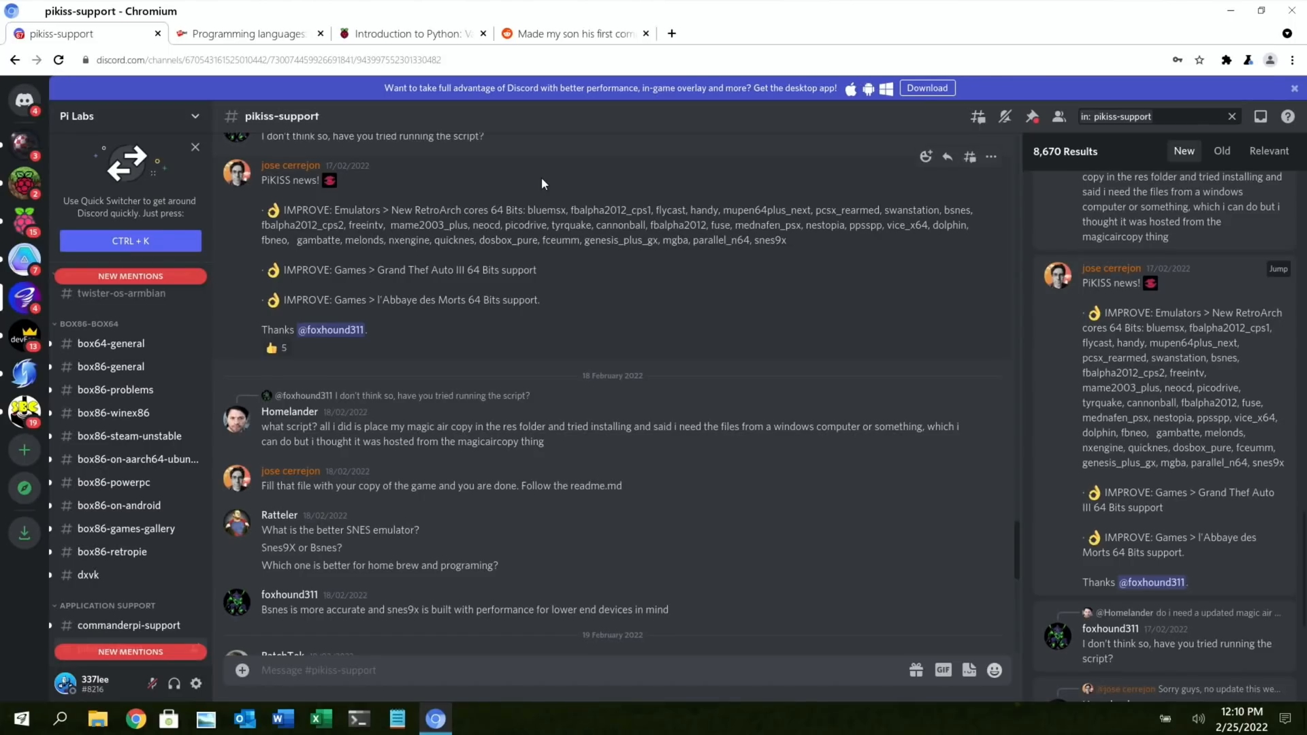
pyautogui.moveTo(401, 205)
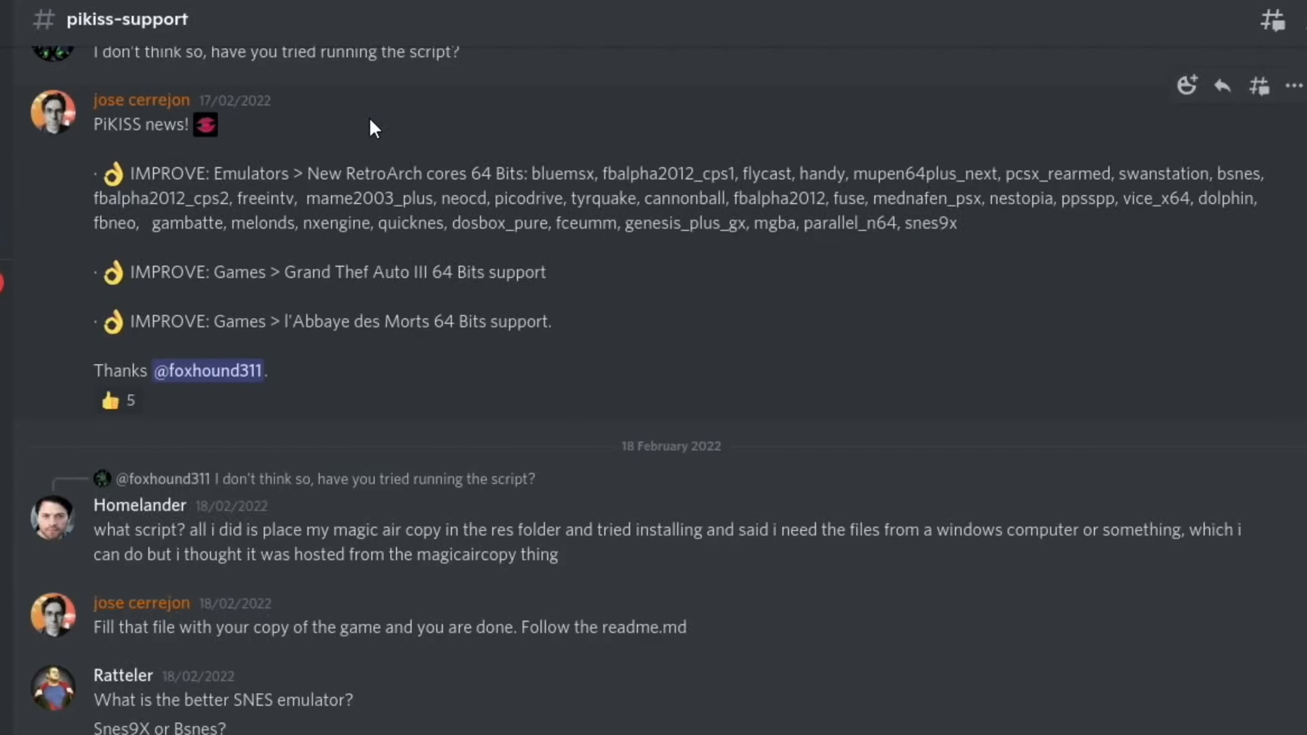
pyautogui.moveTo(506, 175)
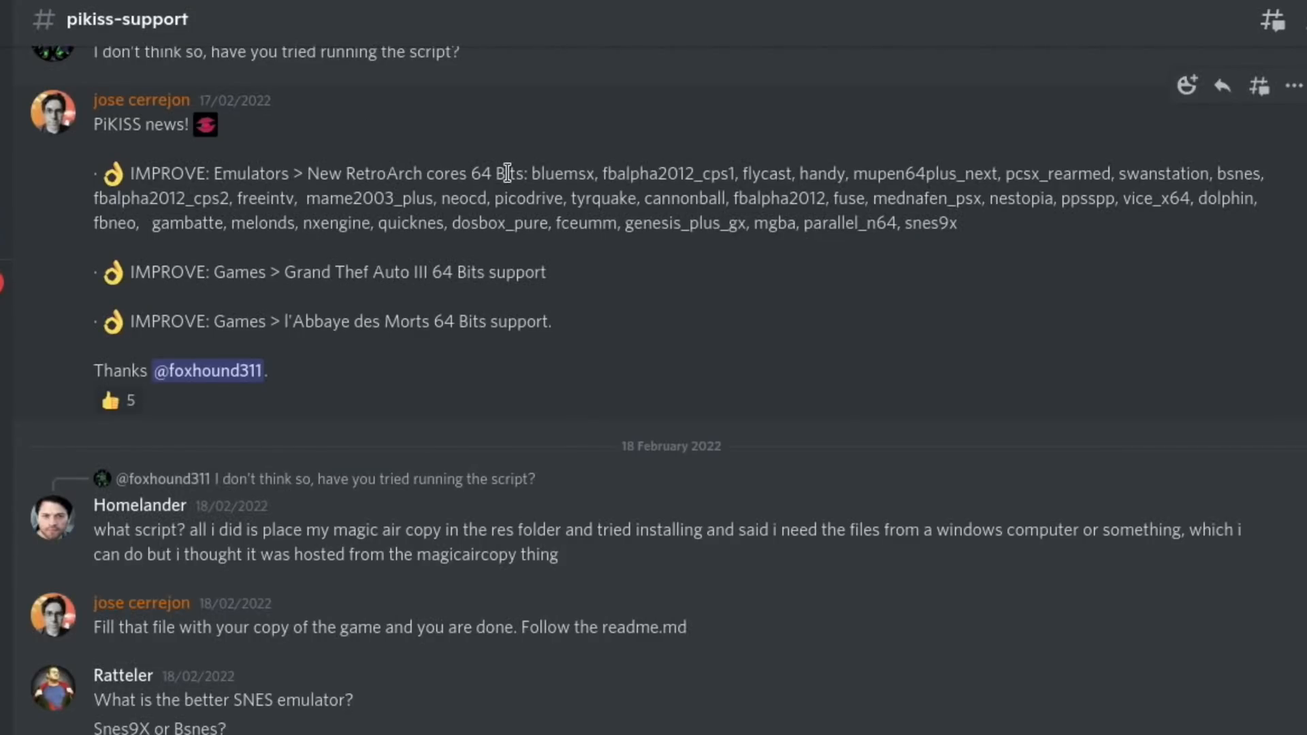
pyautogui.moveTo(900, 164)
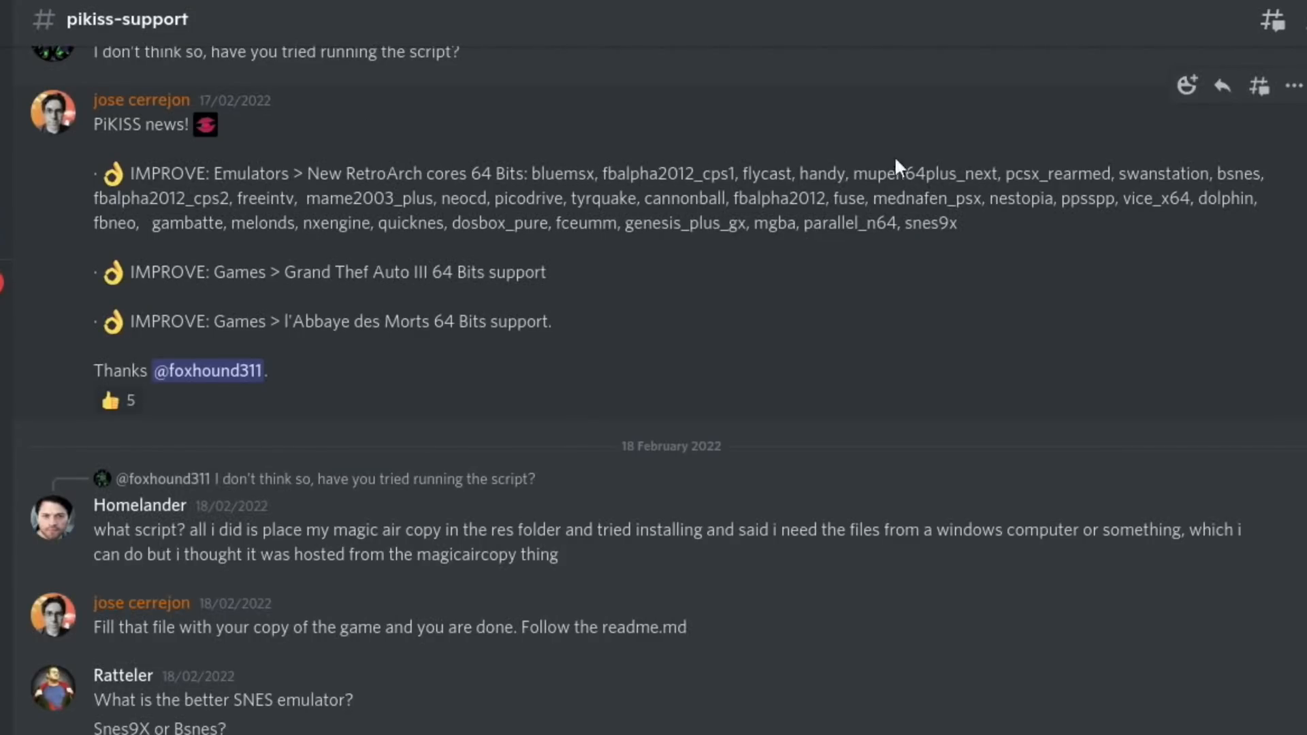
pyautogui.moveTo(399, 271)
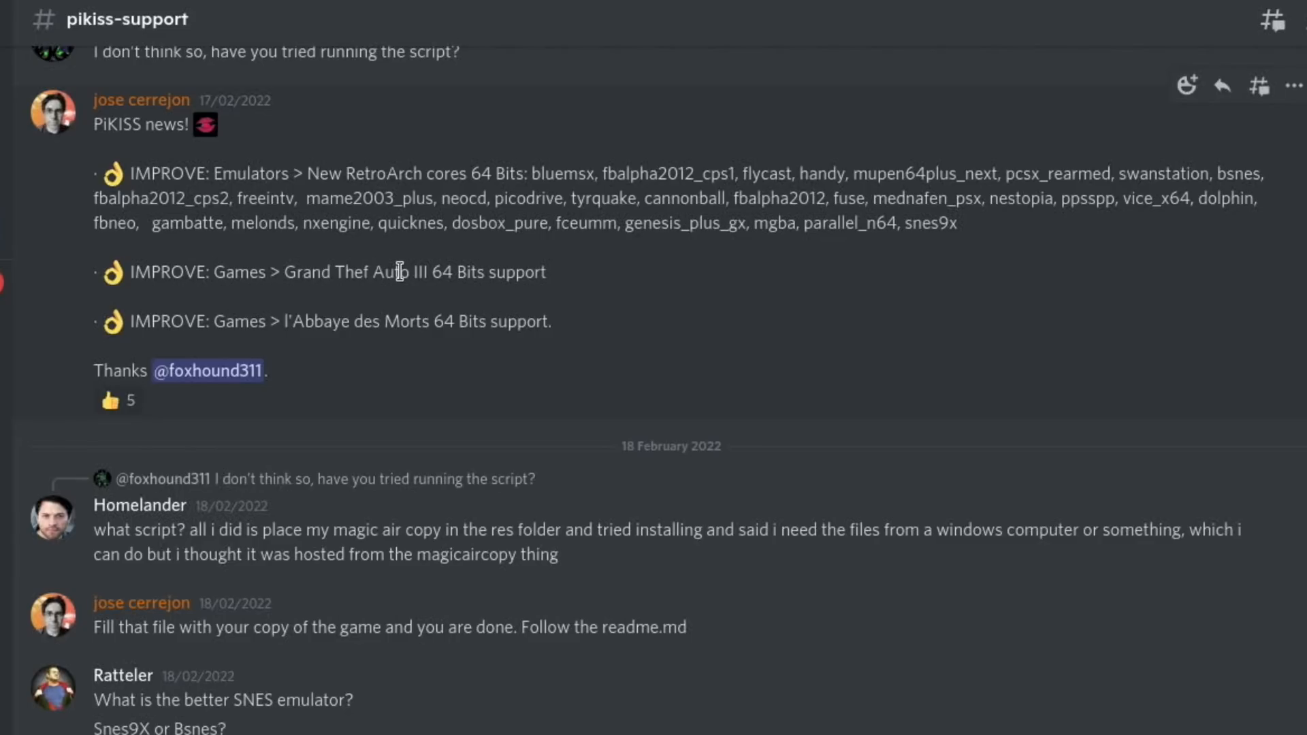
pyautogui.moveTo(434, 272)
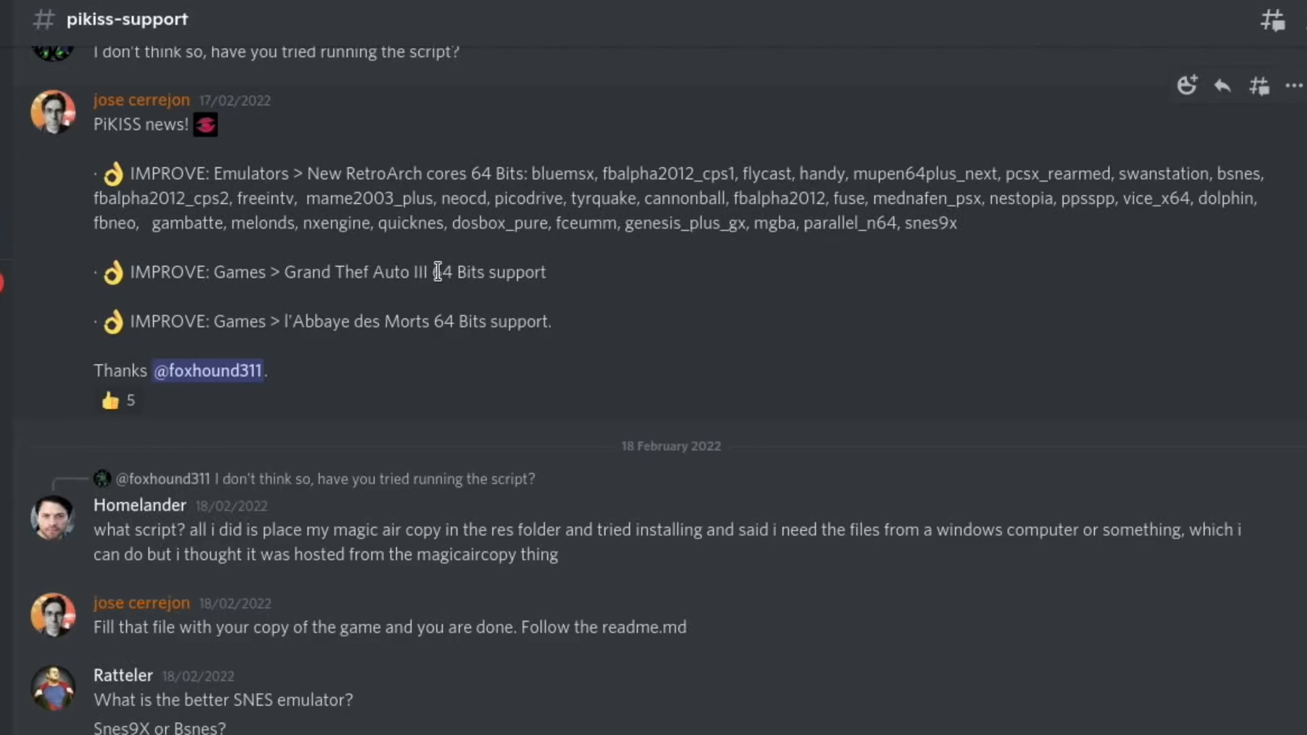
pyautogui.moveTo(650, 287)
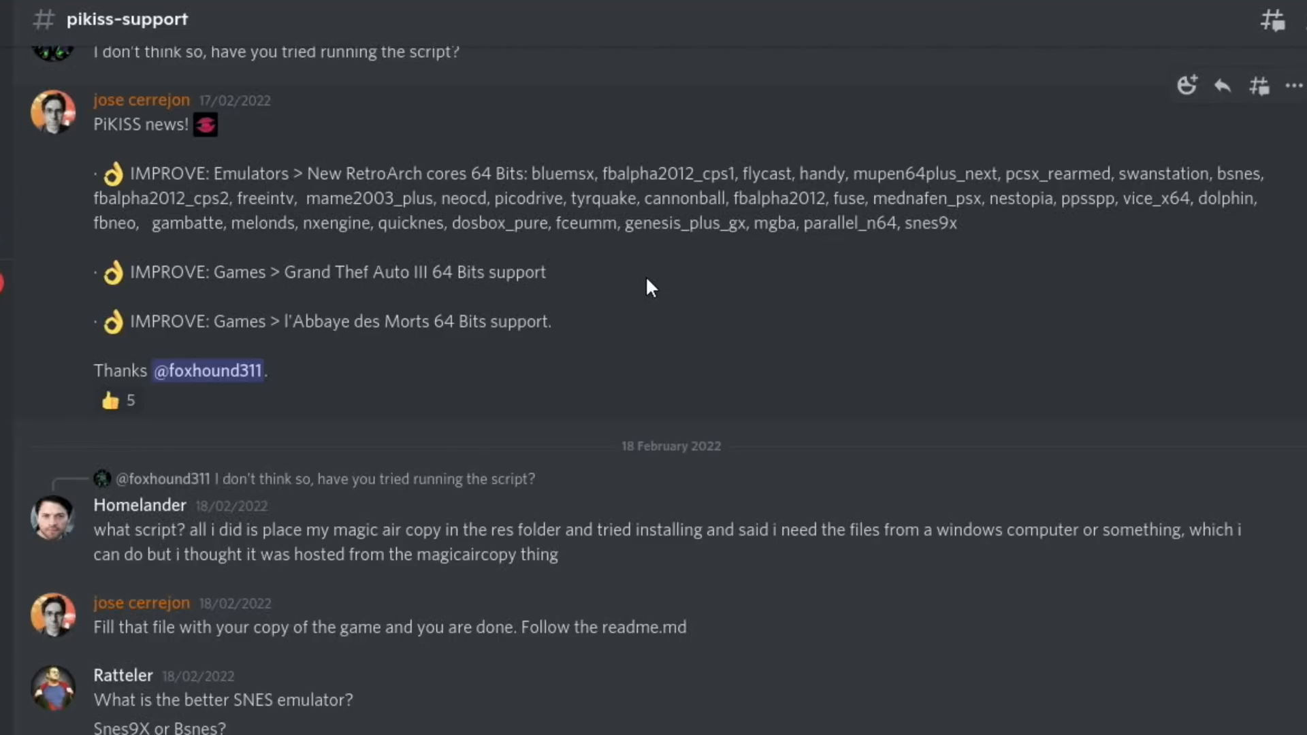
pyautogui.moveTo(371, 34)
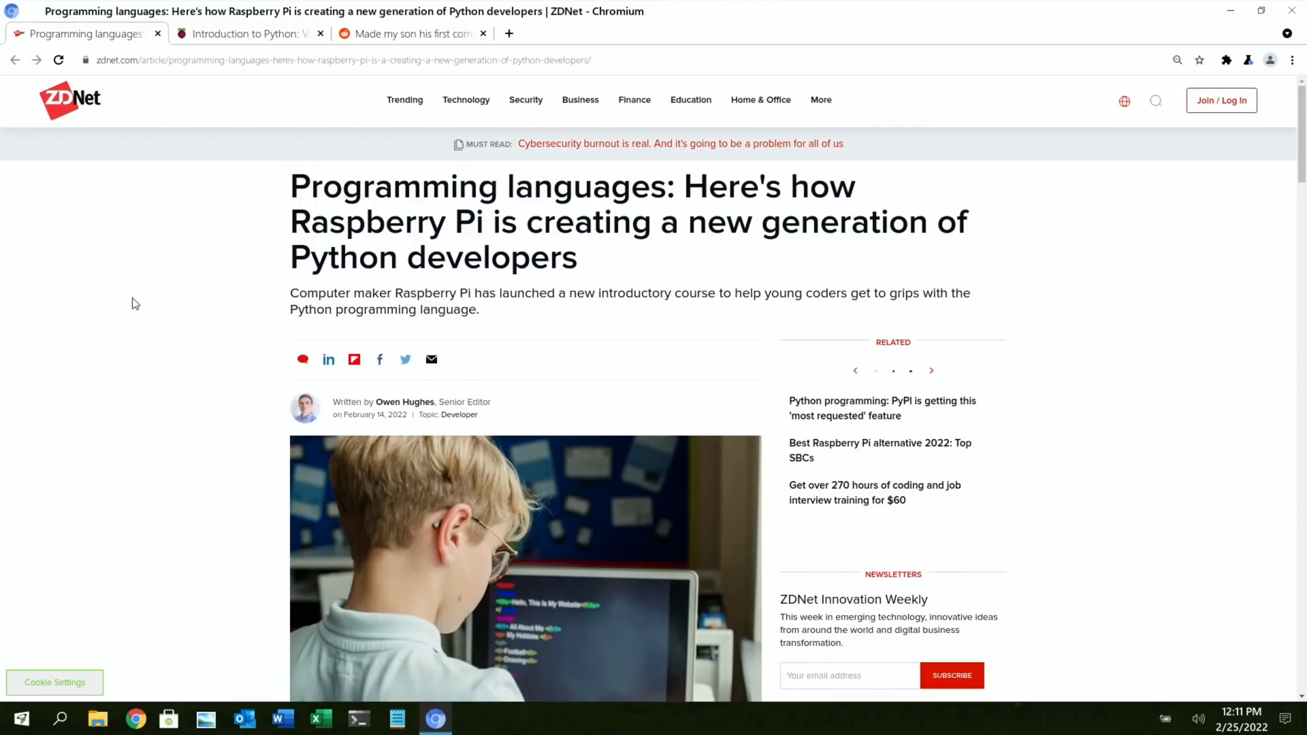
pyautogui.scroll(-3)
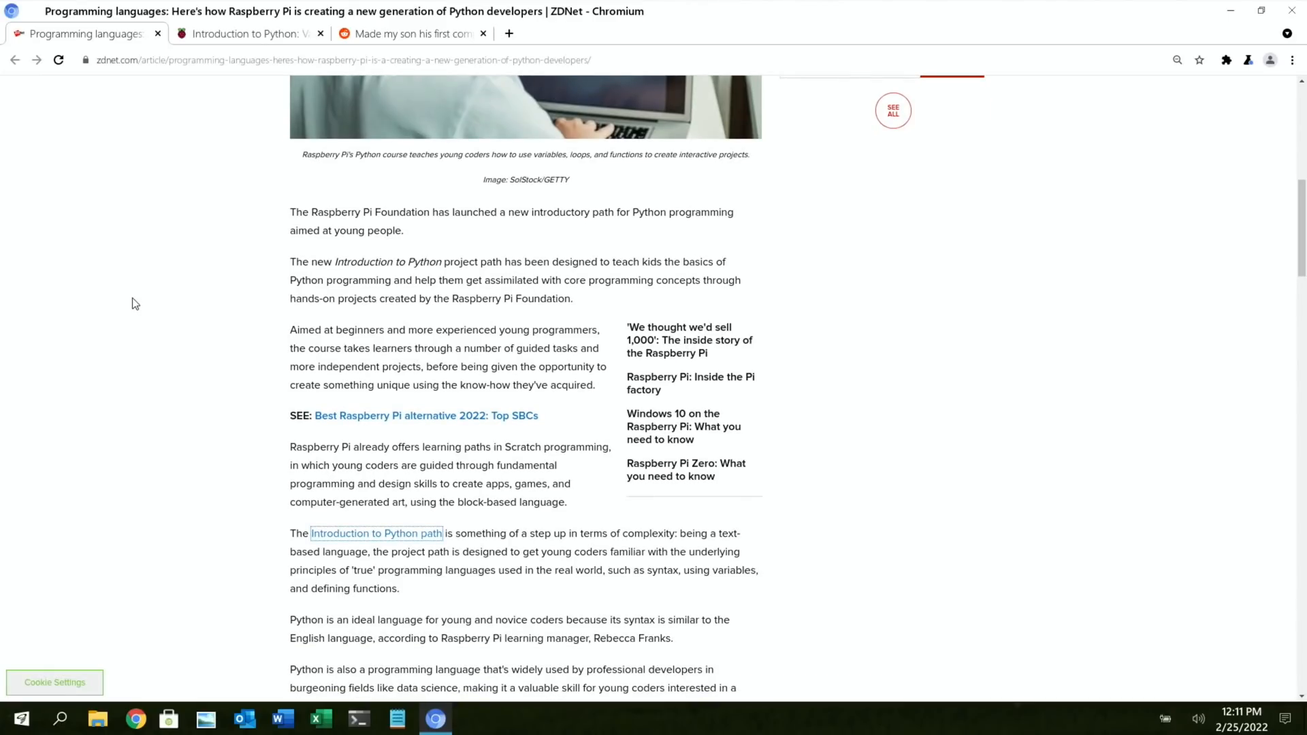
pyautogui.scroll(3)
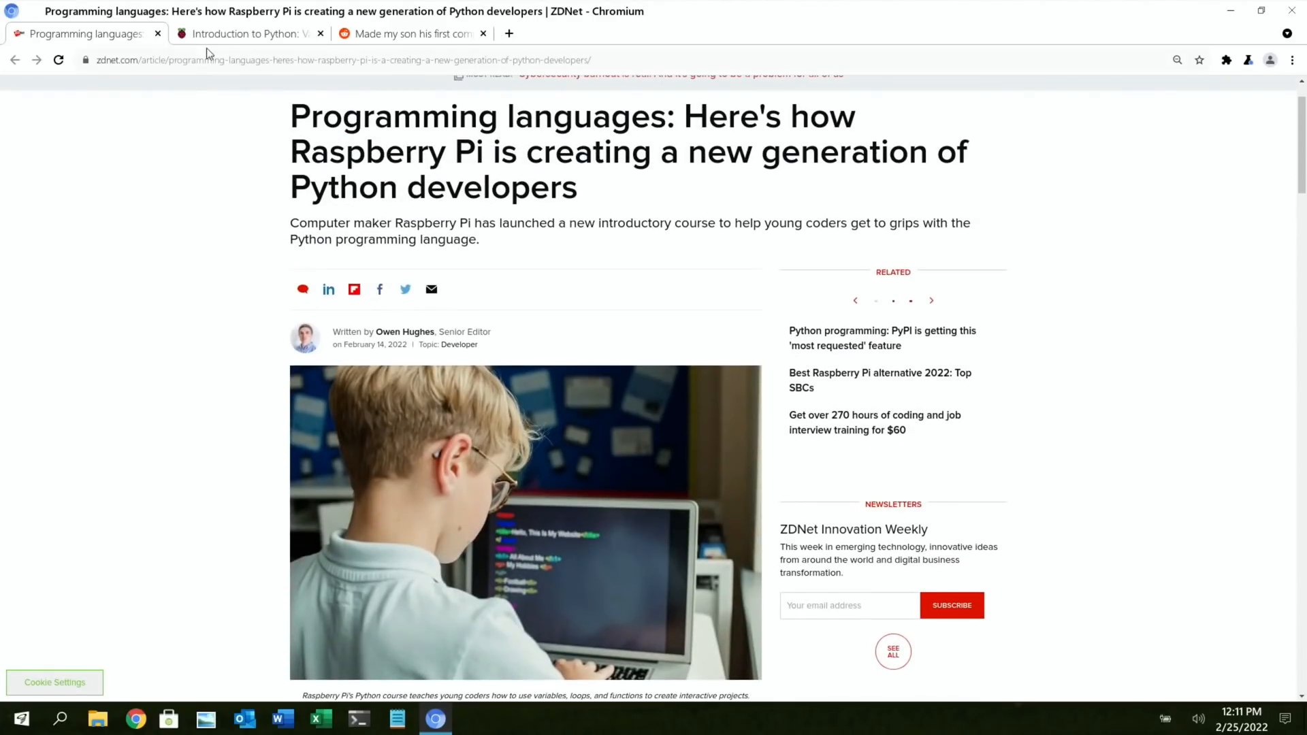
pyautogui.click(248, 33)
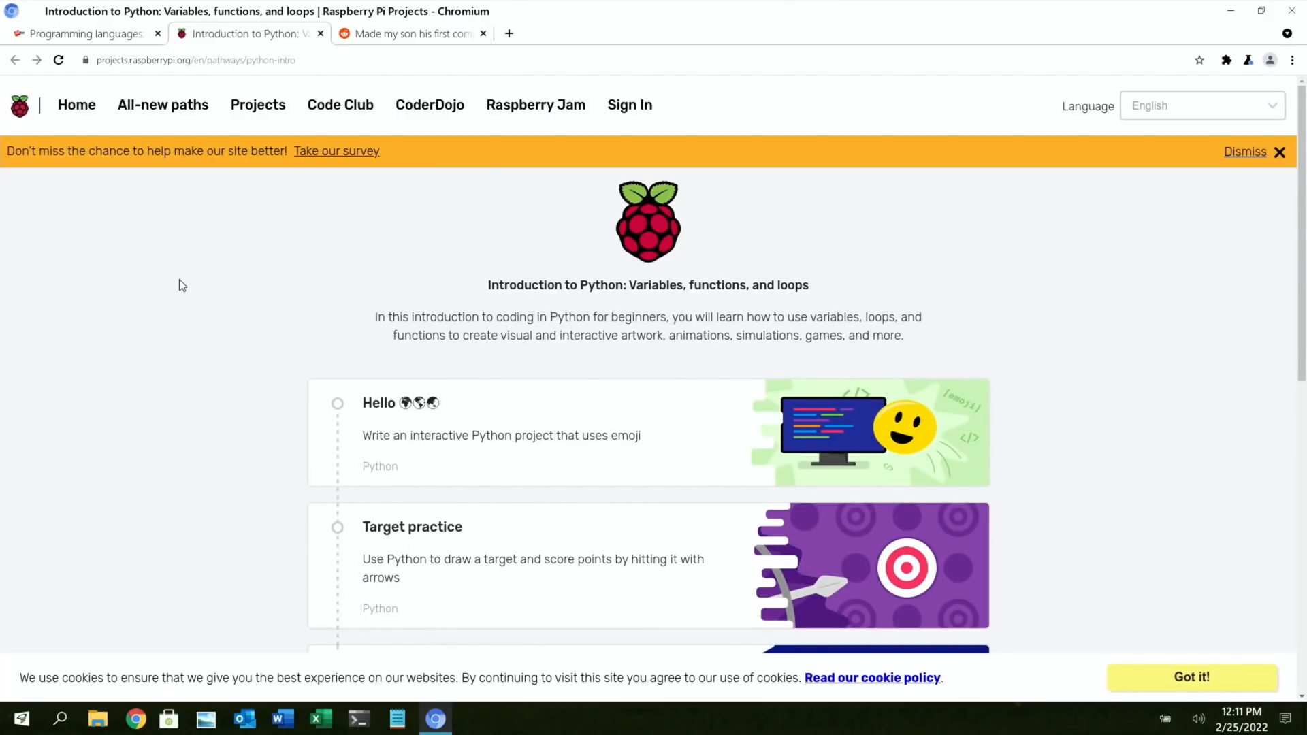
pyautogui.scroll(-3)
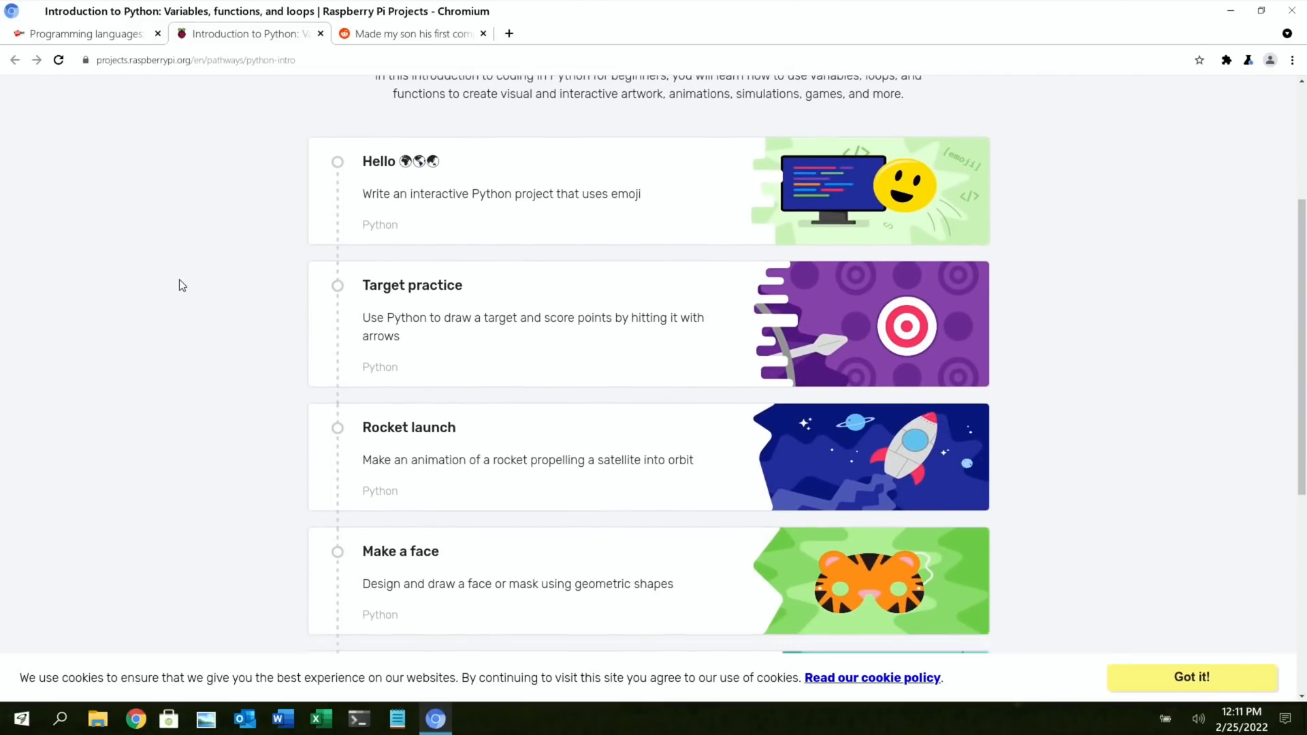
pyautogui.scroll(-3)
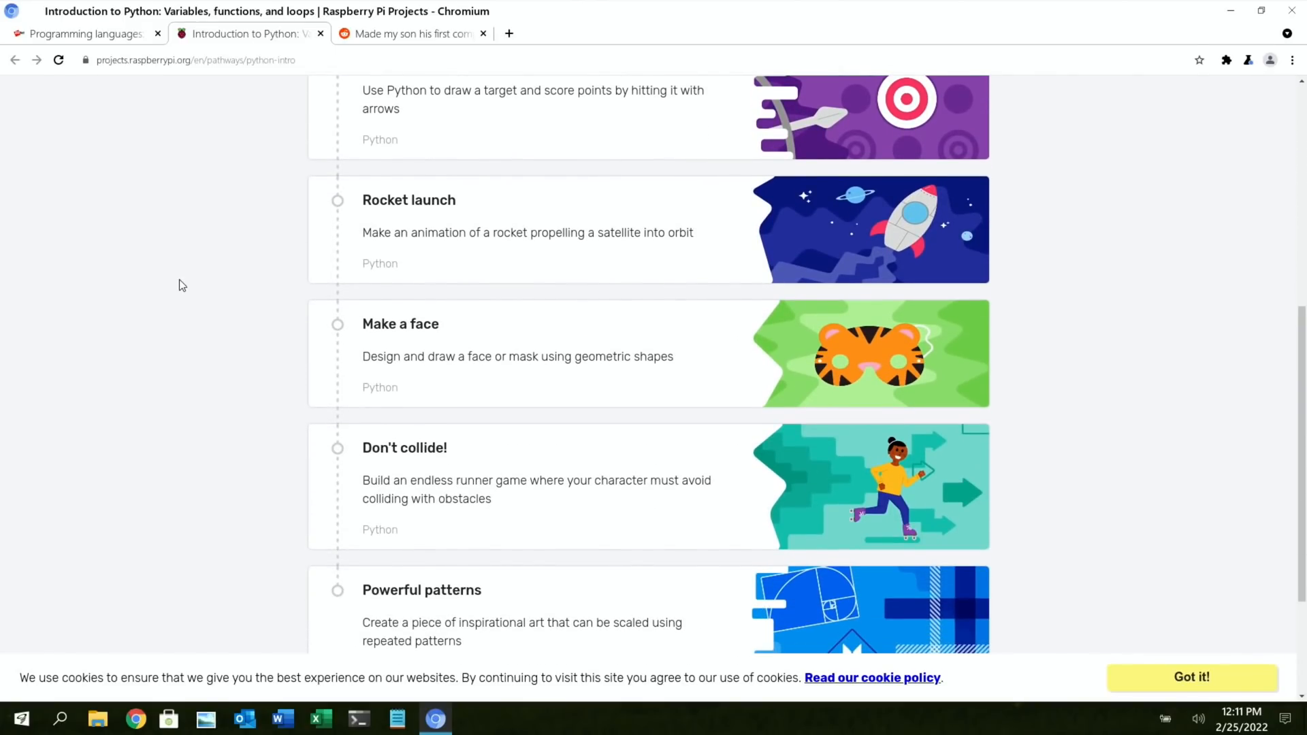
pyautogui.scroll(-3)
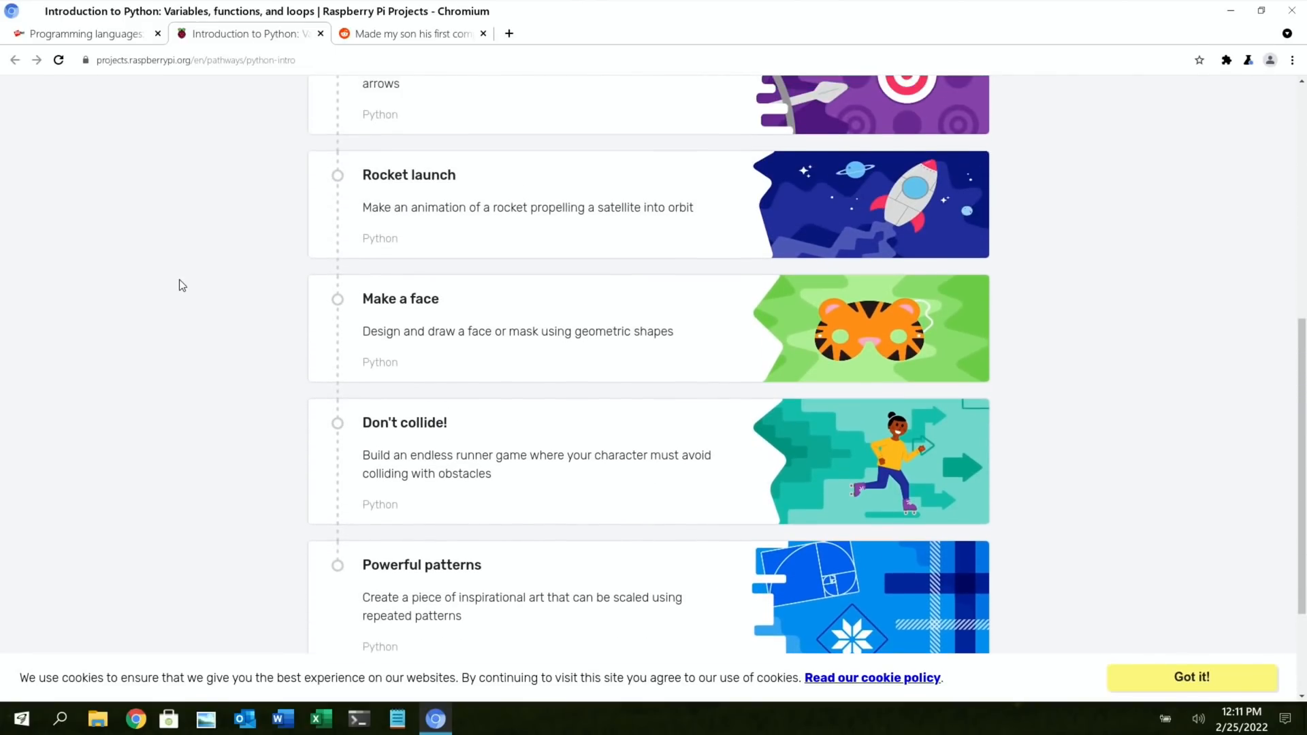
pyautogui.scroll(3)
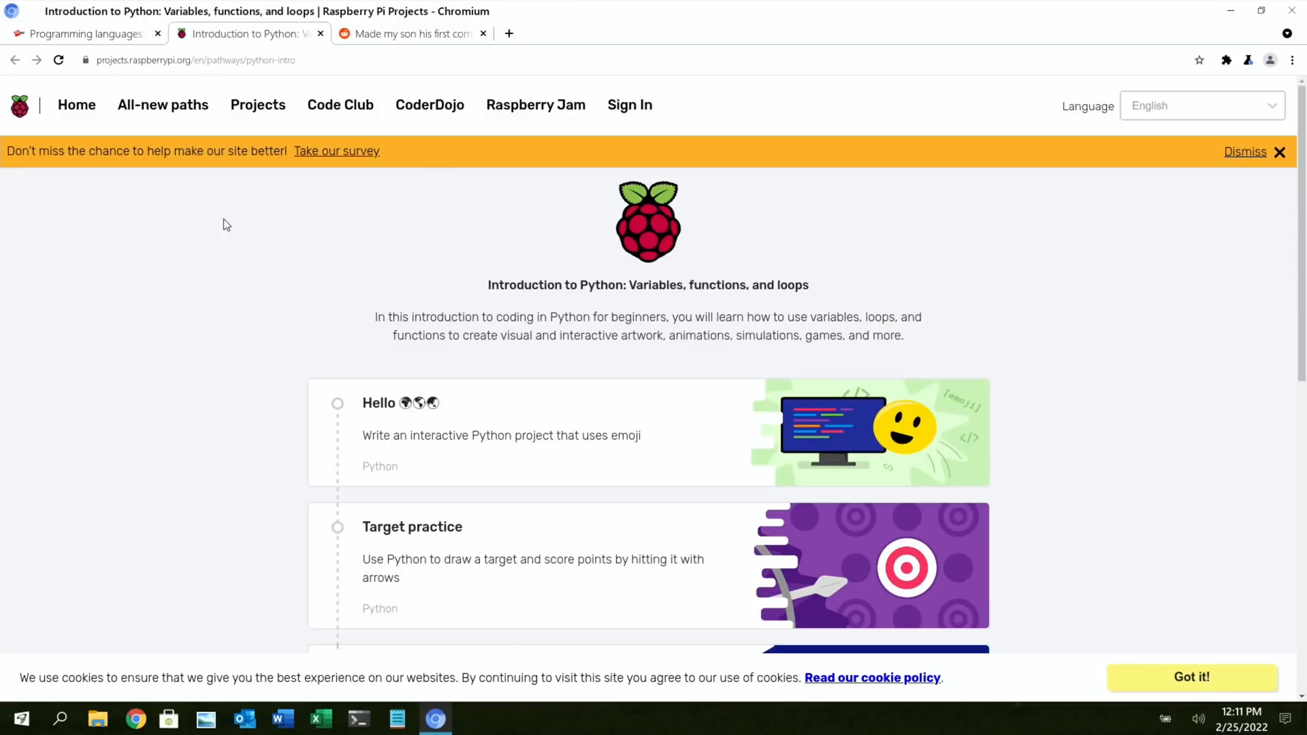
# - Close the Introduction to Python pathway tab to reveal the walnut-case Reddit post
pyautogui.click(409, 33)
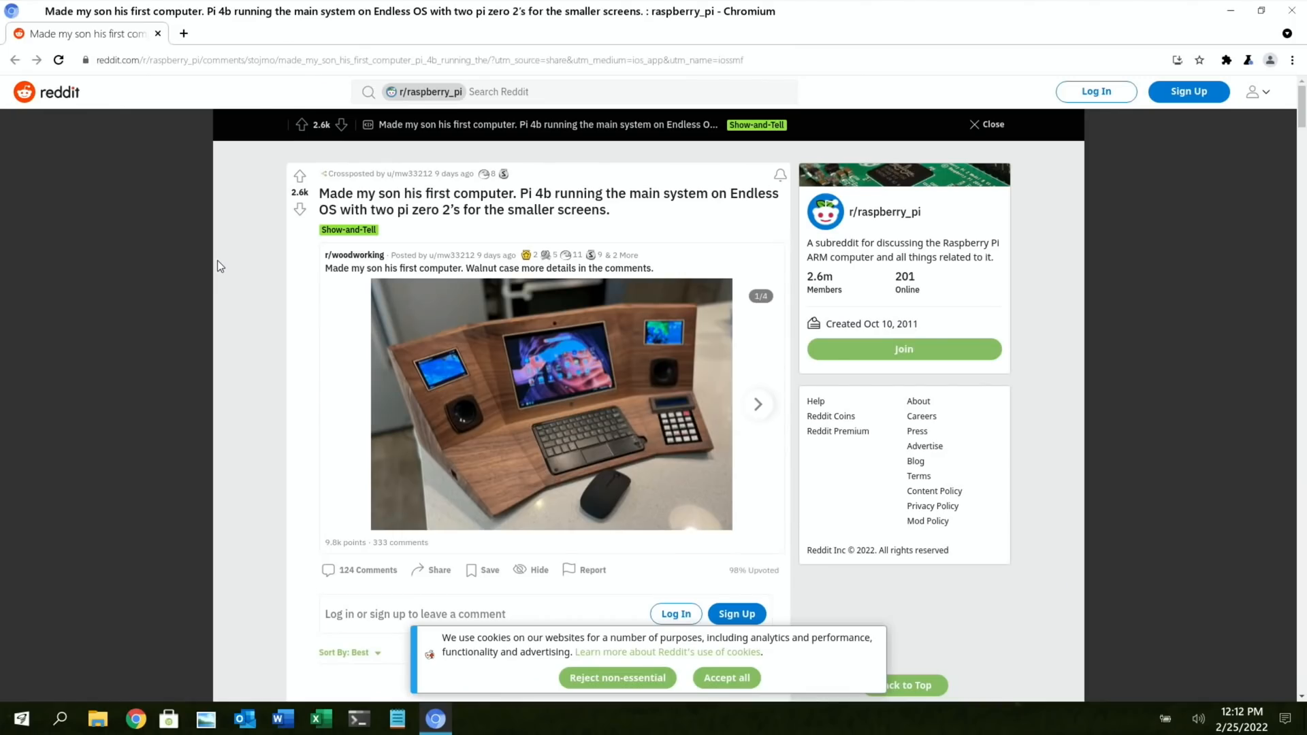
pyautogui.moveTo(399, 206)
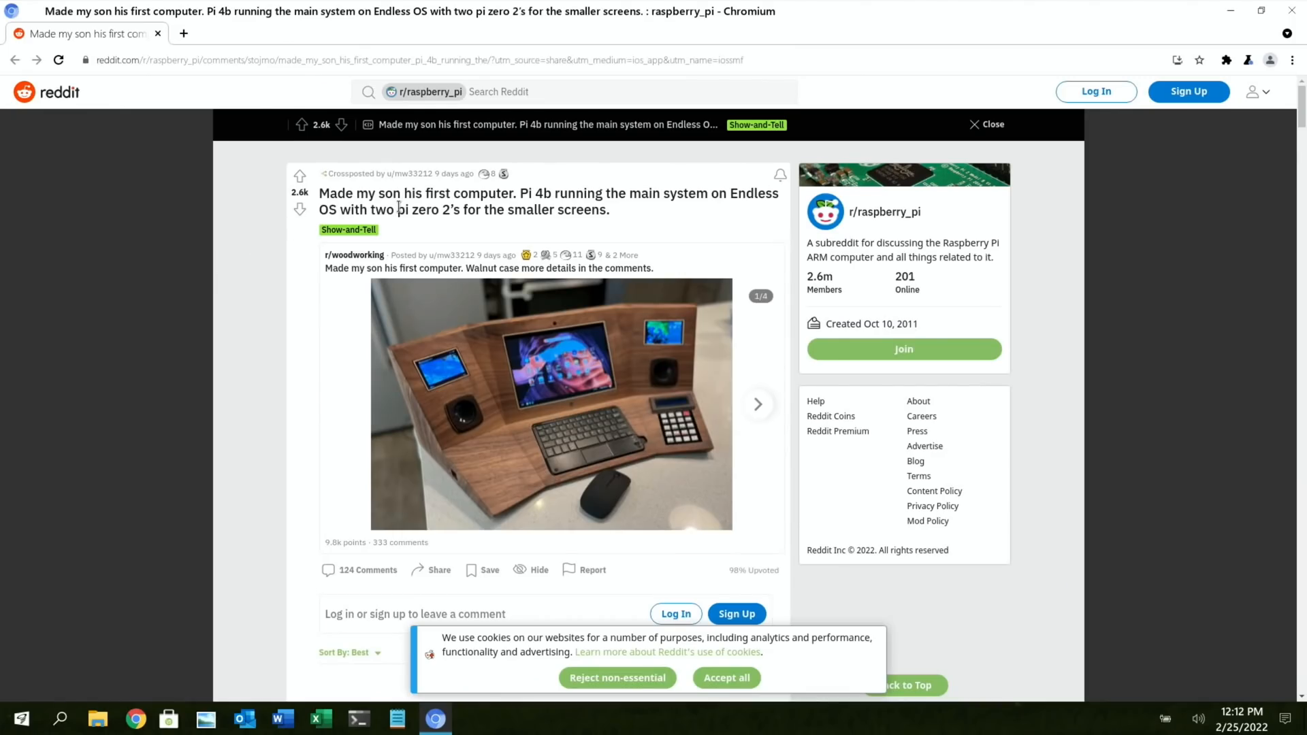
pyautogui.moveTo(667, 222)
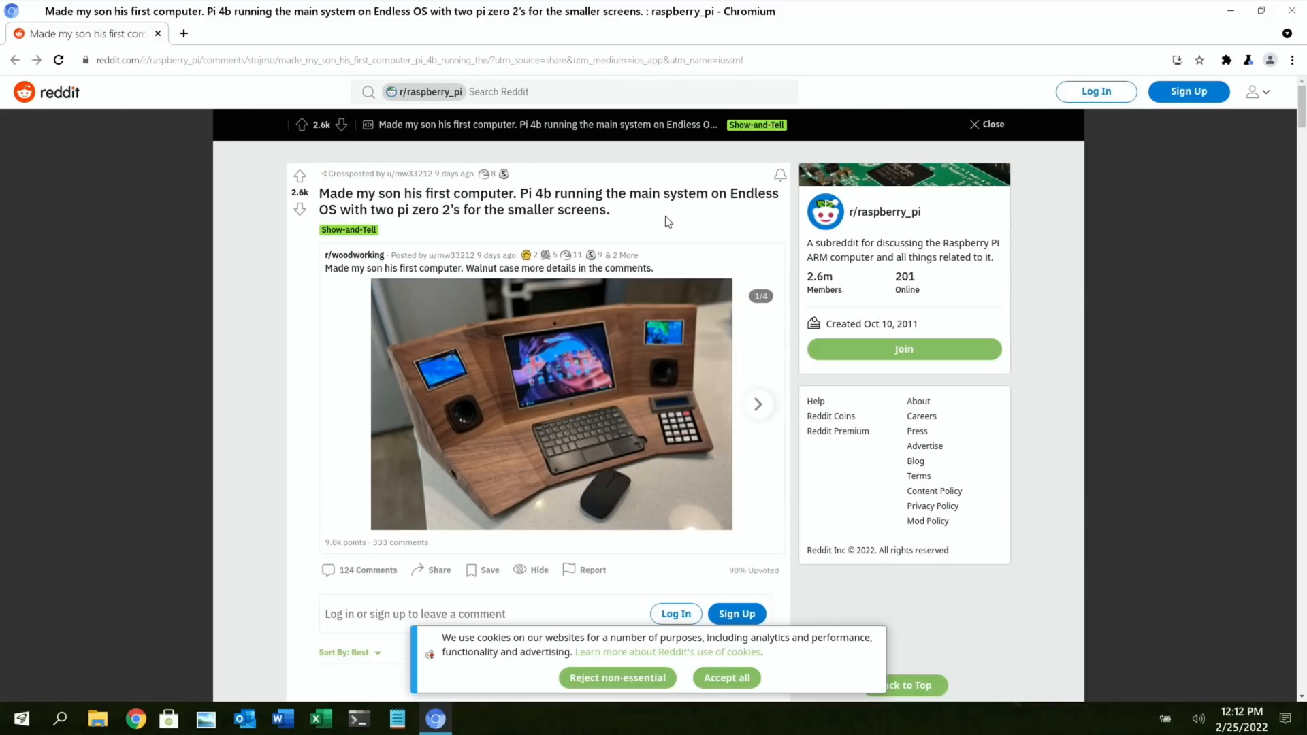
pyautogui.moveTo(379, 213)
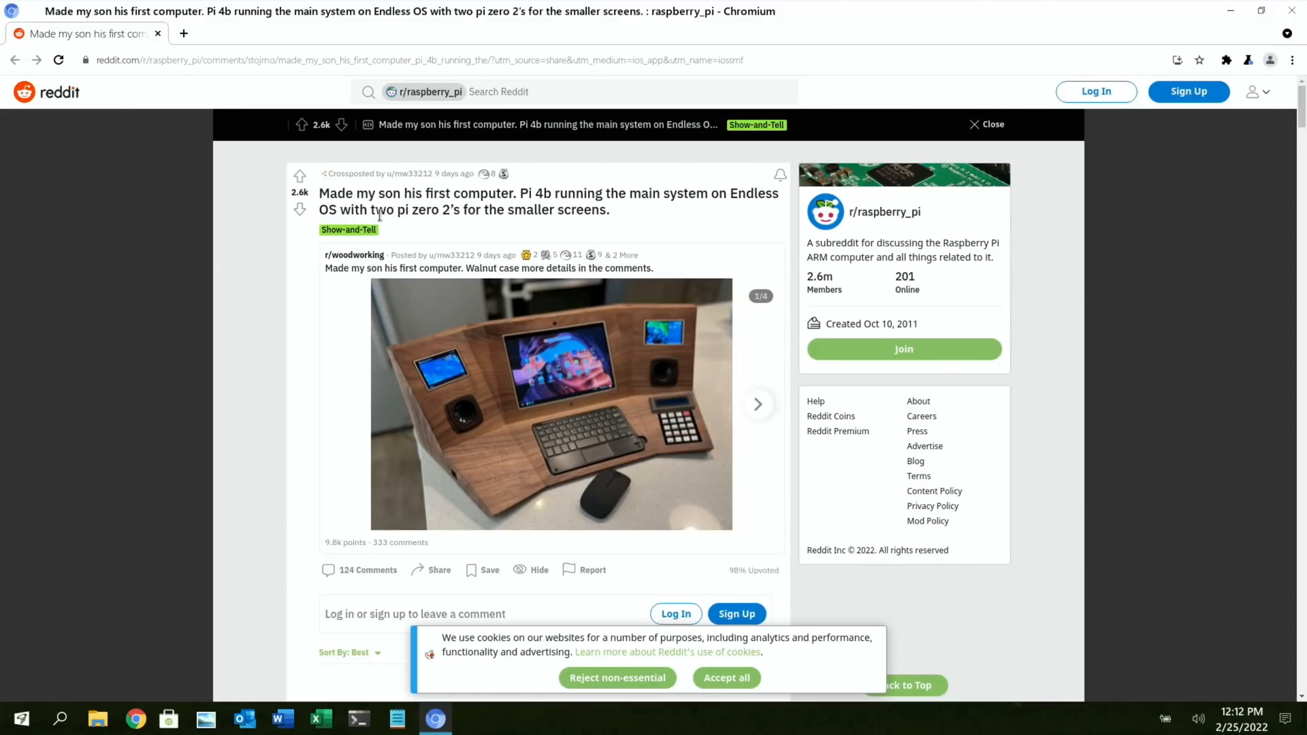
pyautogui.moveTo(557, 422)
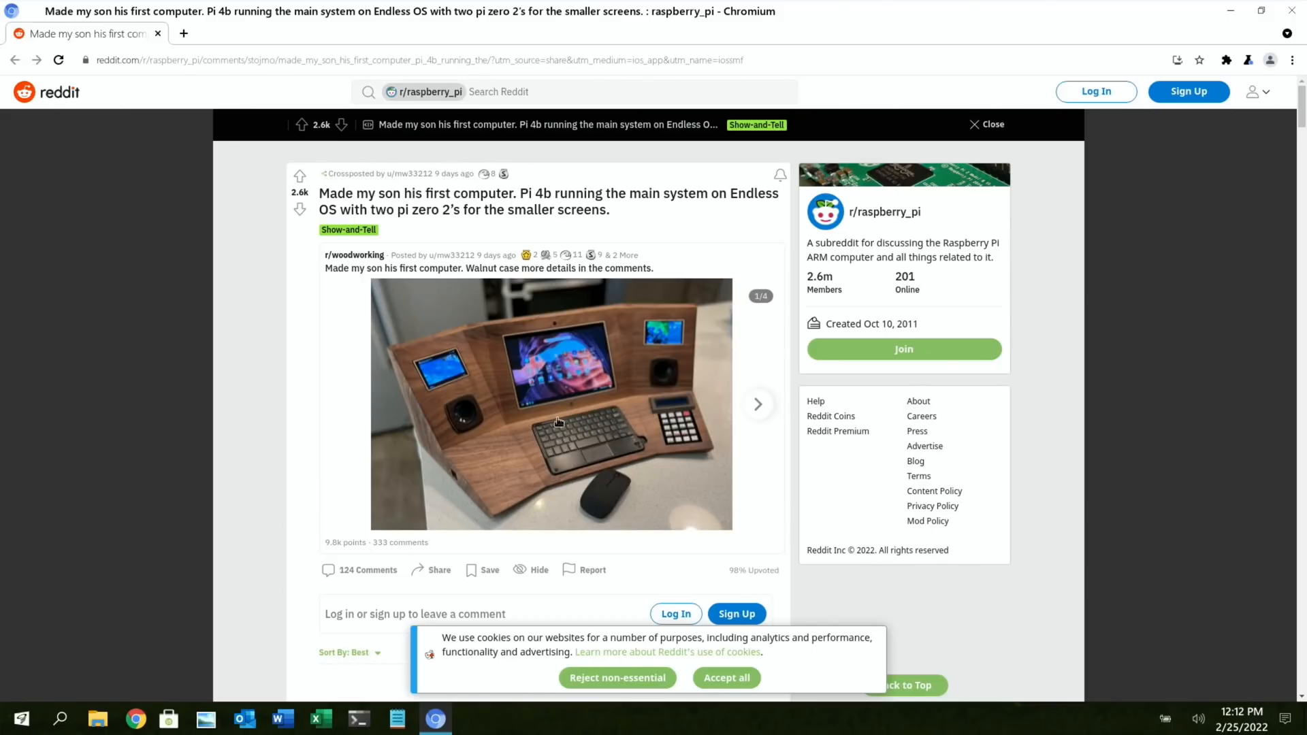
# - Open the walnut-cased first computer photo full size in a new tab
pyautogui.click(550, 404)
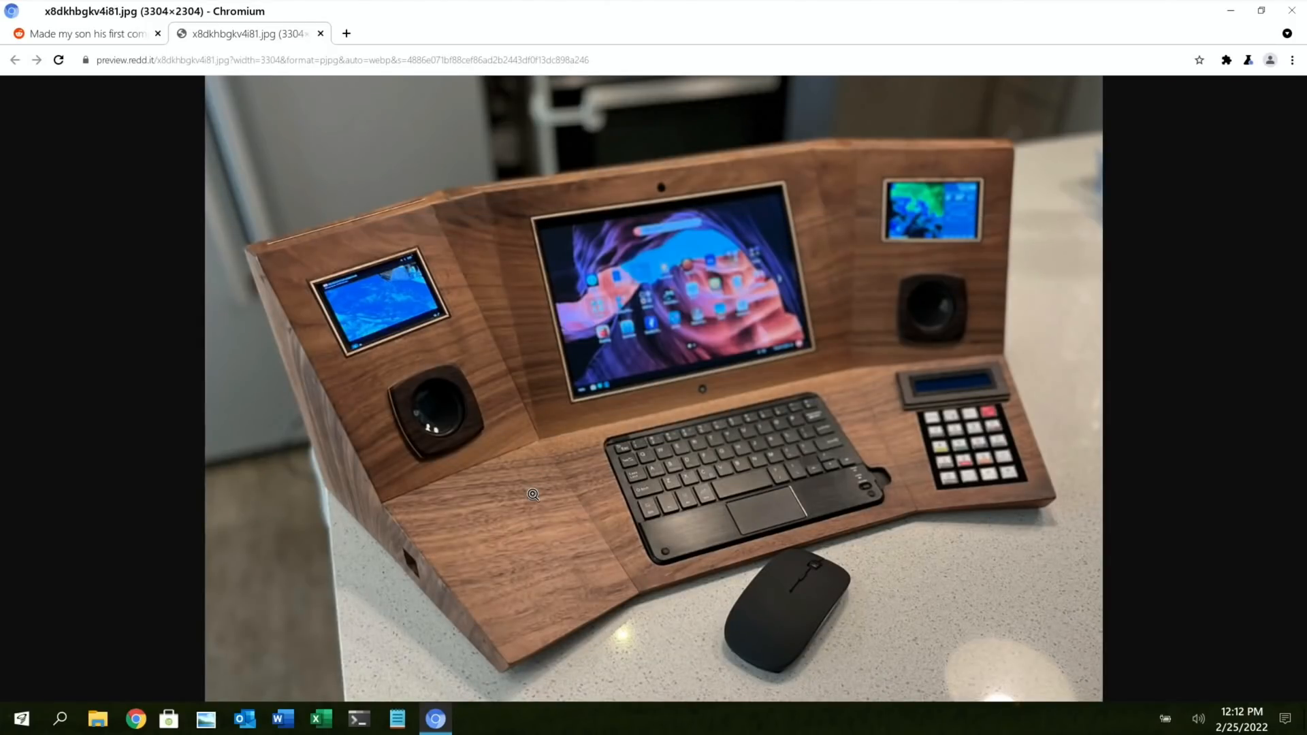
pyautogui.moveTo(857, 434)
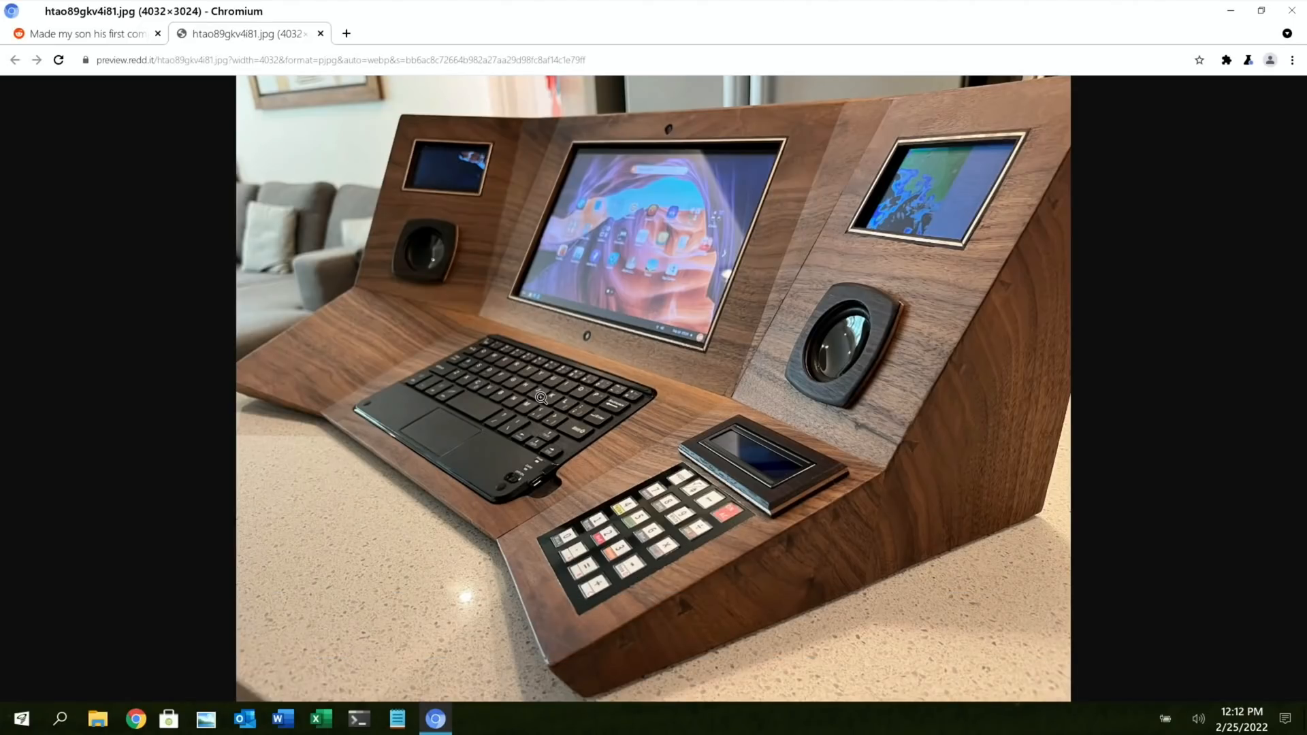
pyautogui.moveTo(539, 532)
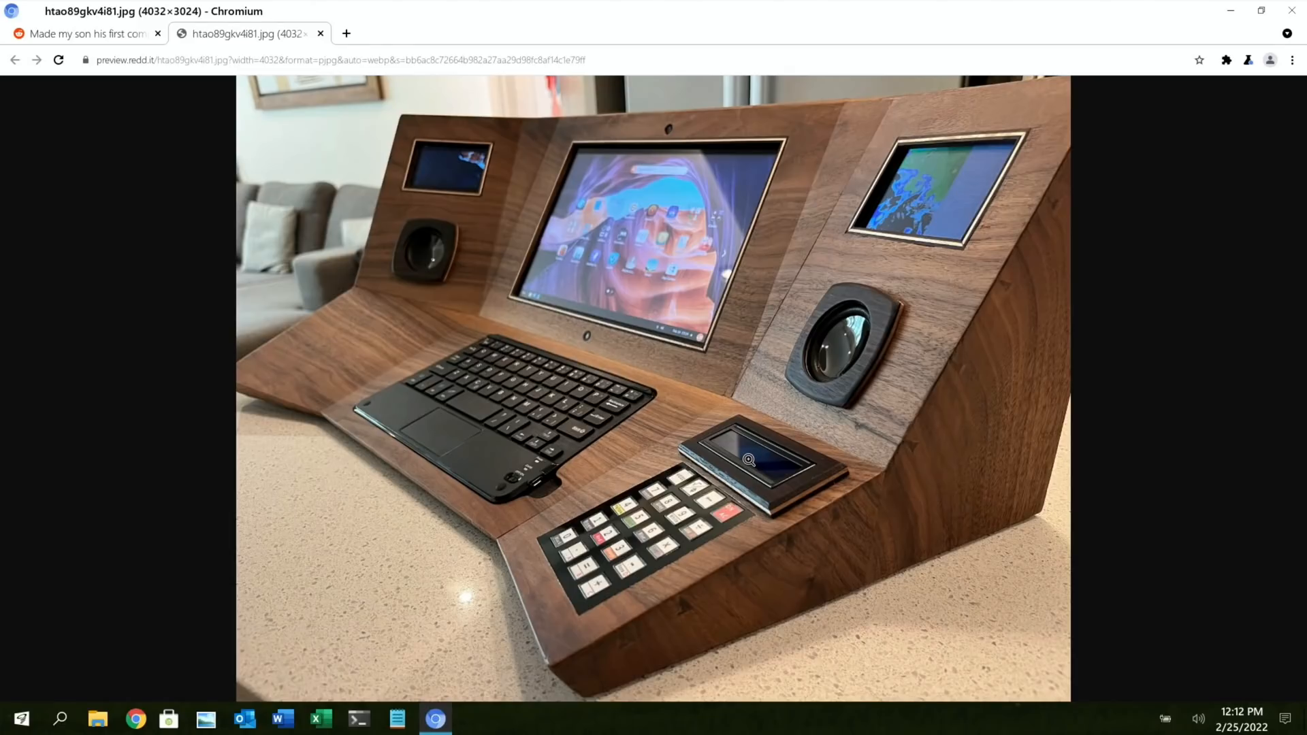
pyautogui.moveTo(348, 242)
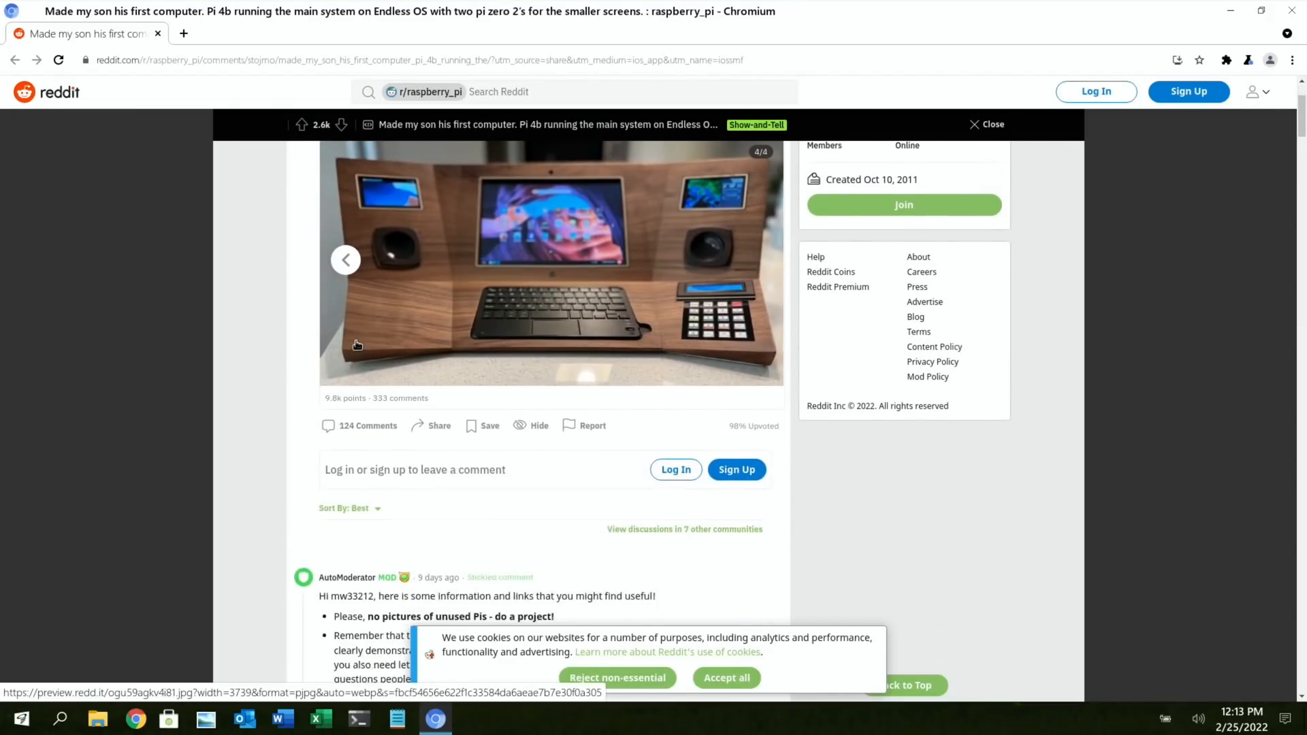
# - Skim the walnut computer post's comments and scroll back to the top
pyautogui.scroll(-3)
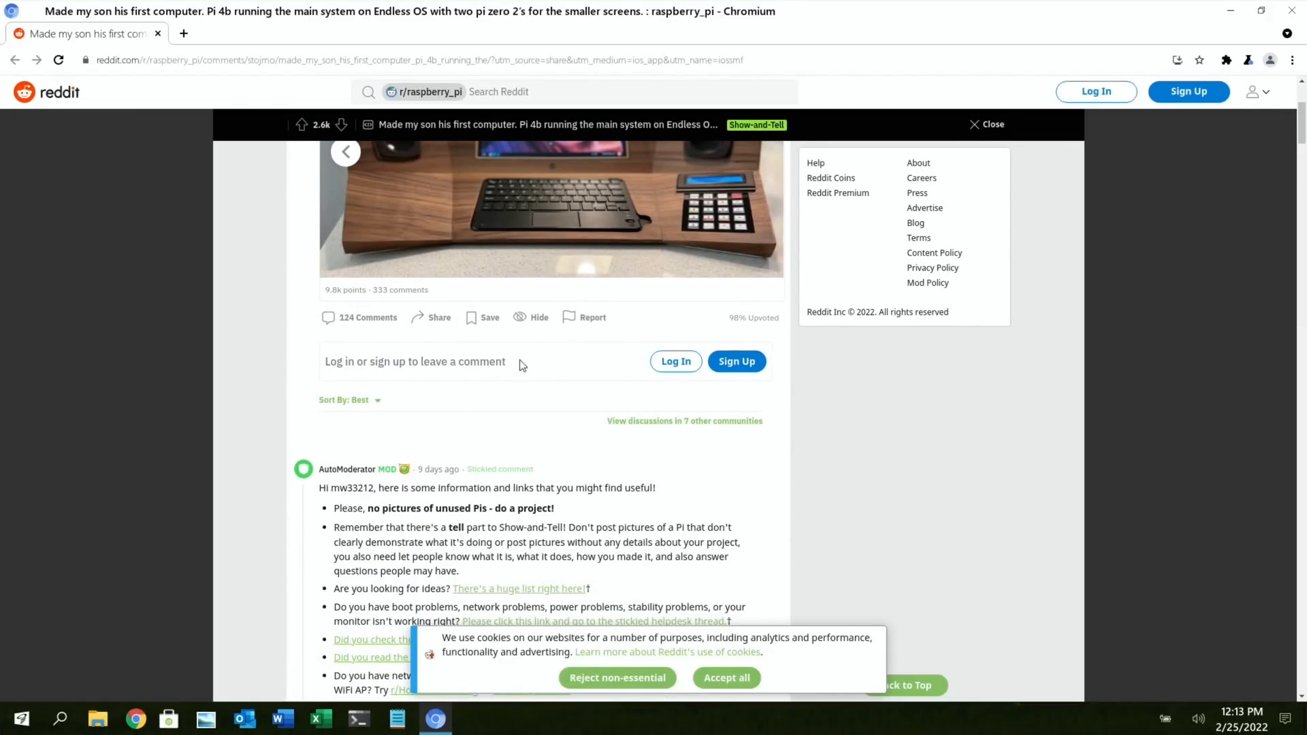
pyautogui.scroll(3)
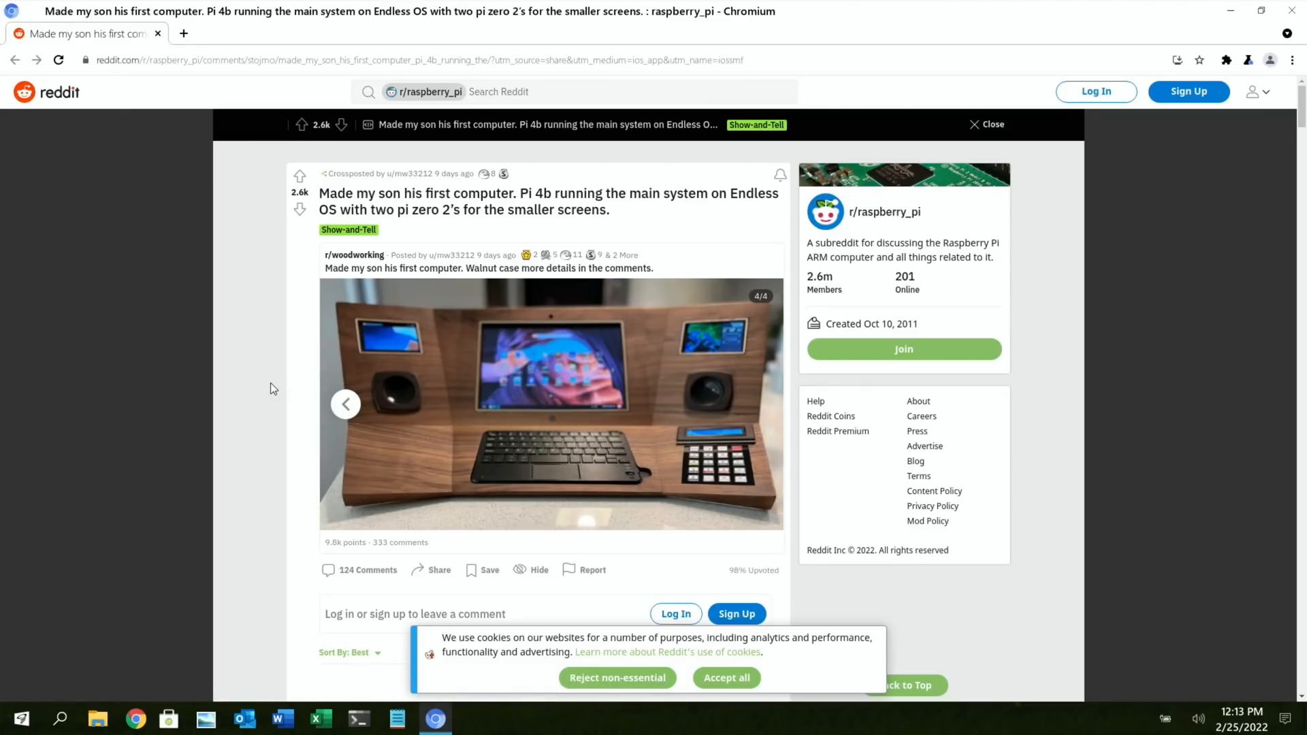
pyautogui.moveTo(216, 491)
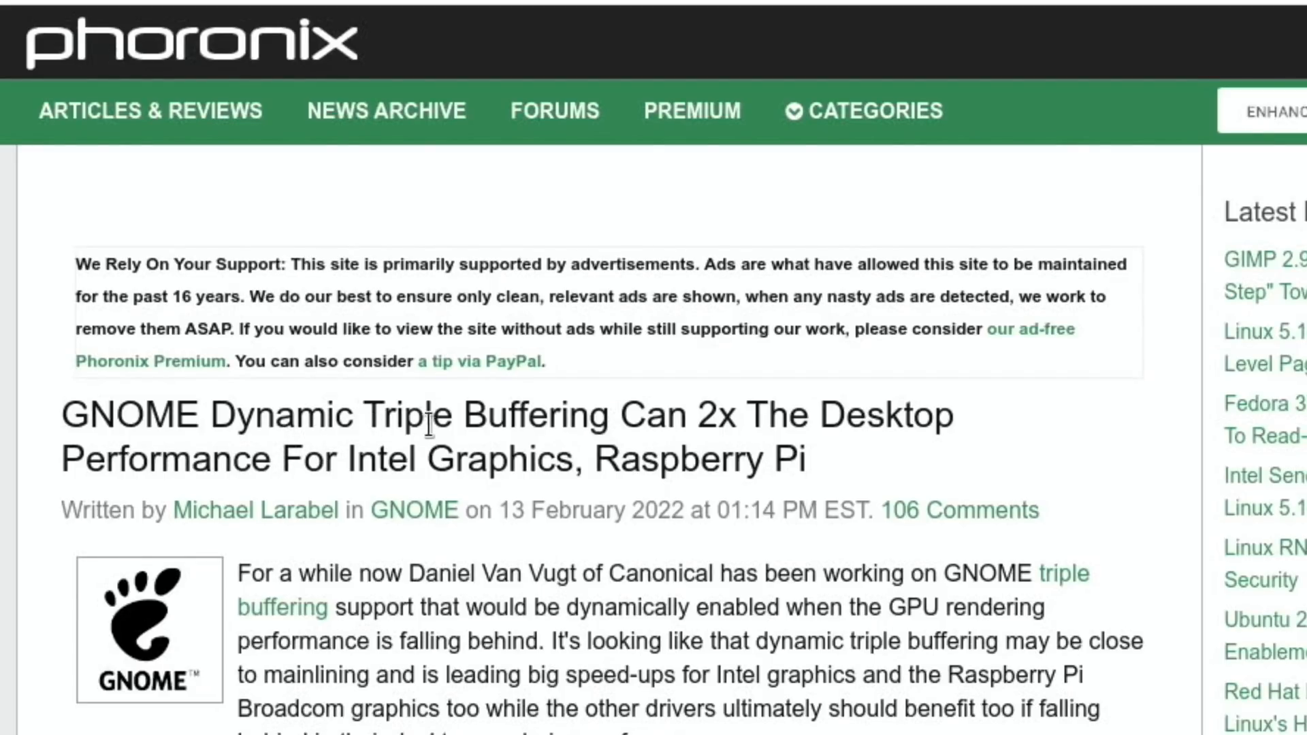
pyautogui.moveTo(692, 428)
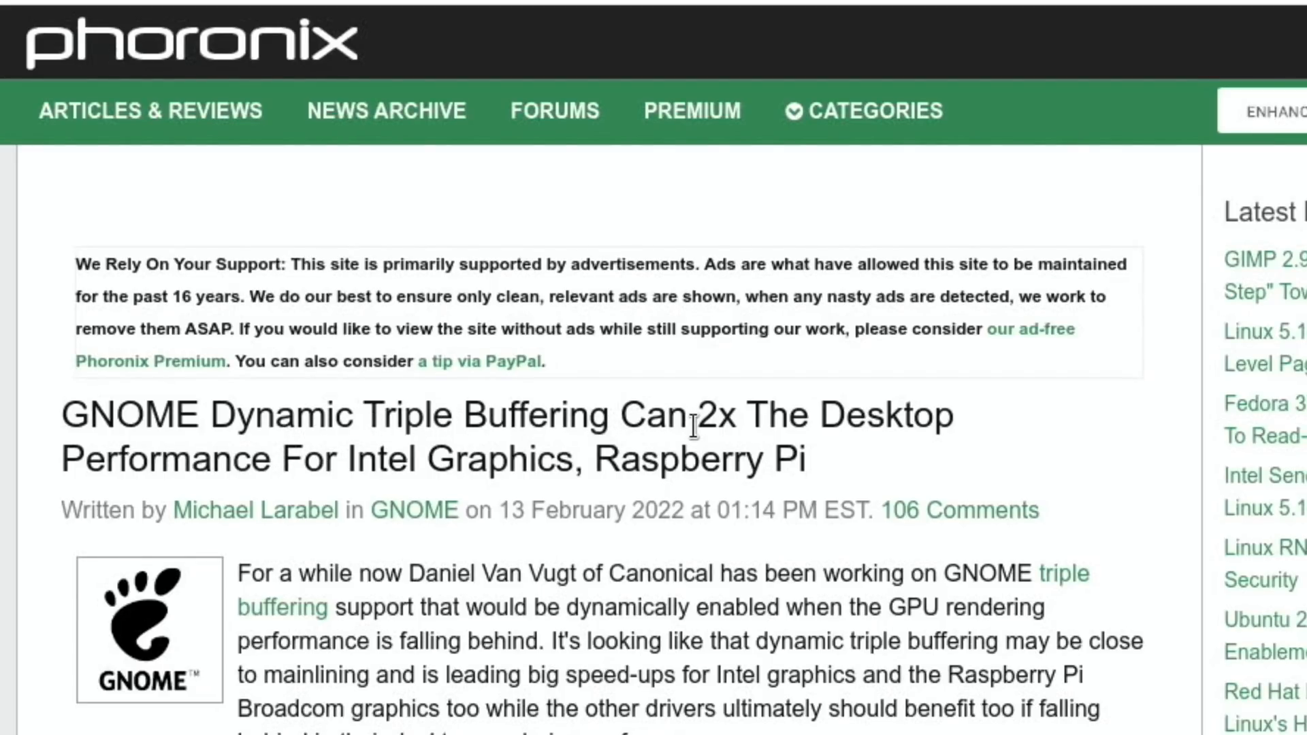
pyautogui.moveTo(742, 460)
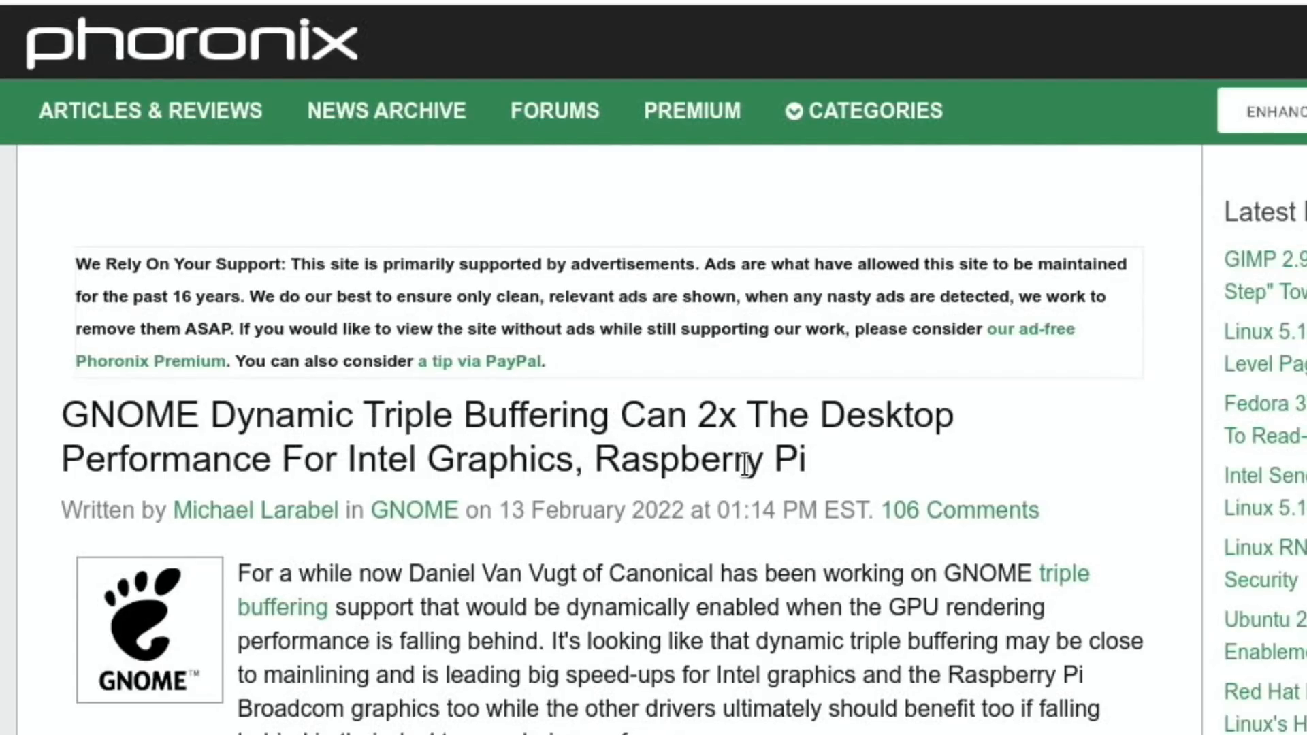
# - Read the GNOME Dynamic Triple Buffering article to the end and close its tab
pyautogui.scroll(-3)
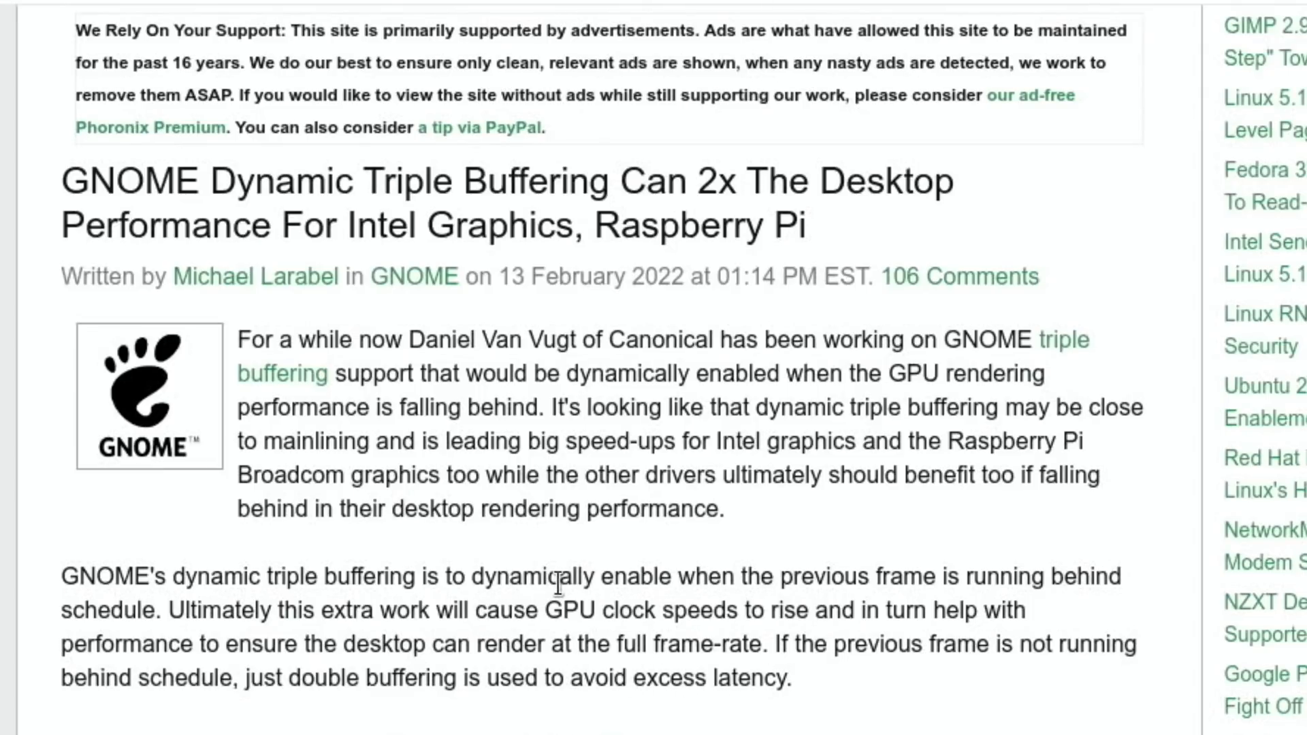
pyautogui.moveTo(917, 579)
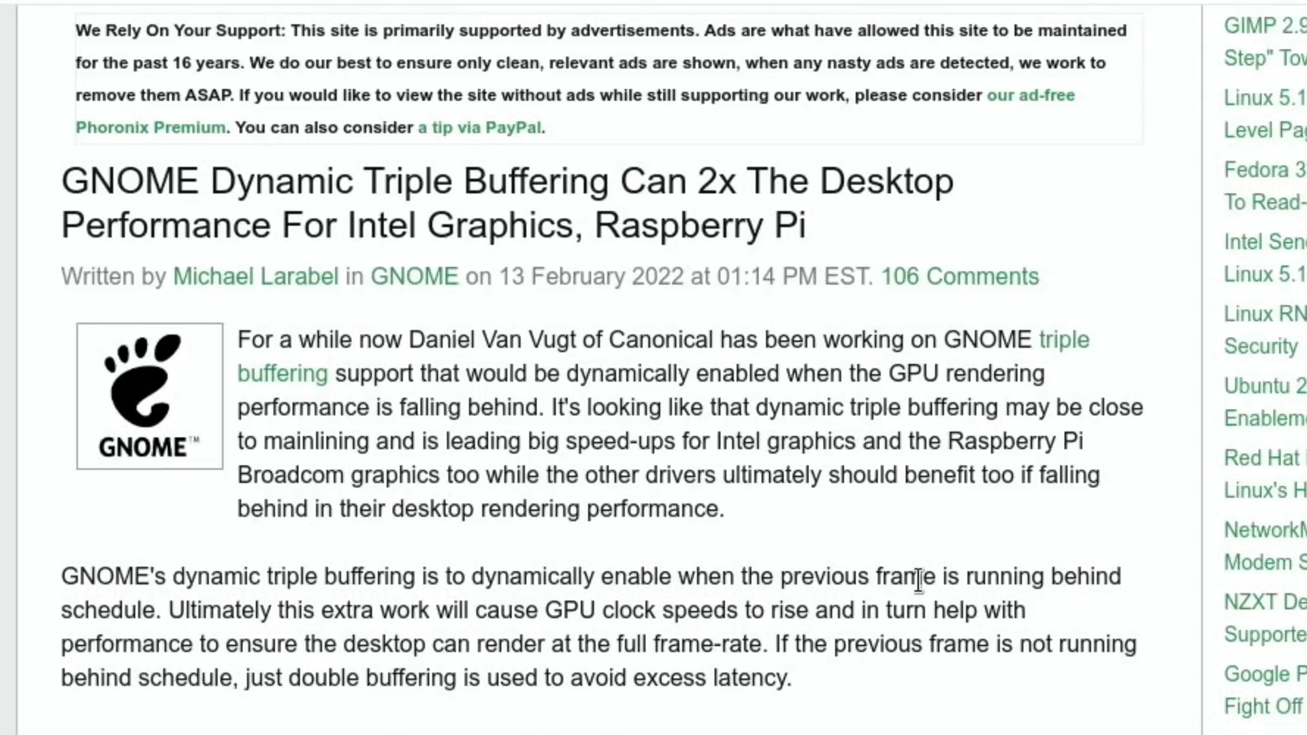
pyautogui.moveTo(275, 609)
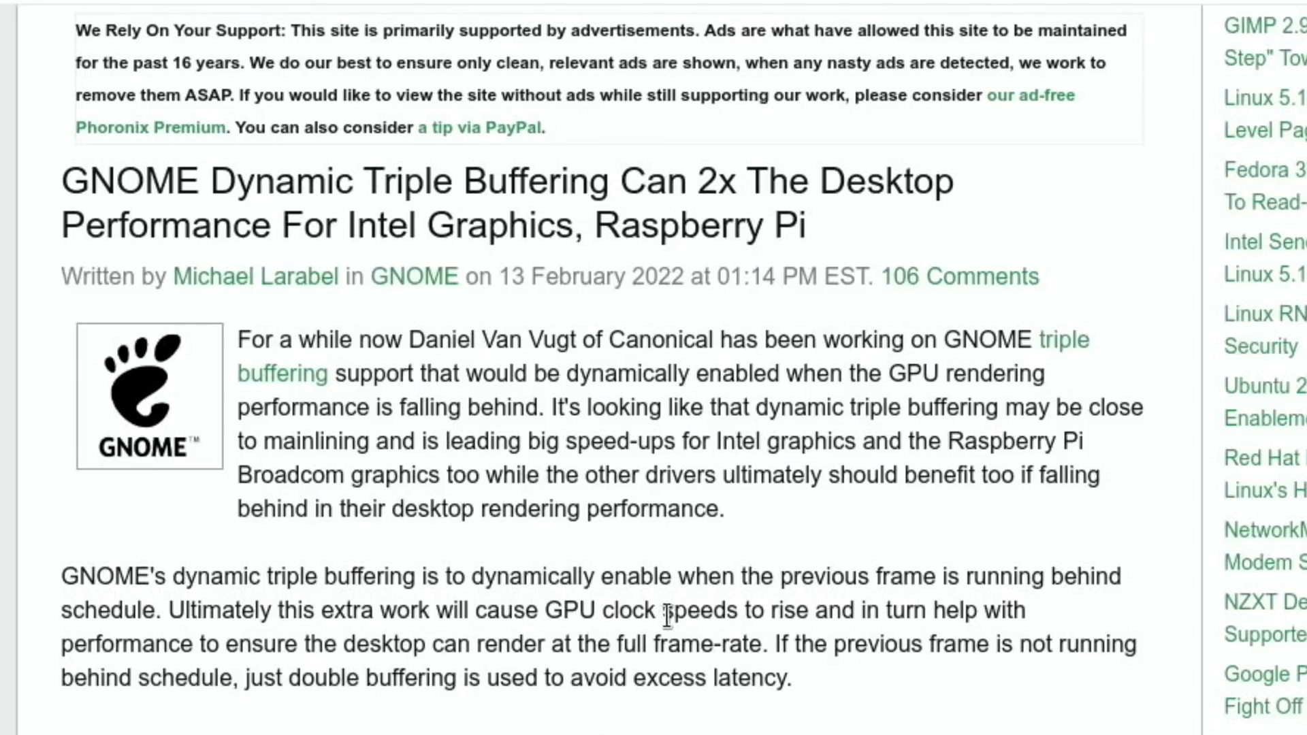
pyautogui.moveTo(506, 651)
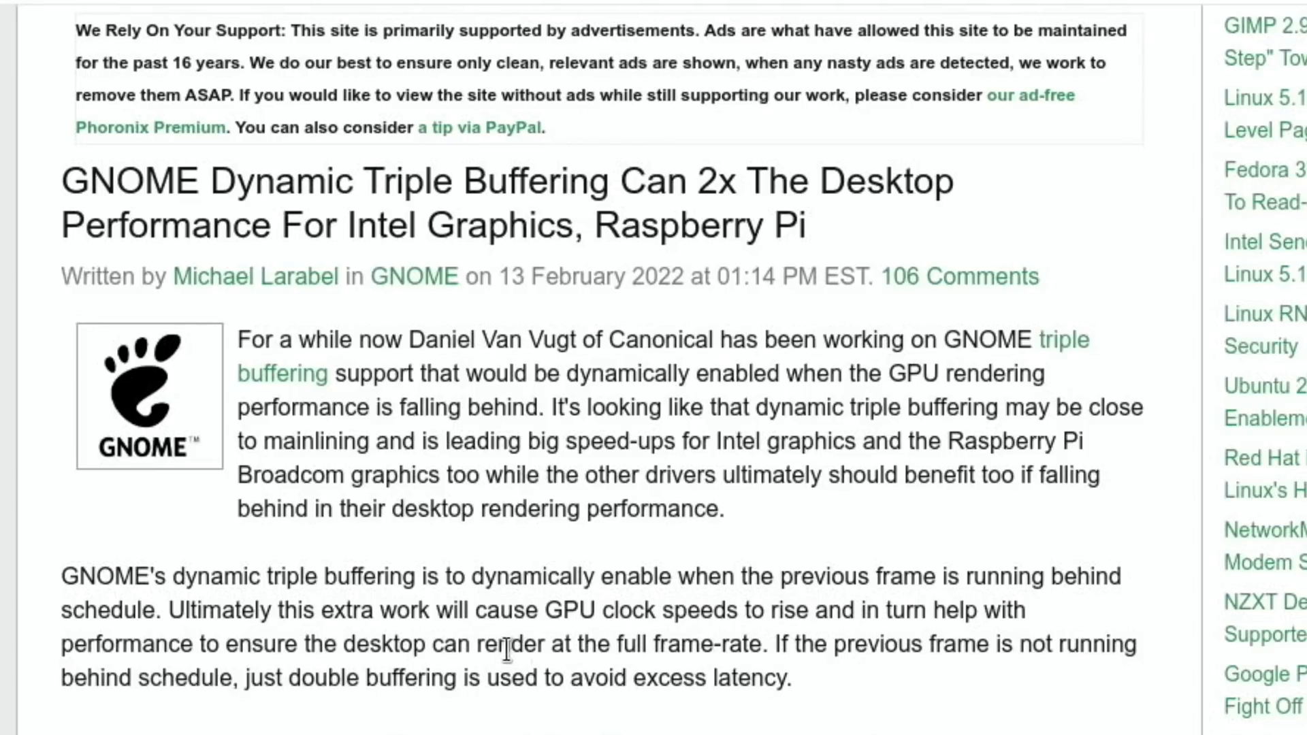
pyautogui.moveTo(691, 649)
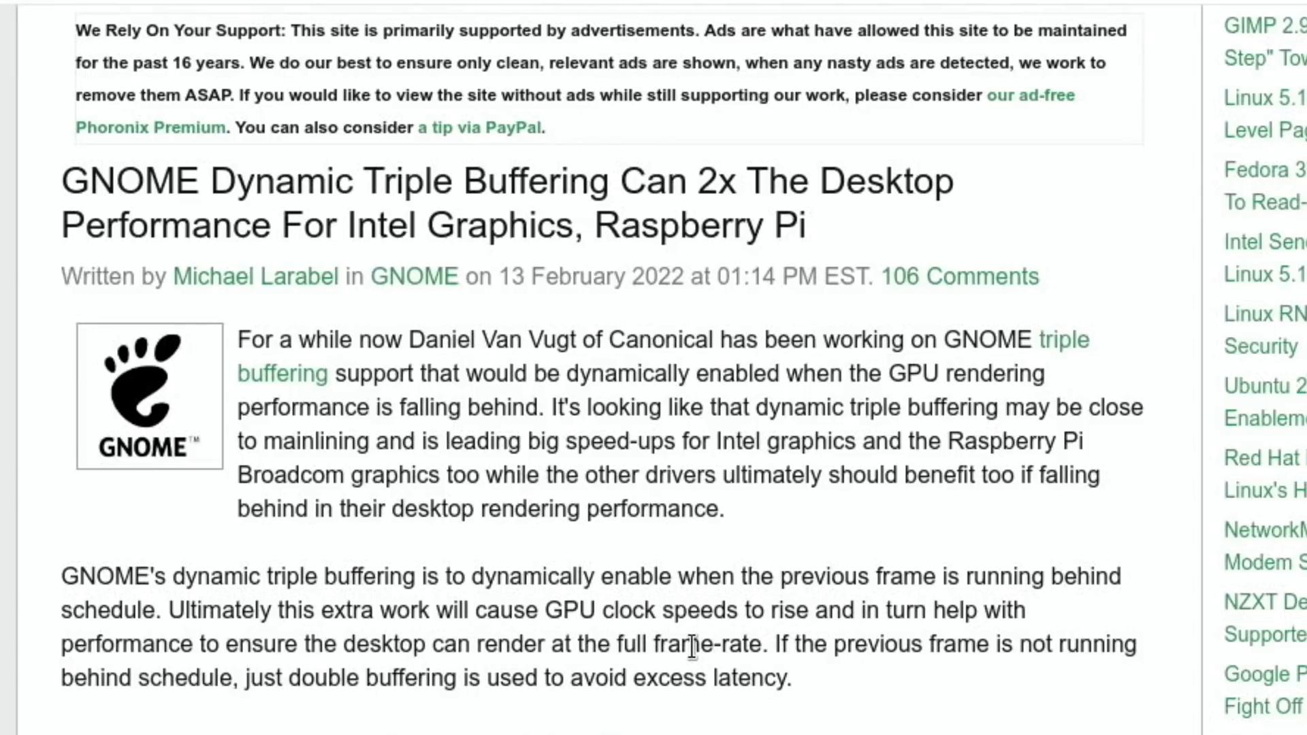
pyautogui.scroll(-3)
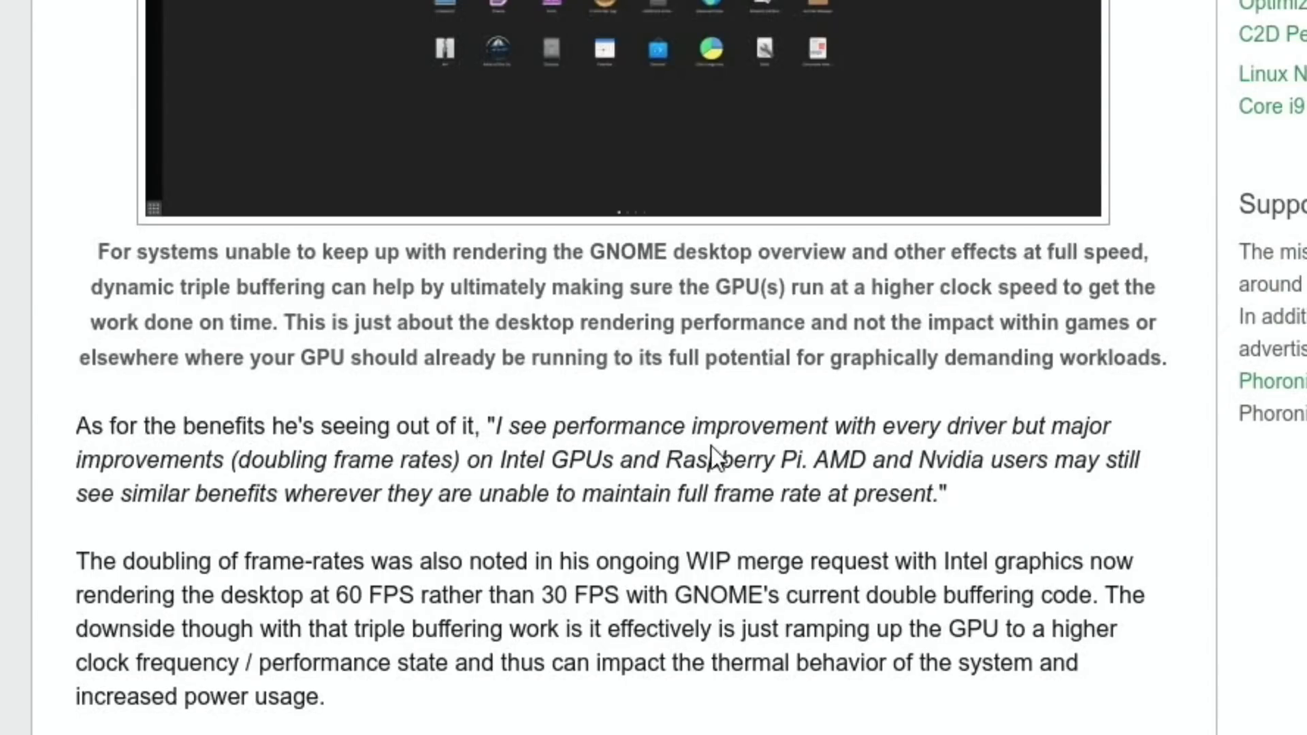
pyautogui.moveTo(321, 487)
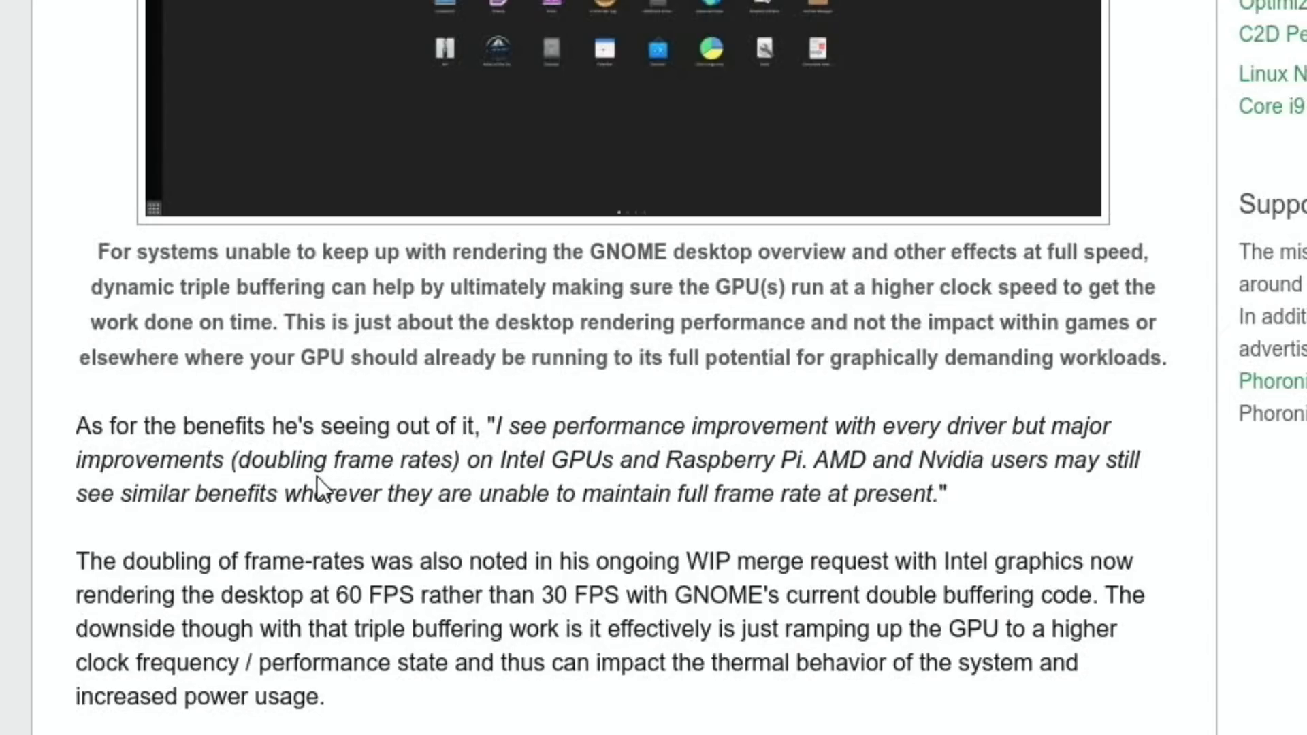
pyautogui.moveTo(713, 463)
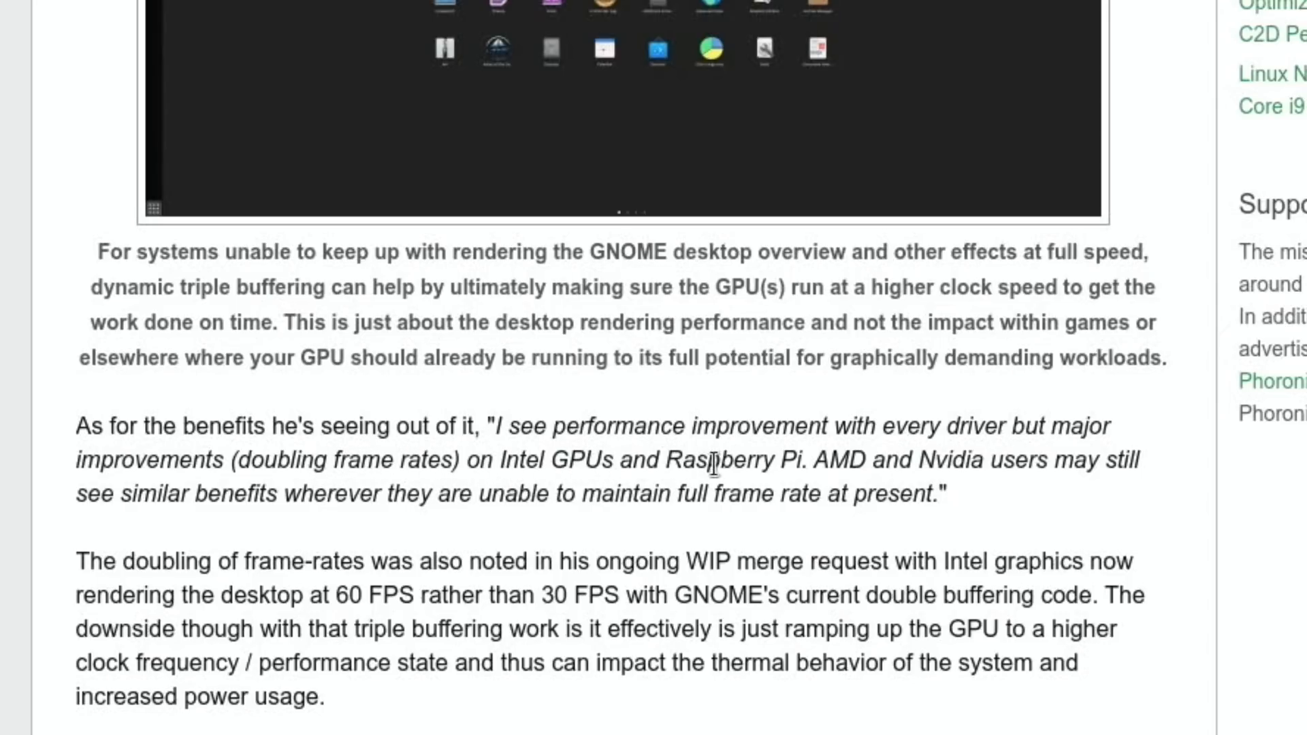
pyautogui.scroll(-3)
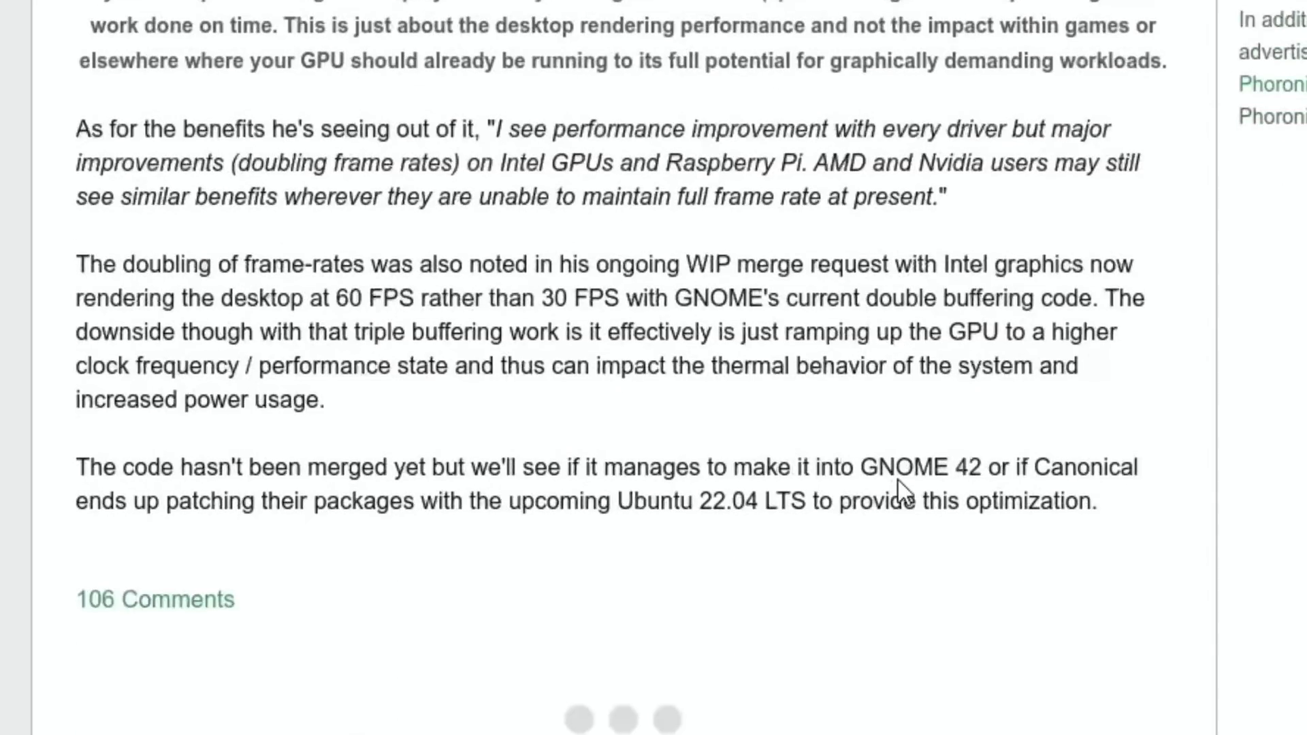
pyautogui.click(81, 33)
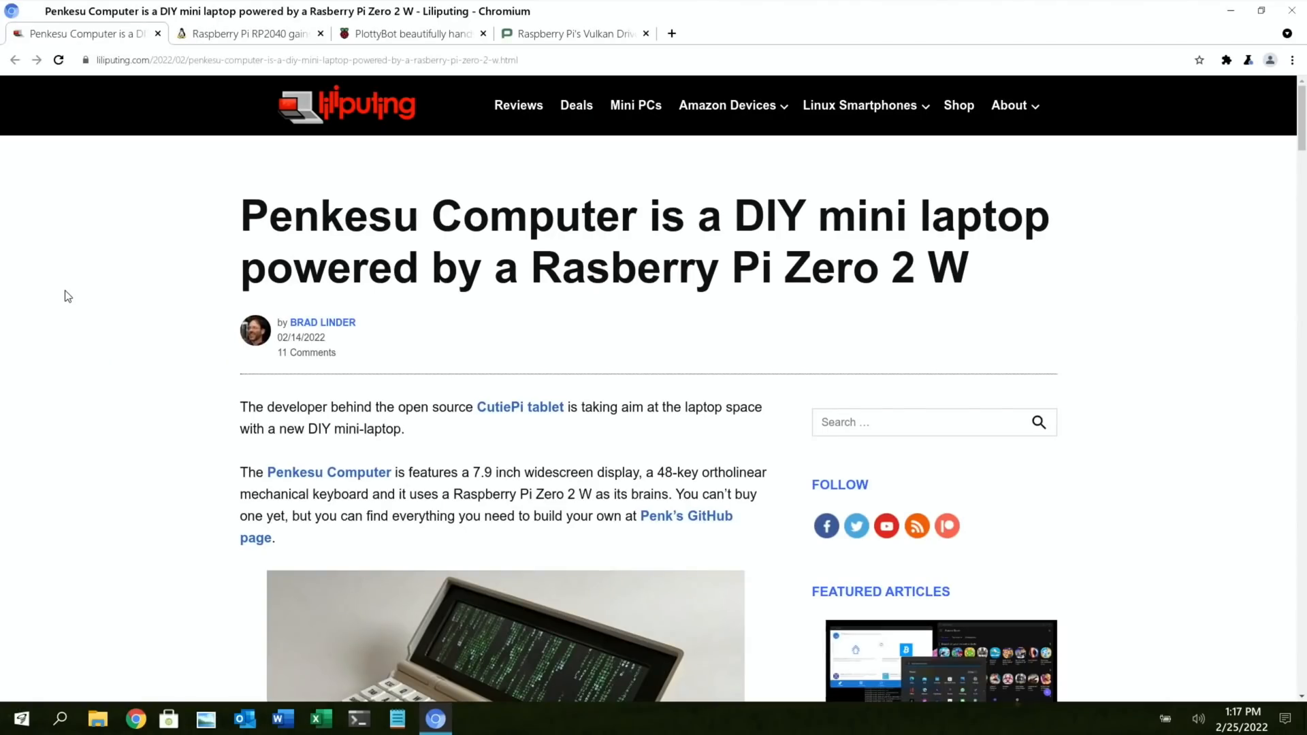
pyautogui.moveTo(629, 231)
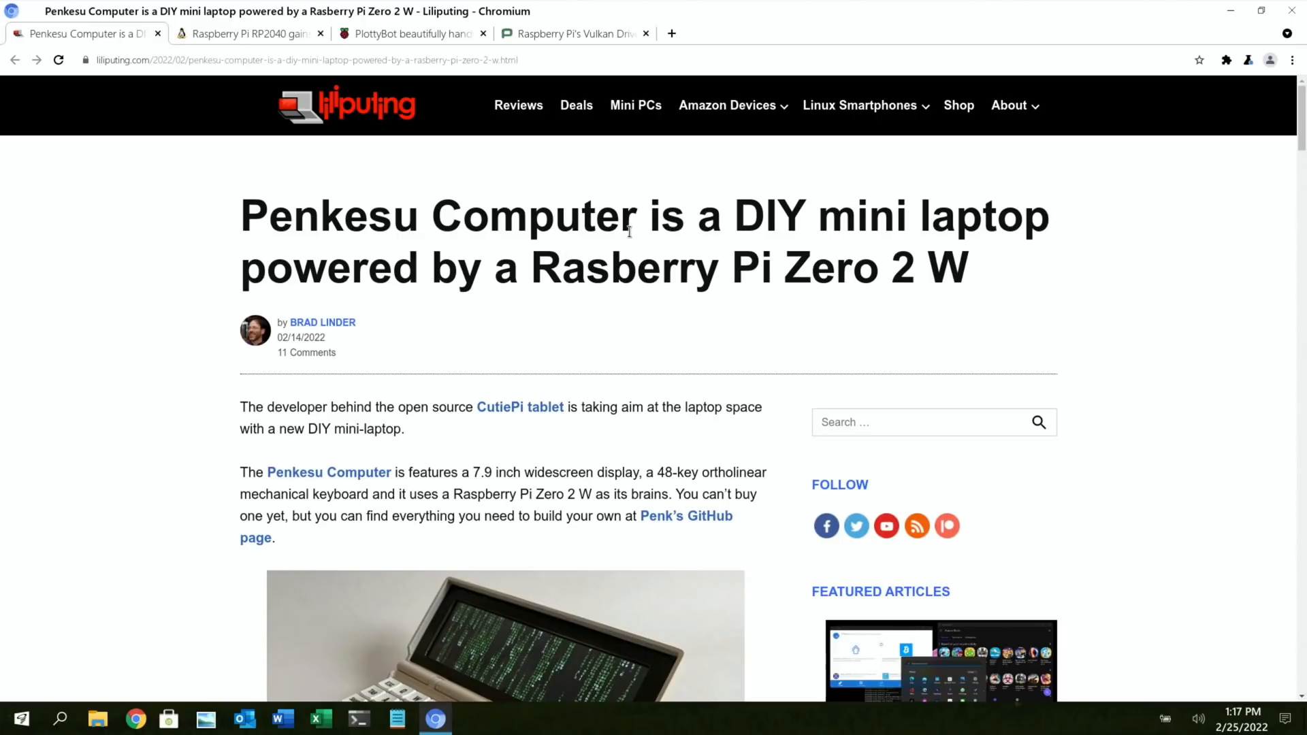
pyautogui.moveTo(191, 295)
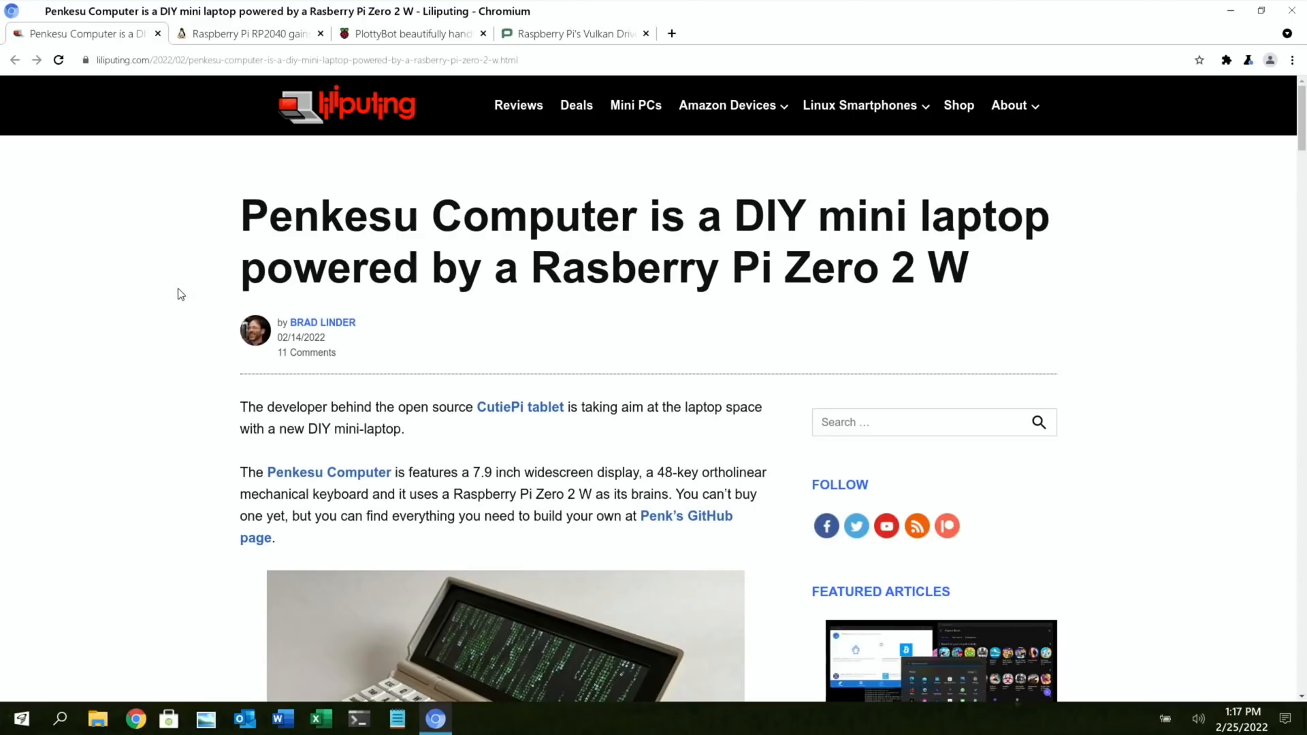
# - Scroll the Liliputing Penkesu article down to its photo gallery
pyautogui.scroll(-3)
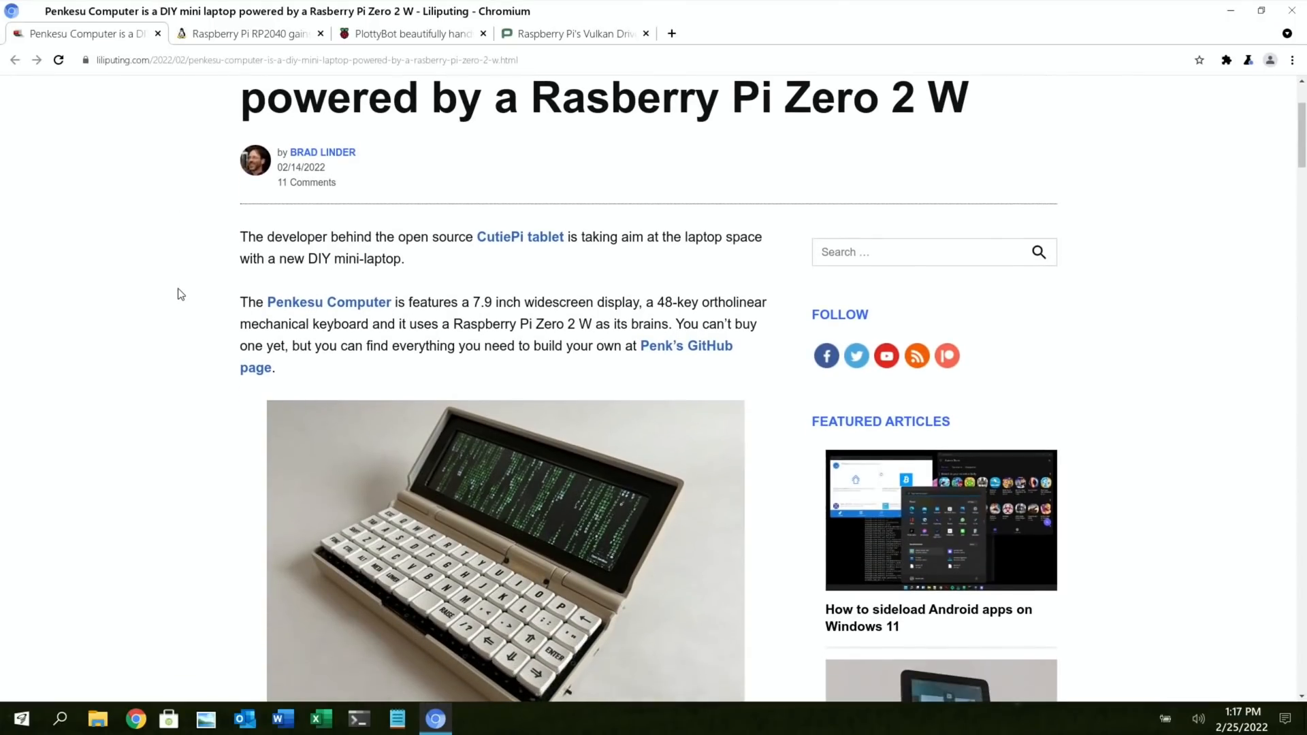
pyautogui.scroll(-3)
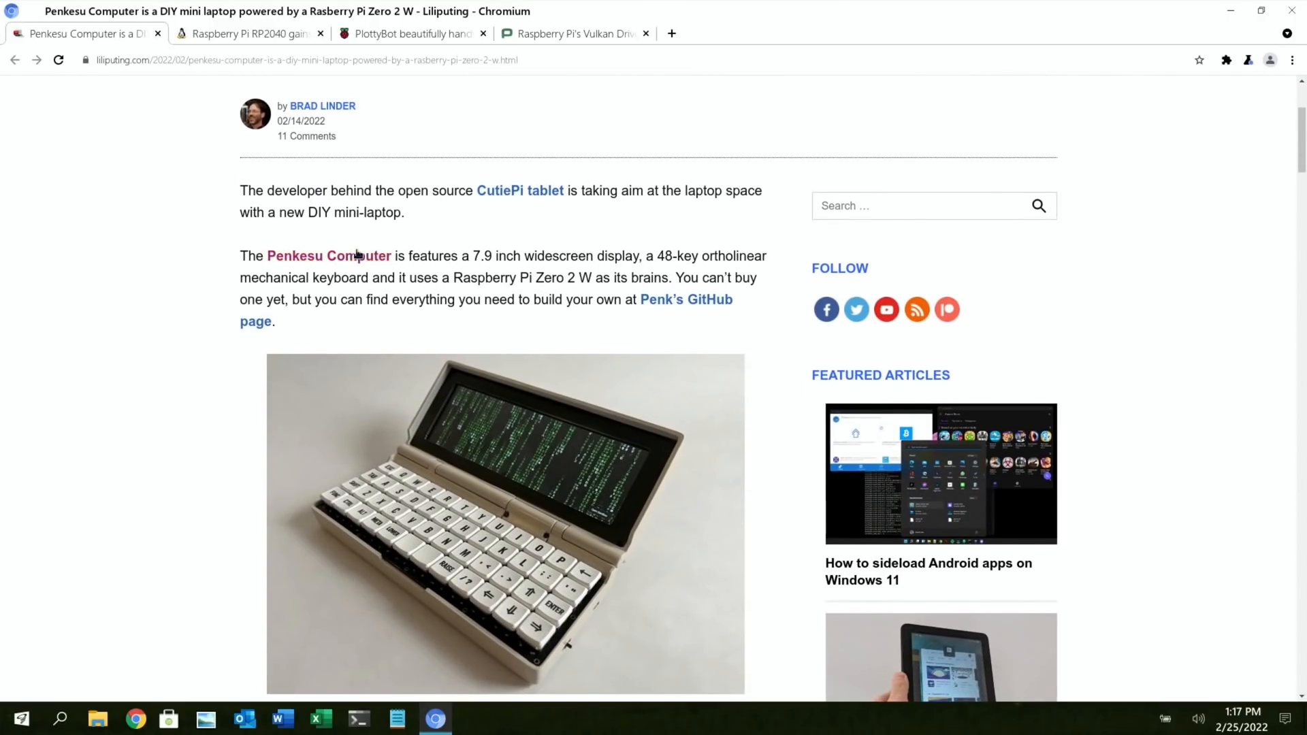
pyautogui.moveTo(661, 257)
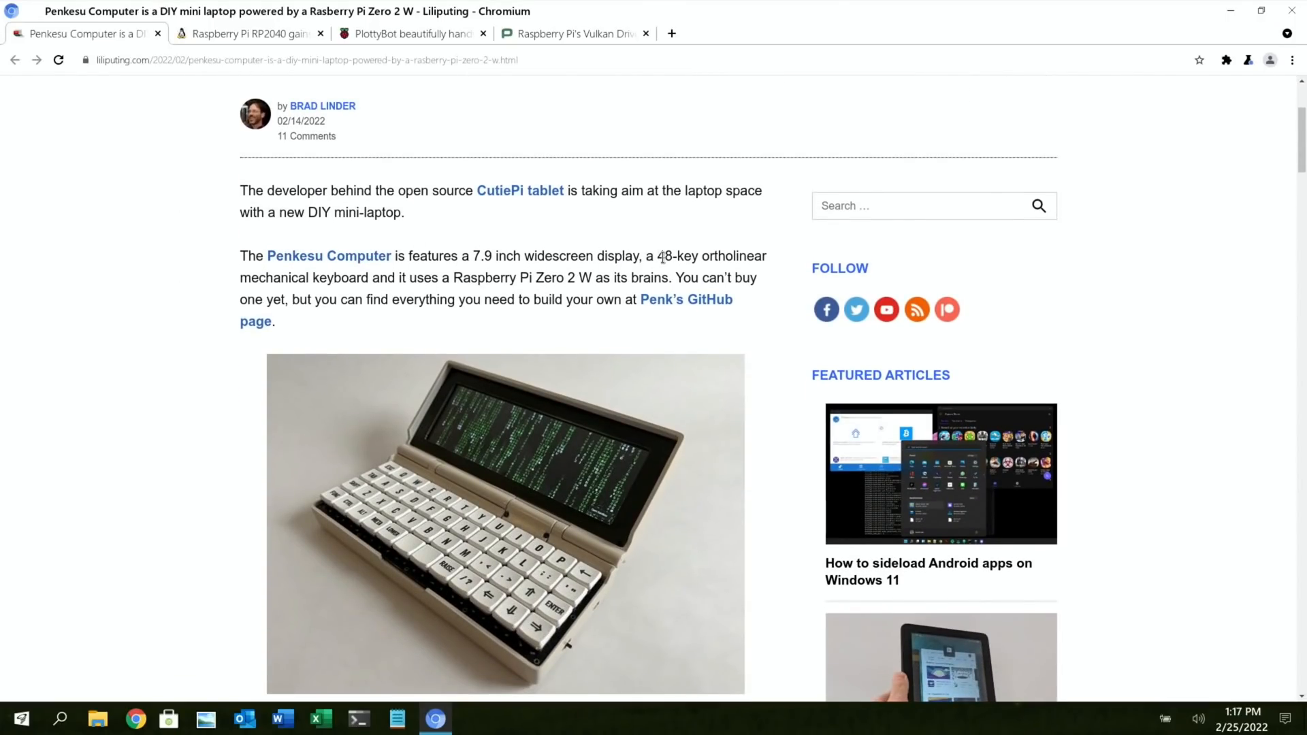
pyautogui.scroll(-3)
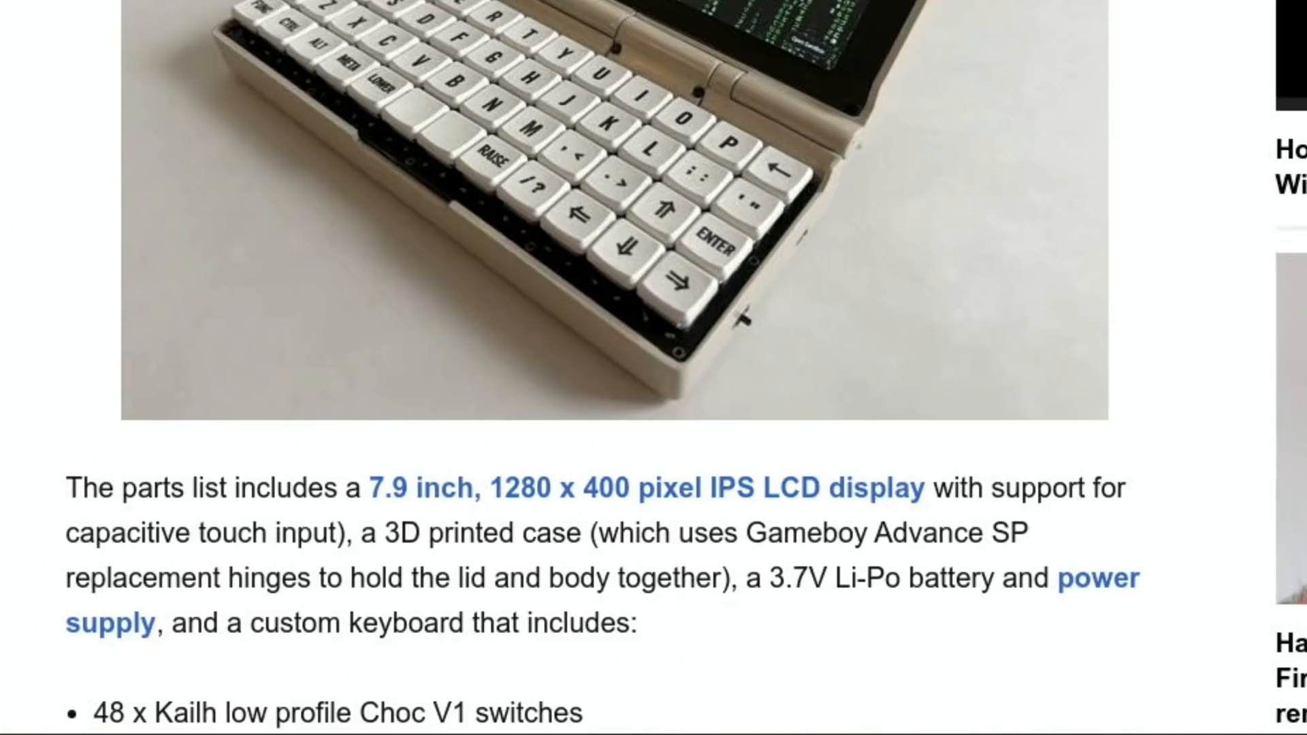
pyautogui.scroll(-3)
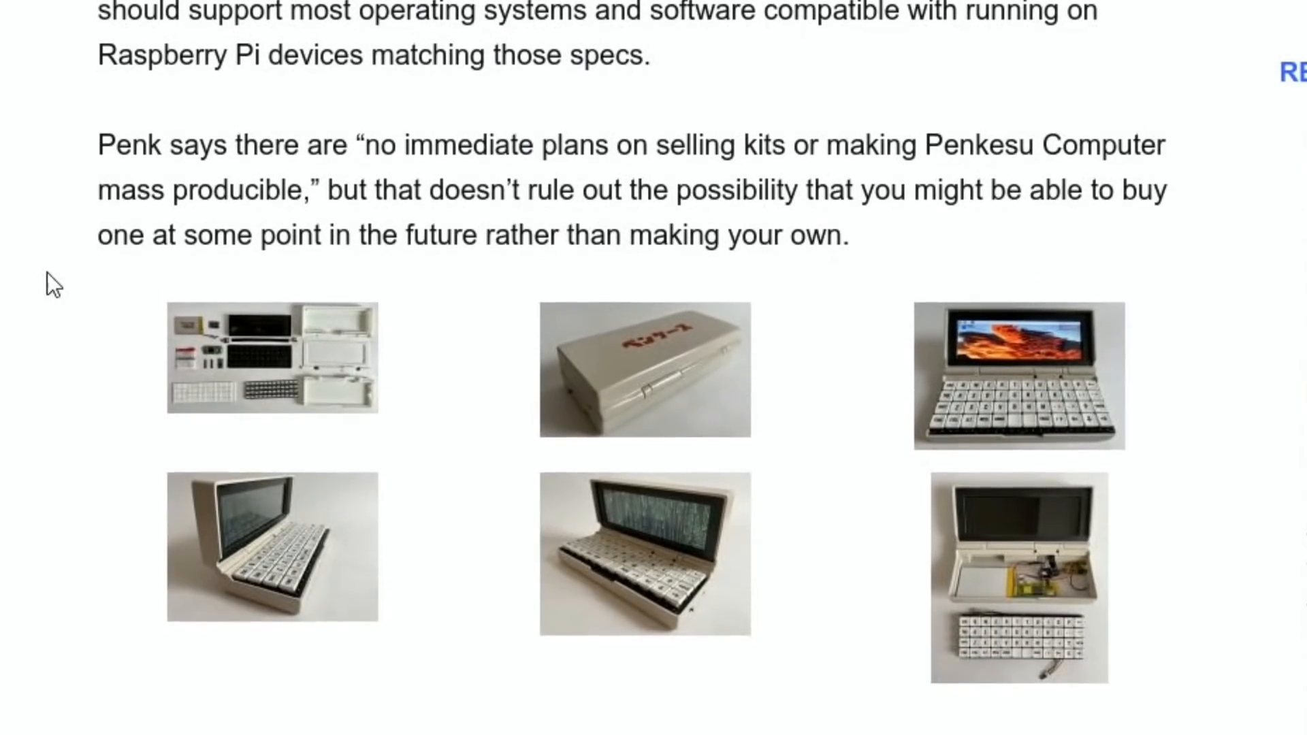
pyautogui.scroll(-3)
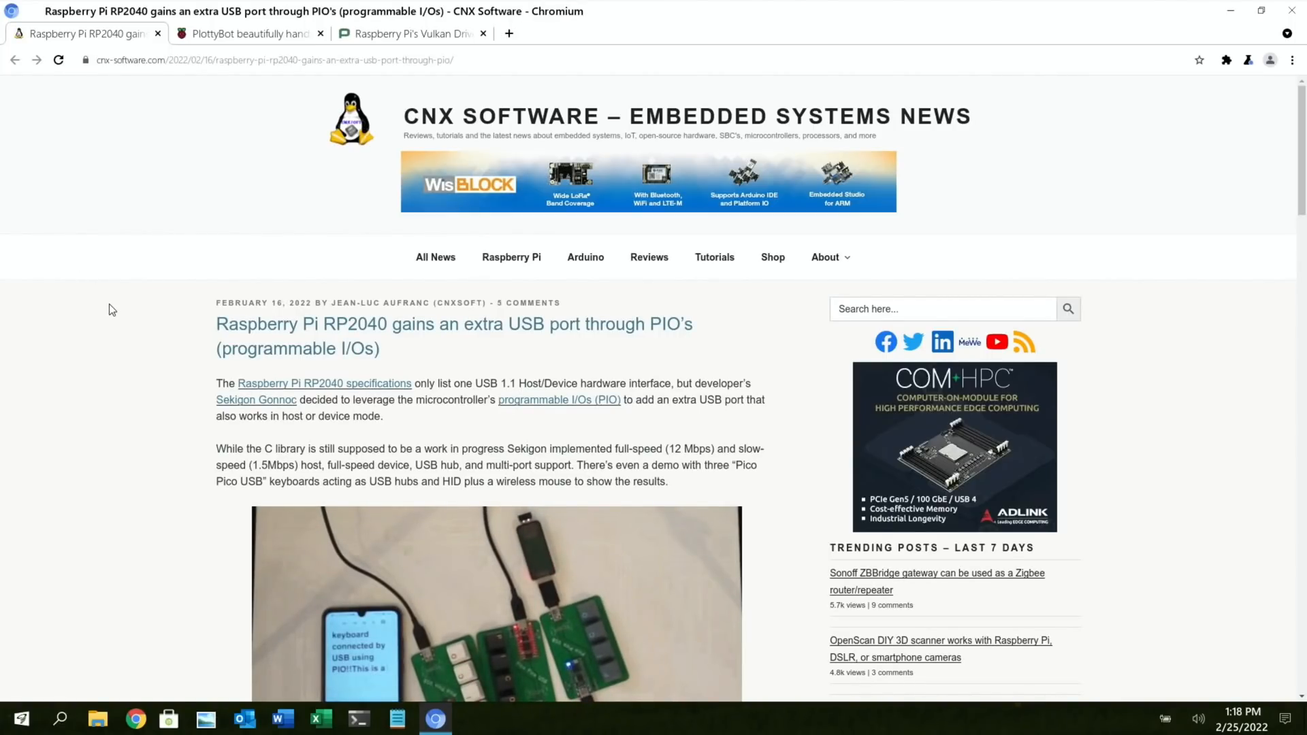
# - Scroll through the CNX Software RP2040 extra USB port article to its end
pyautogui.scroll(-3)
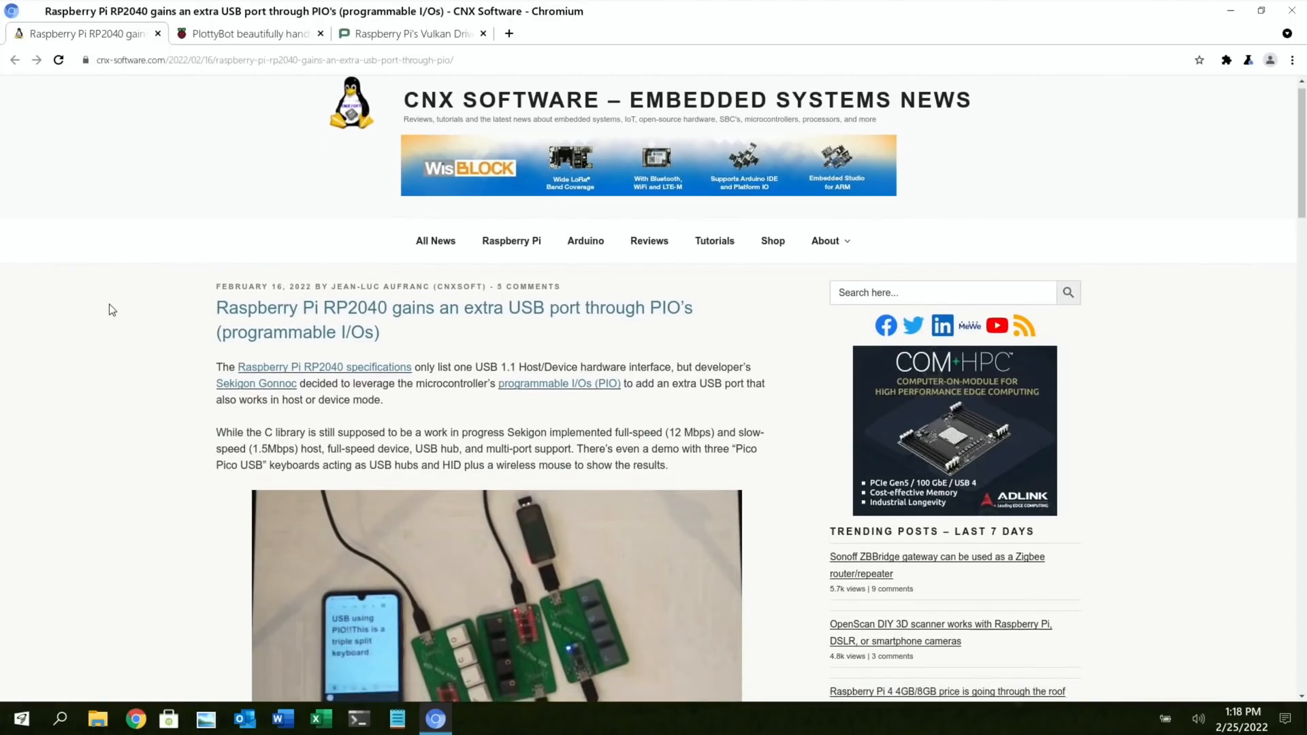
pyautogui.scroll(-3)
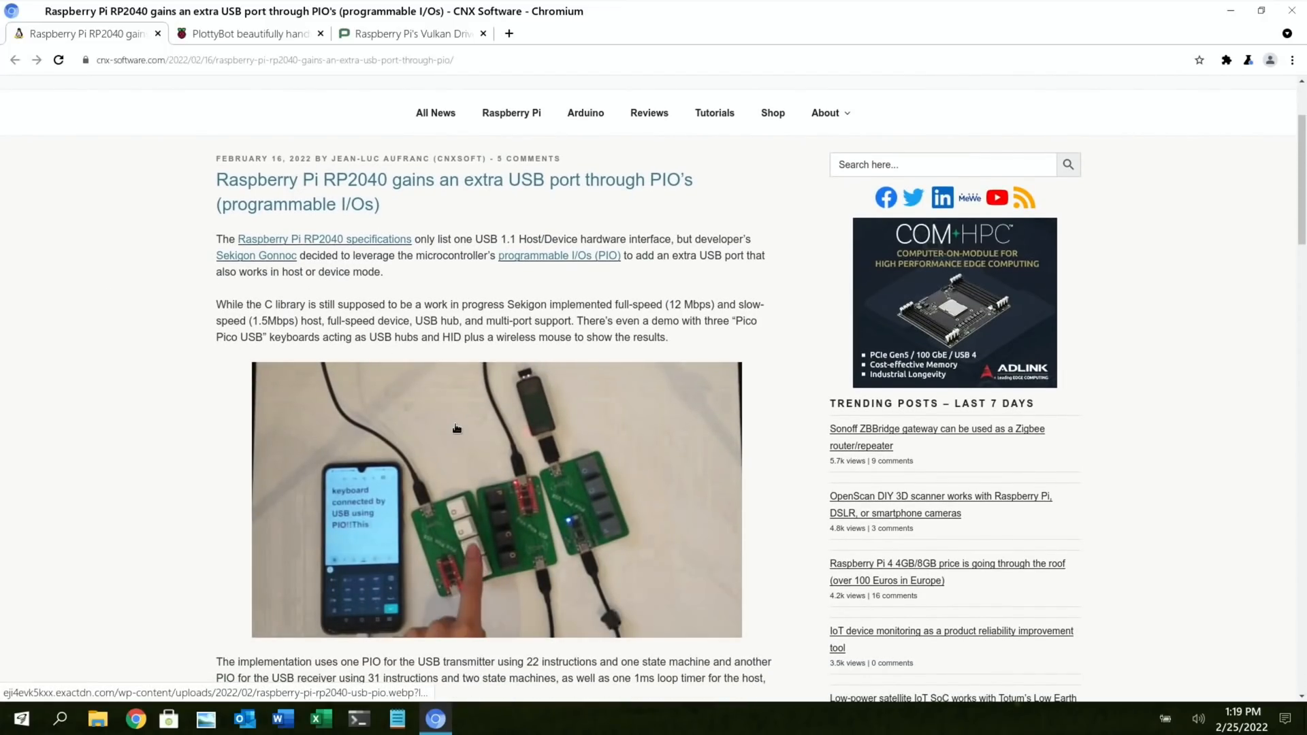
pyautogui.scroll(-3)
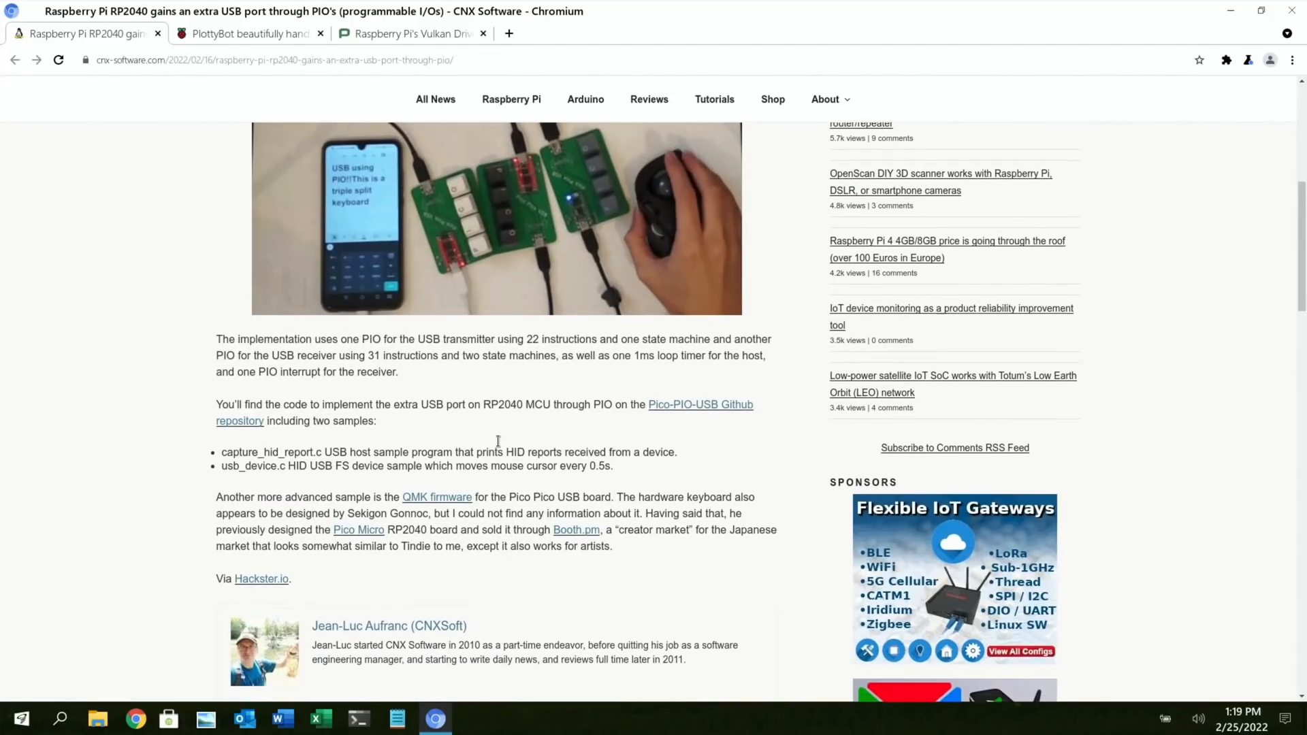
pyautogui.scroll(-3)
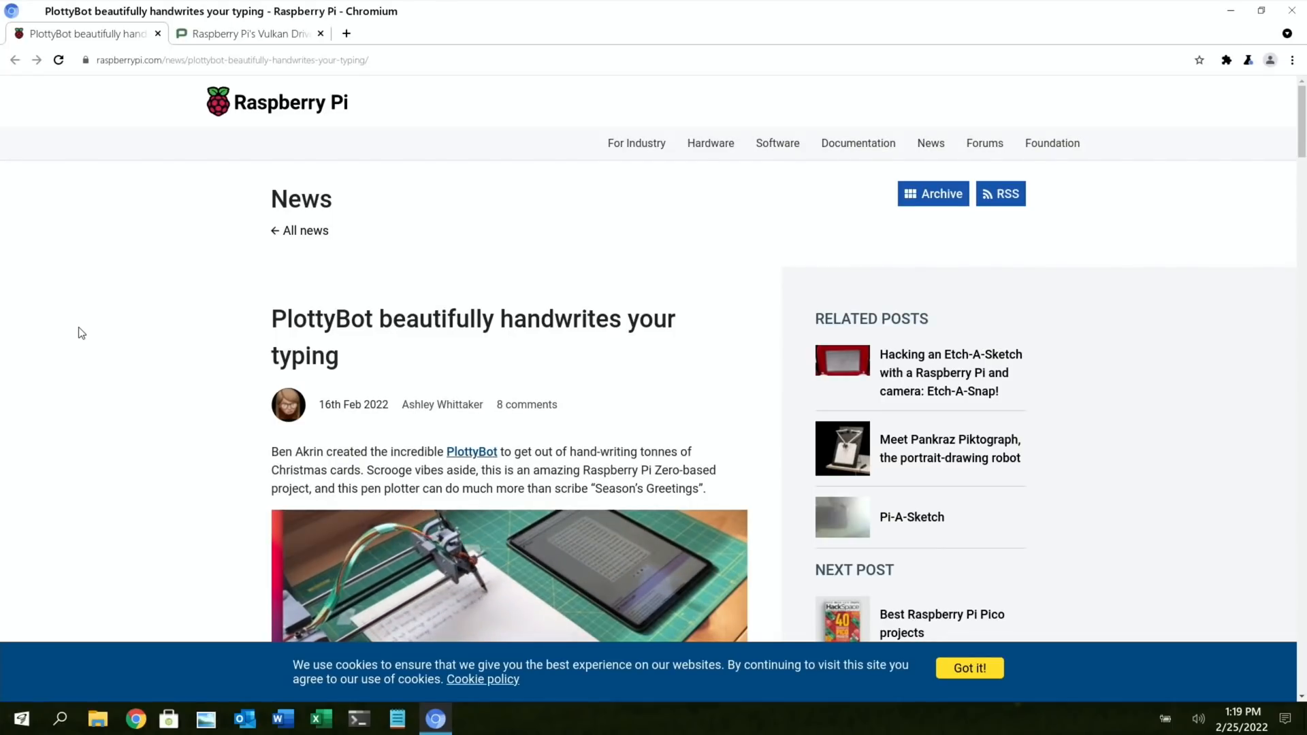
# - Scroll the Raspberry Pi News PlottyBot article down to its parts list
pyautogui.scroll(-3)
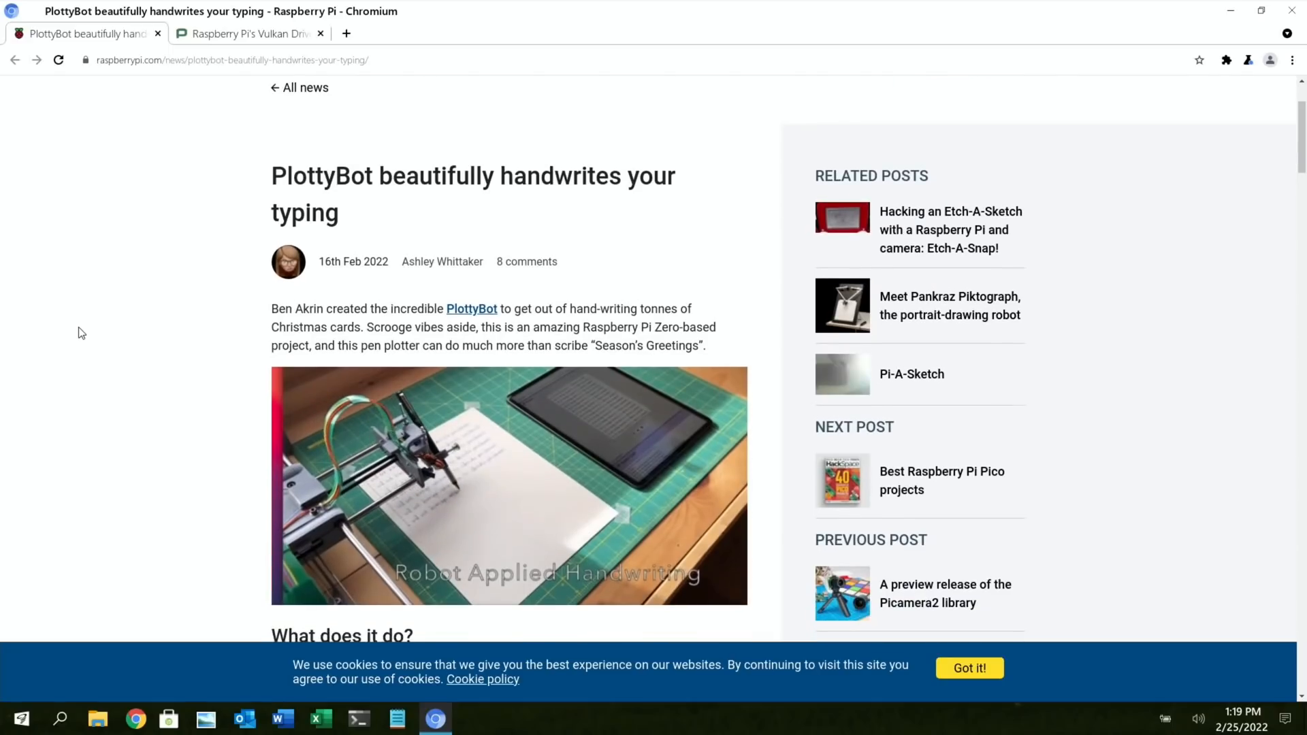
pyautogui.scroll(-3)
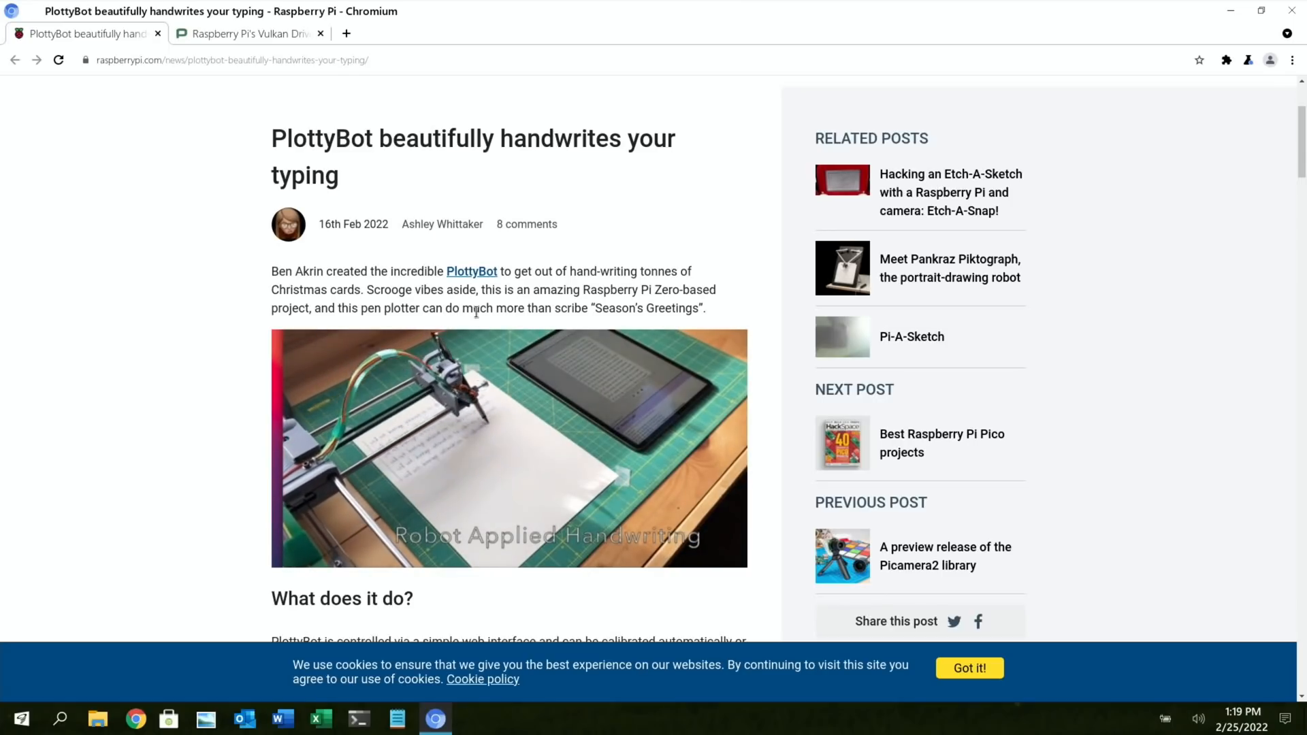
pyautogui.scroll(-3)
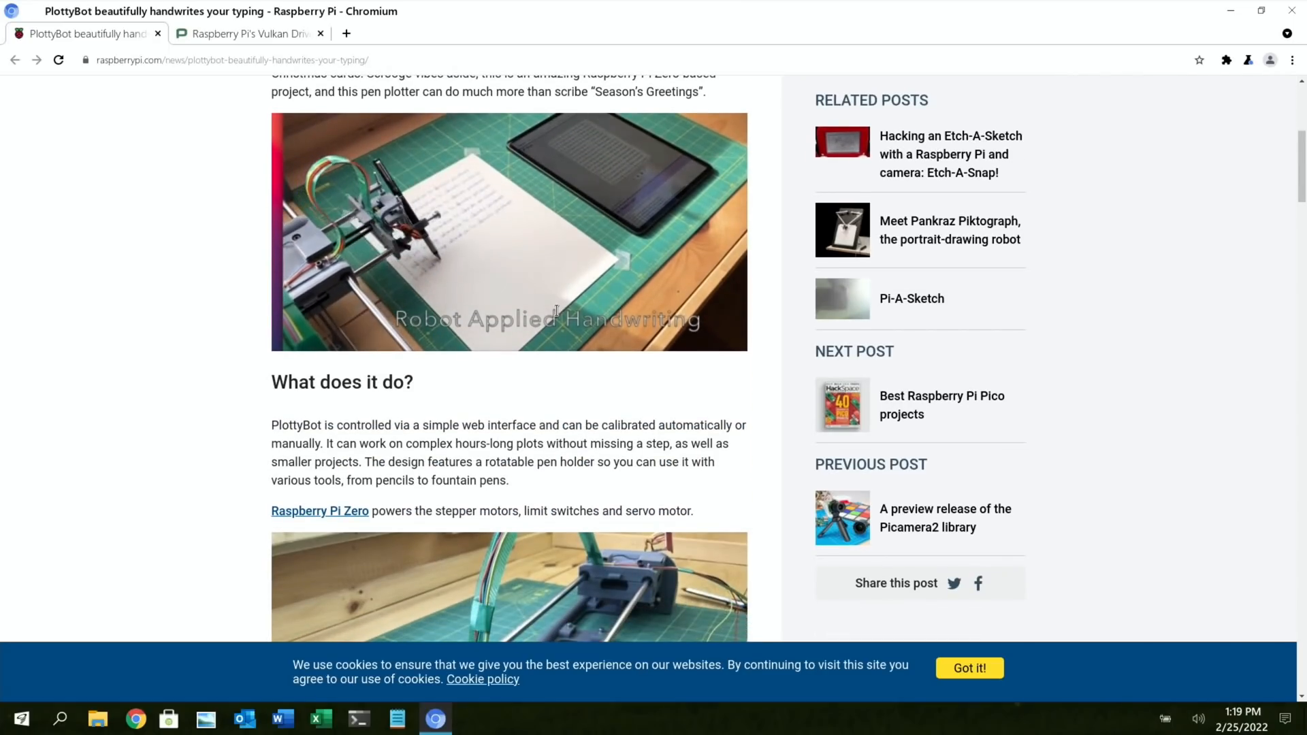
pyautogui.scroll(-3)
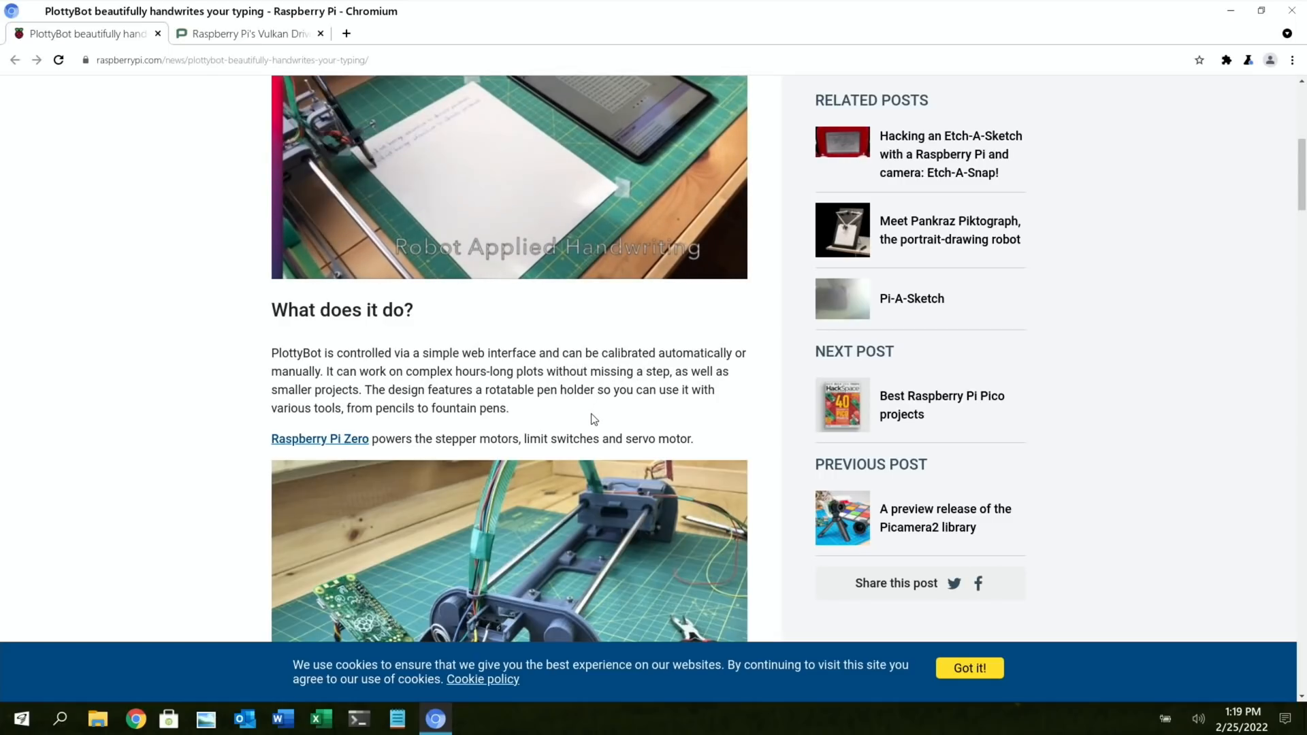
pyautogui.scroll(-3)
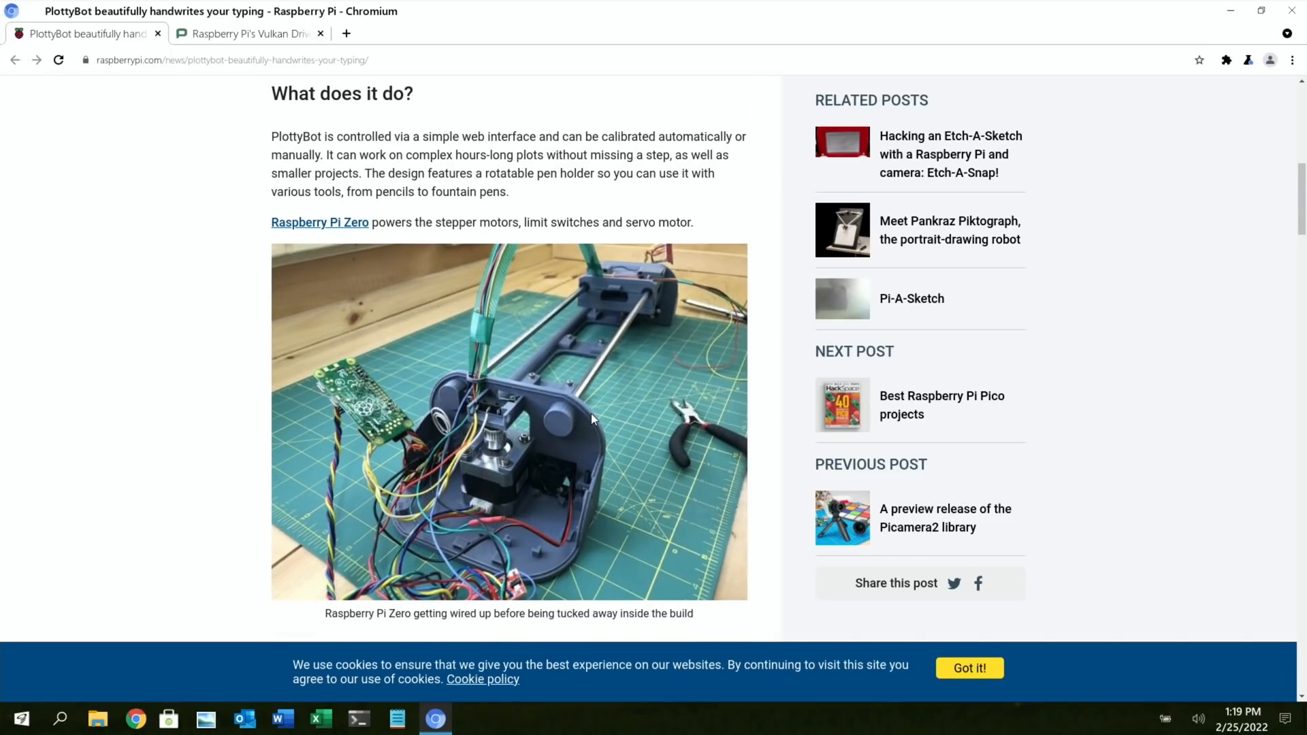
pyautogui.scroll(-3)
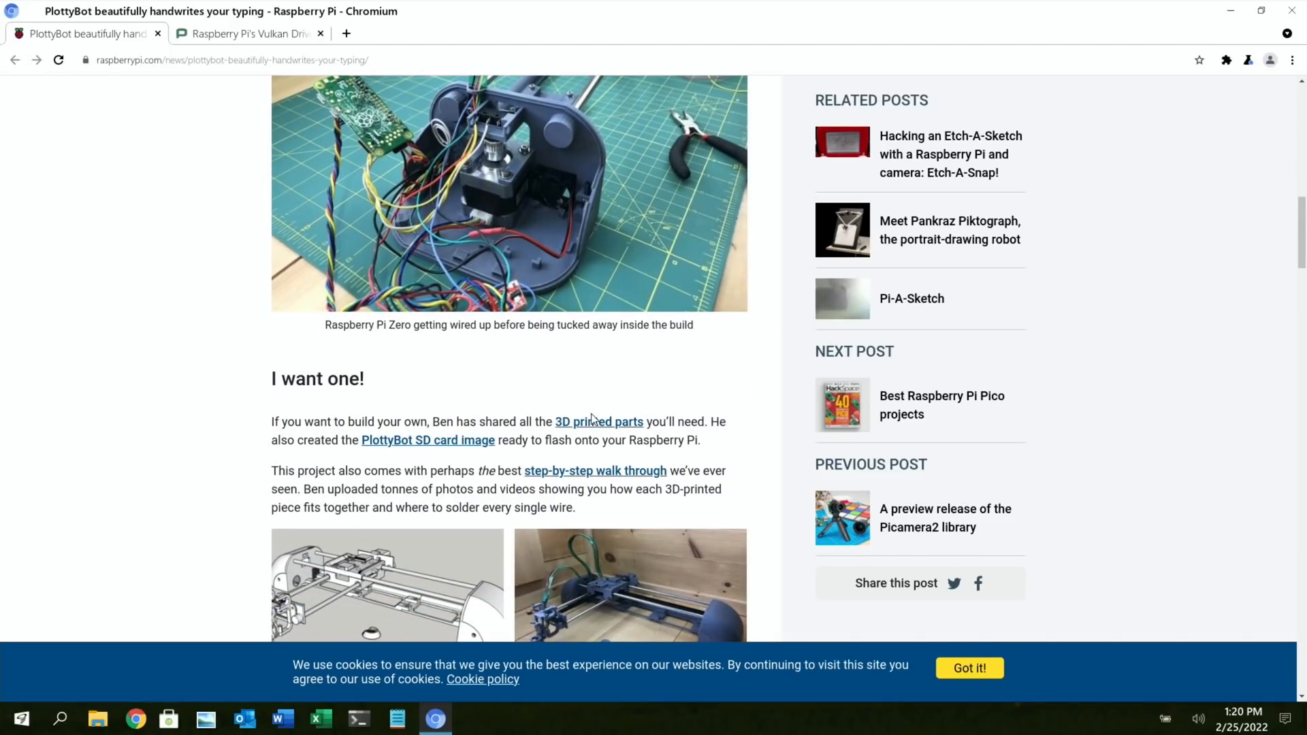
pyautogui.scroll(-3)
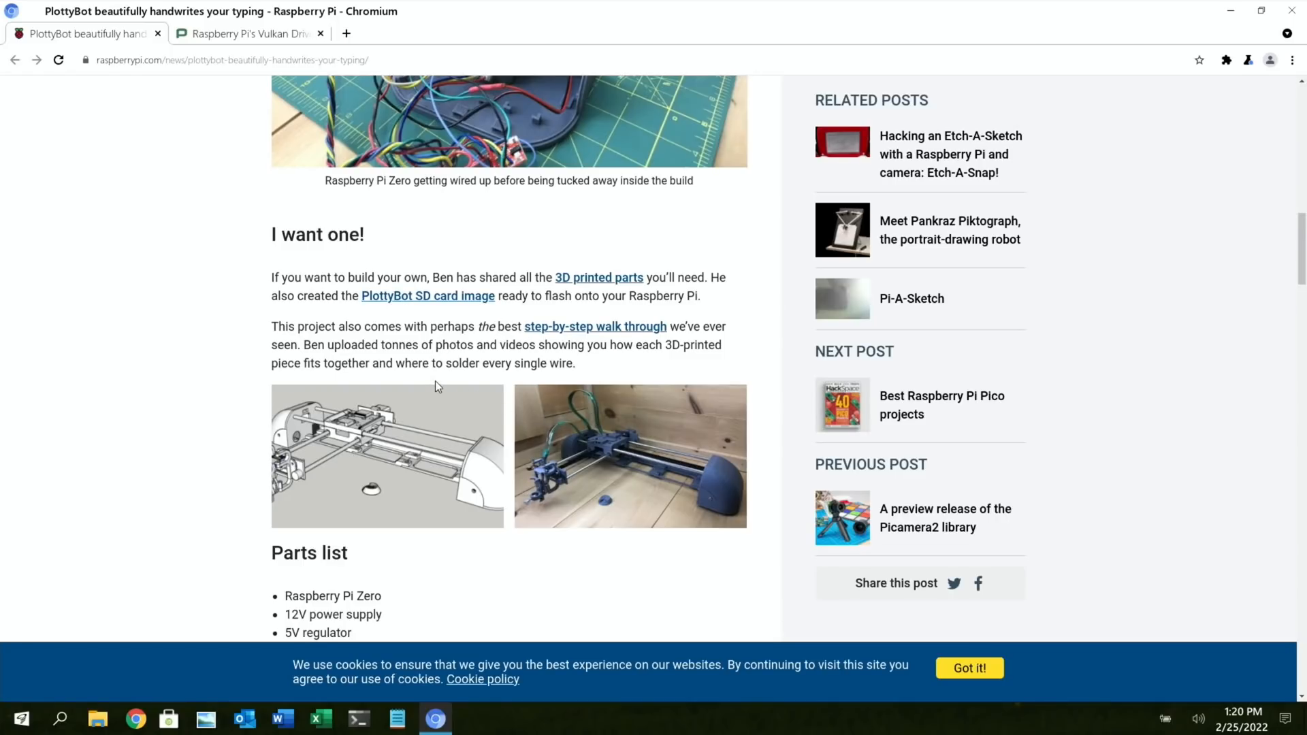
pyautogui.moveTo(464, 340)
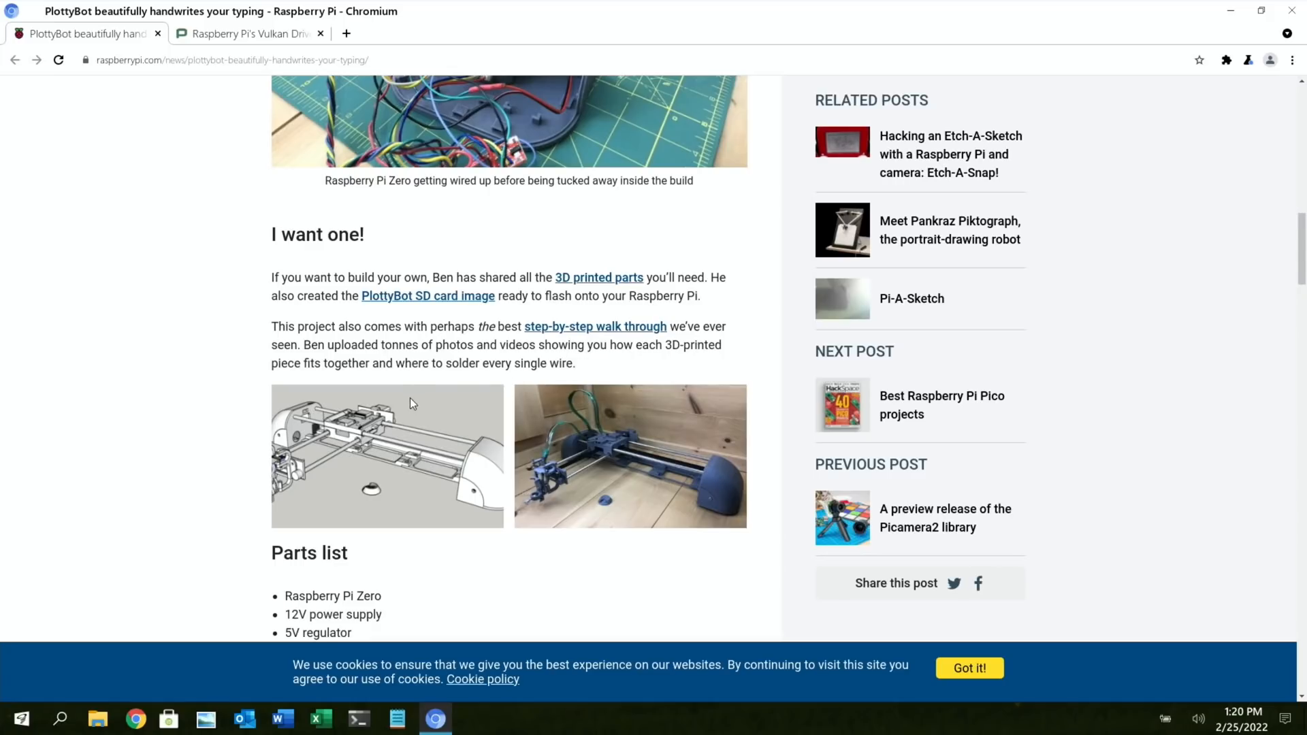
pyautogui.scroll(-3)
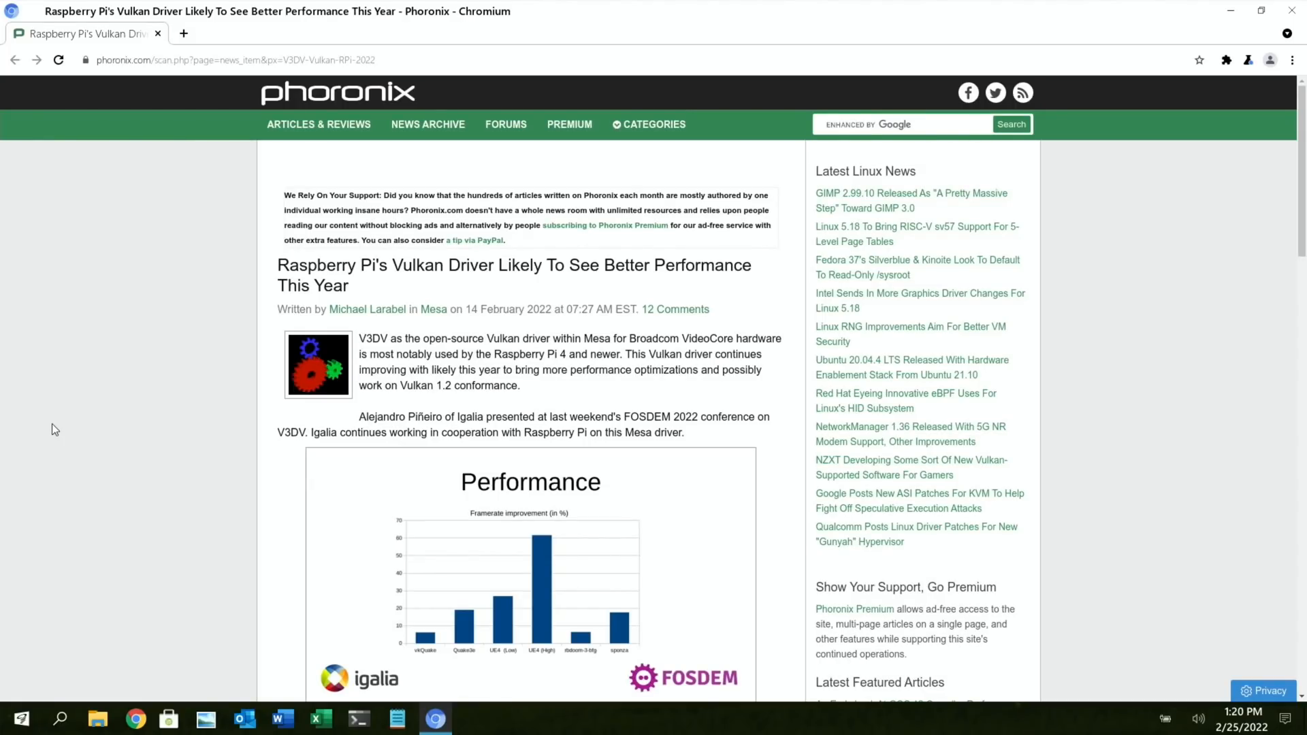
pyautogui.moveTo(2, 416)
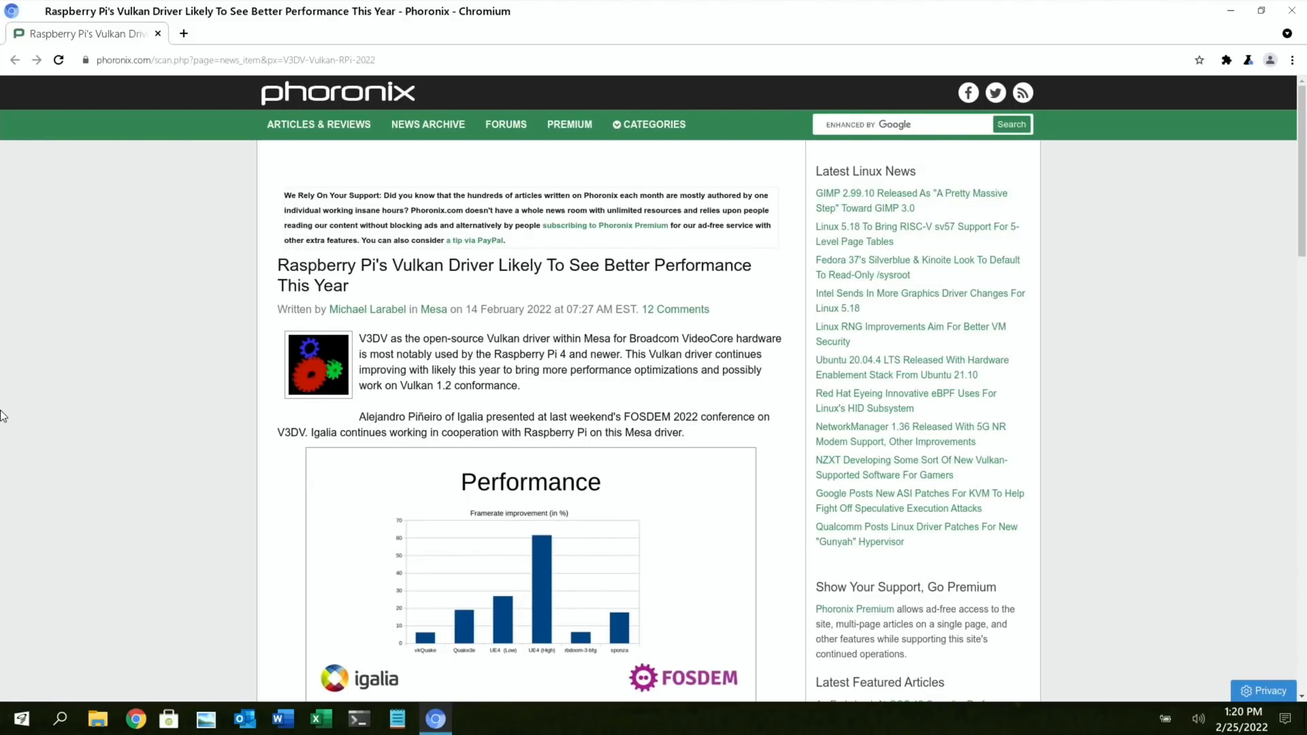
# - Scroll the Phoronix Vulkan driver article past the Future Plans slide to the comments
pyautogui.scroll(3)
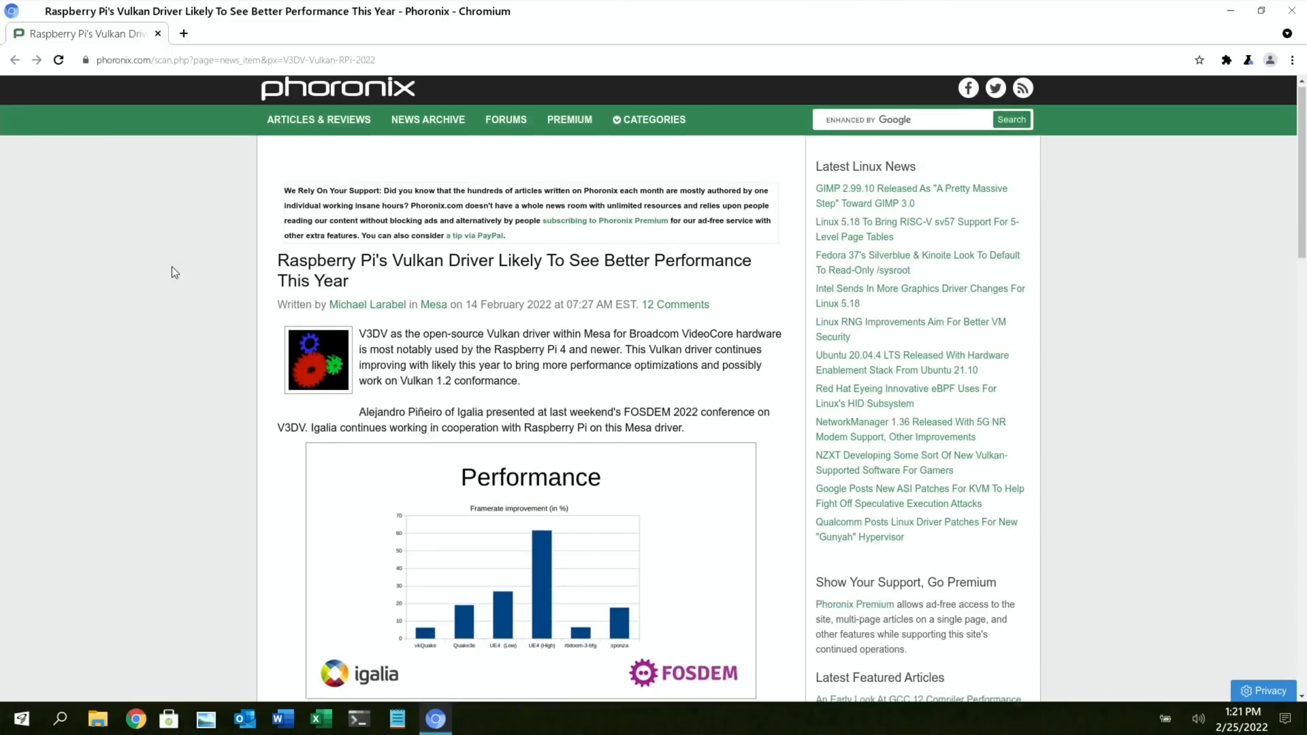
pyautogui.scroll(-3)
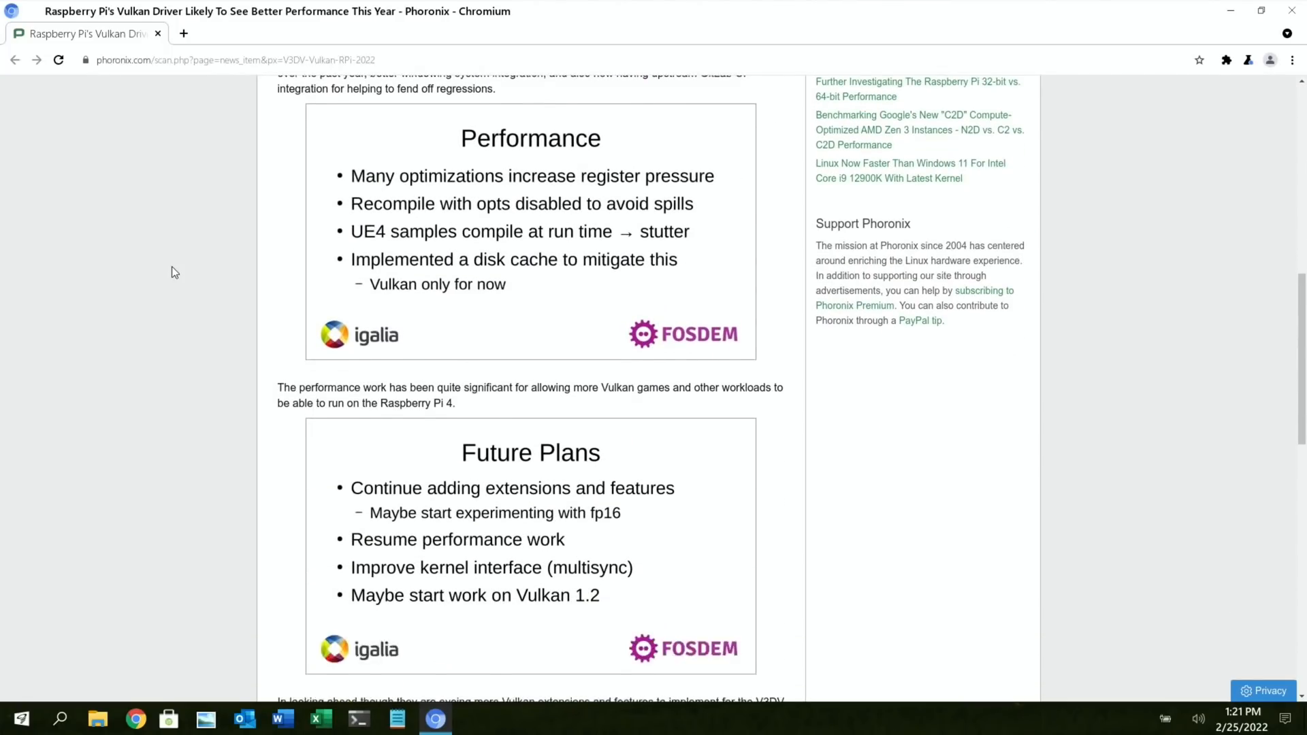
pyautogui.scroll(-3)
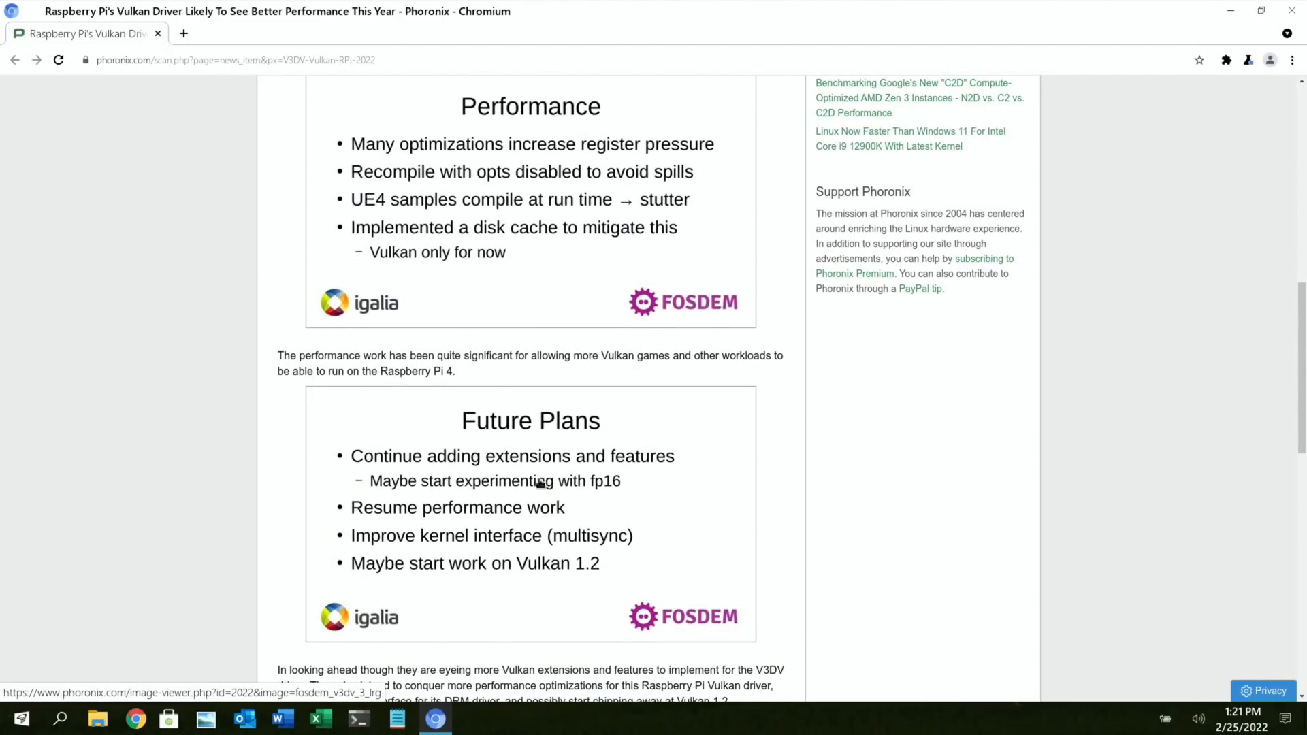
pyautogui.moveTo(483, 495)
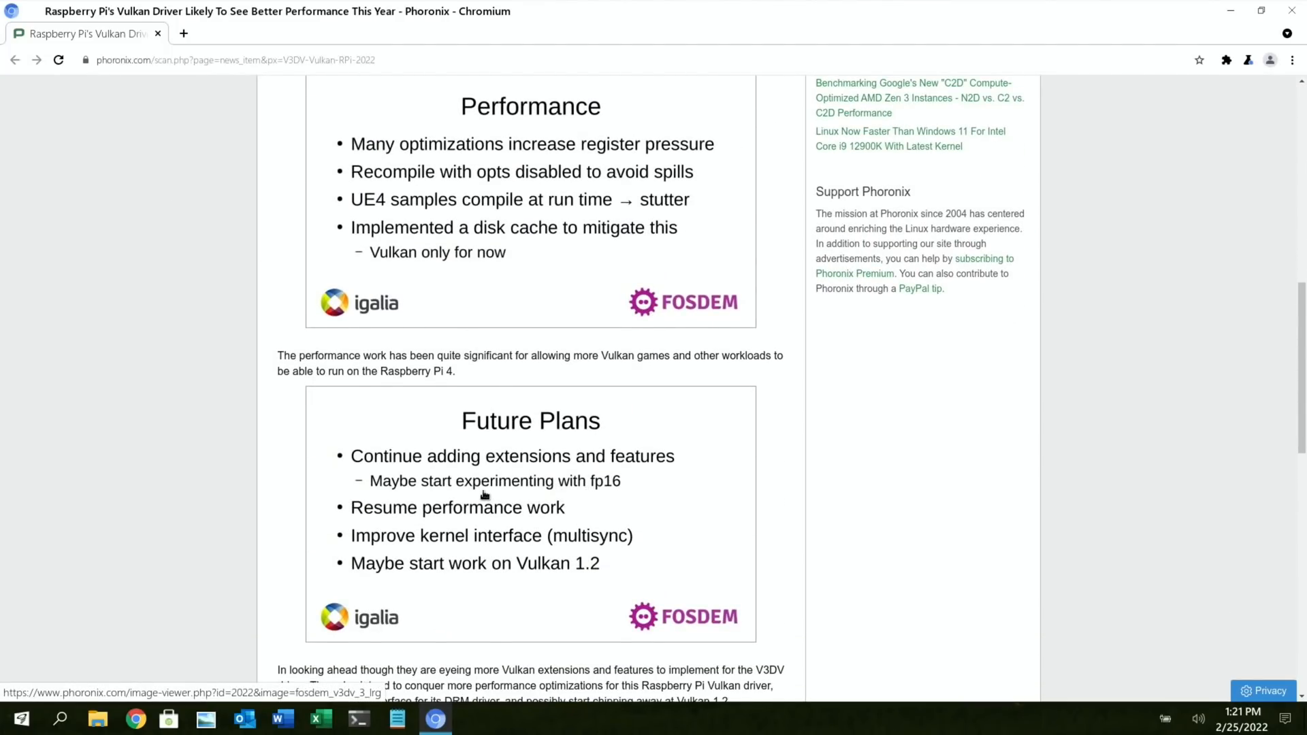
pyautogui.moveTo(486, 520)
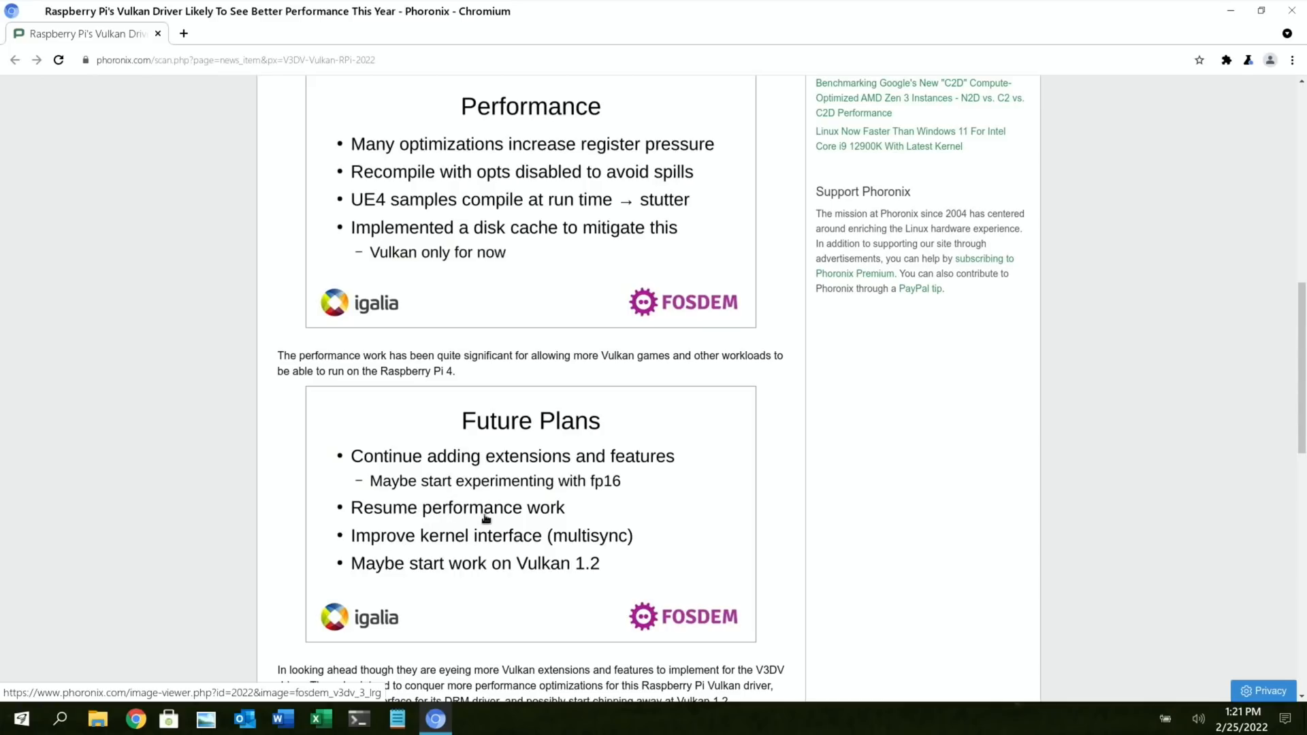
pyautogui.moveTo(477, 581)
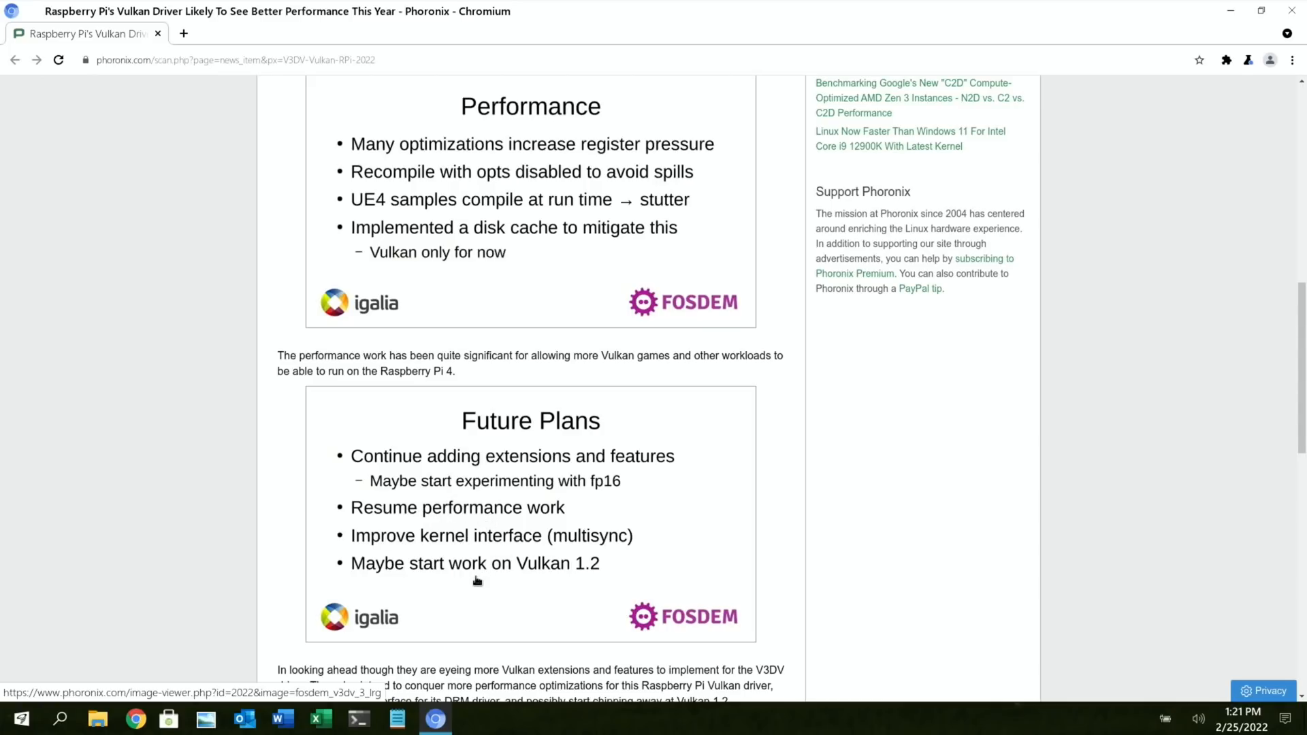
pyautogui.moveTo(487, 582)
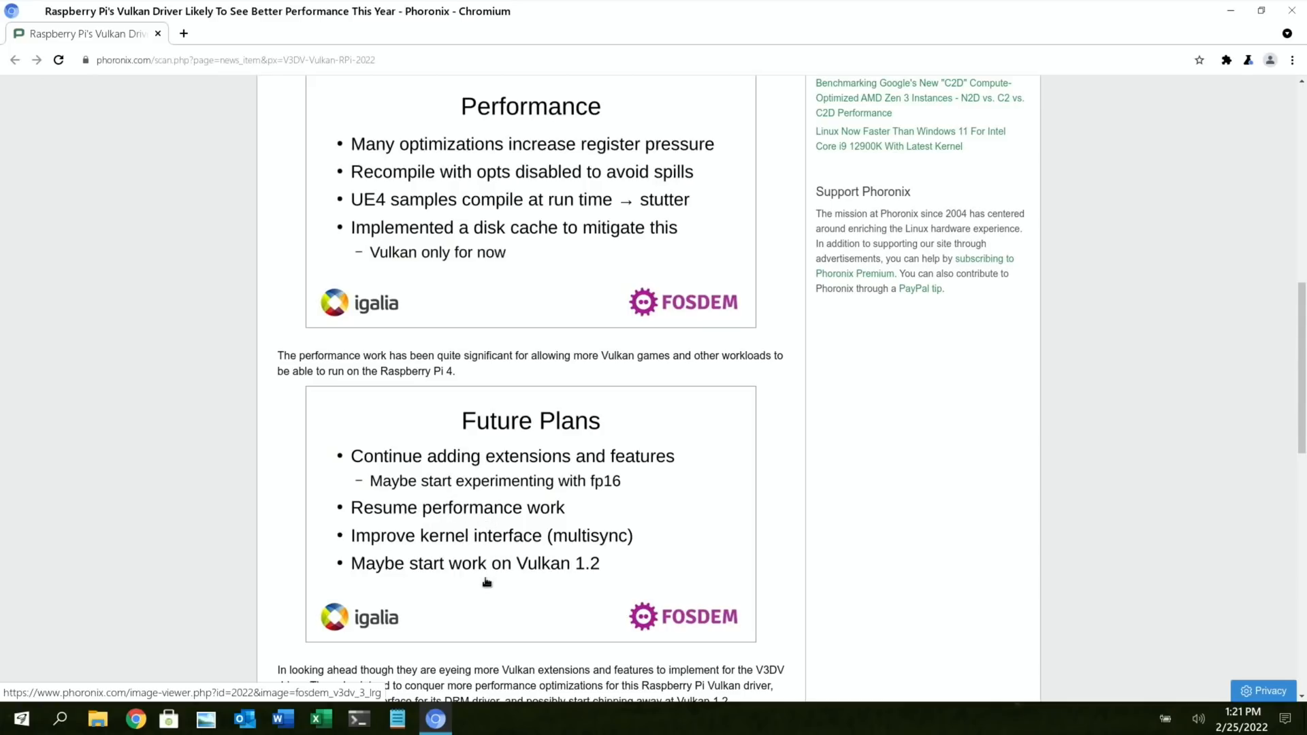
pyautogui.scroll(-3)
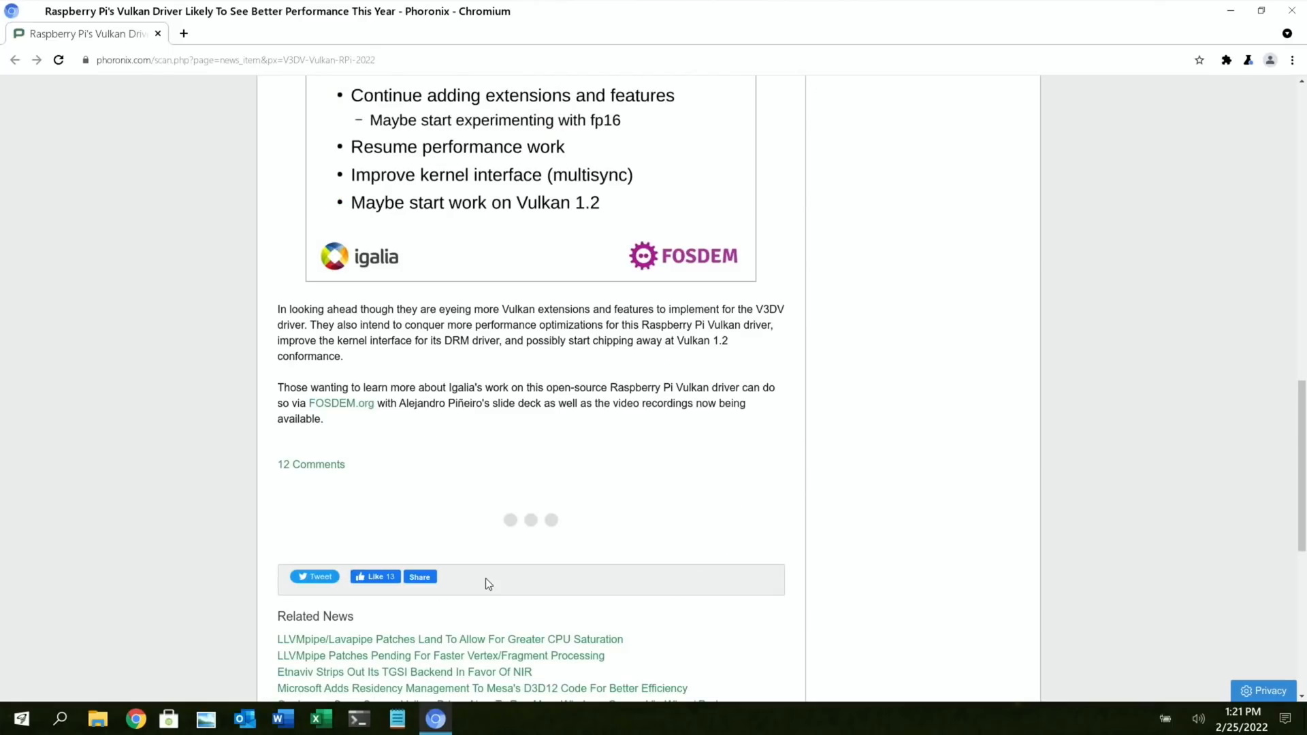